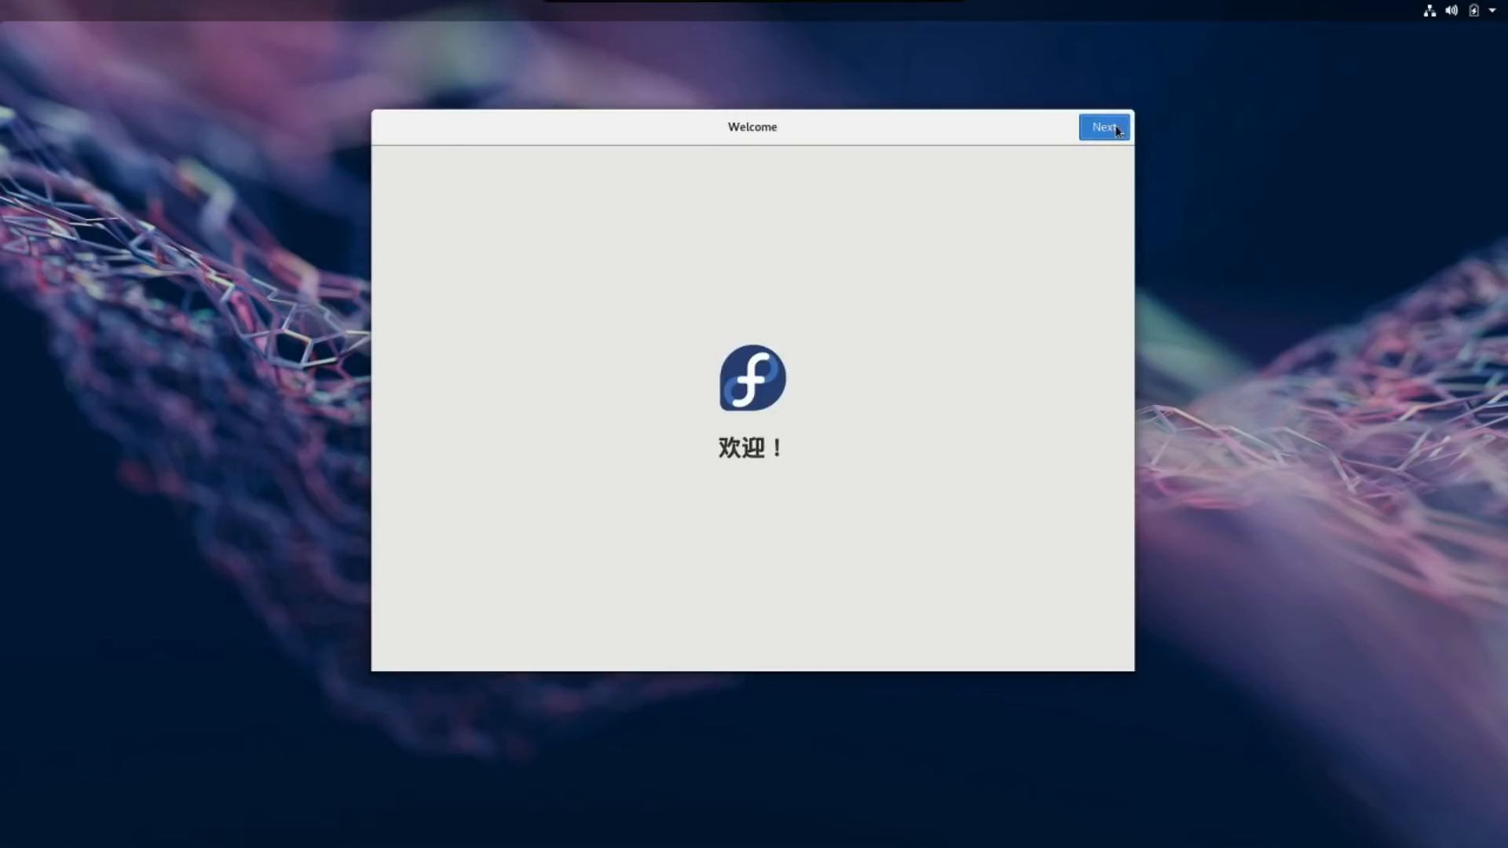
Advance past the Welcome and Privacy pages to reach Online Accounts
left_click(1102, 126)
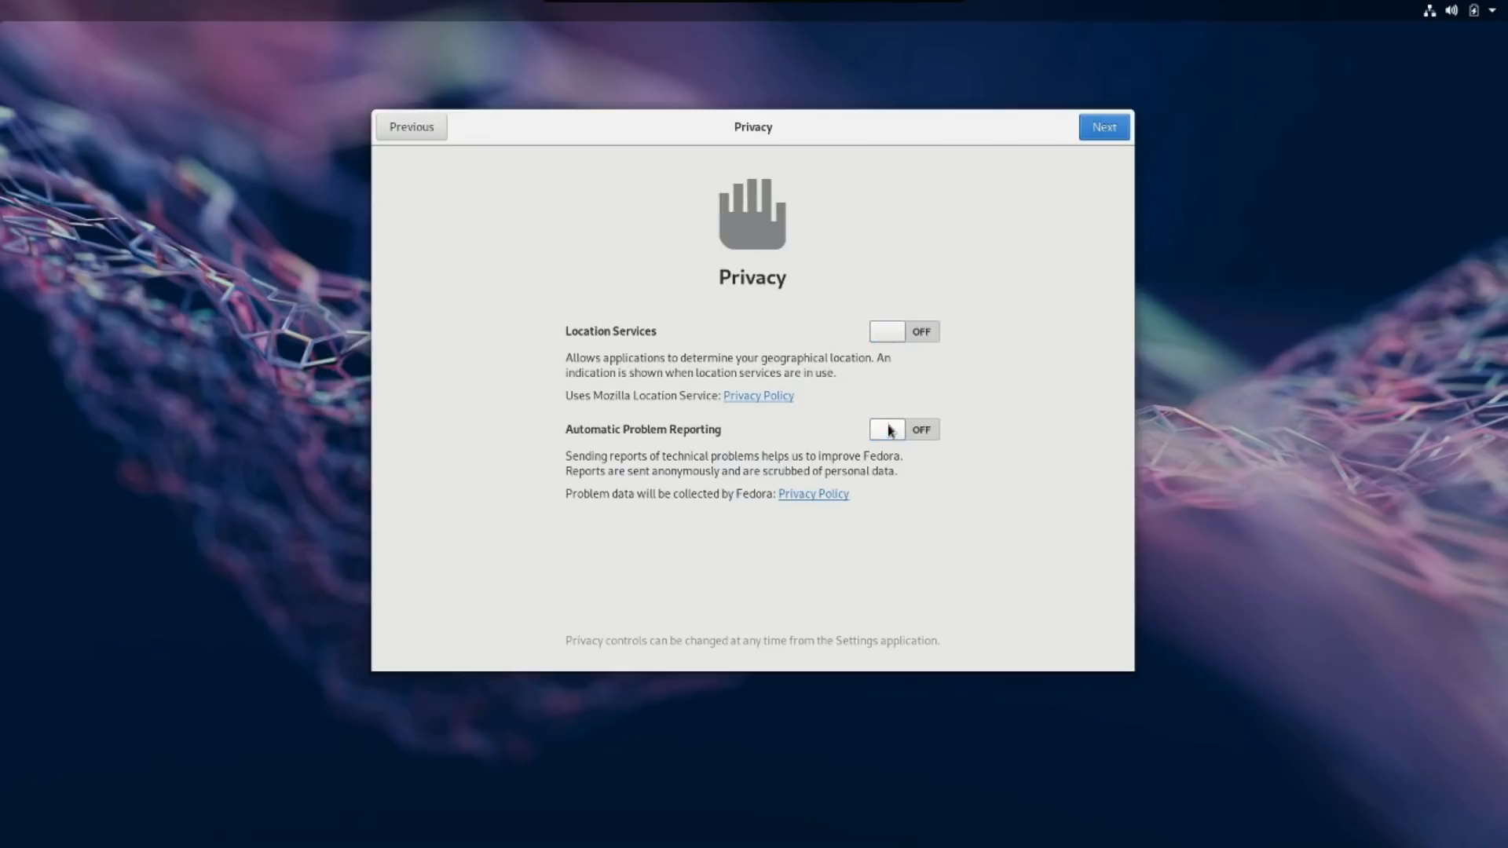
left_click(1103, 125)
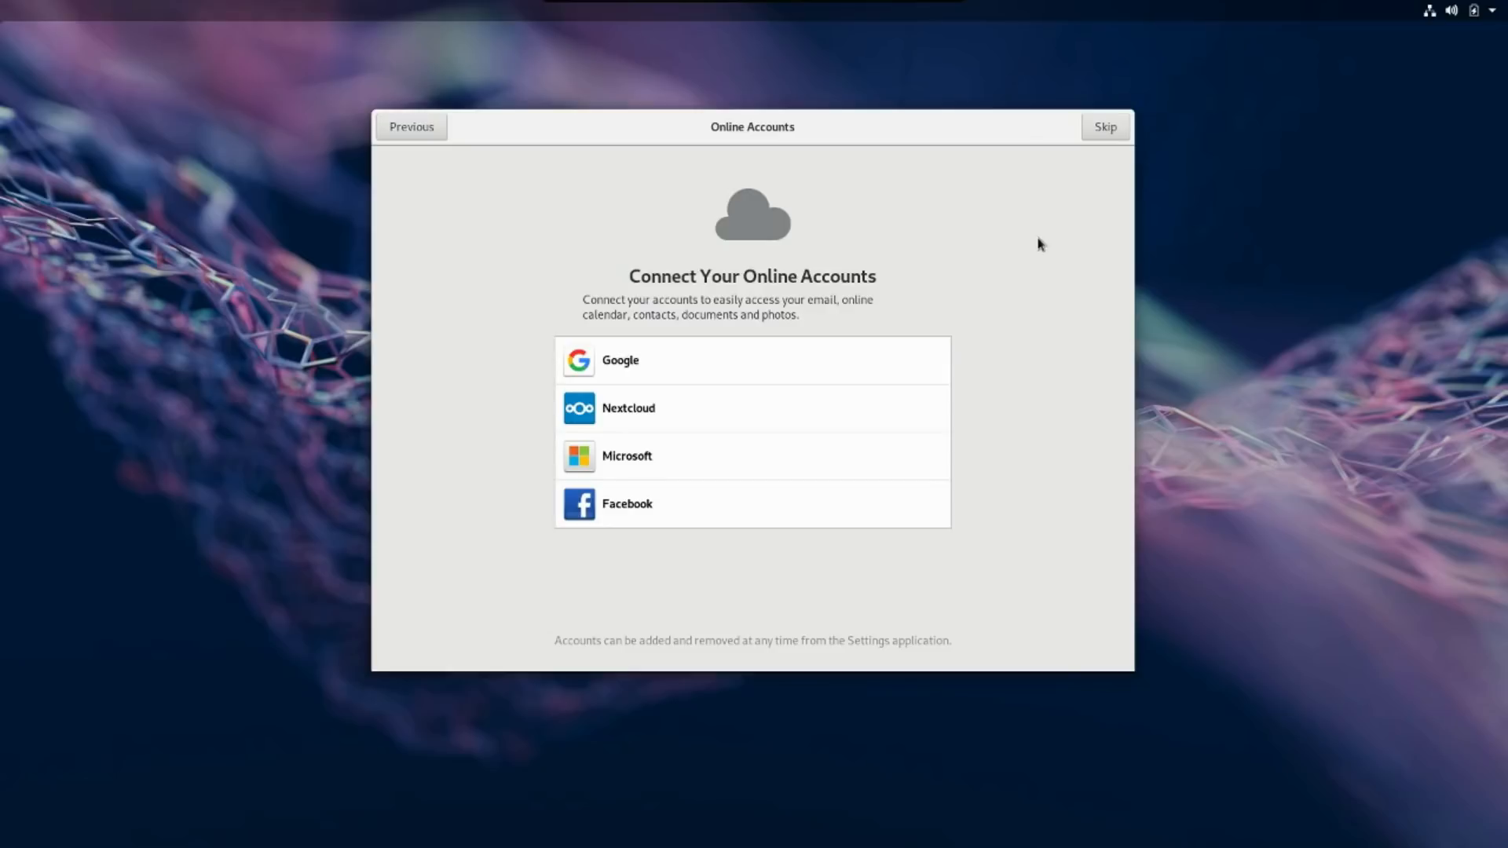
mouse_move(1104, 126)
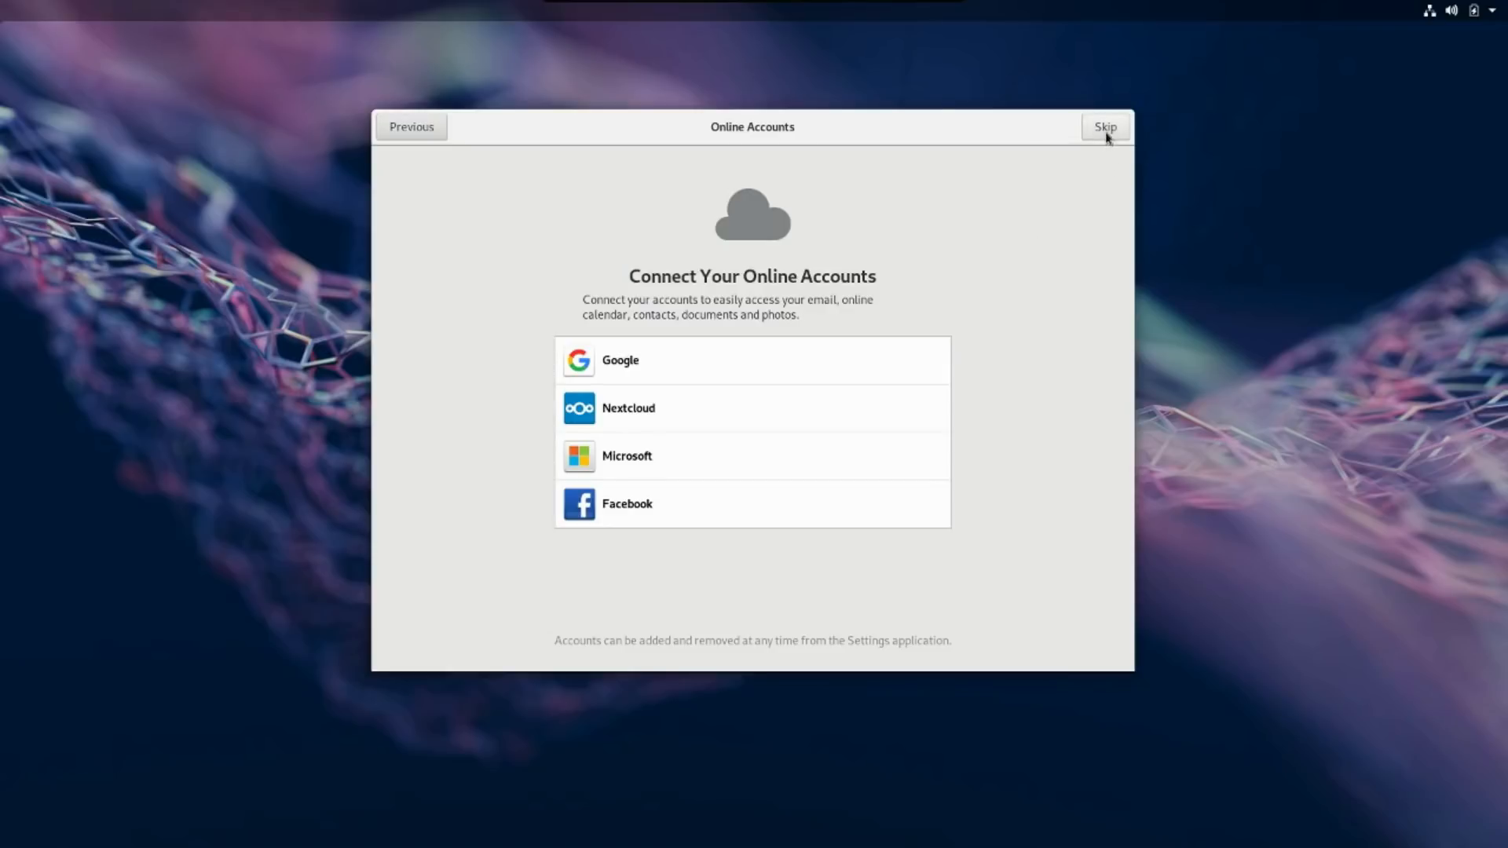
Skip online accounts and enter the full name 'Spatry' for the new user
left_click(1104, 125)
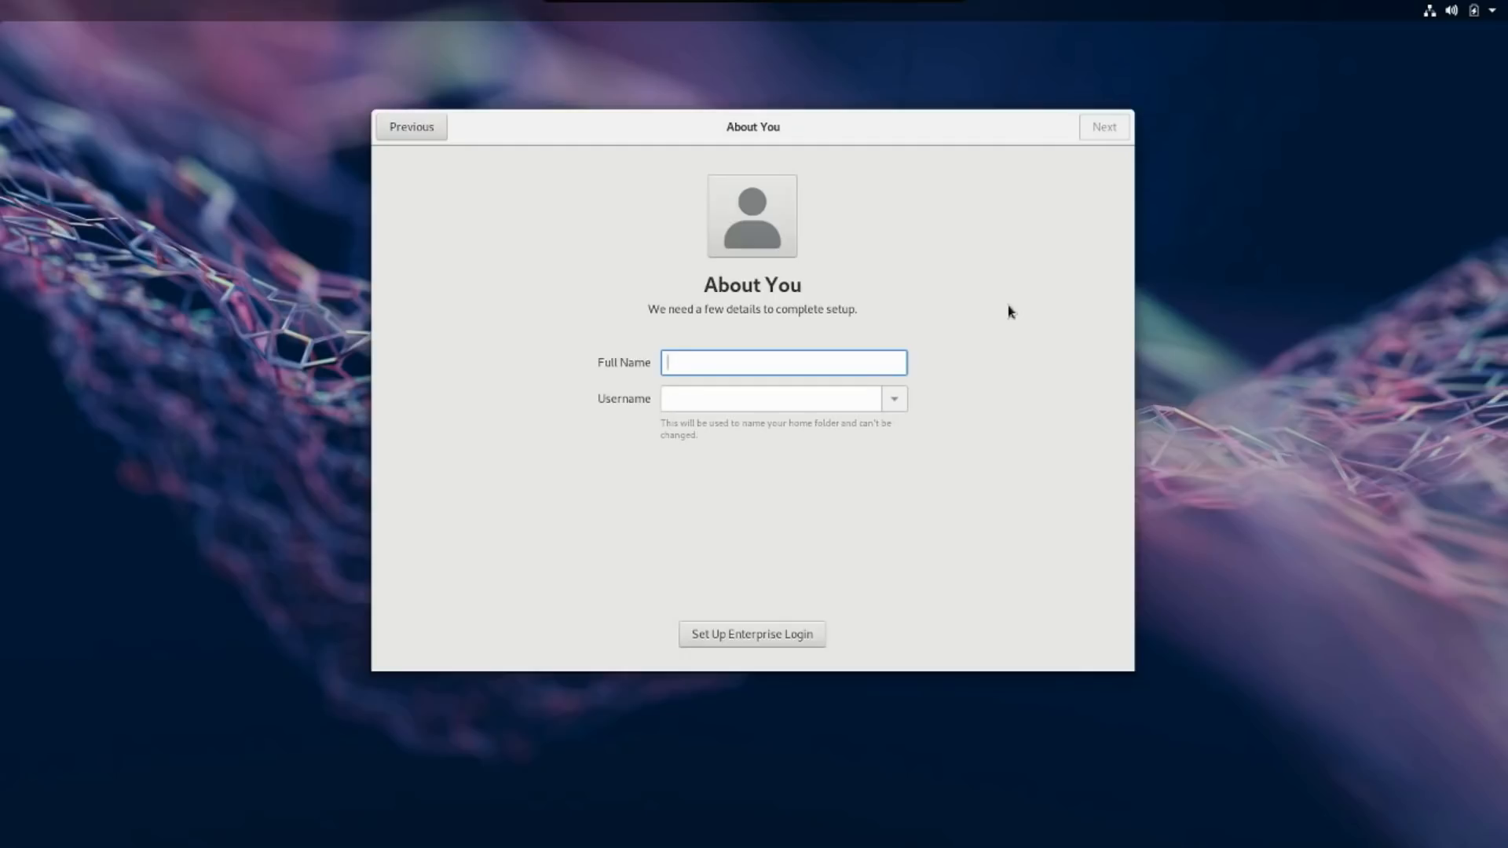
type("Spa")
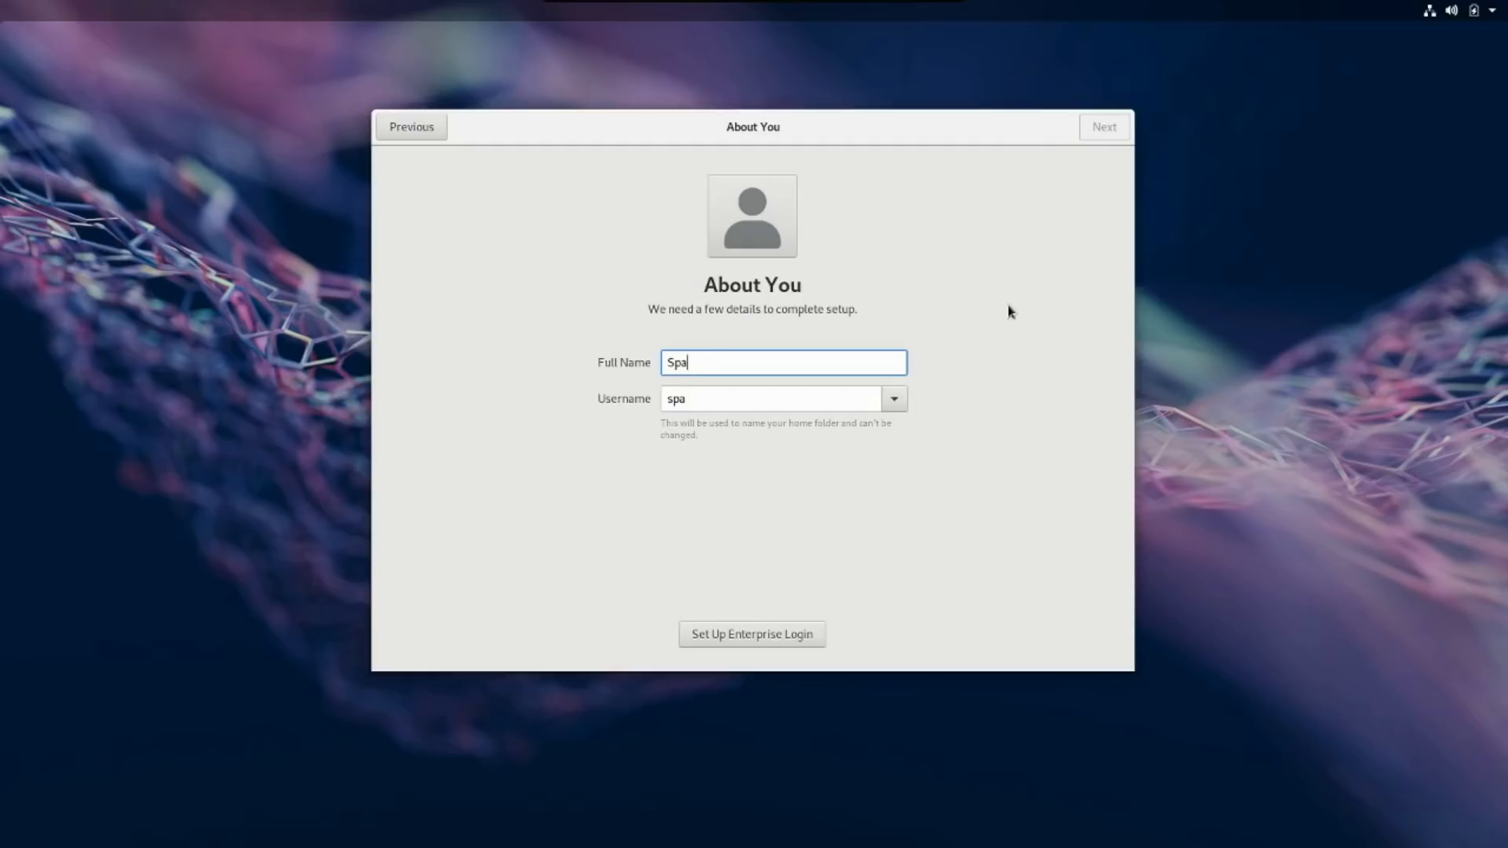
type("try")
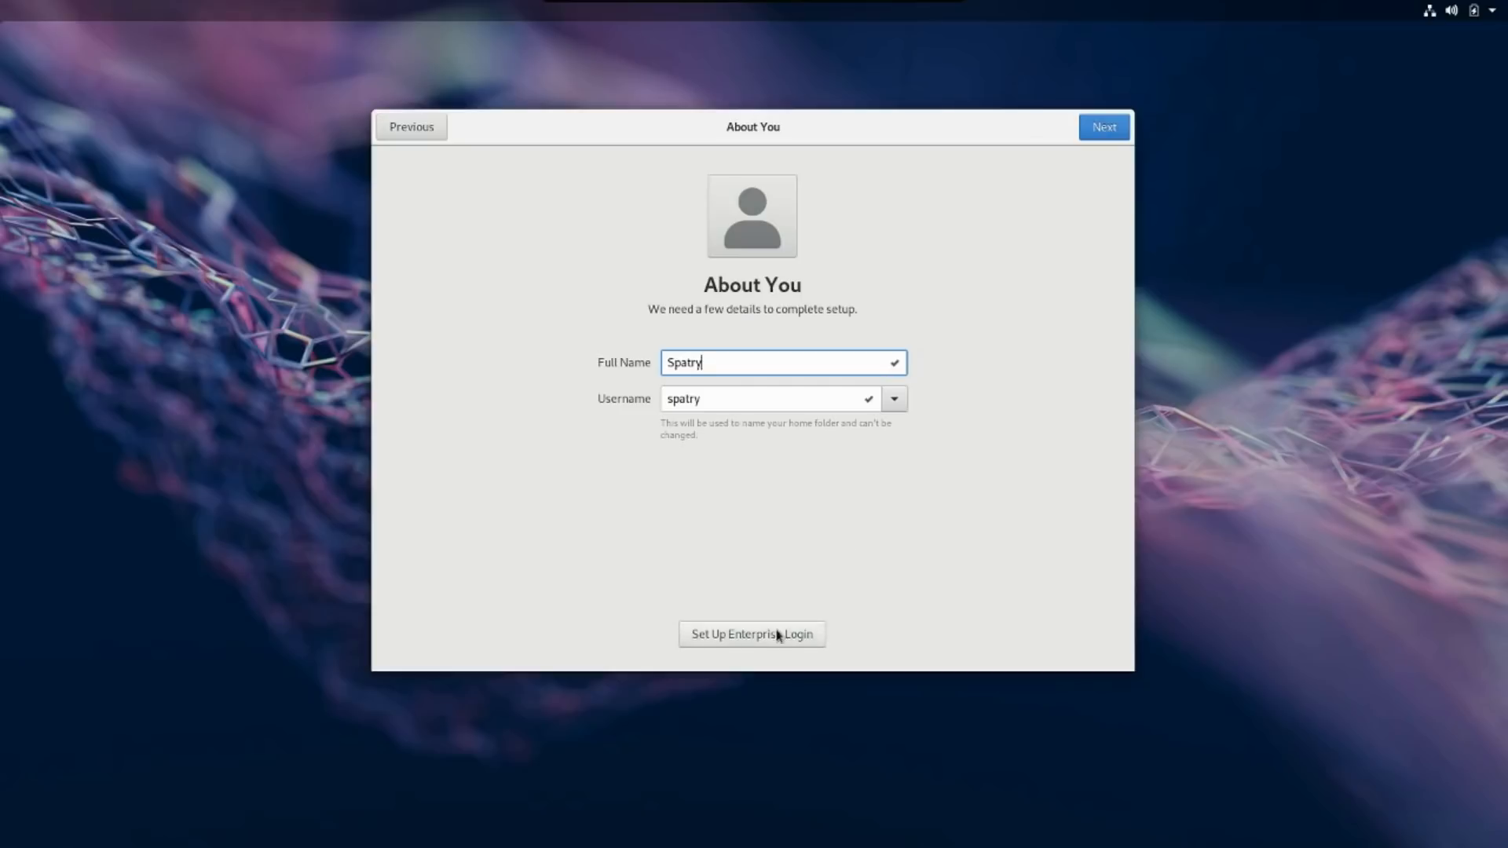
mouse_move(937, 534)
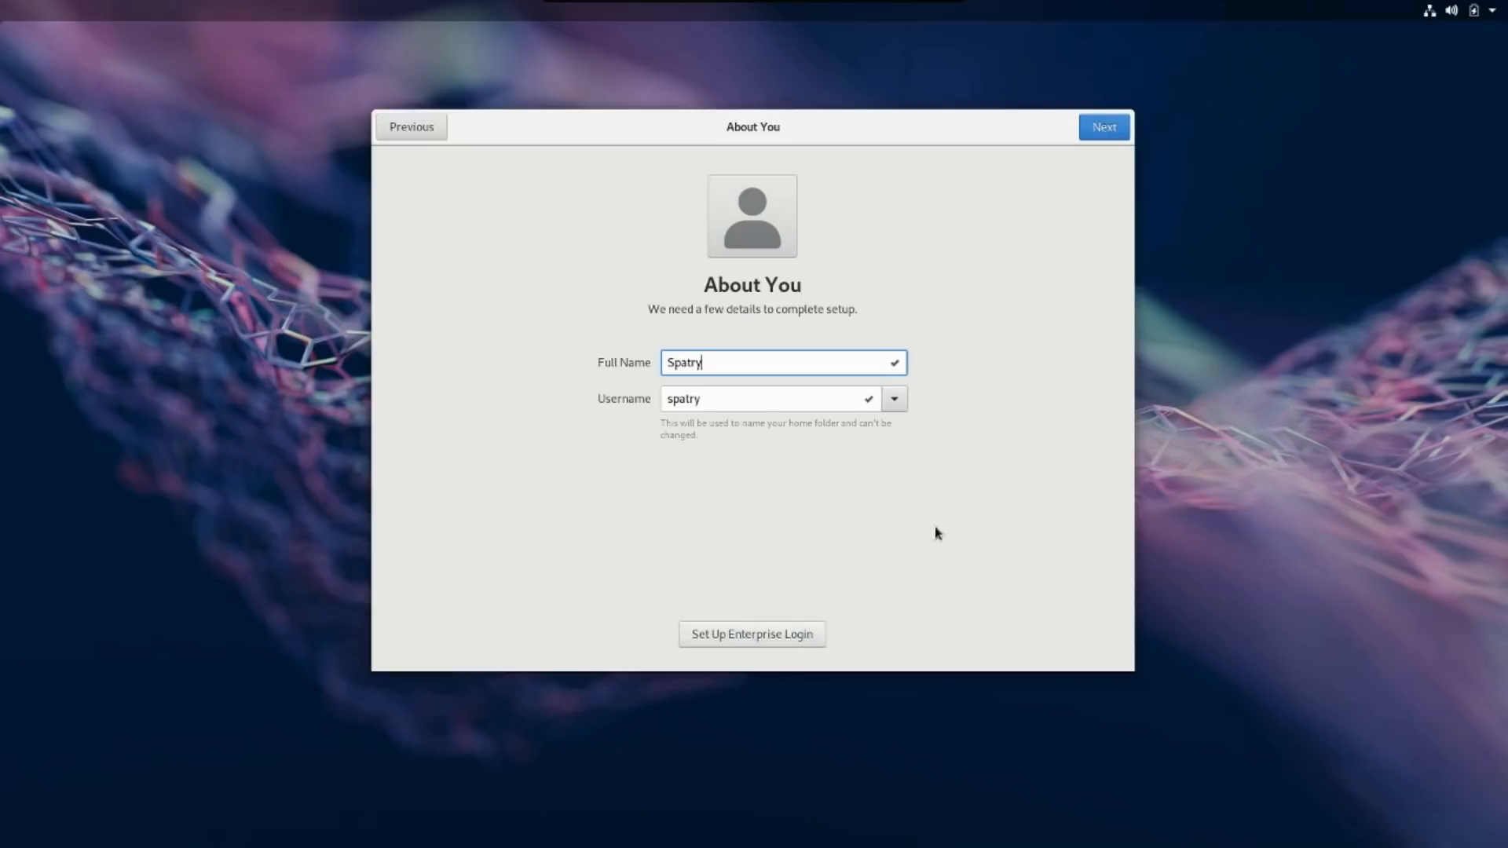
left_click(1103, 126)
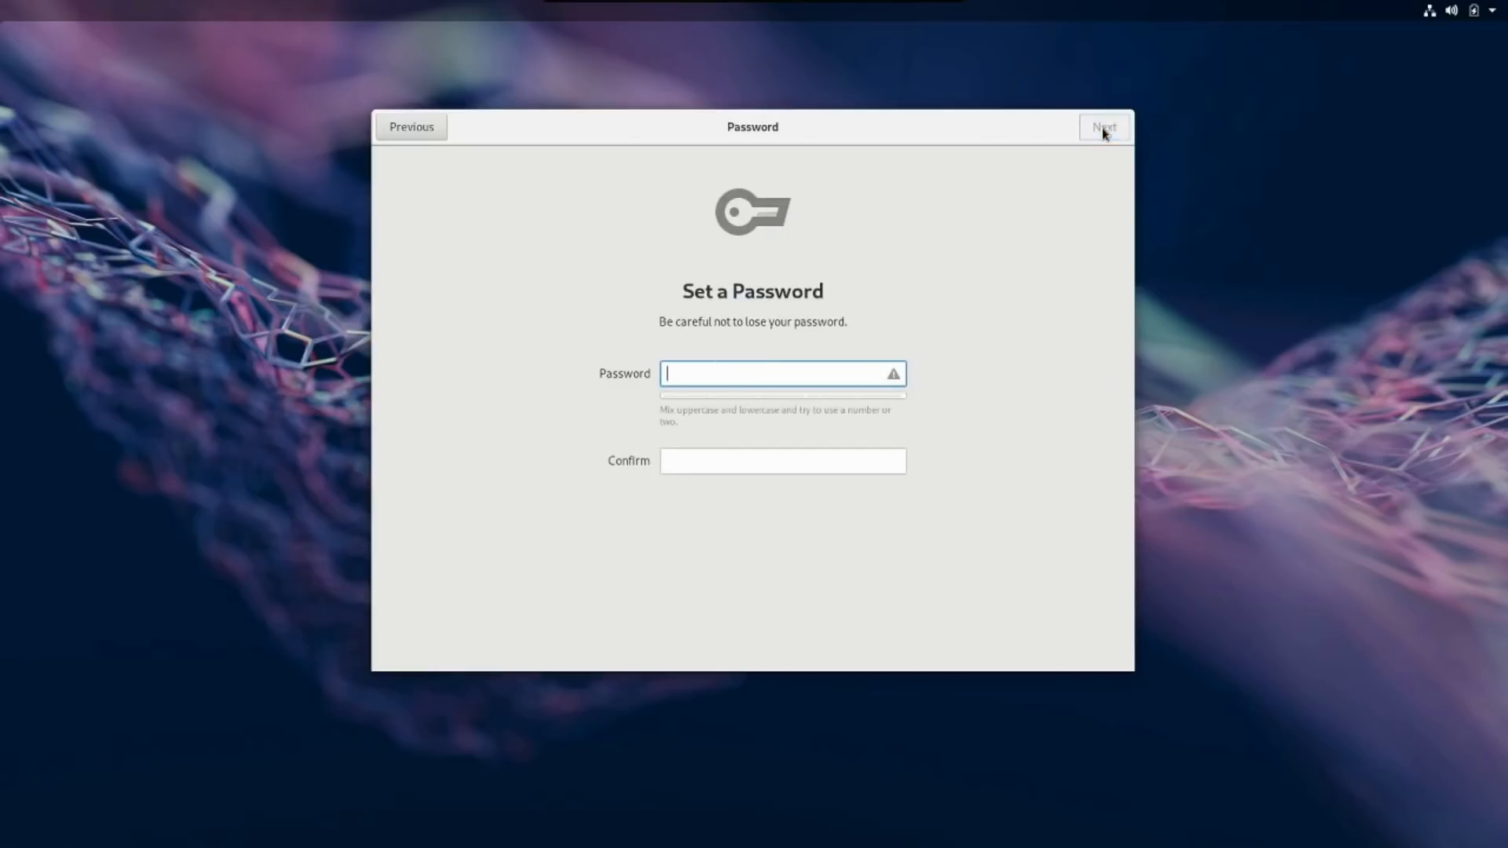
Enter and confirm the account password to reach the ready-to-go page
type("•")
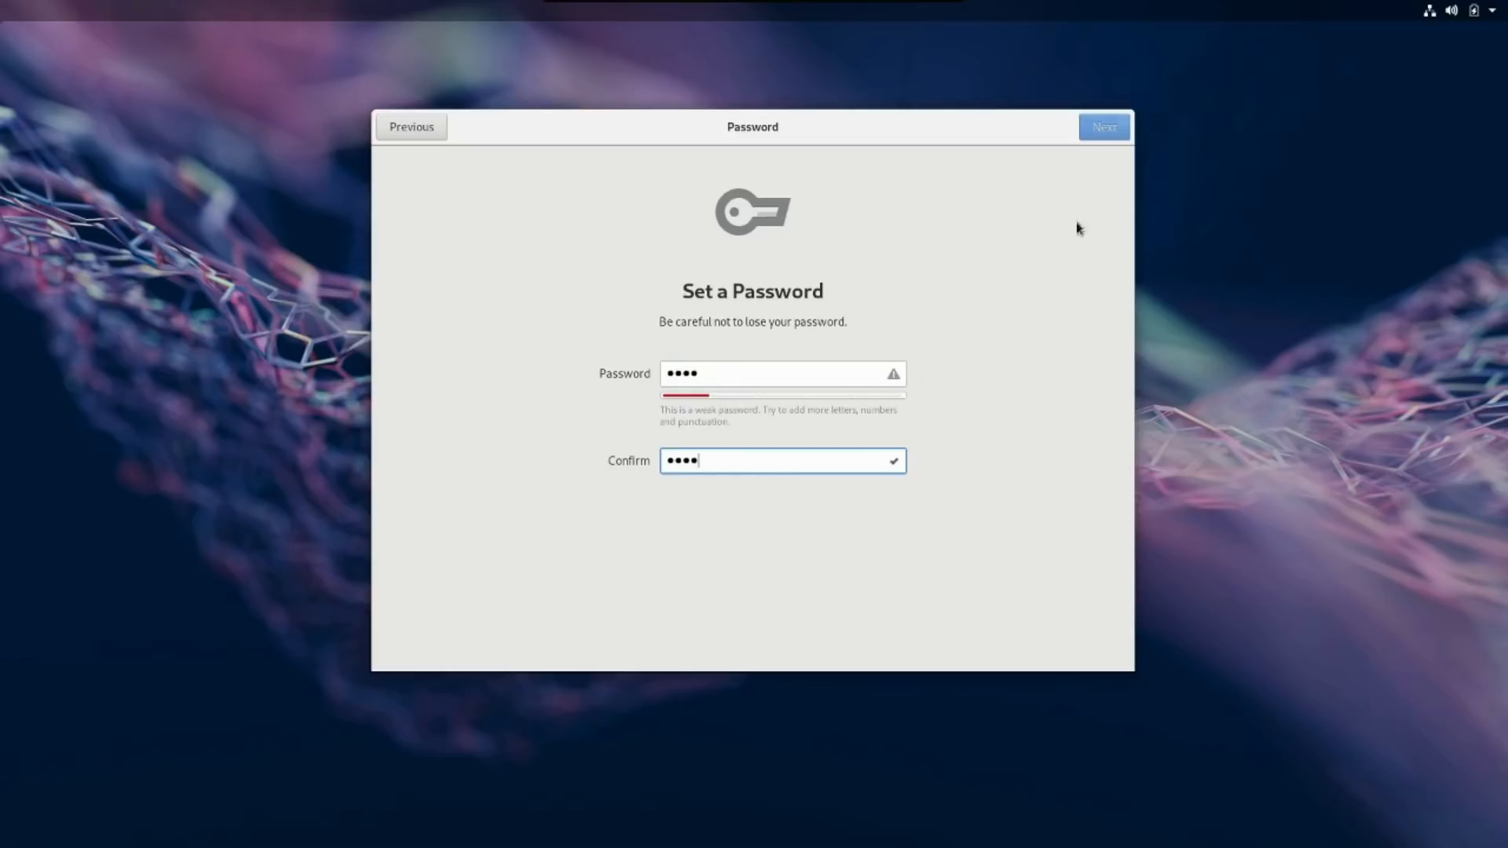
left_click(1102, 126)
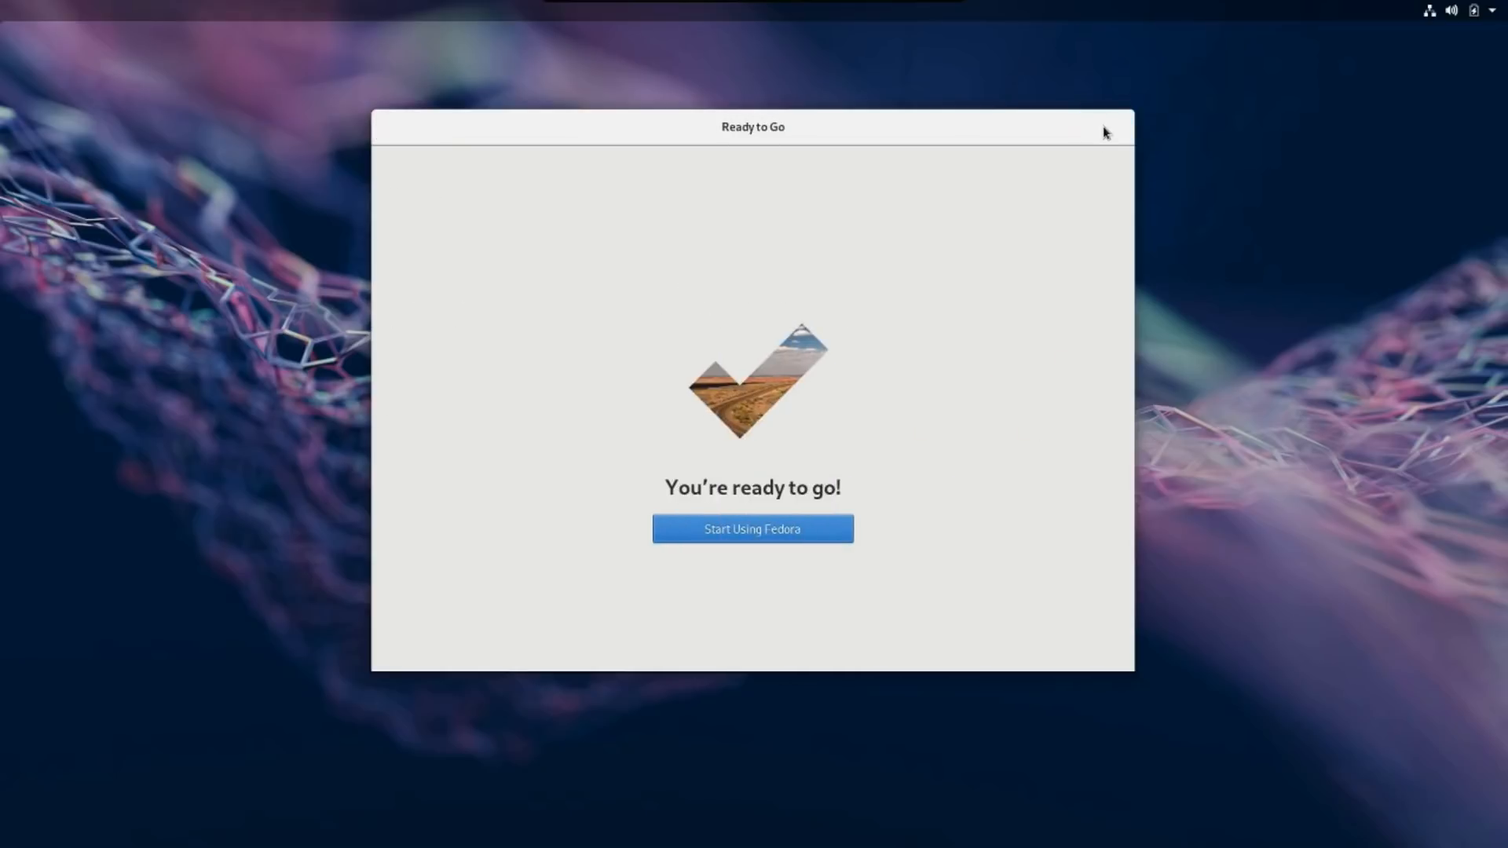
mouse_move(752, 529)
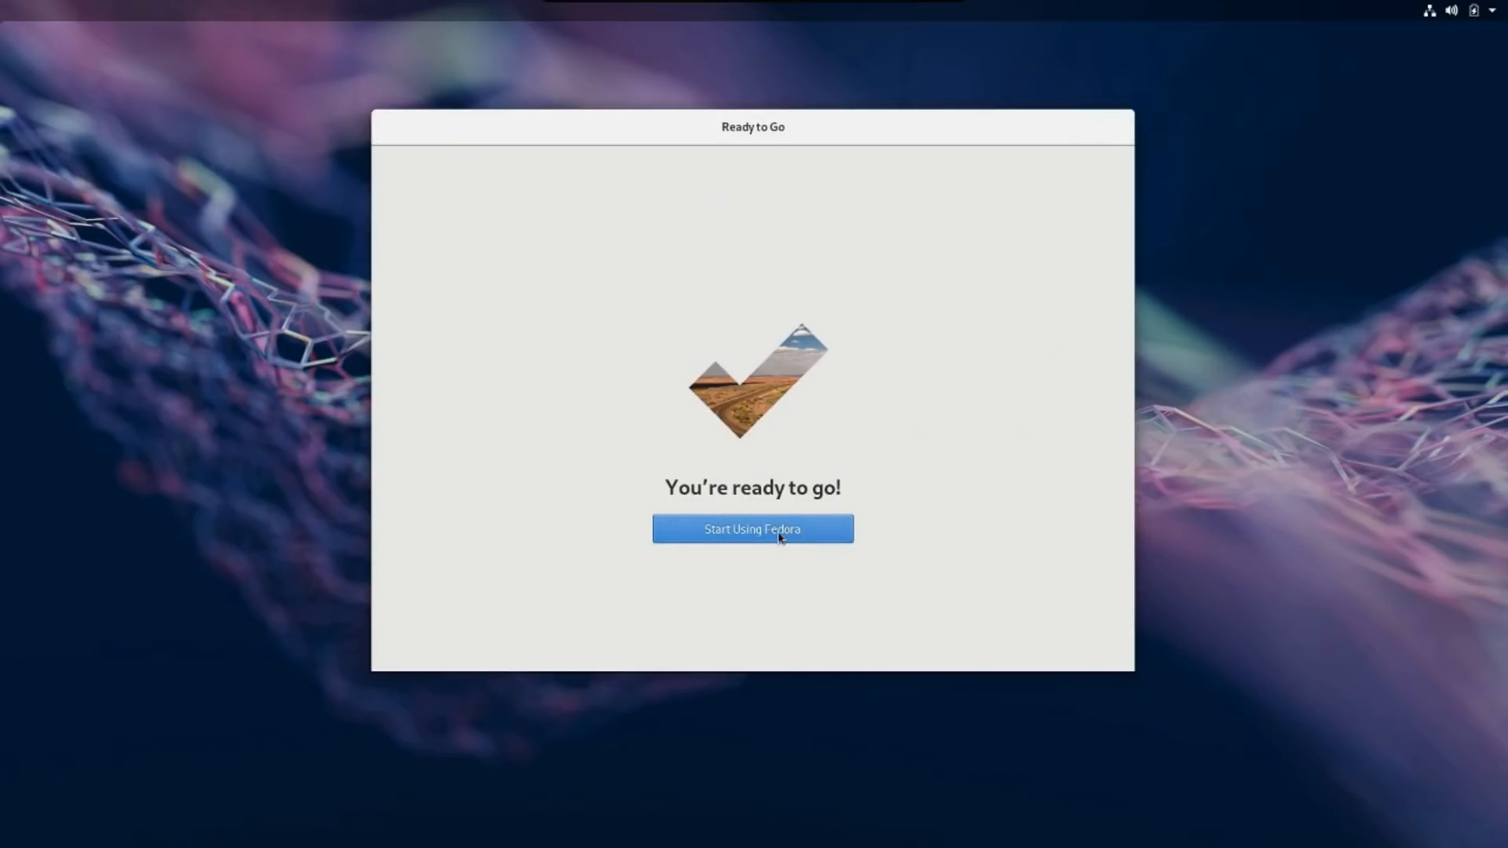
Start using Fedora, landing on the GNOME Help Getting Started page
left_click(752, 530)
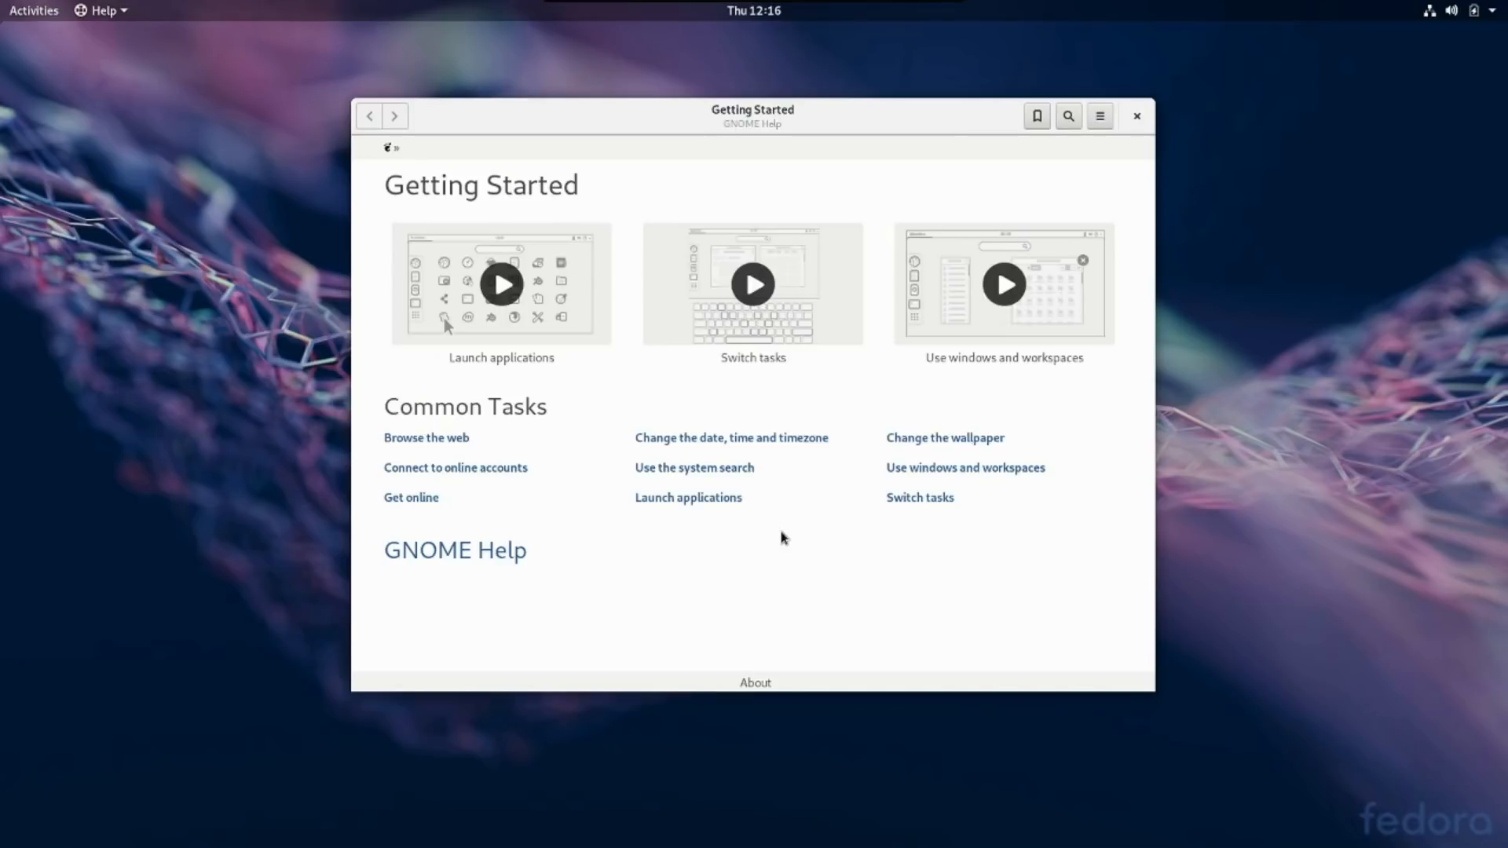
mouse_move(862, 300)
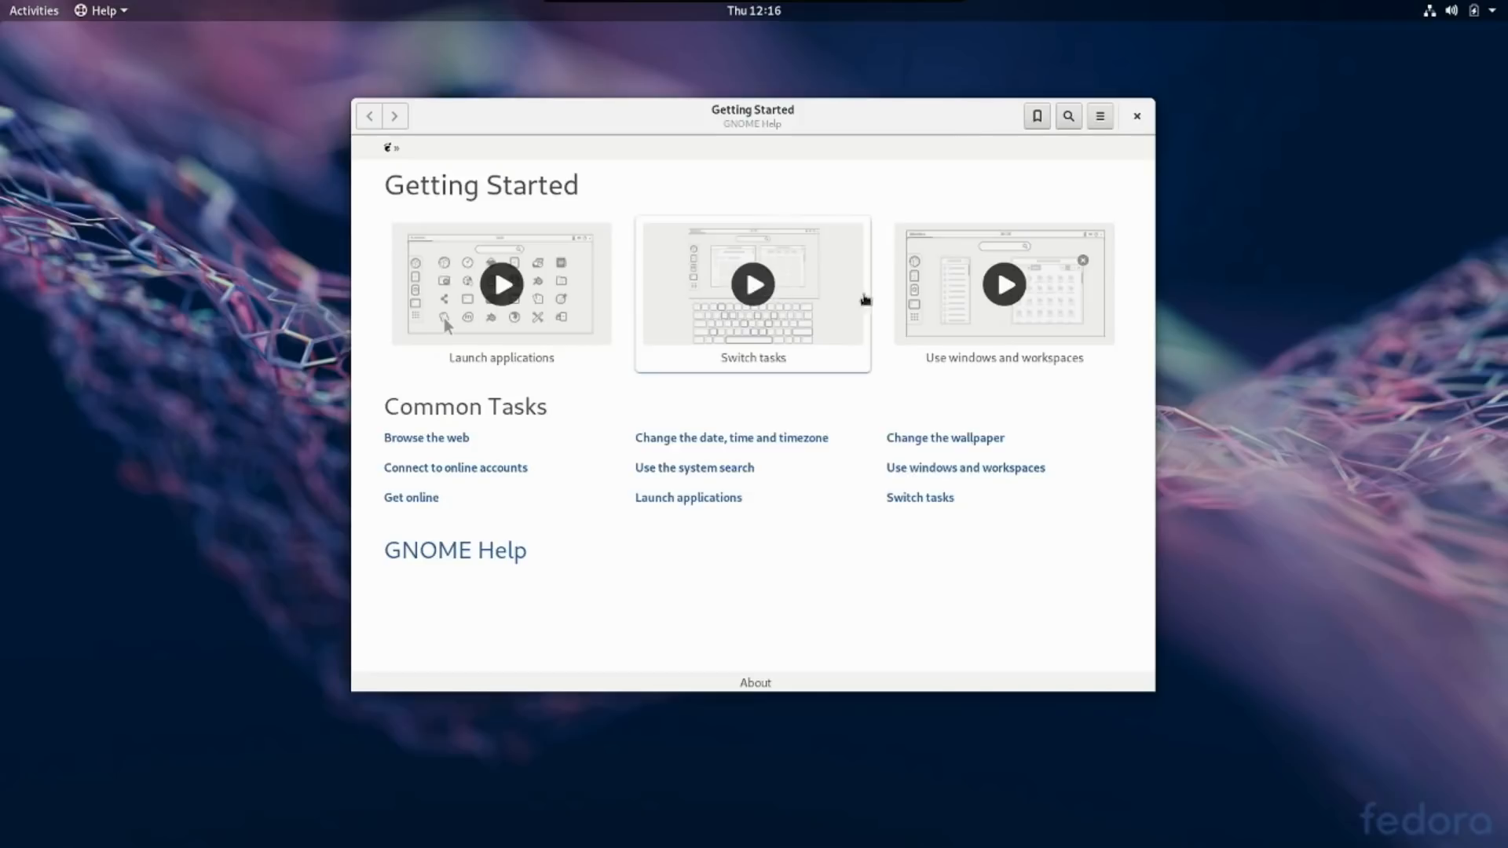
mouse_move(501, 314)
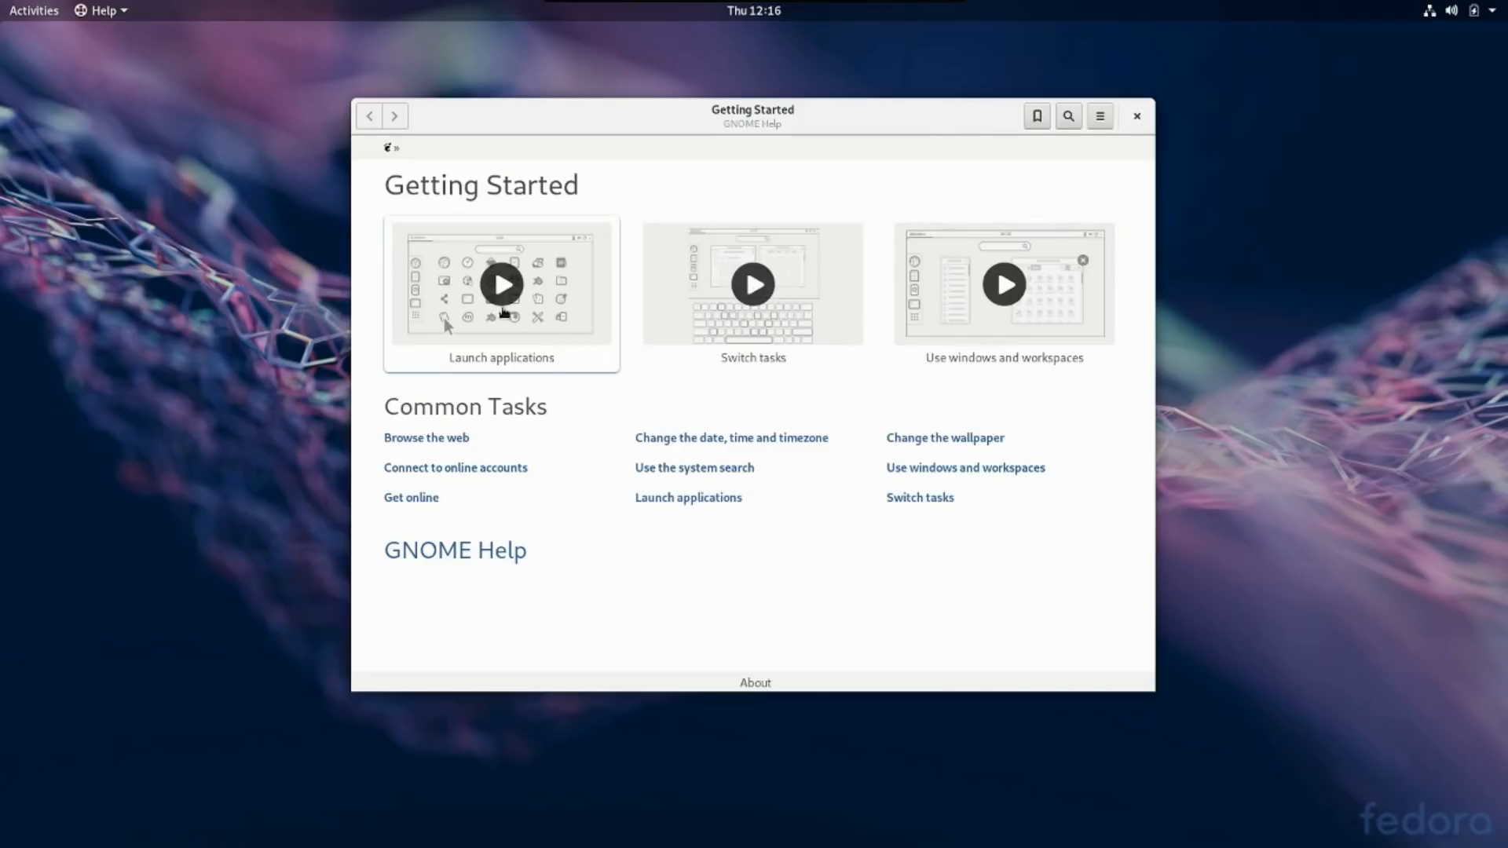
mouse_move(841, 289)
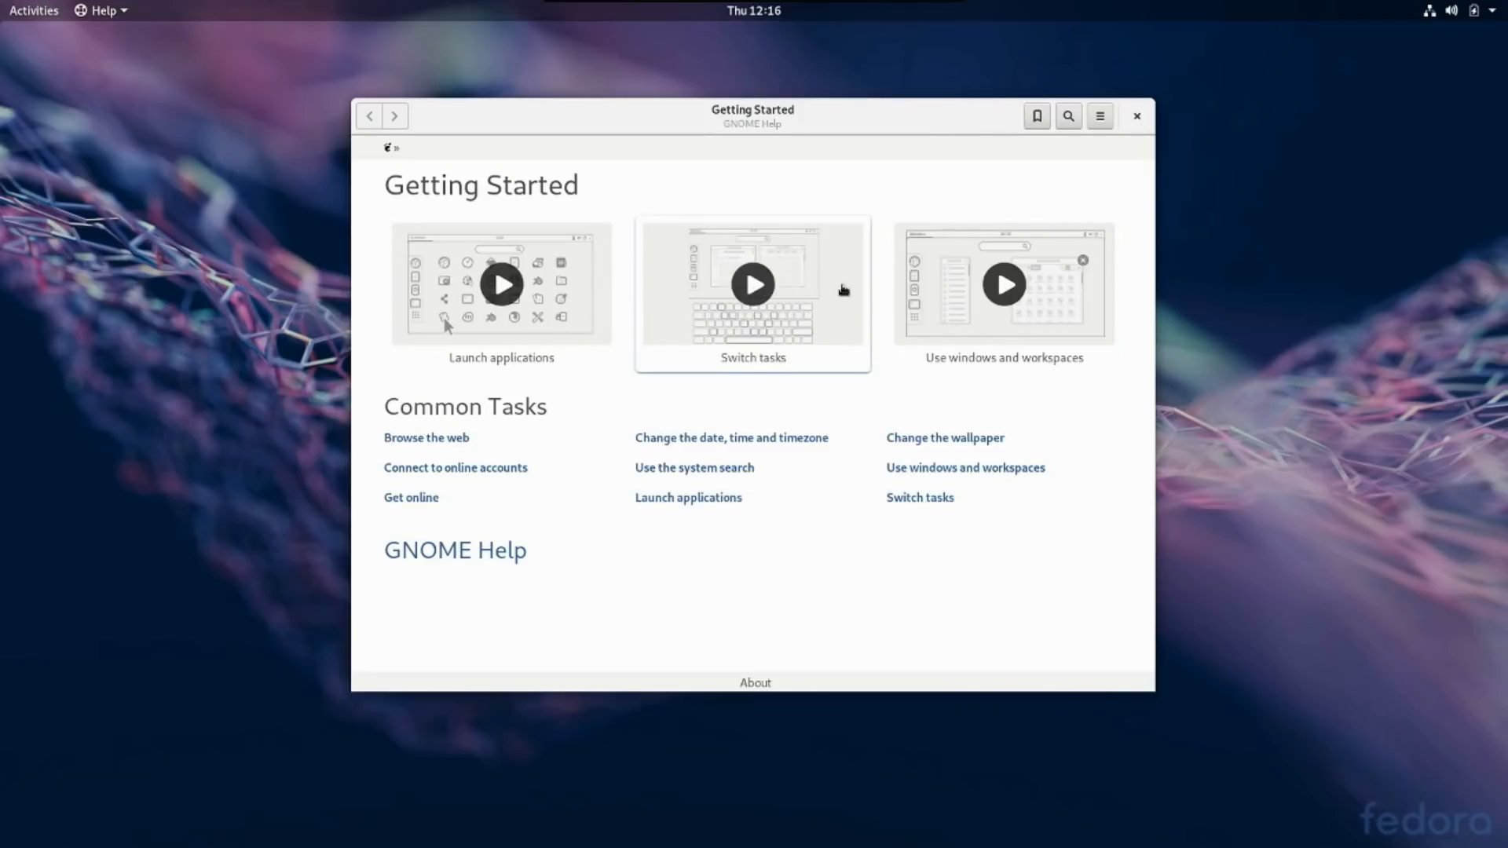
mouse_move(1003, 284)
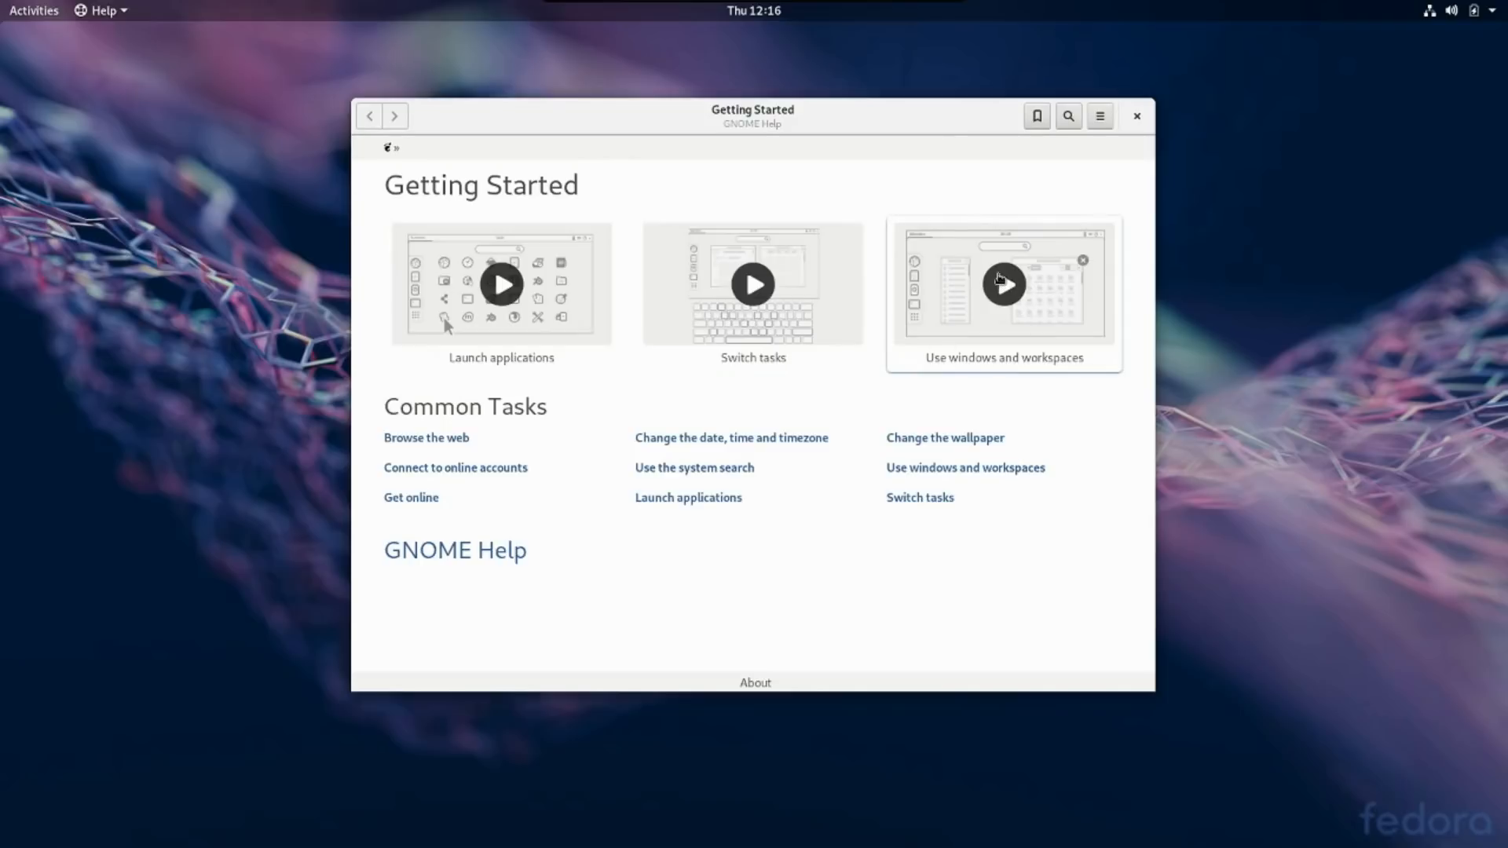
Play the 'Use windows and workspaces' introduction video
left_click(1004, 282)
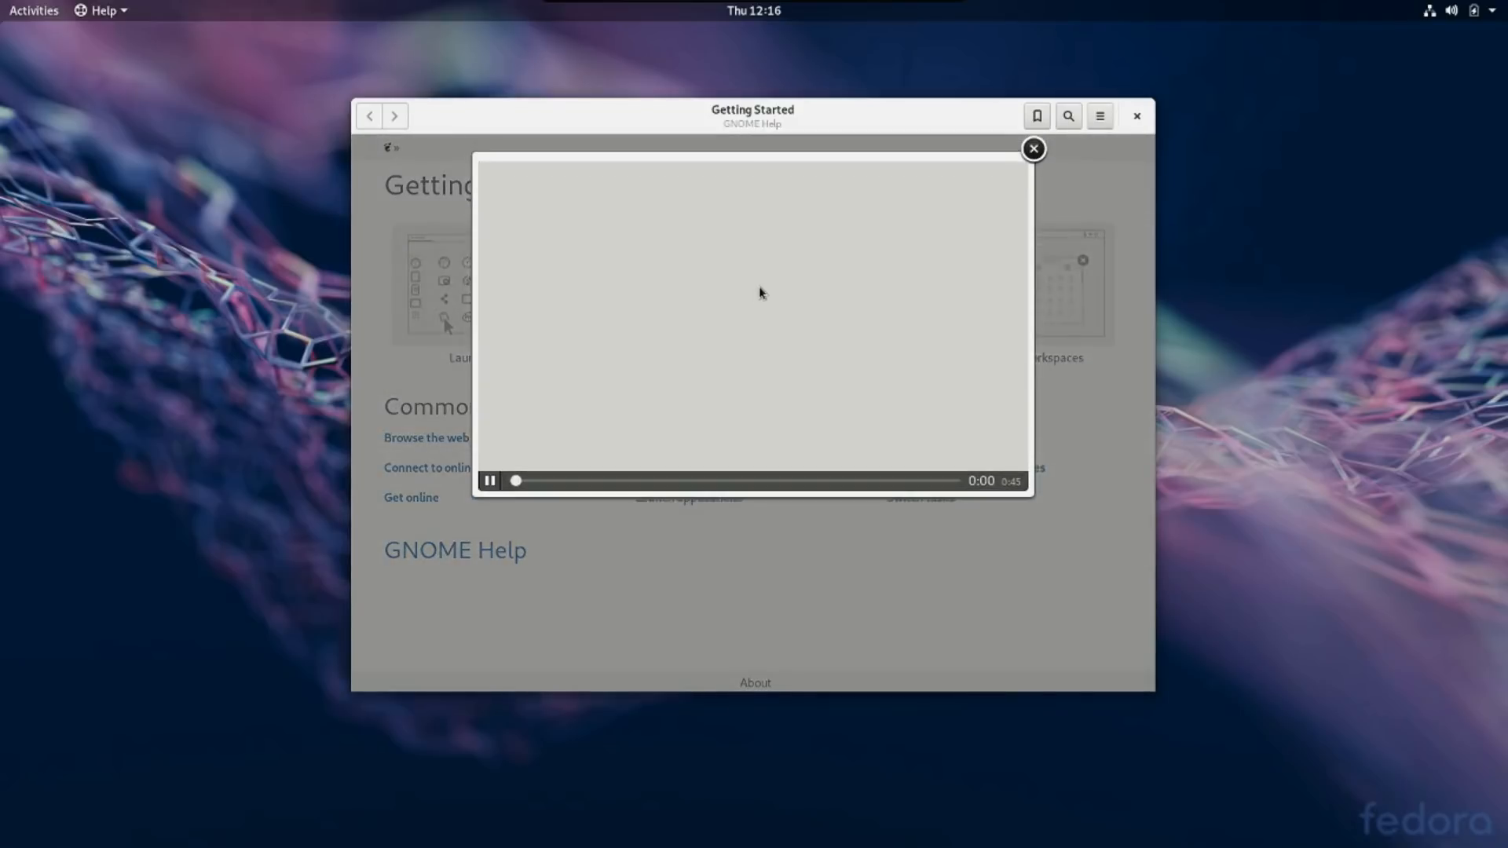
left_click(488, 481)
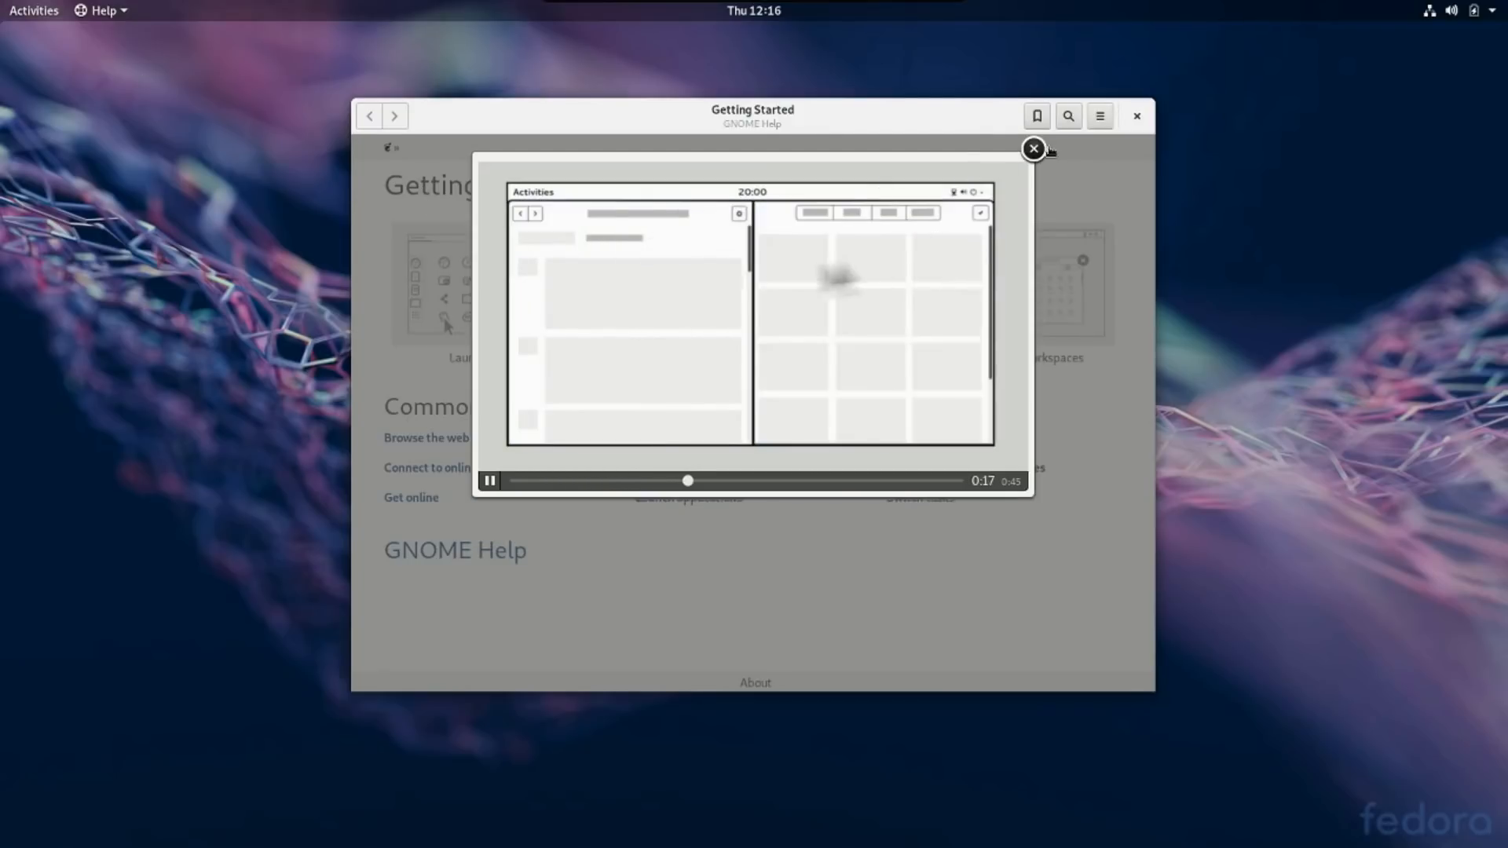
Close the video, then briefly show and dismiss the Help window's menu
left_click(1034, 149)
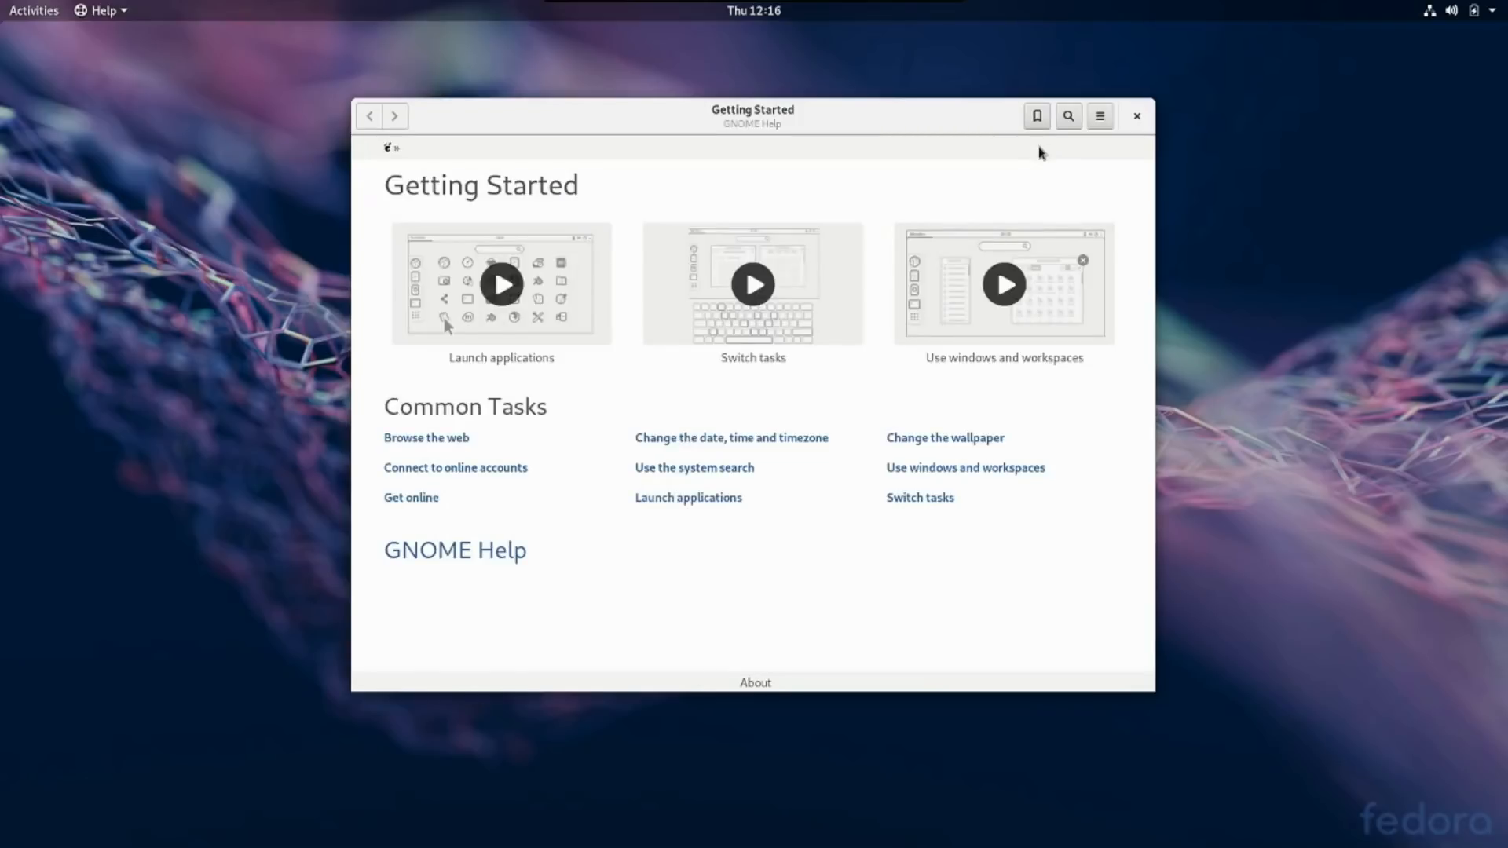
mouse_move(435, 515)
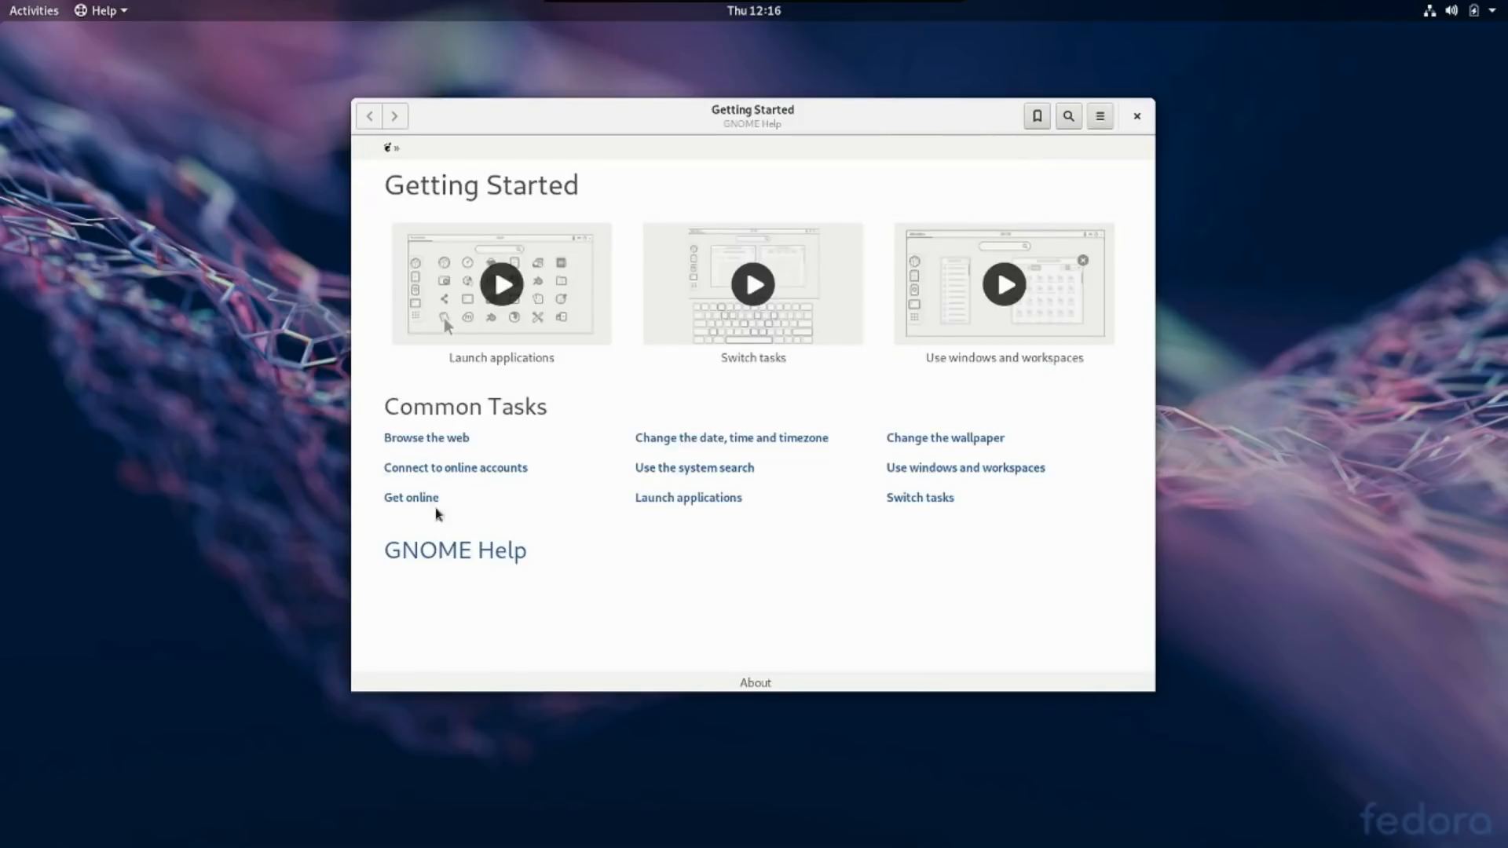
mouse_move(425, 438)
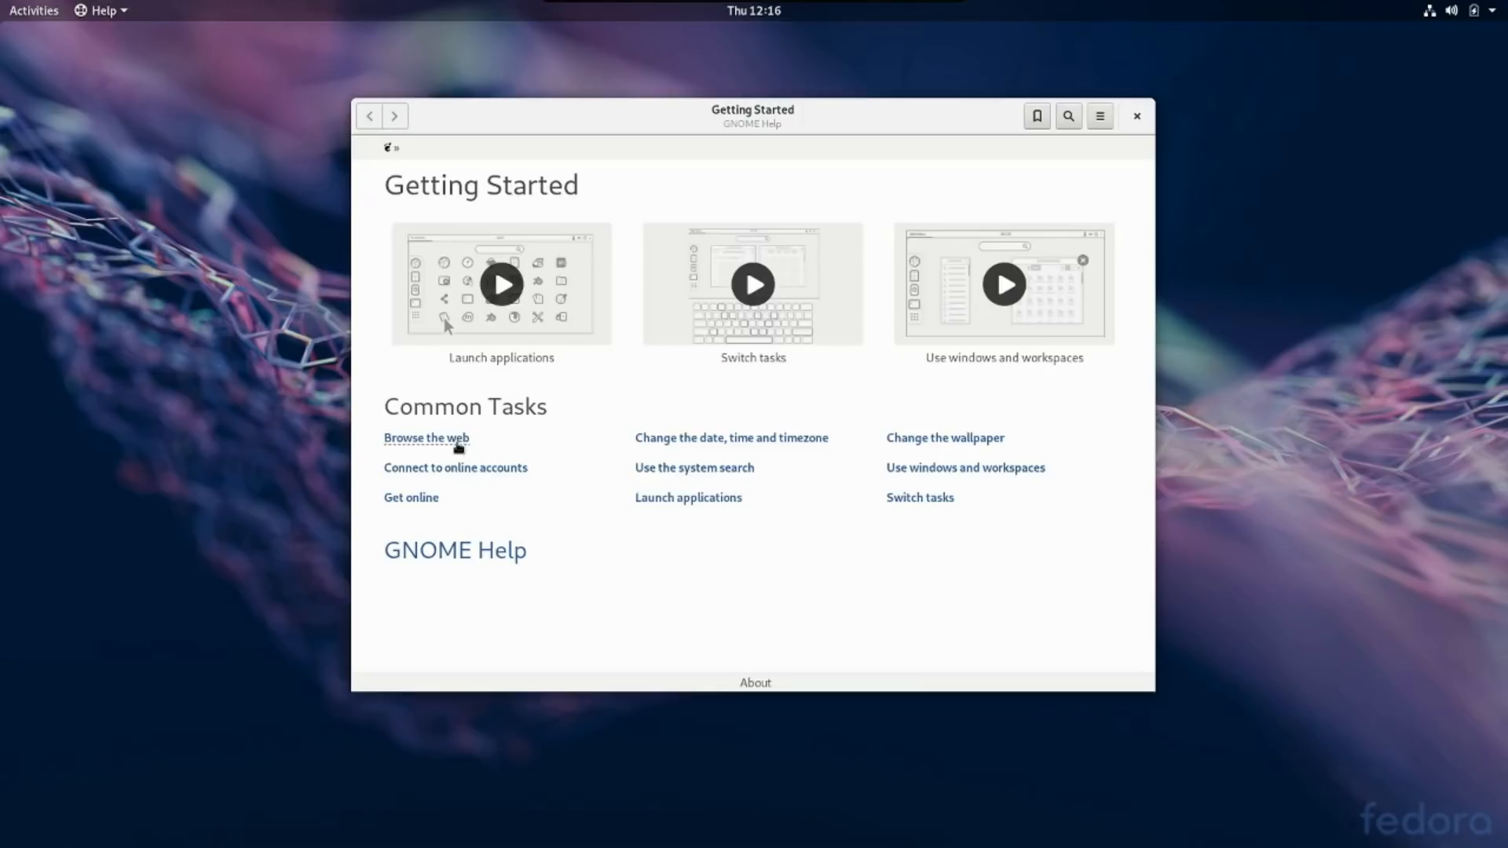
mouse_move(725, 537)
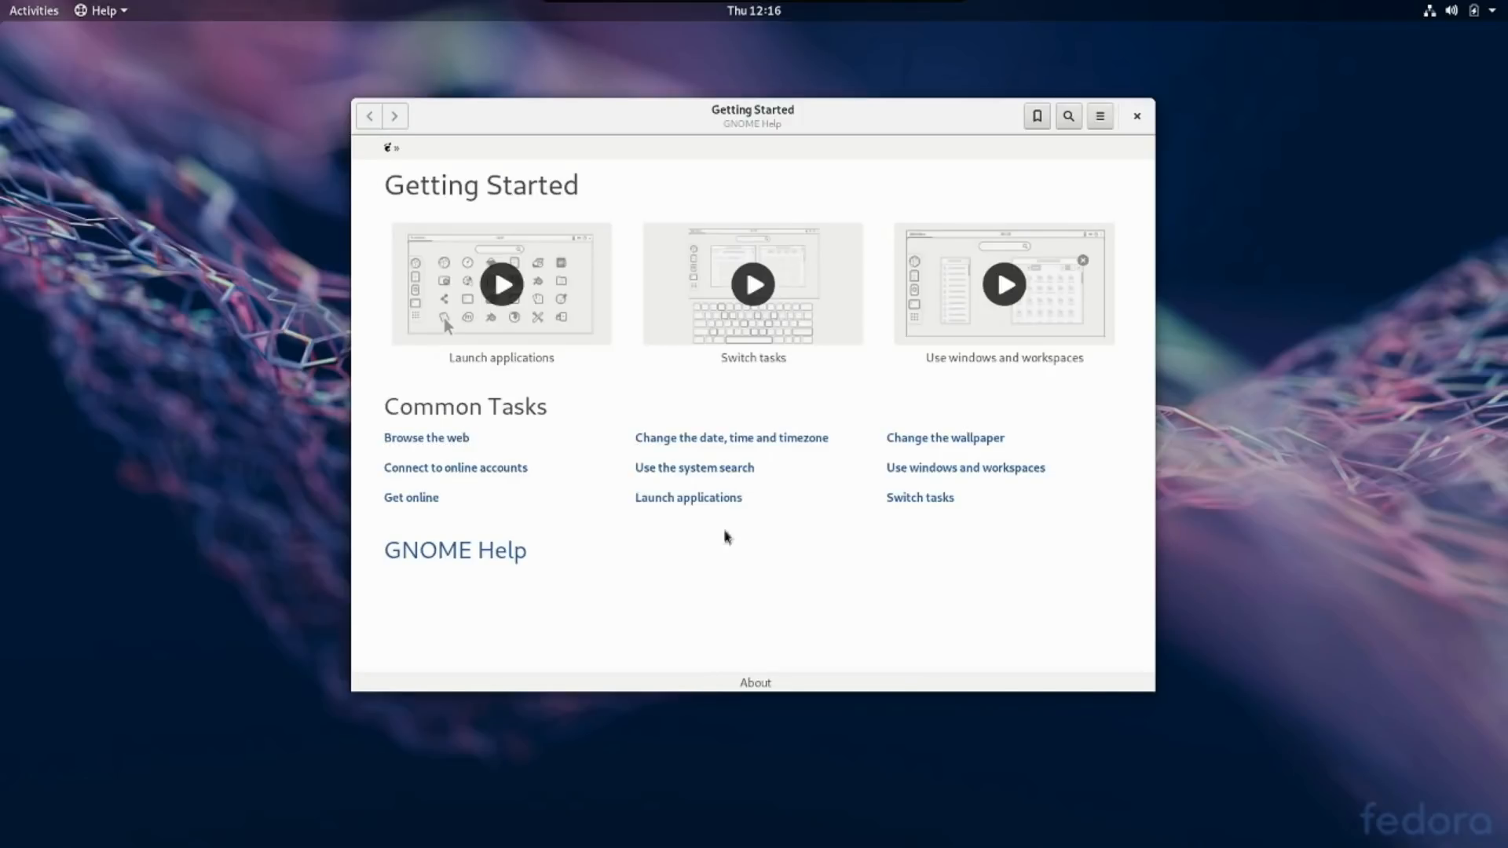
mouse_move(1084, 178)
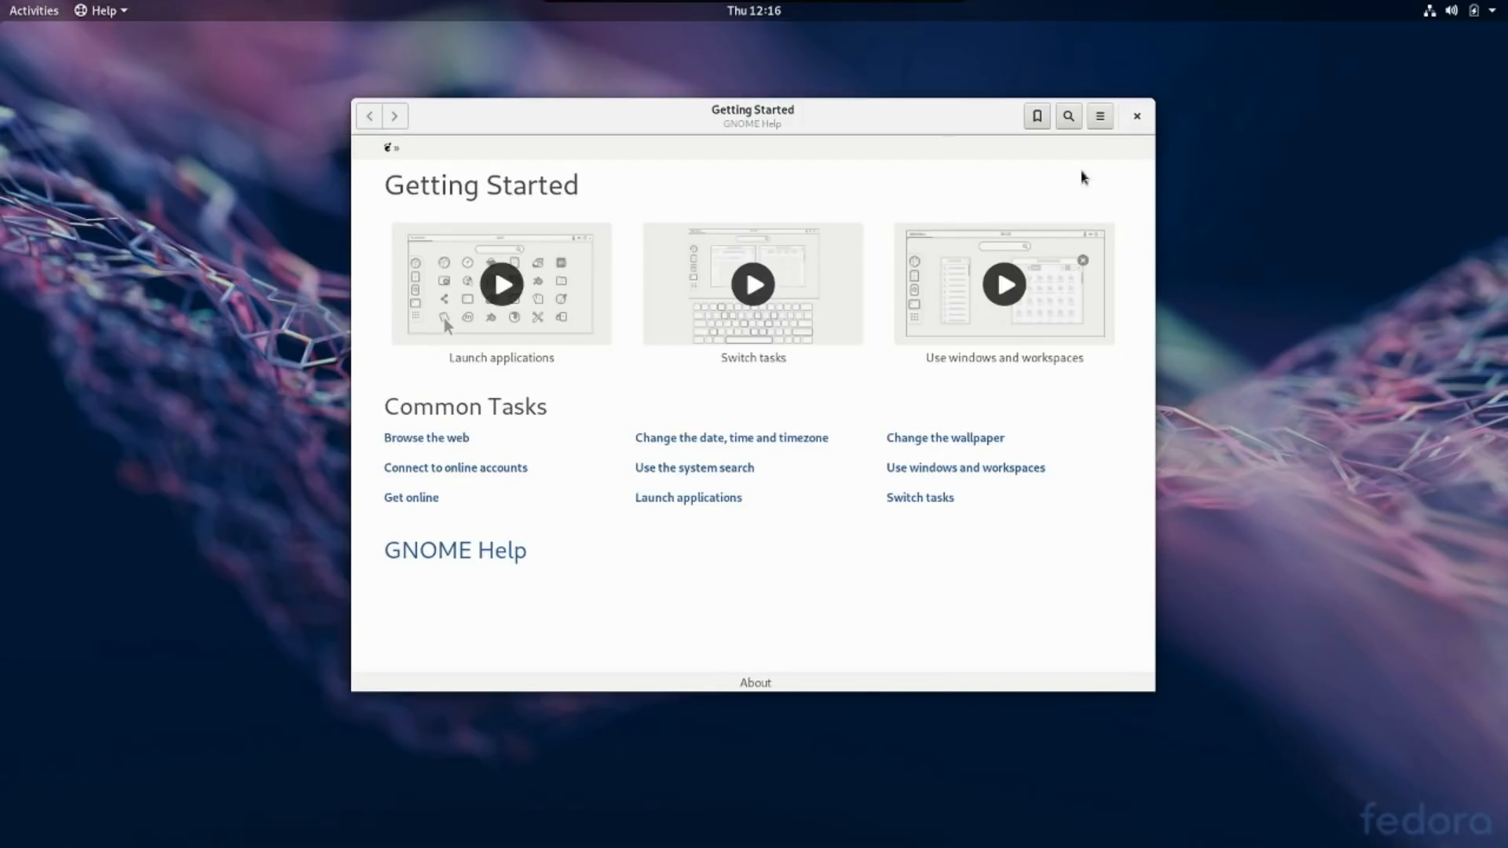
mouse_move(395, 118)
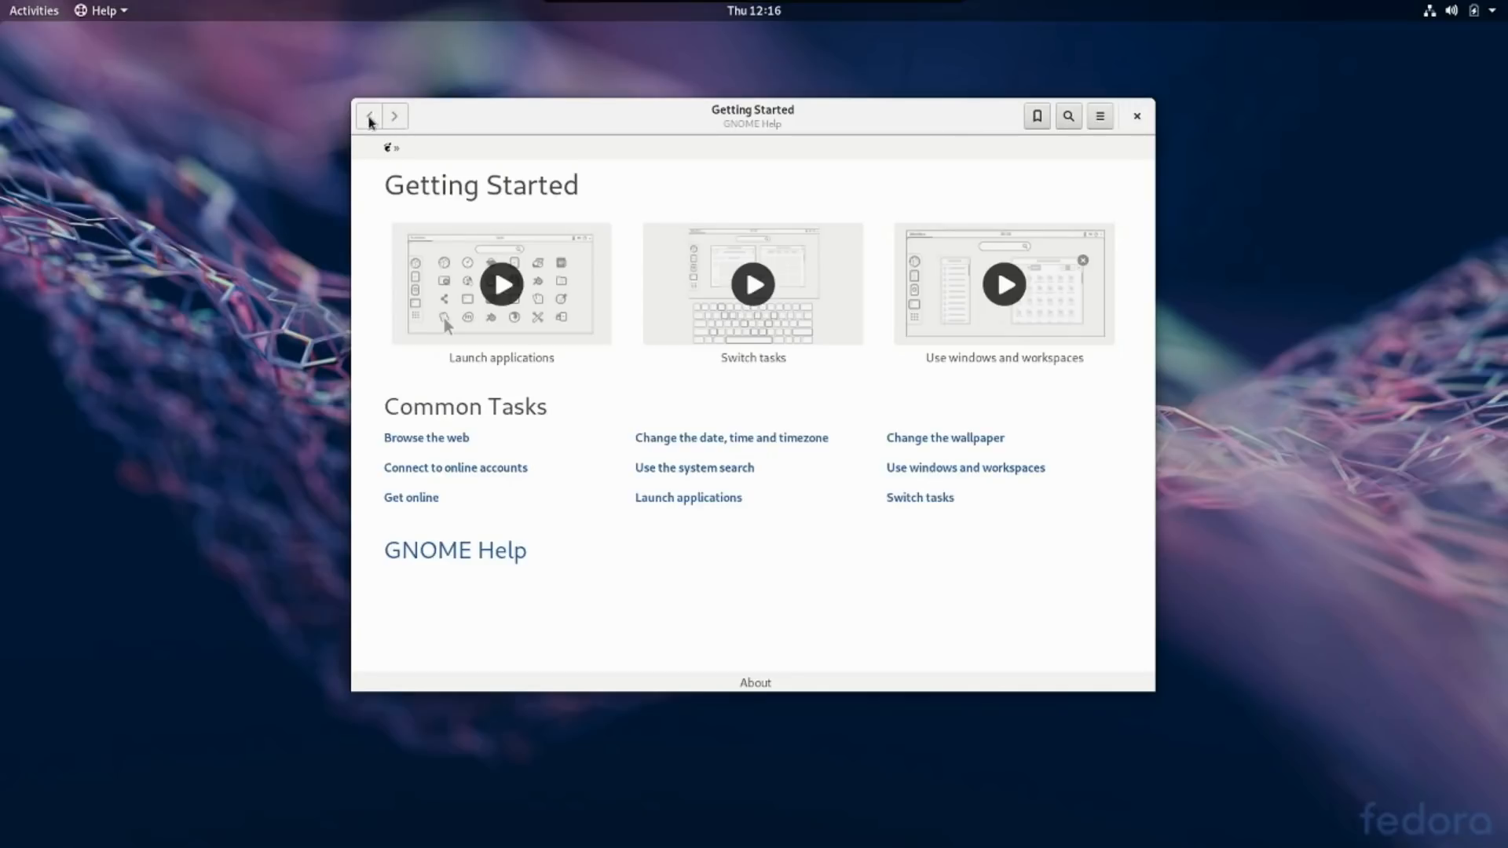
mouse_move(1036, 115)
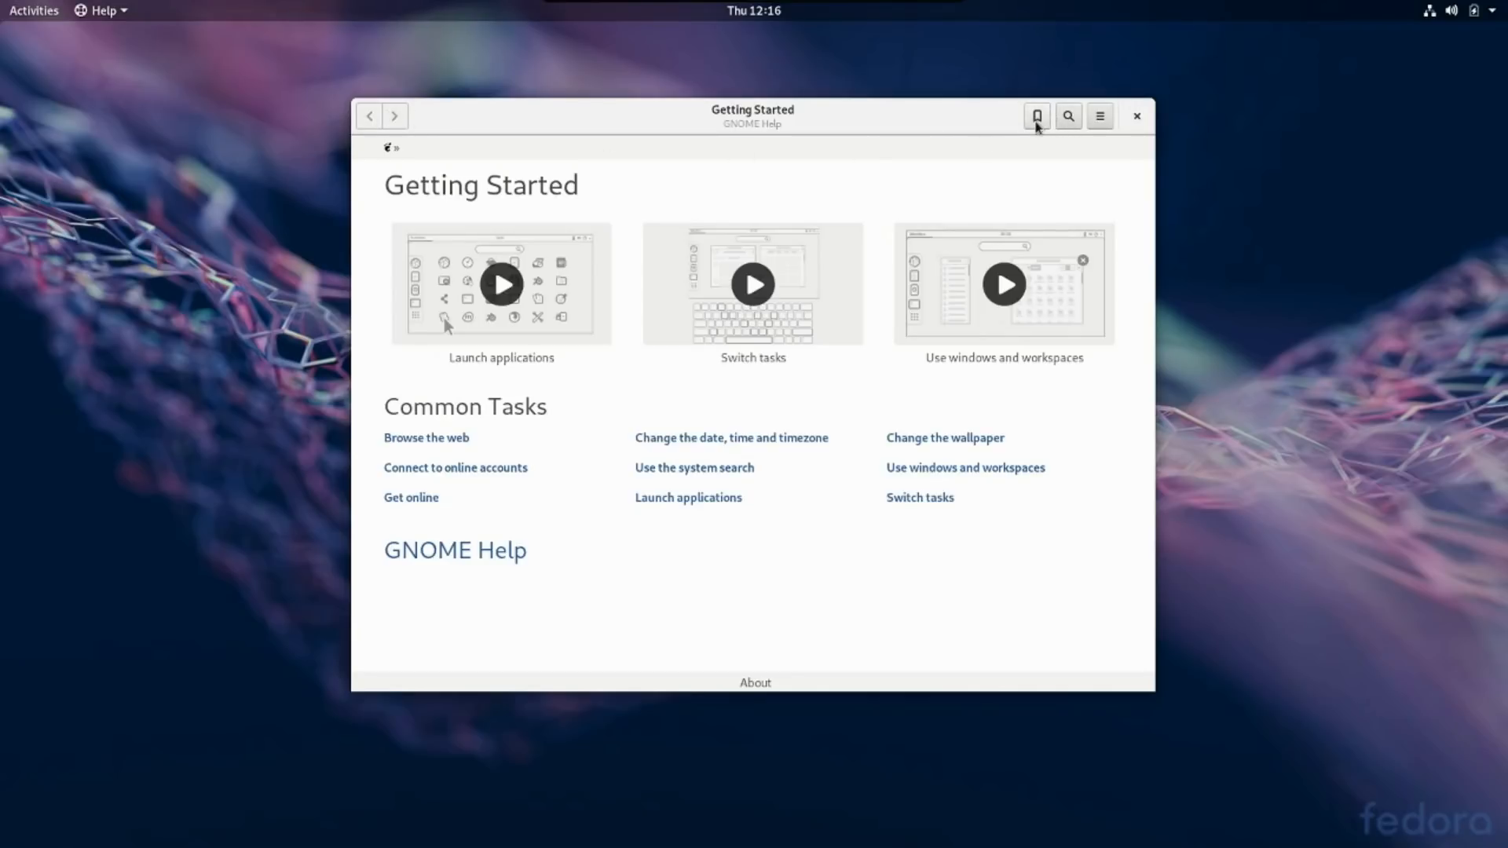
mouse_move(1068, 114)
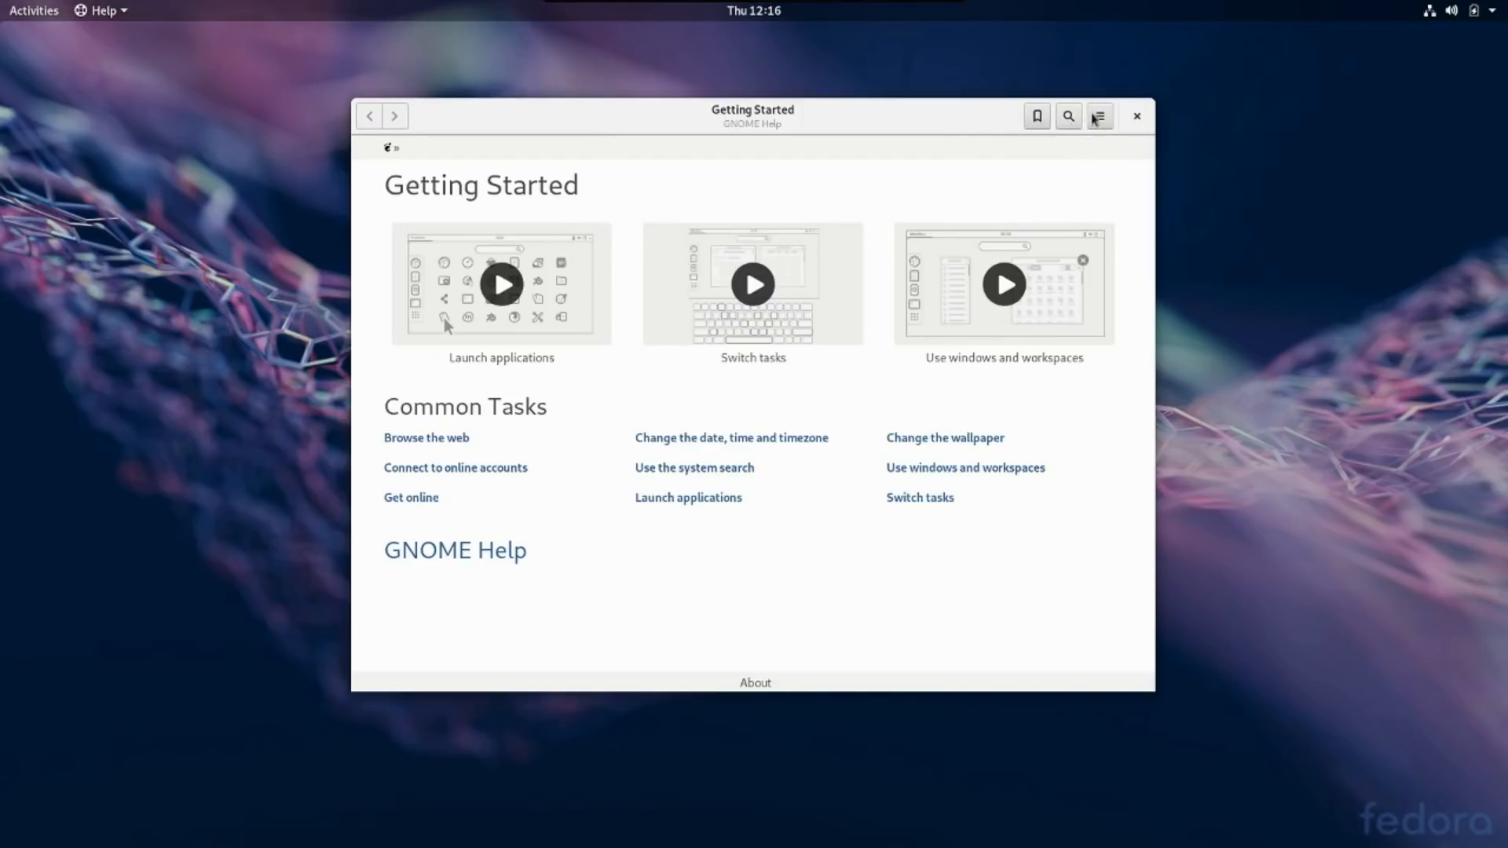
left_click(1100, 115)
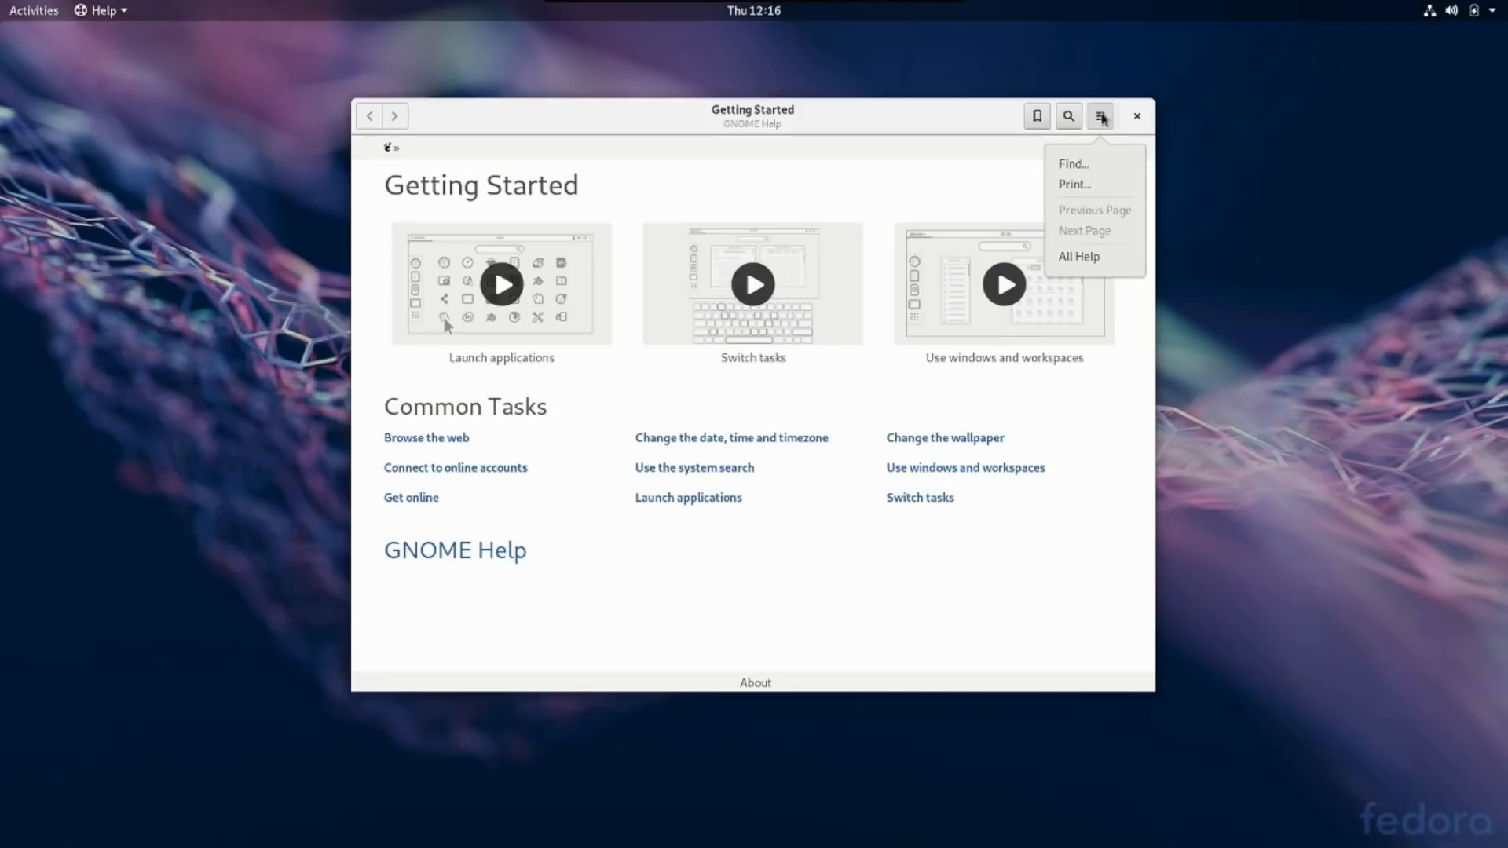
left_click(1099, 114)
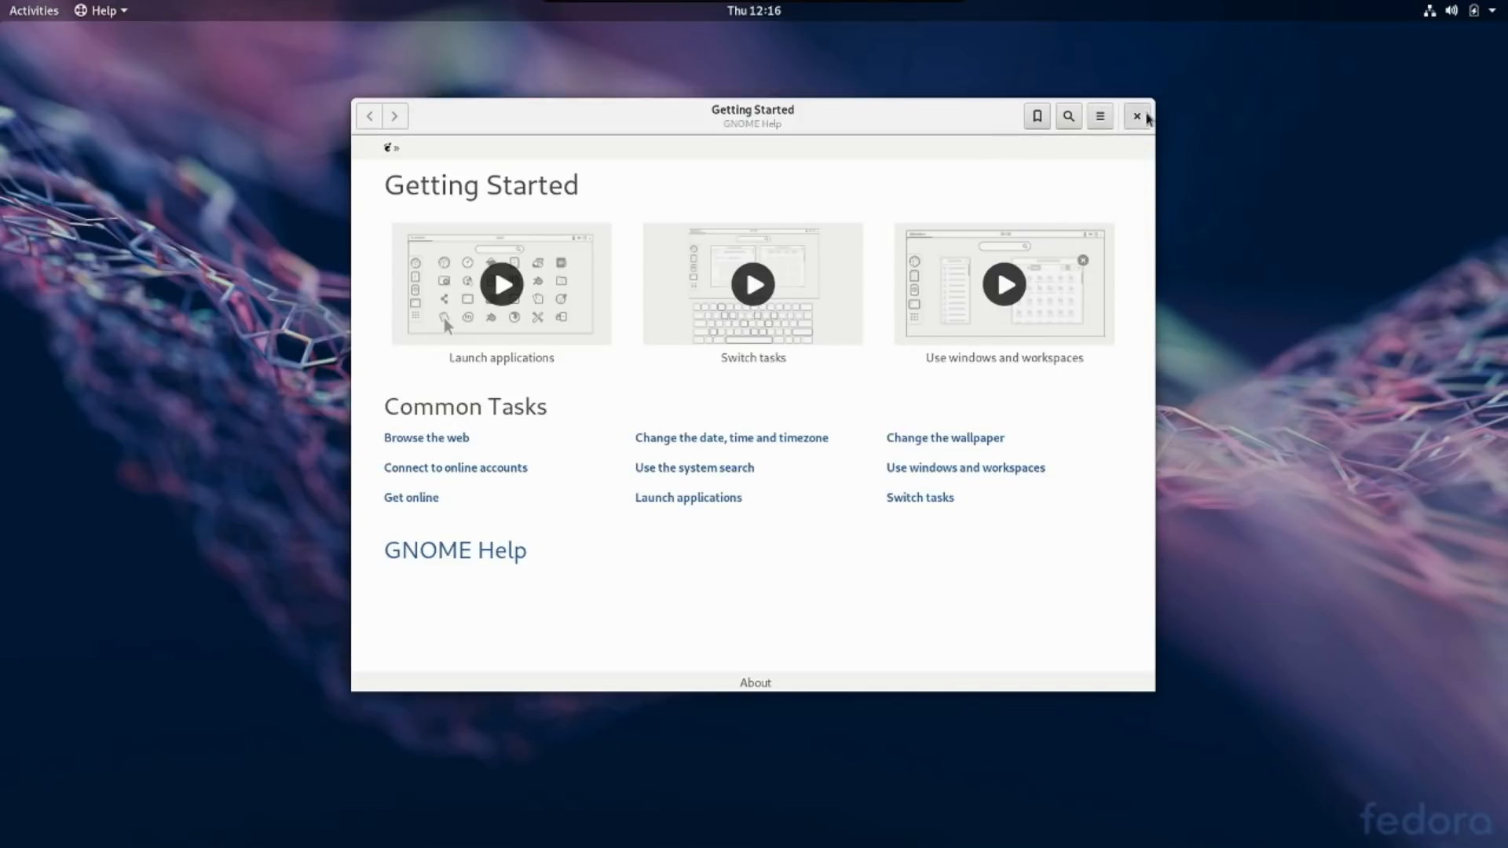
Close Help and launch Settings from the top-right system menu, landing on Bluetooth
left_click(1135, 115)
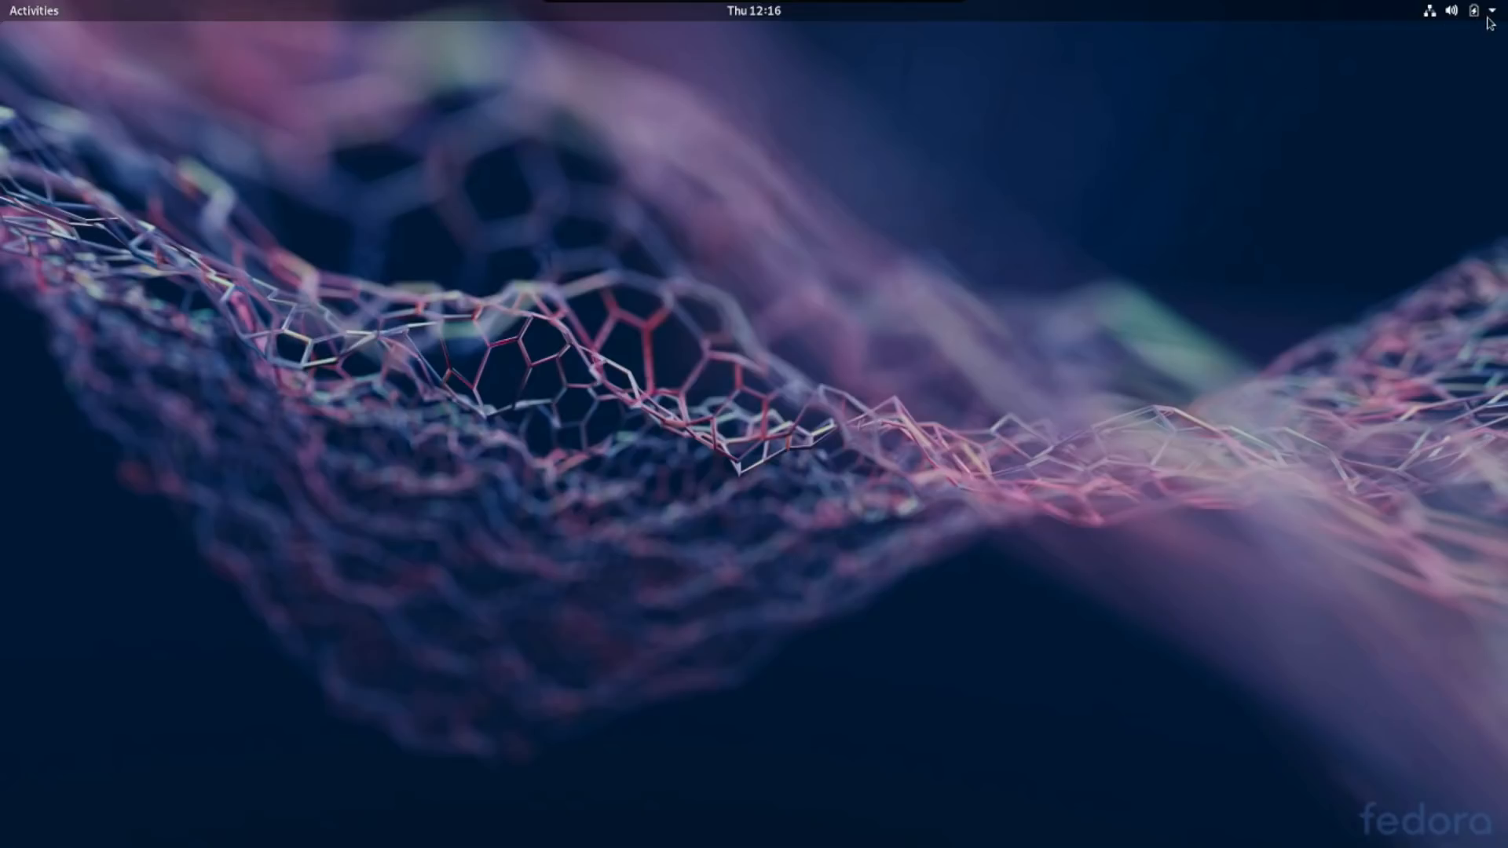
left_click(1487, 11)
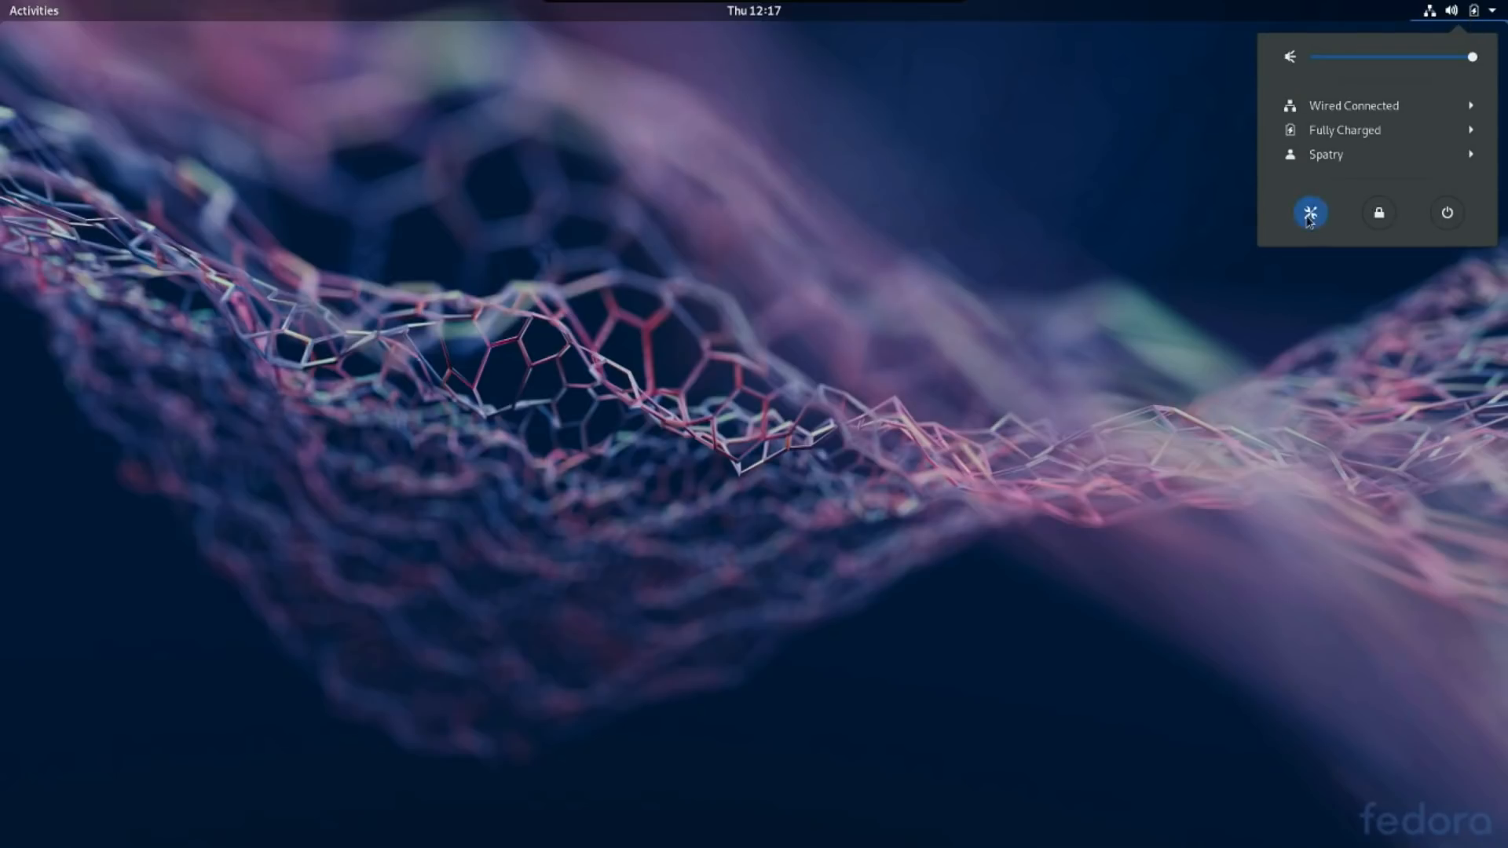
left_click(1310, 212)
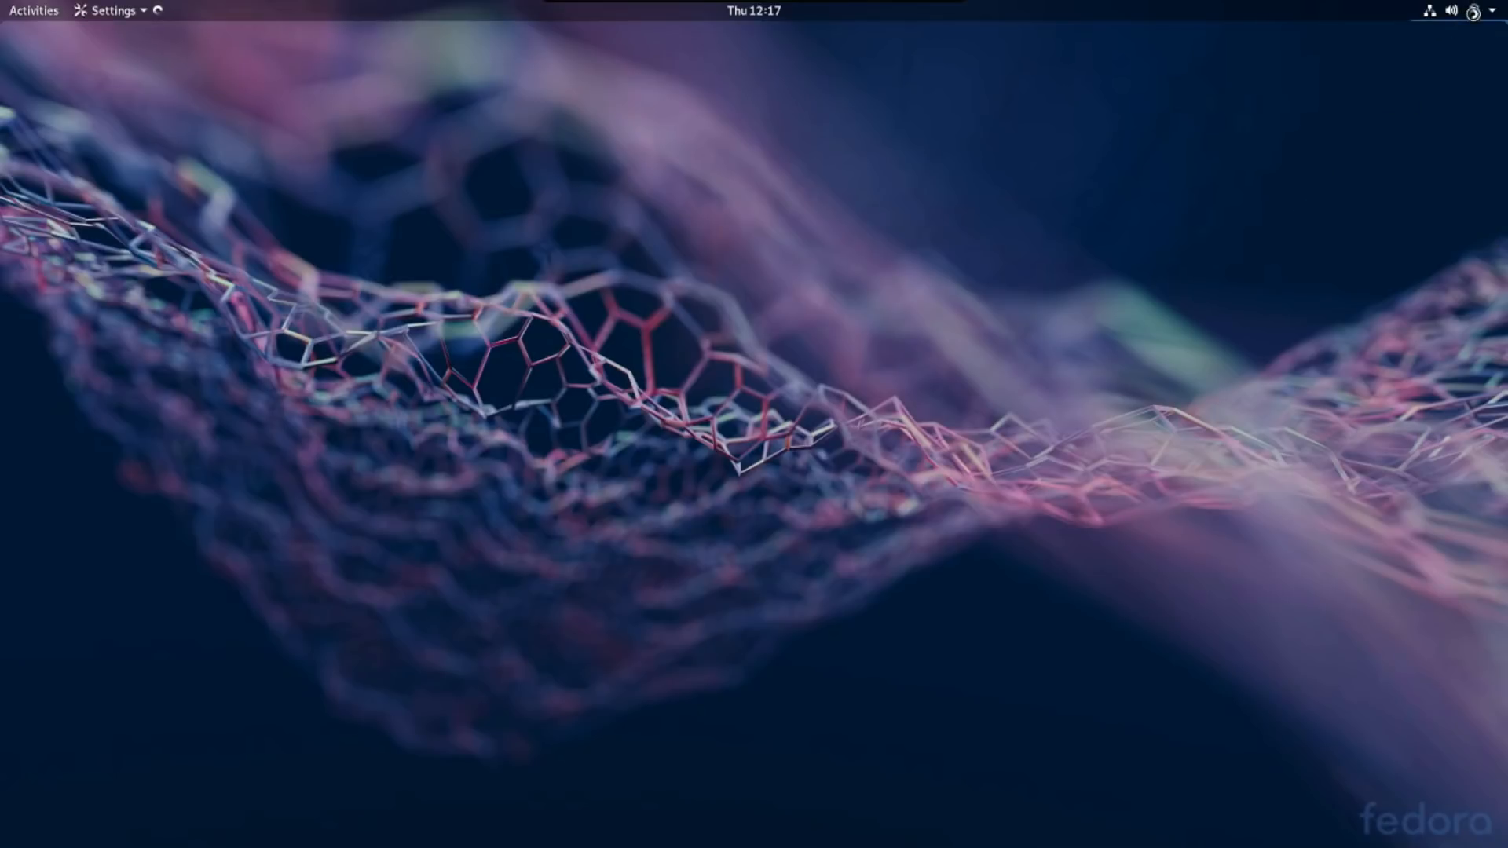
left_click(1493, 11)
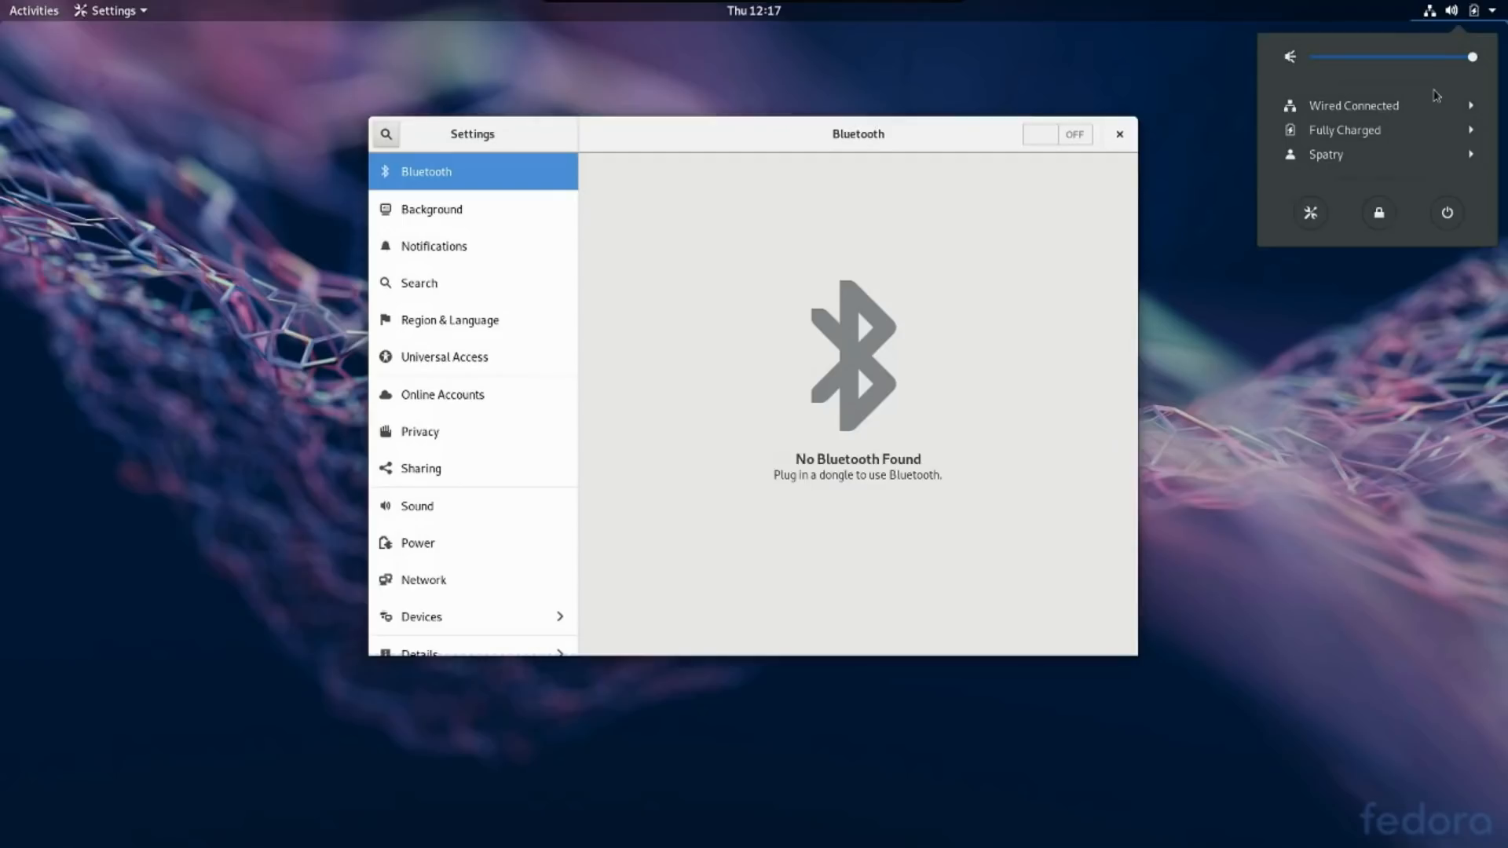
mouse_move(1429, 225)
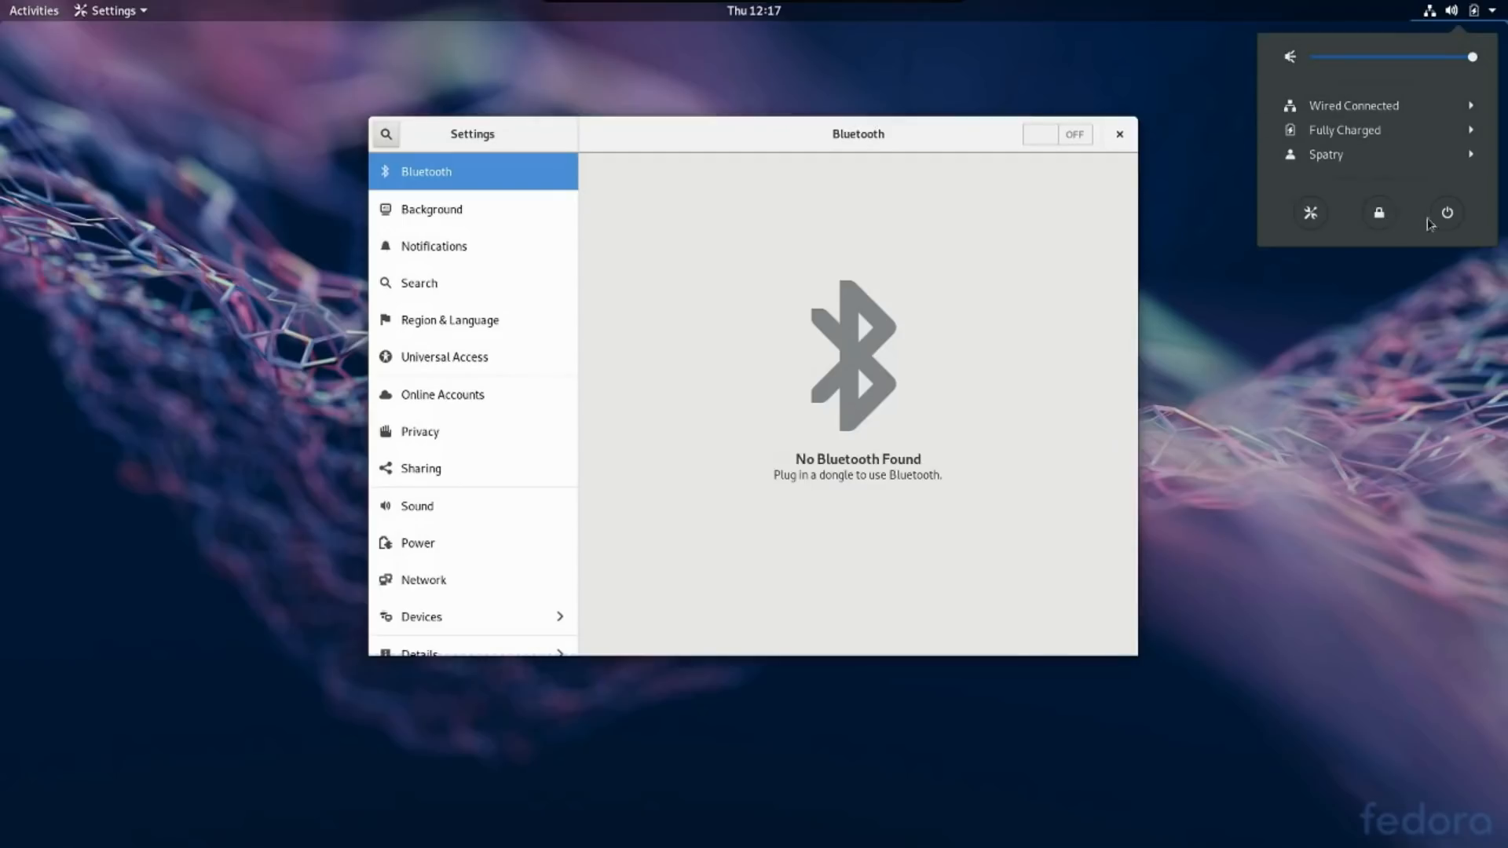
mouse_move(1344, 131)
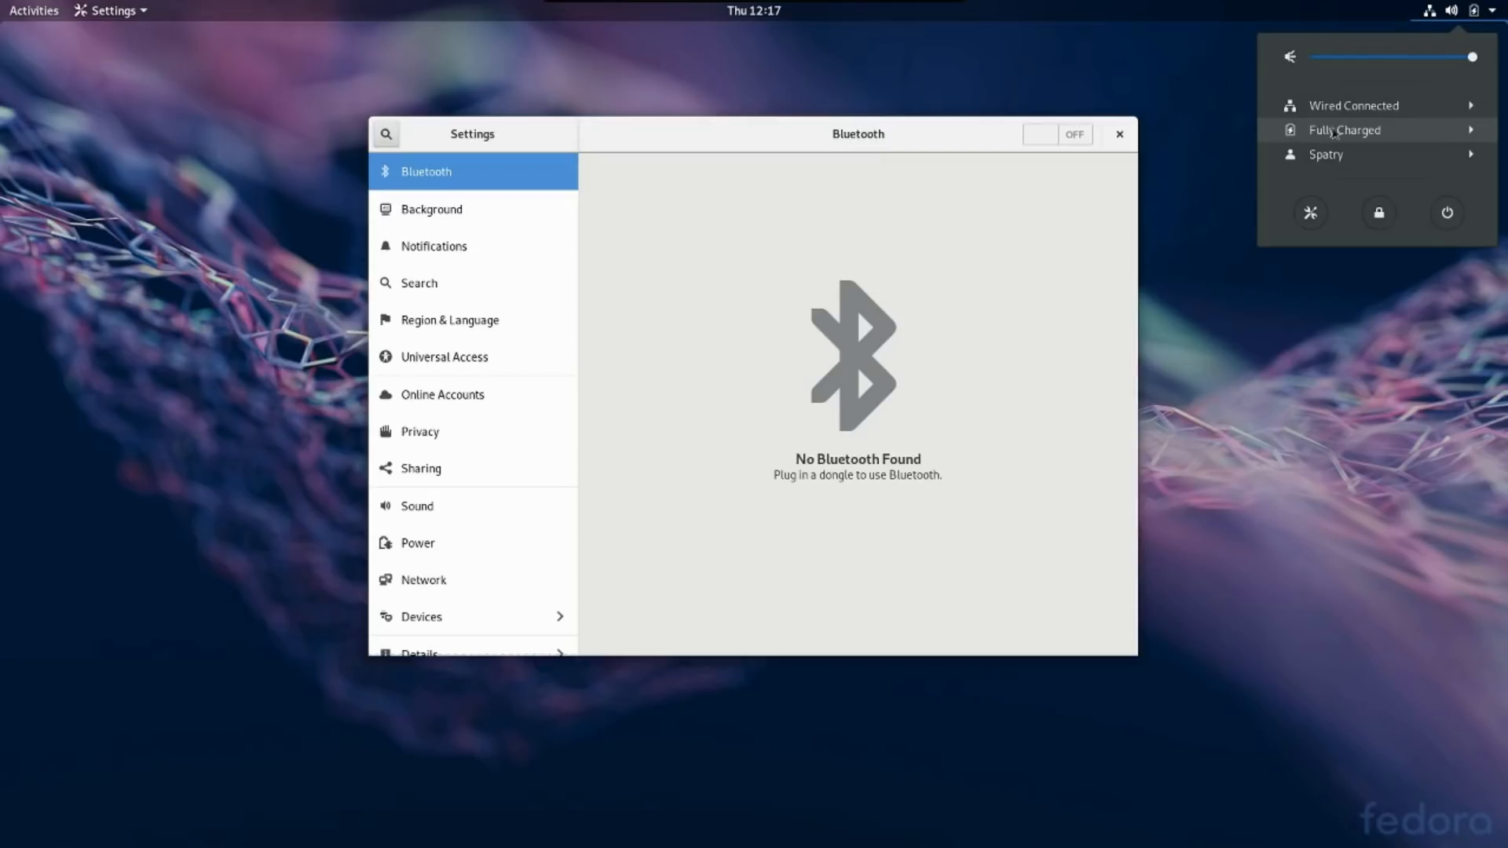
mouse_move(1350, 63)
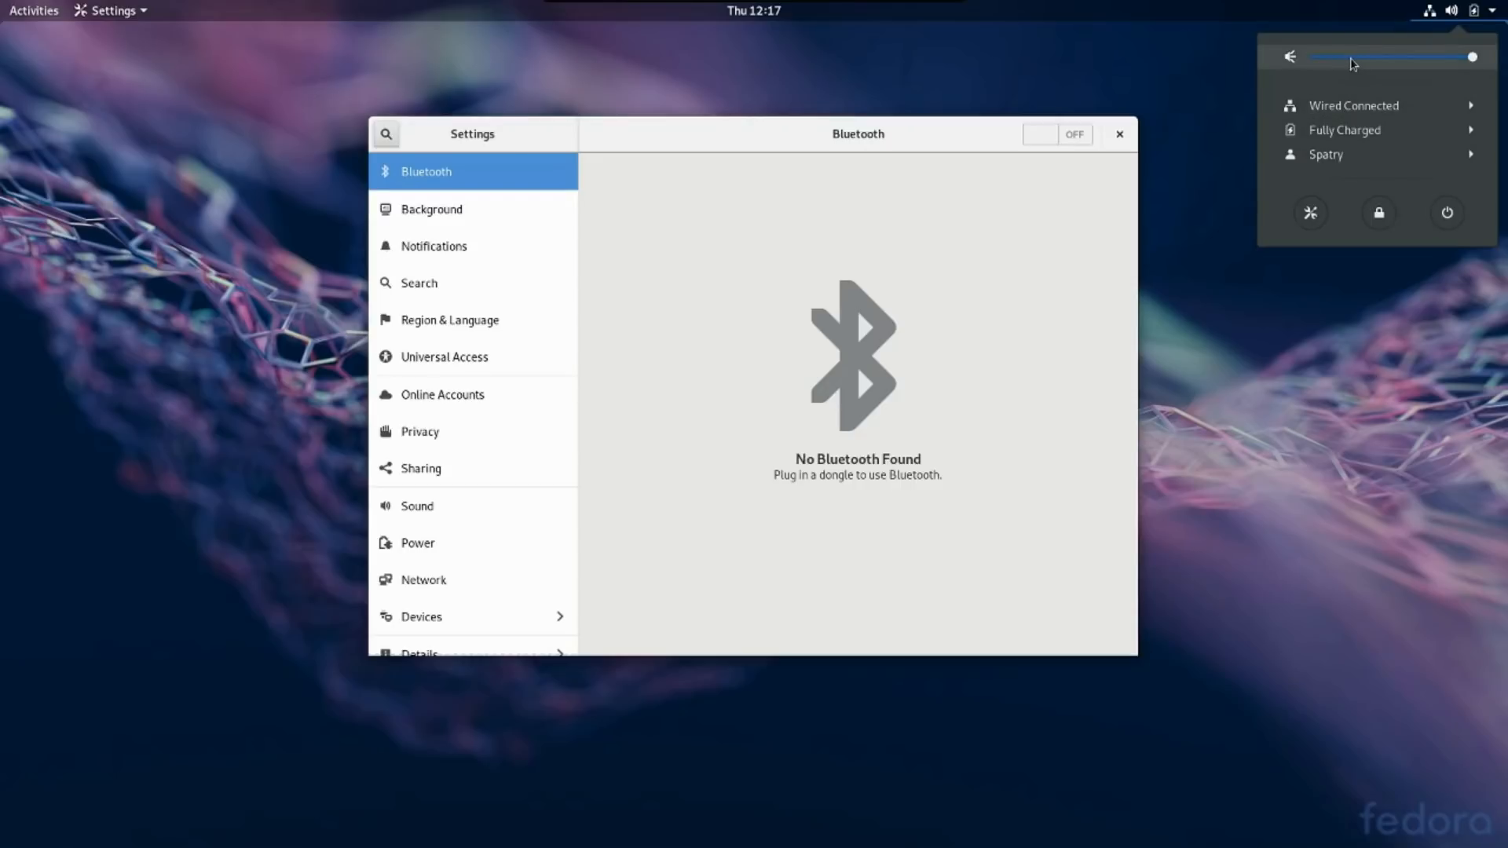
mouse_move(486, 212)
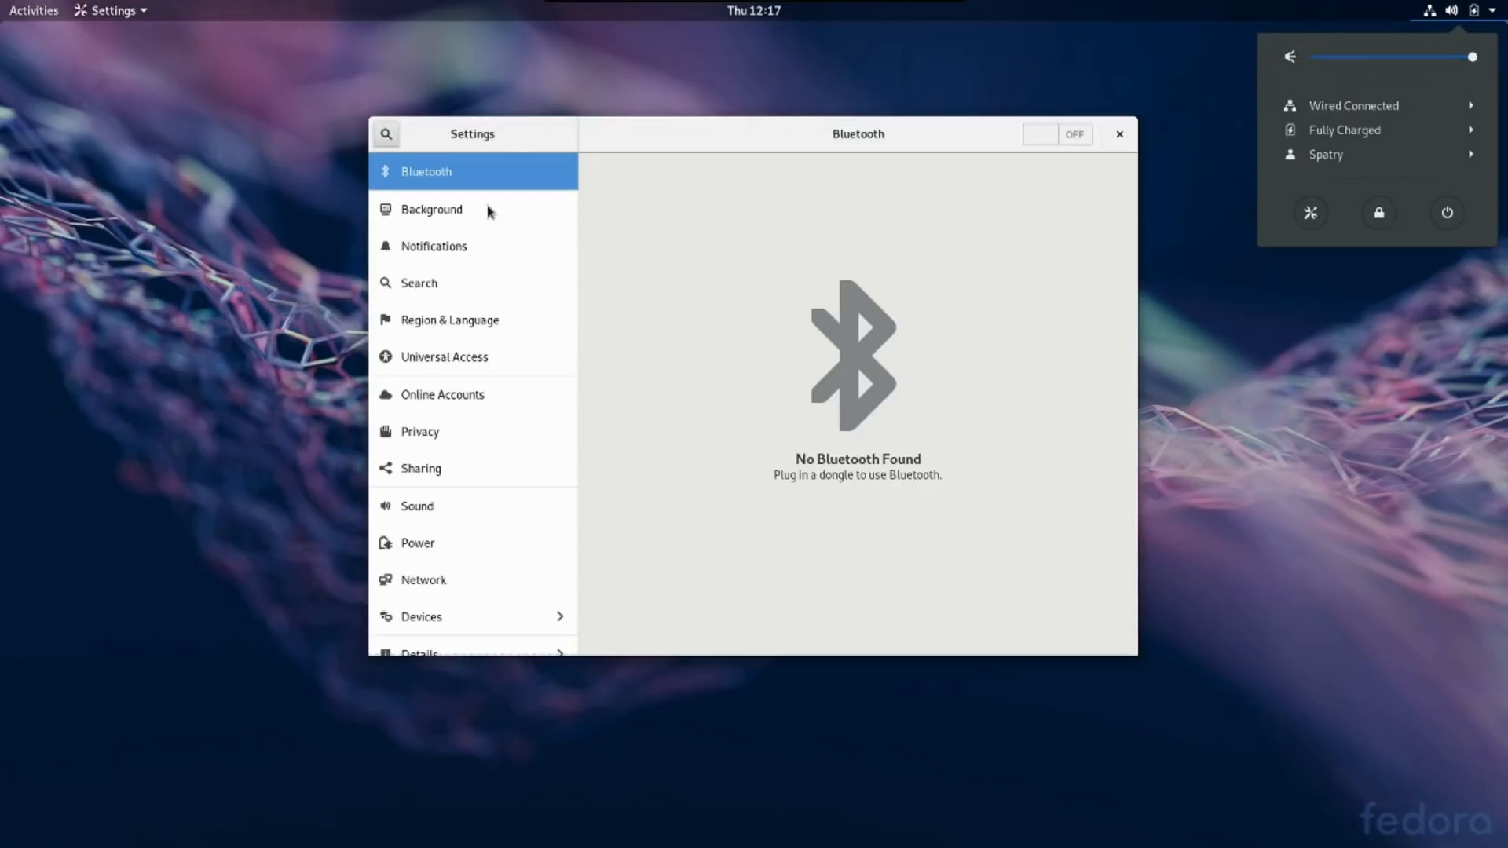
mouse_move(537, 430)
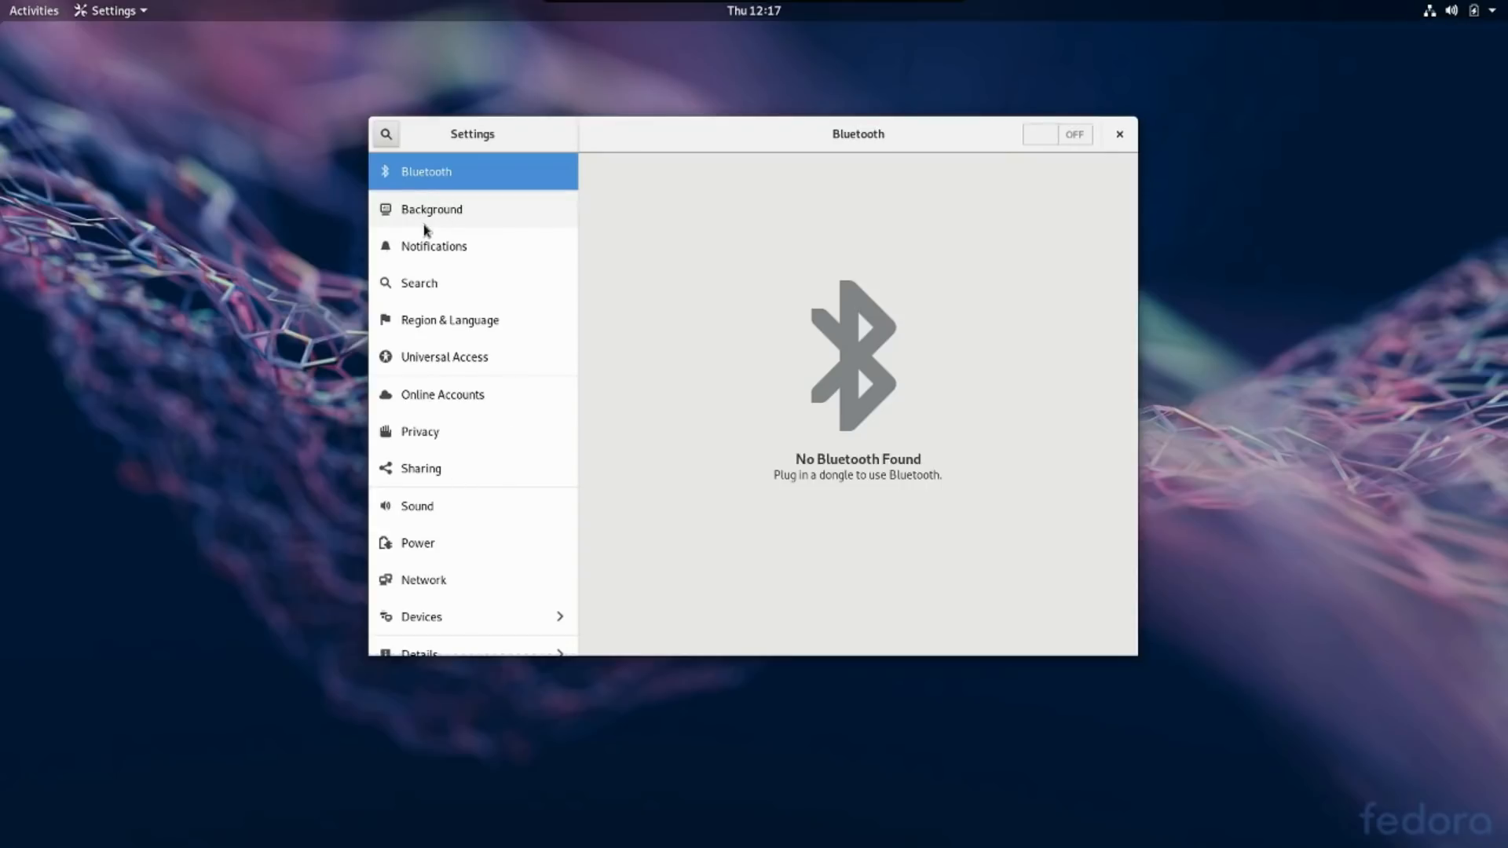
Browse the Background panel's Wallpapers and Pictures choices
left_click(431, 209)
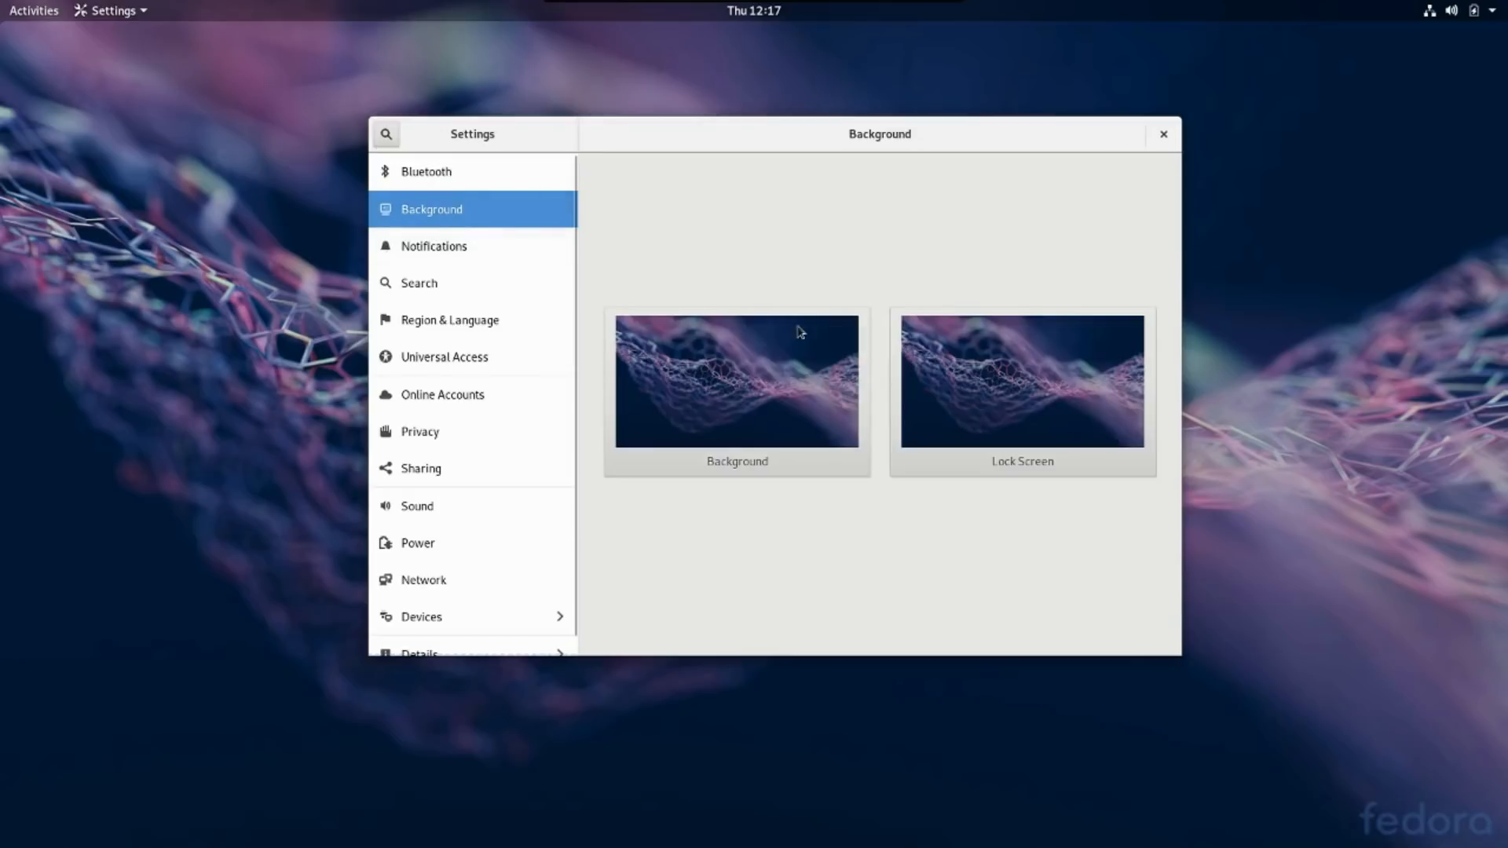
mouse_move(735, 413)
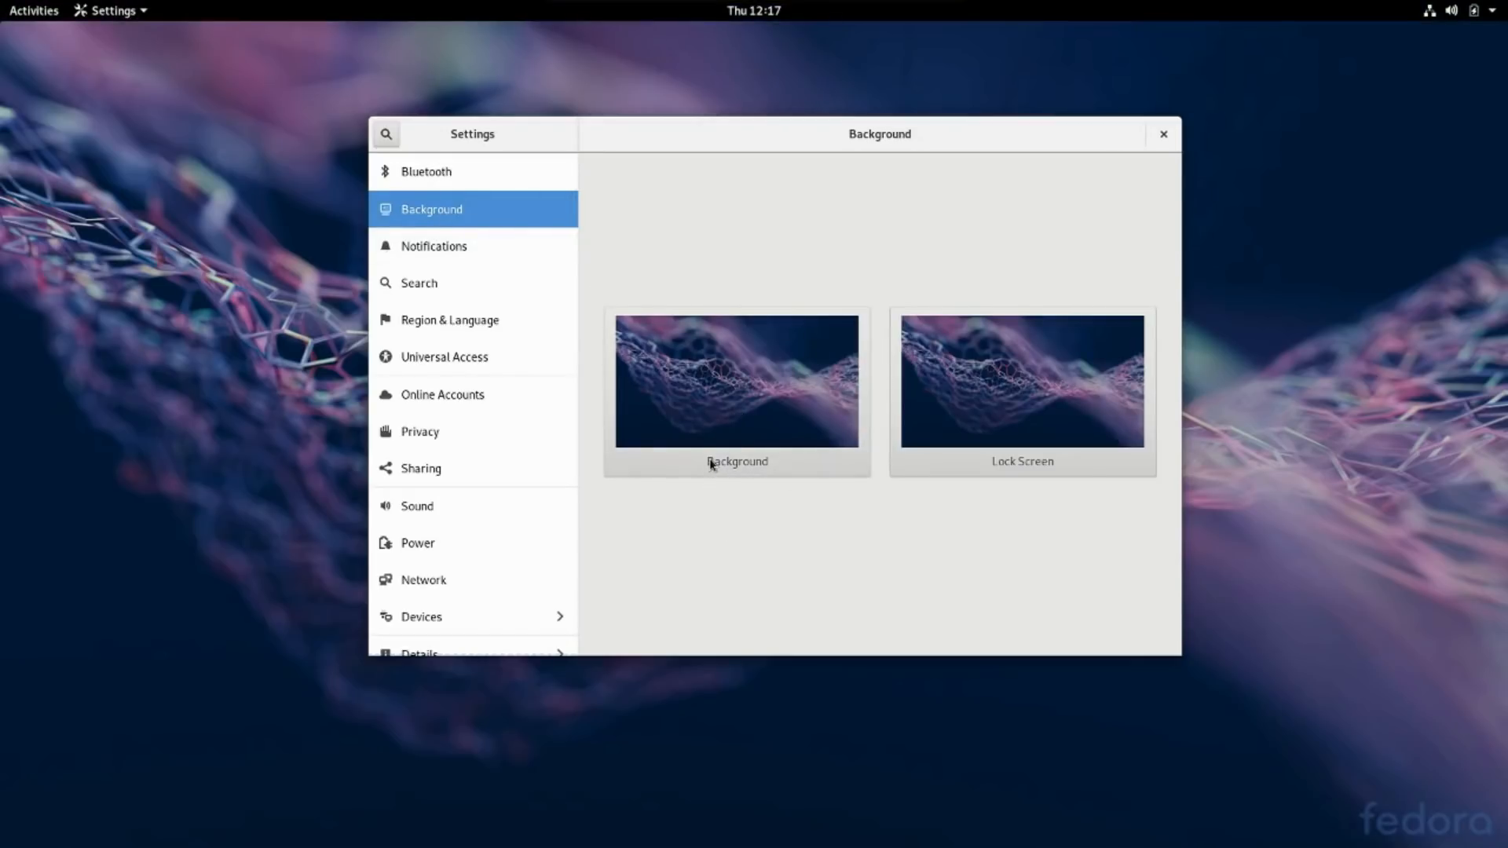
left_click(734, 380)
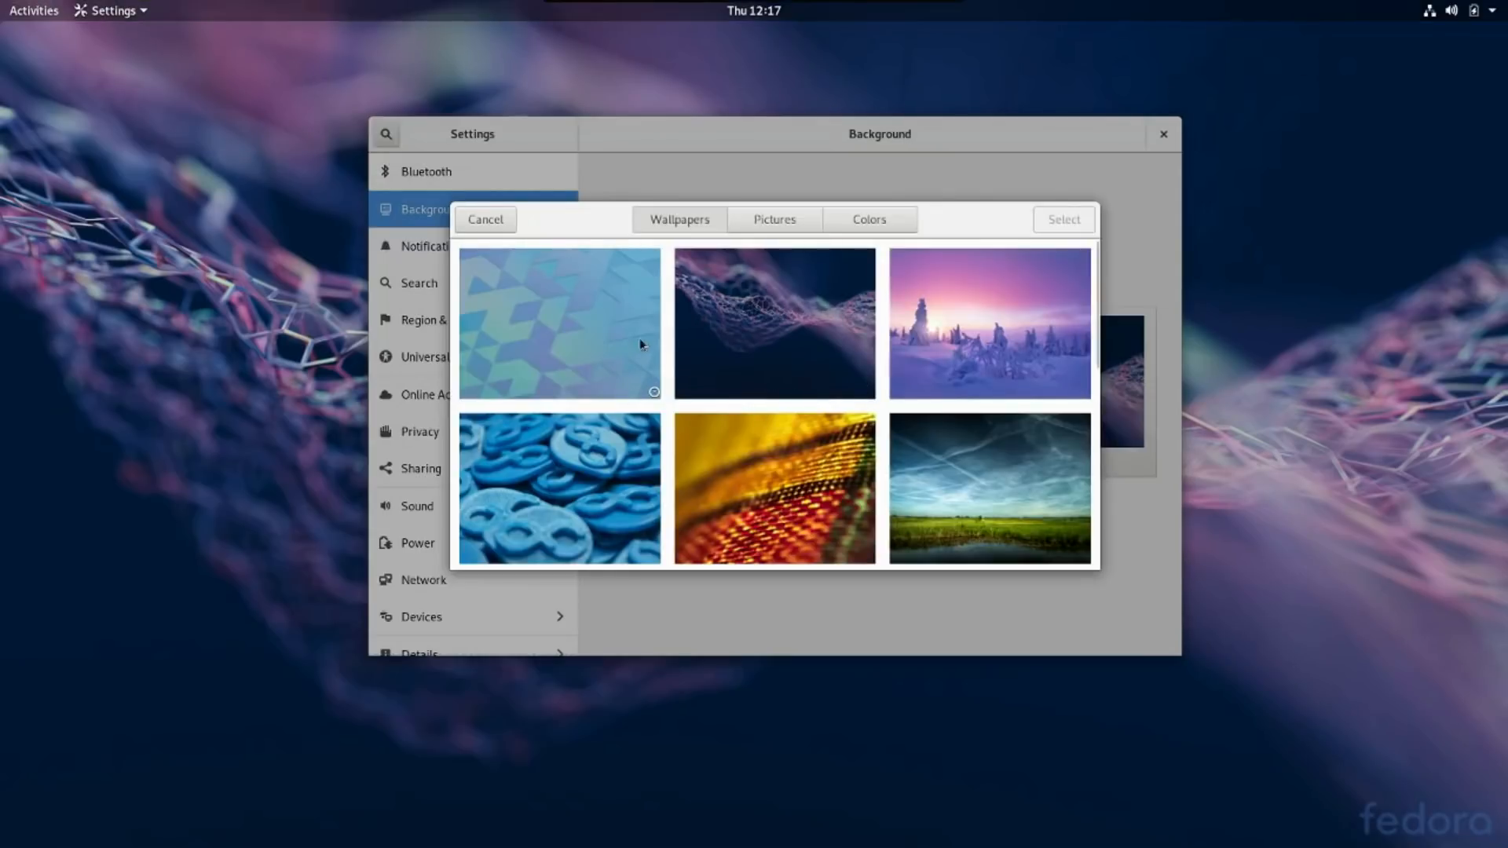
scroll("down", 3)
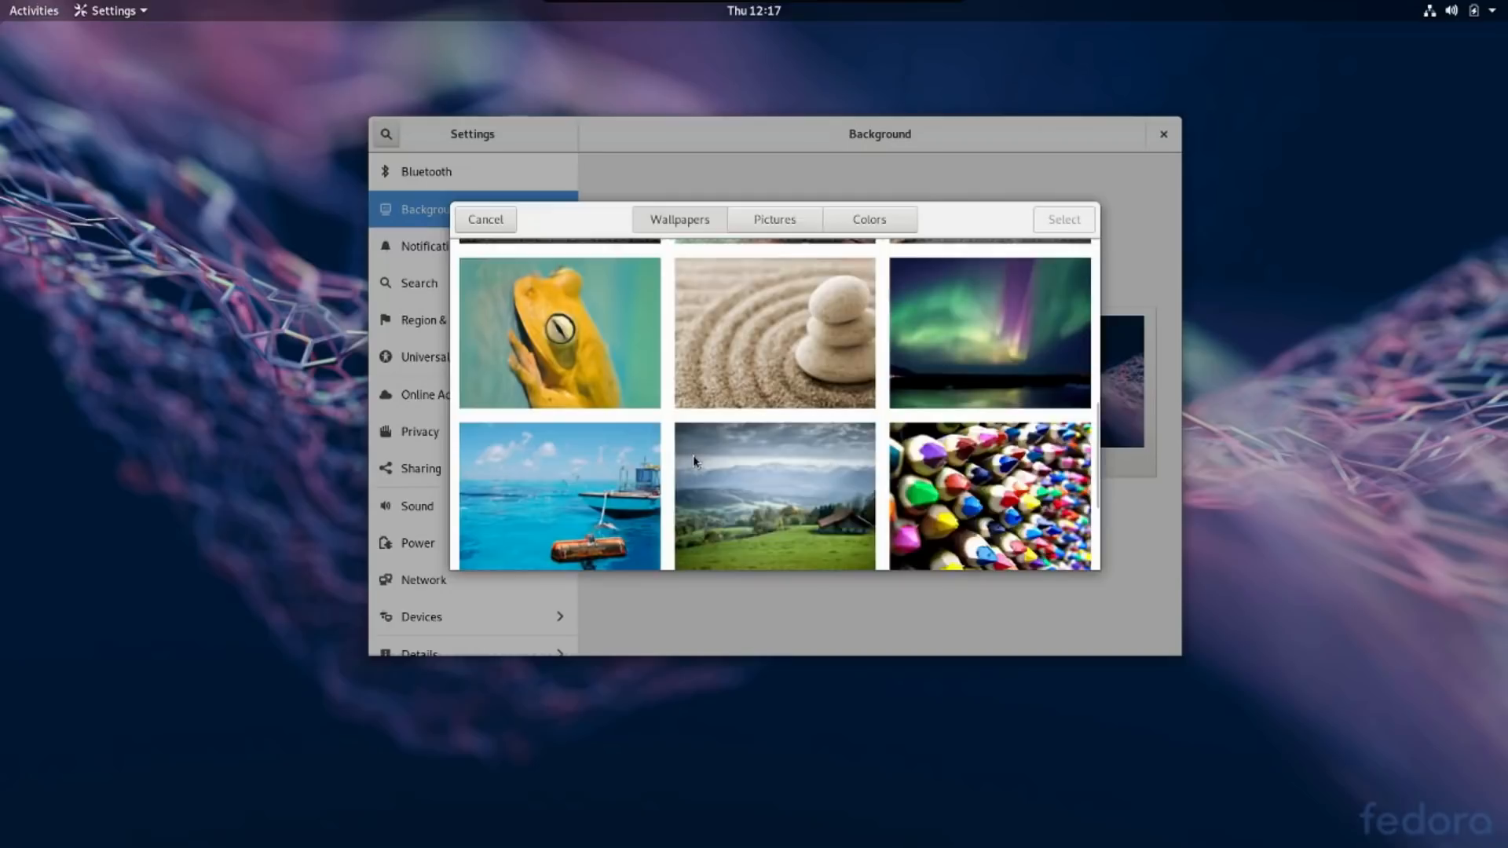
scroll("up", 3)
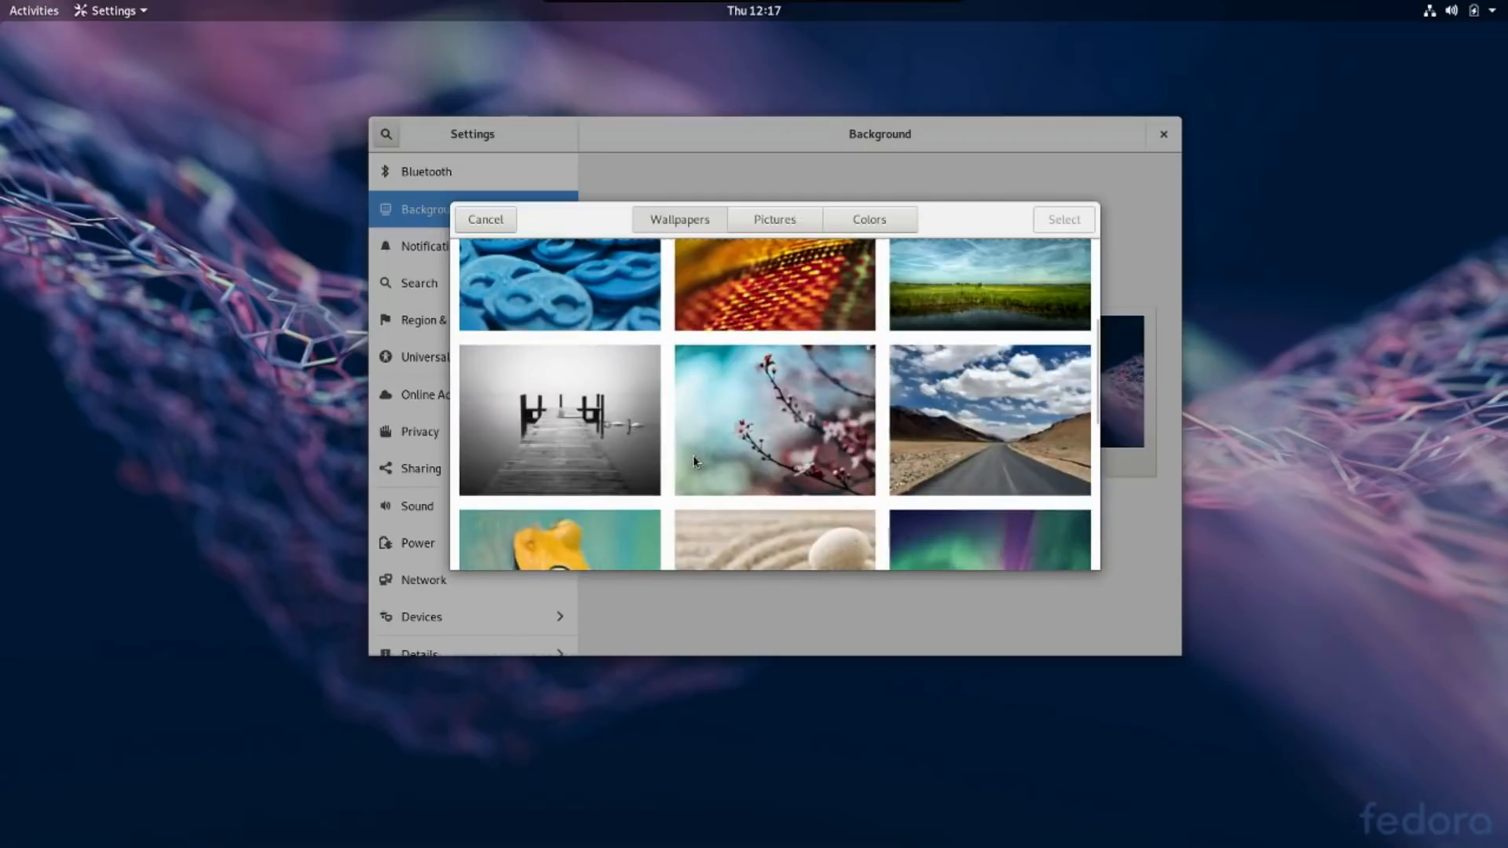
scroll("up", 3)
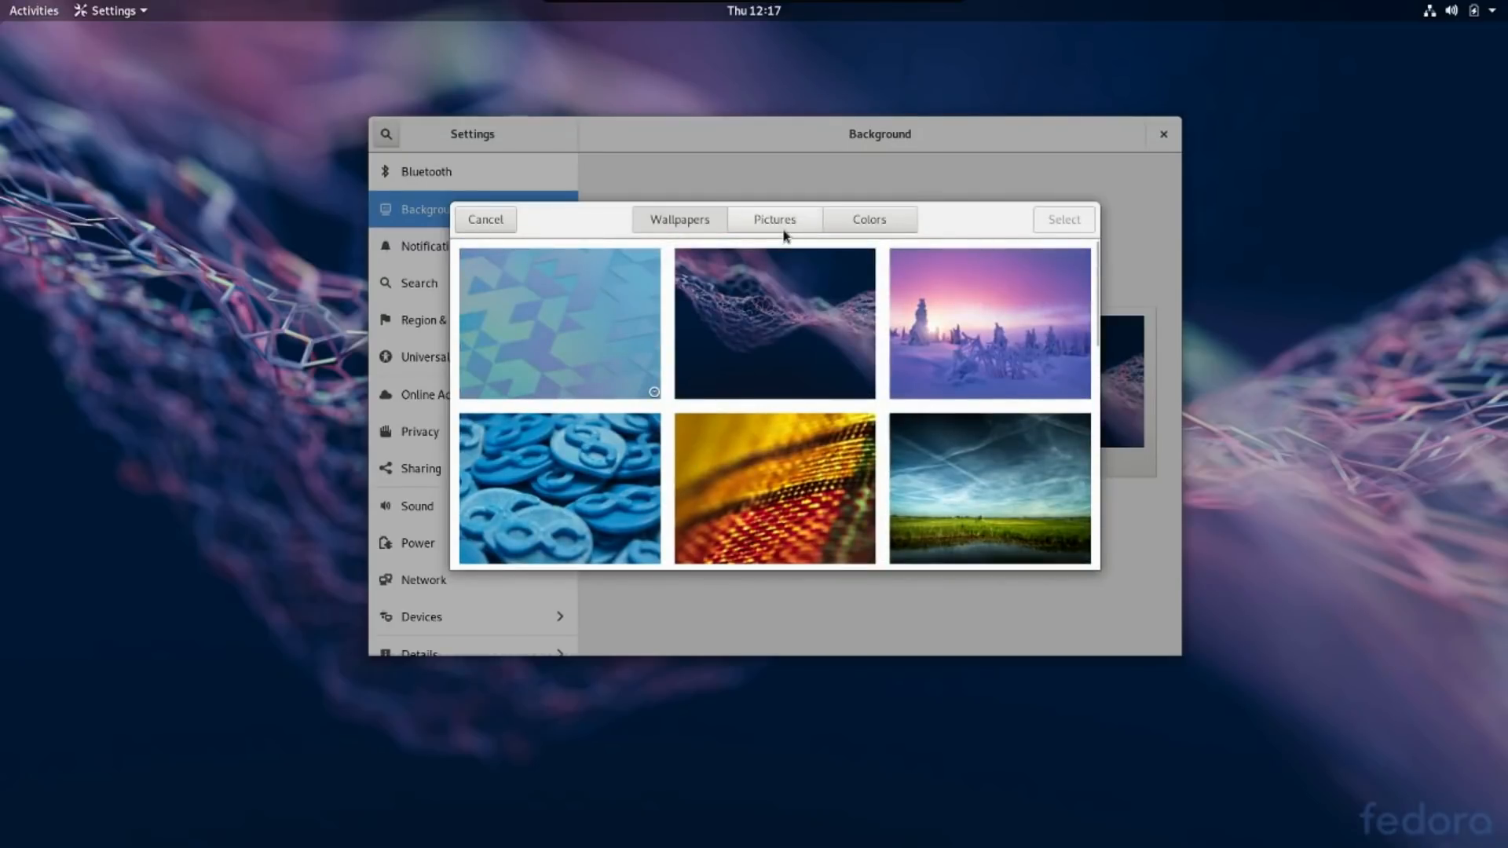
left_click(774, 220)
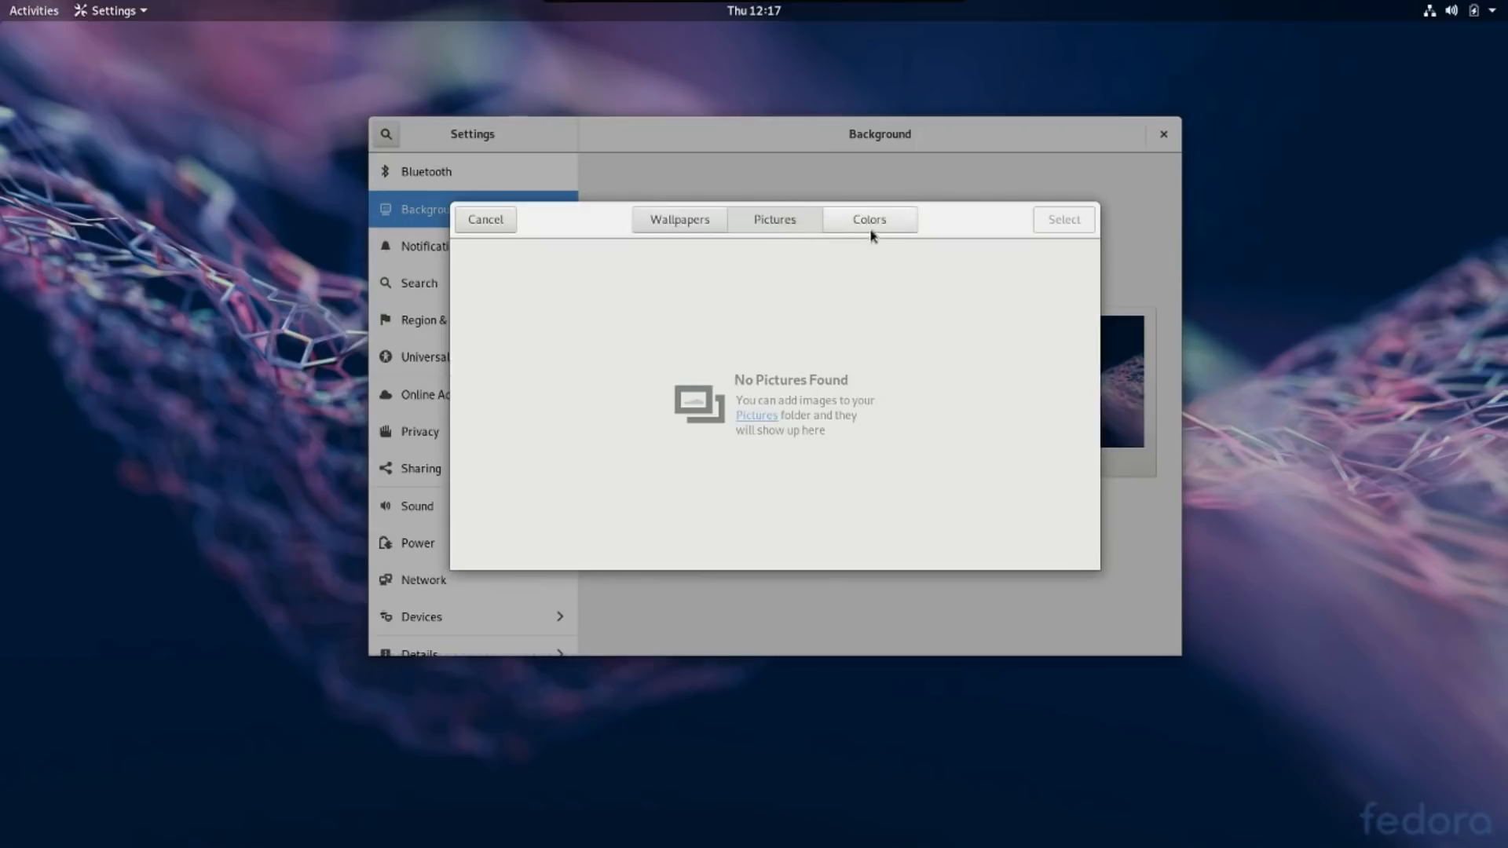
Set the desktop background to the solid dark blue-grey colour
left_click(866, 220)
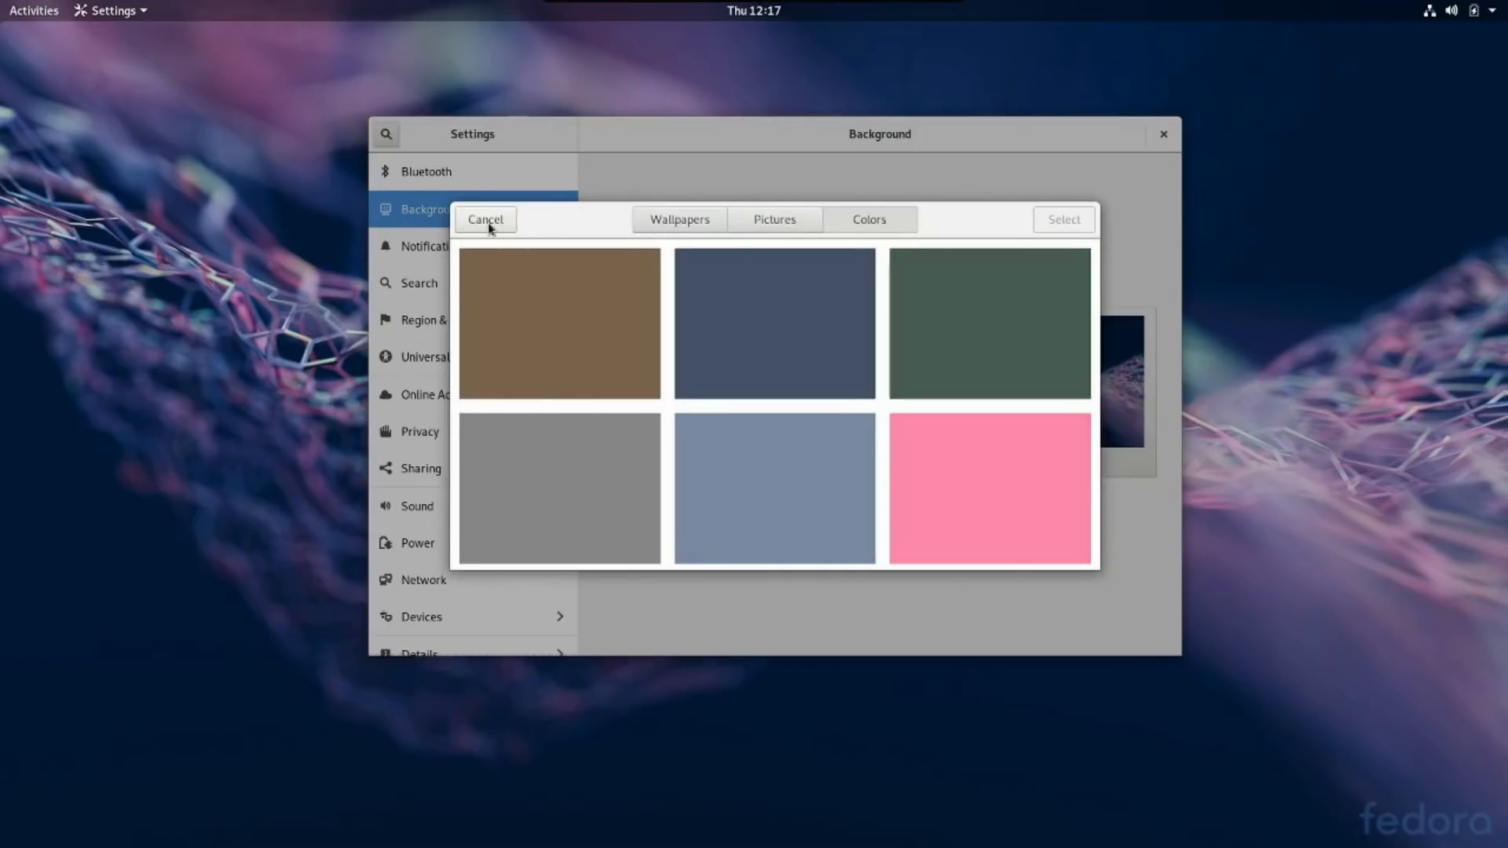
left_click(773, 322)
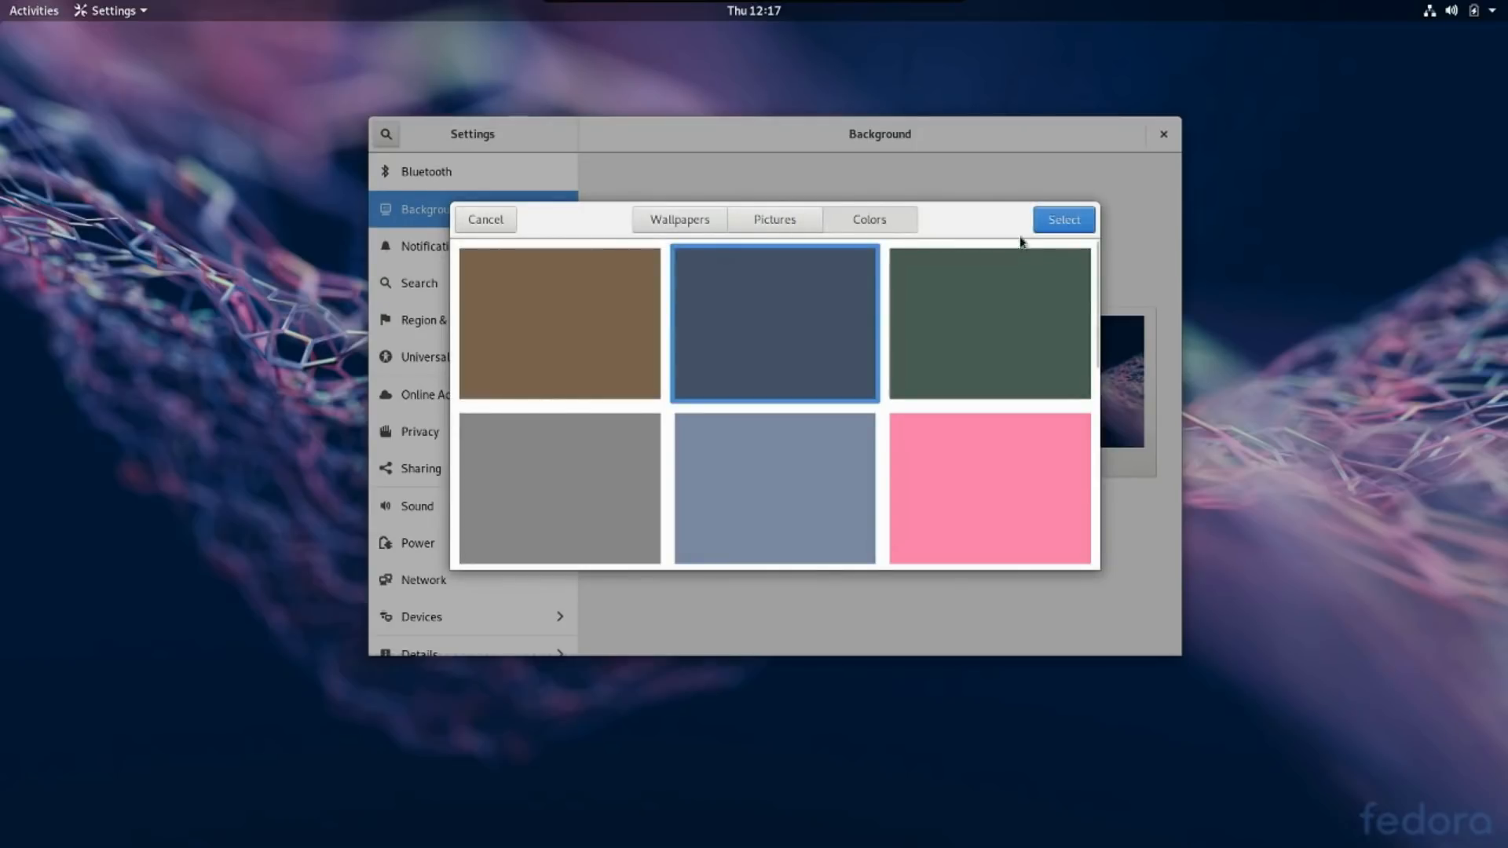
left_click(1061, 219)
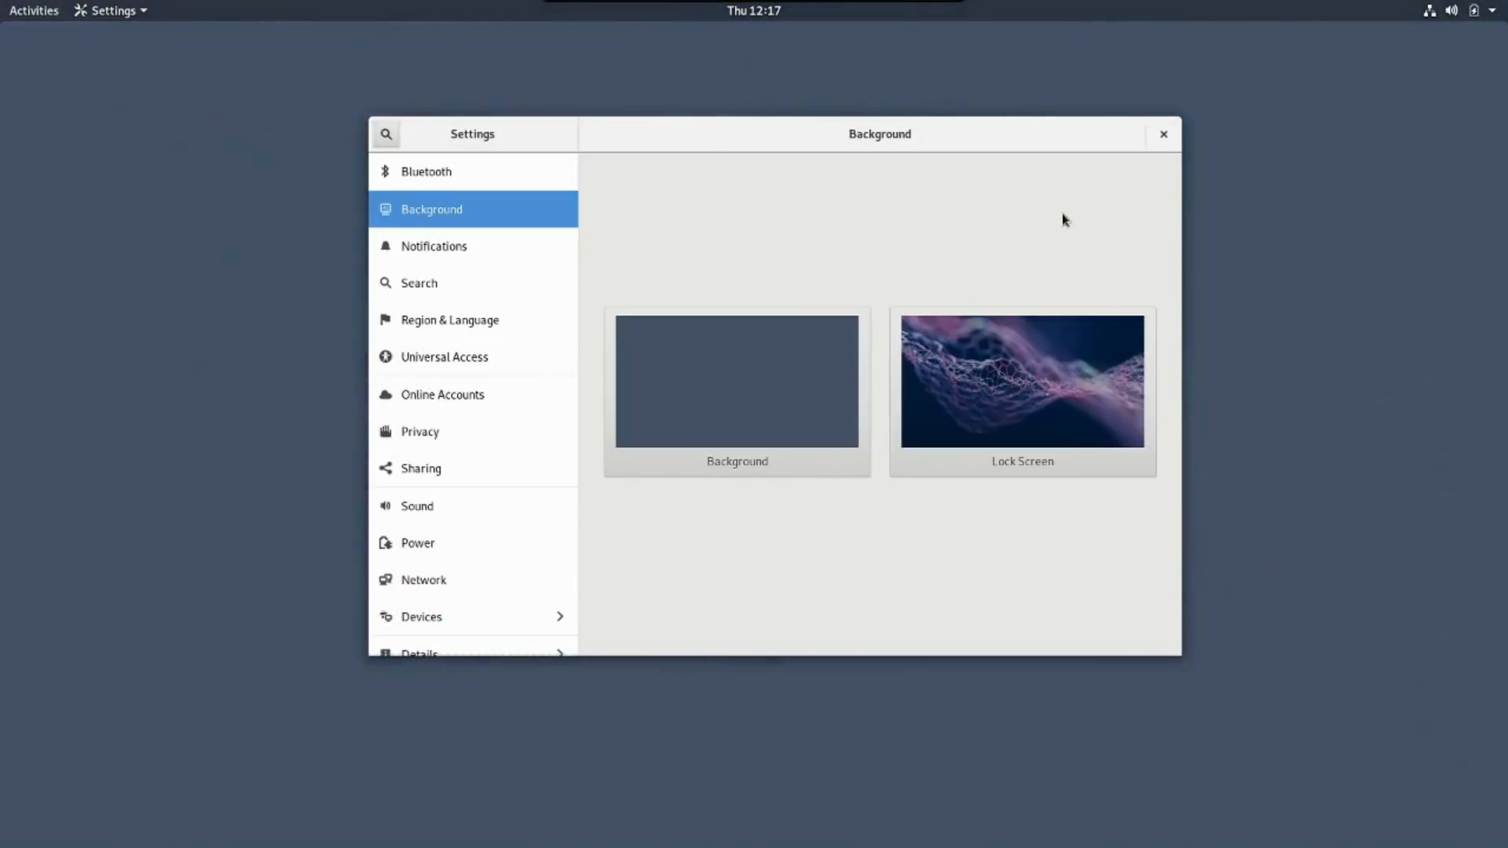
mouse_move(980, 284)
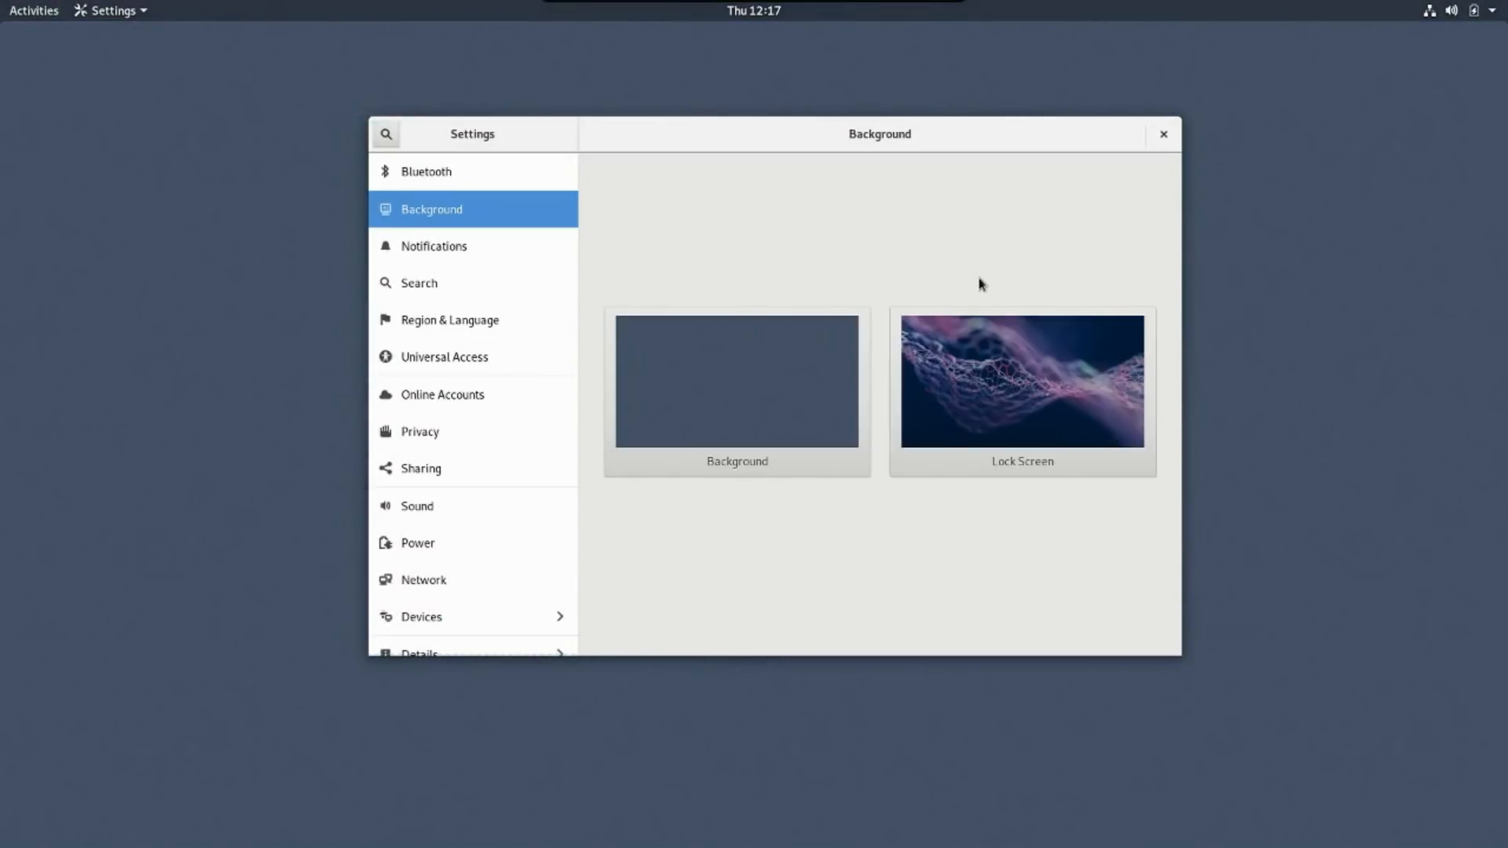
mouse_move(443, 246)
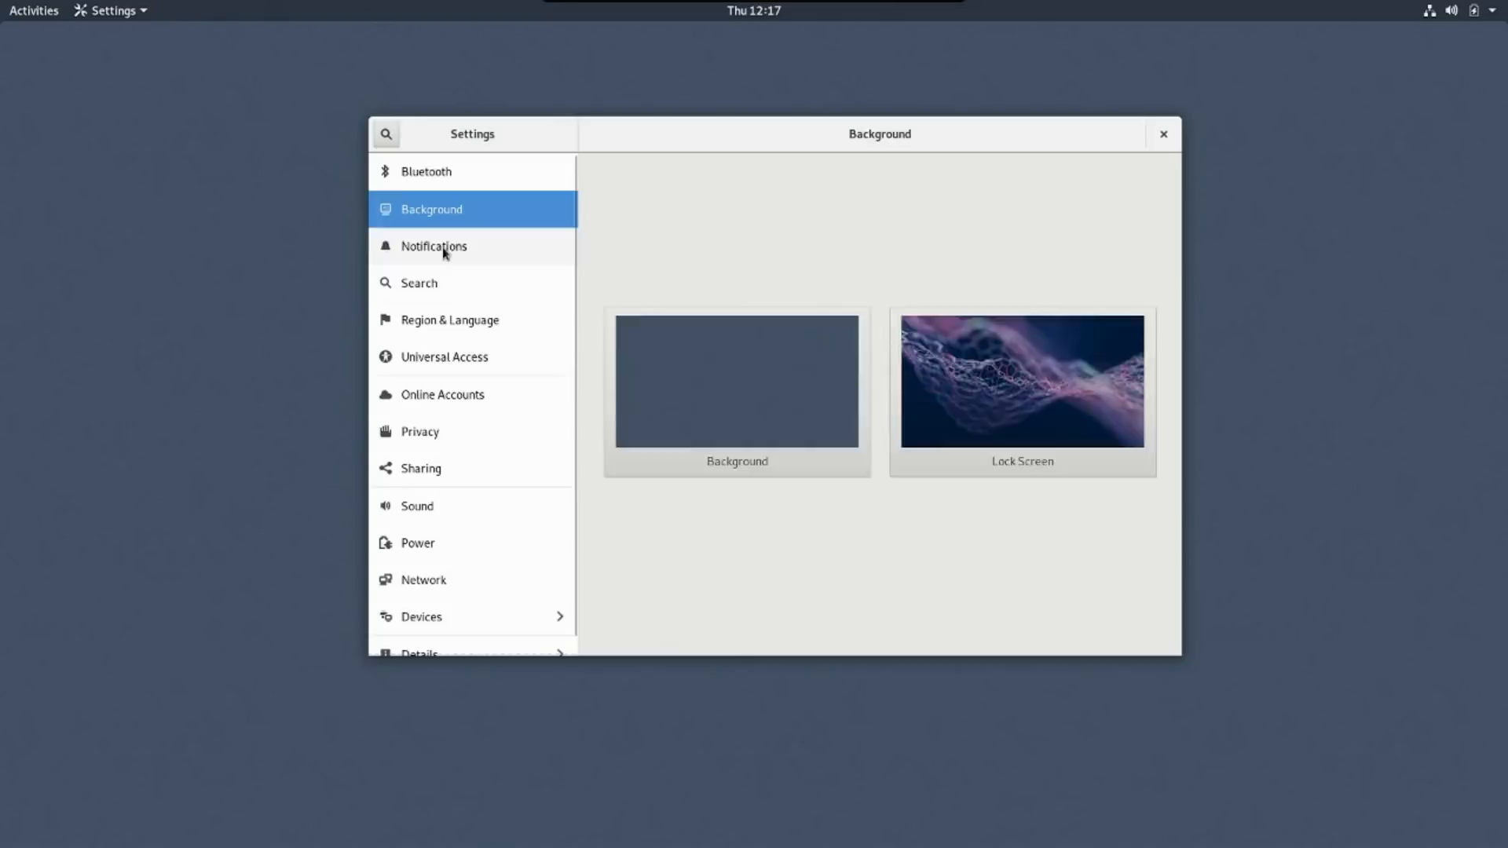
Look through Notifications, Search, Region & Language and Universal Access panels
left_click(434, 247)
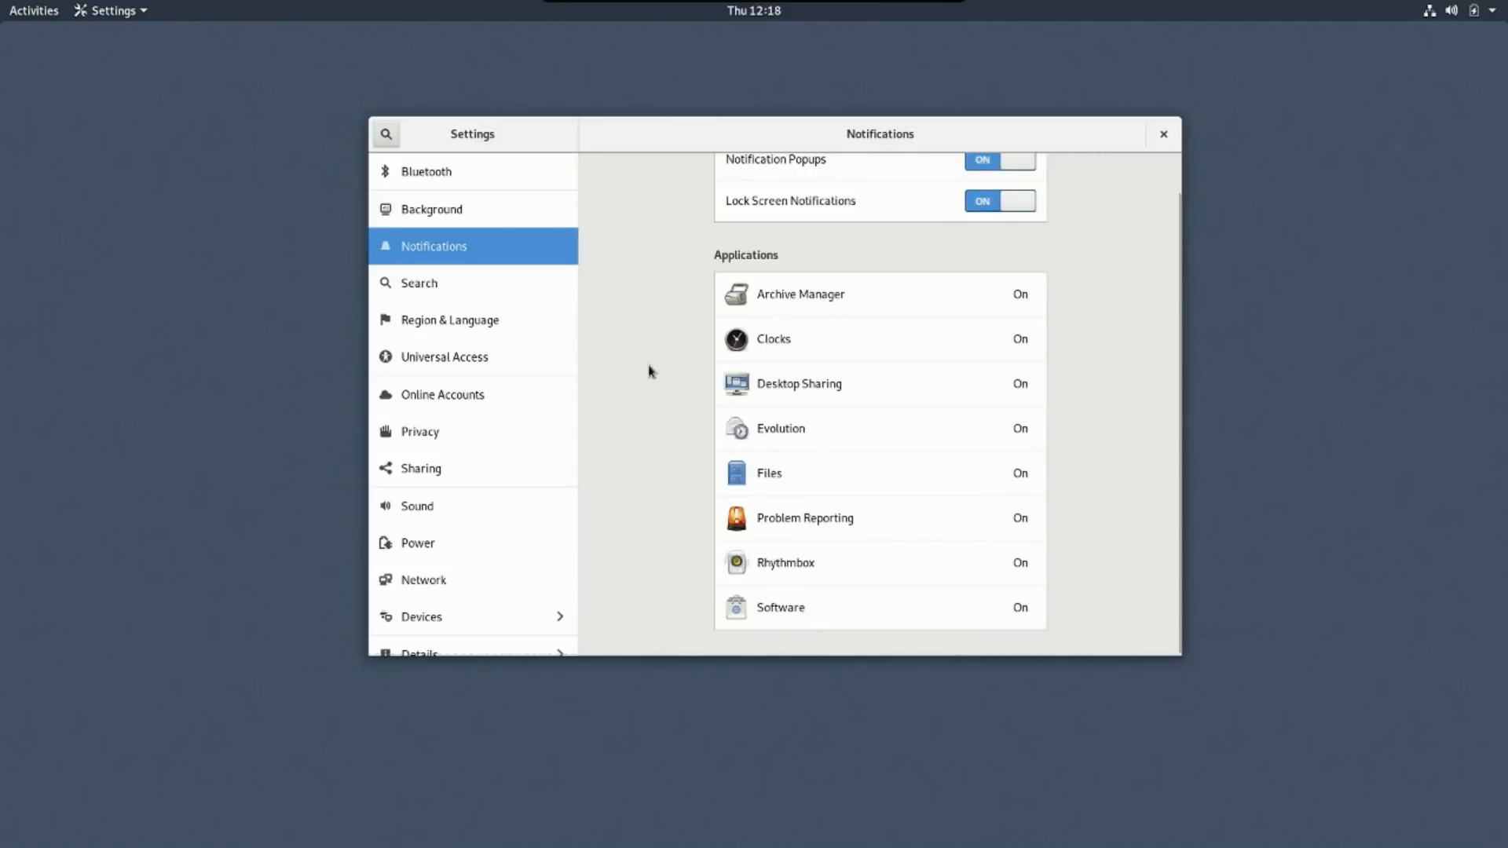
scroll("up", 3)
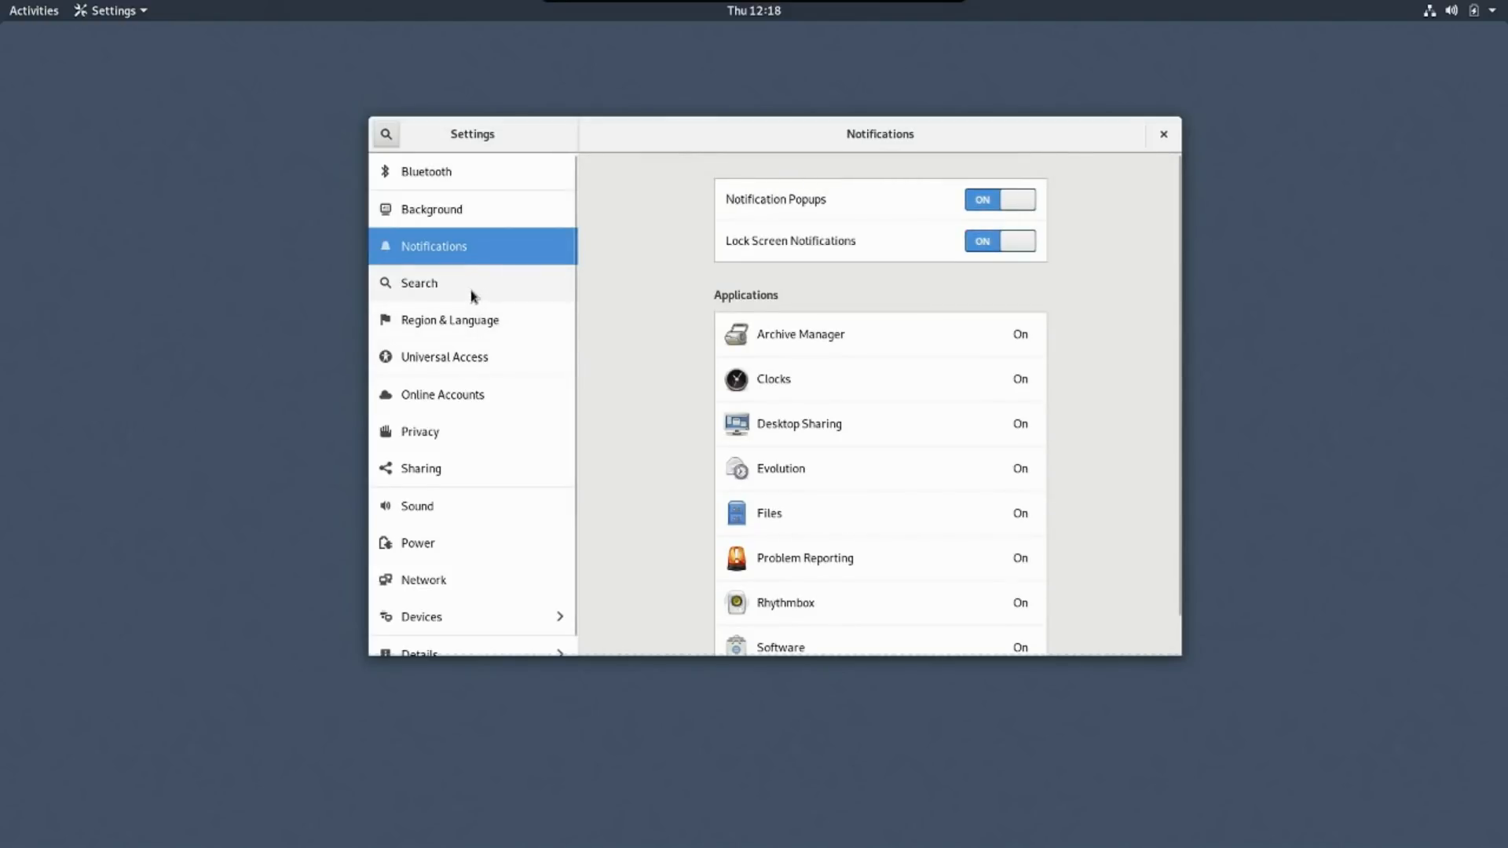
left_click(418, 282)
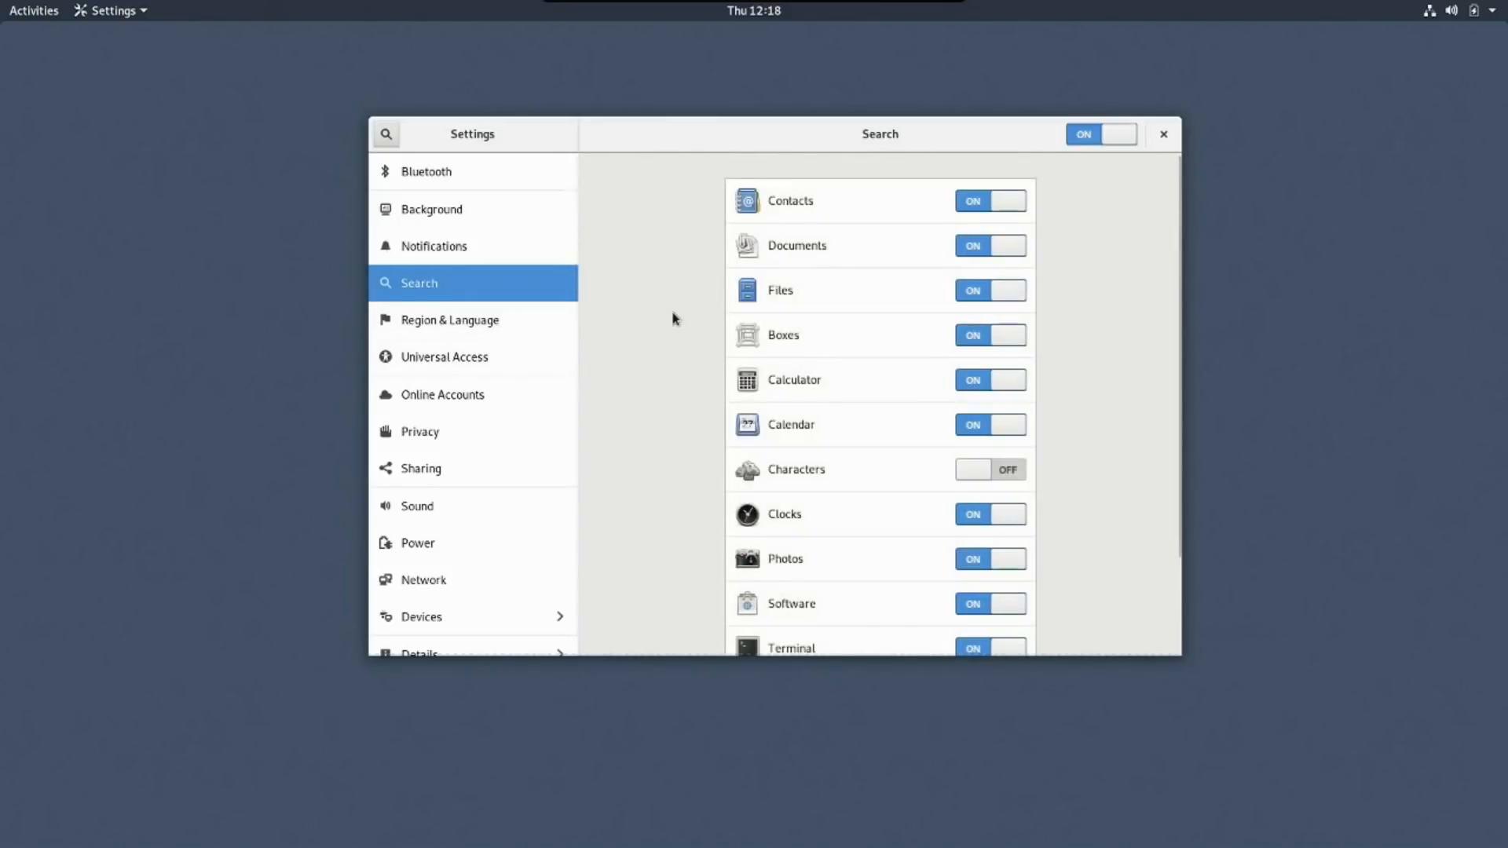
scroll("down", 3)
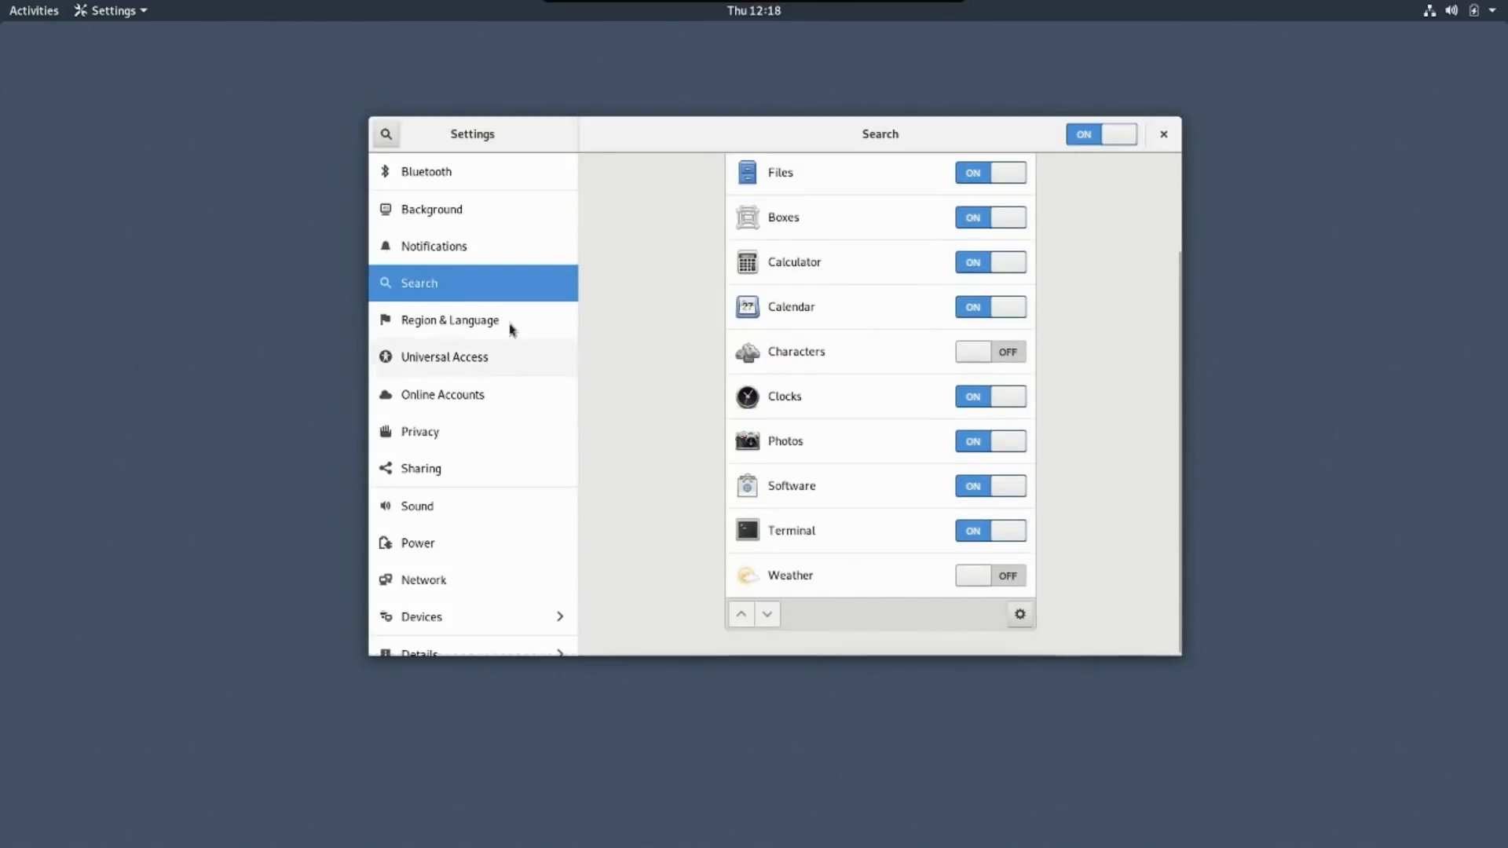
left_click(449, 320)
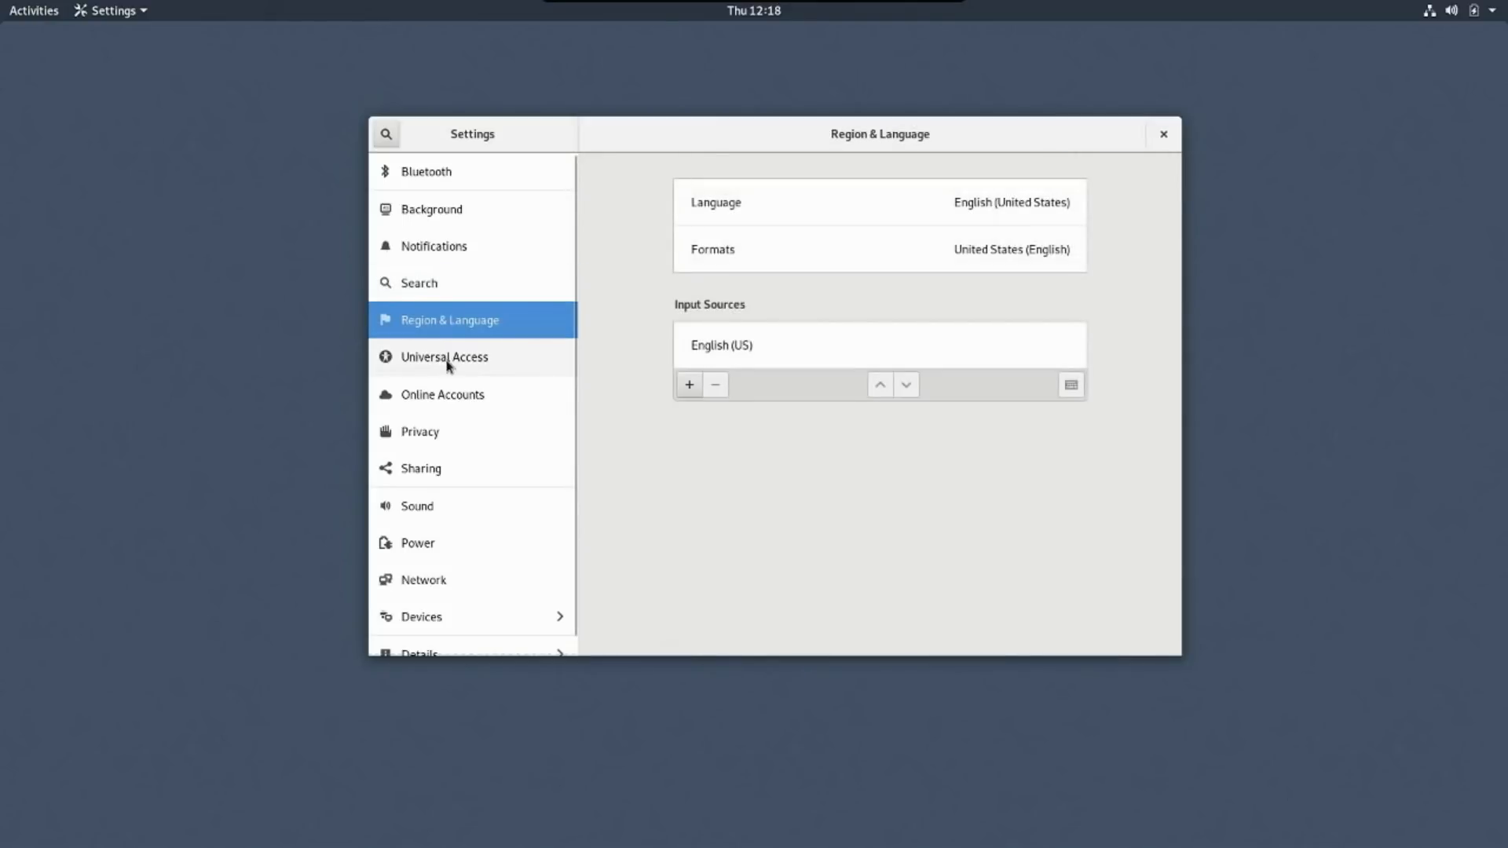
left_click(444, 356)
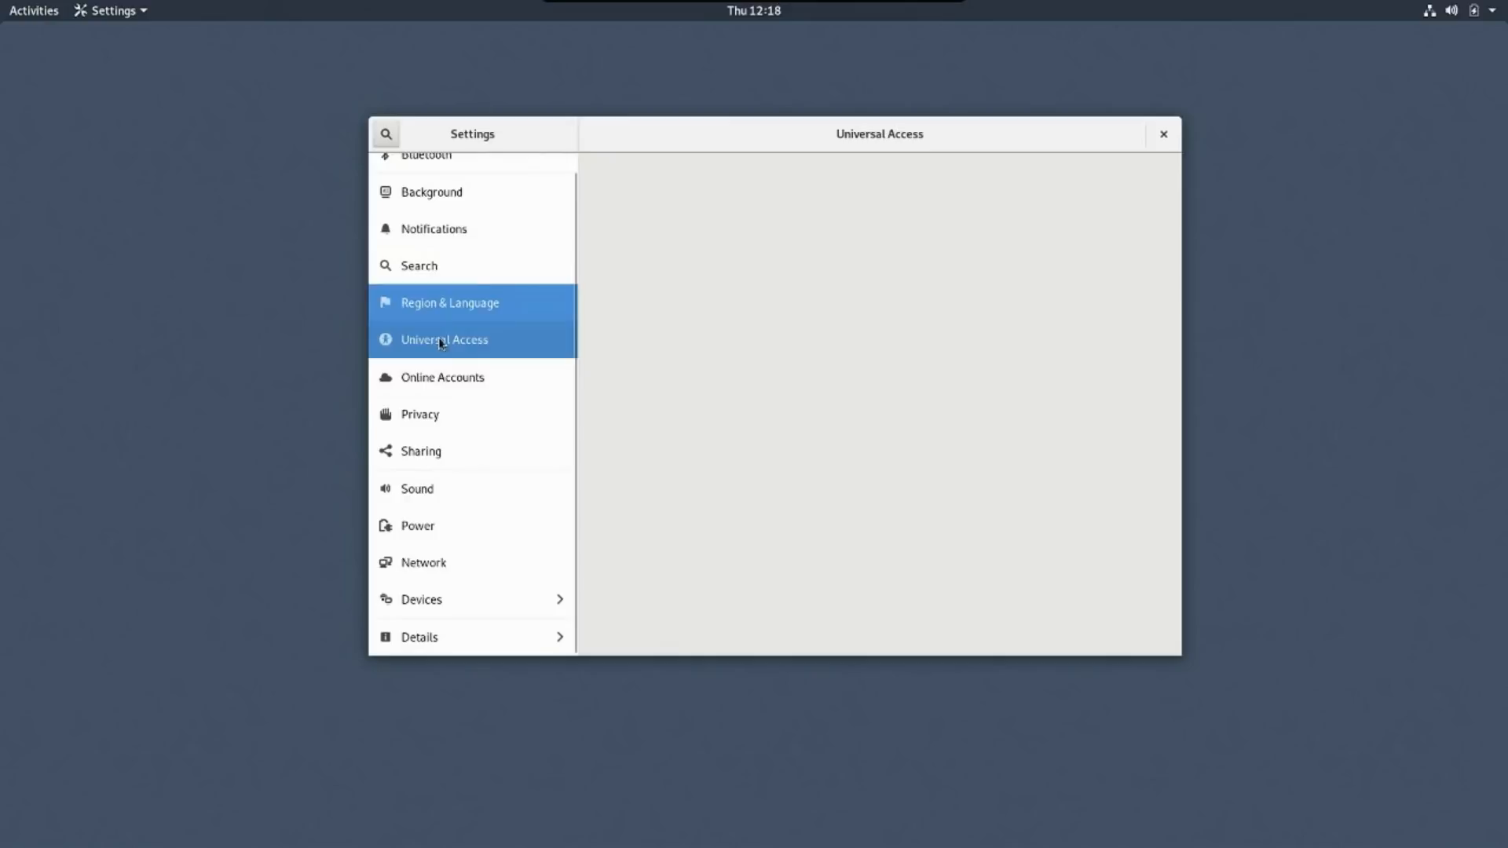
left_click(443, 339)
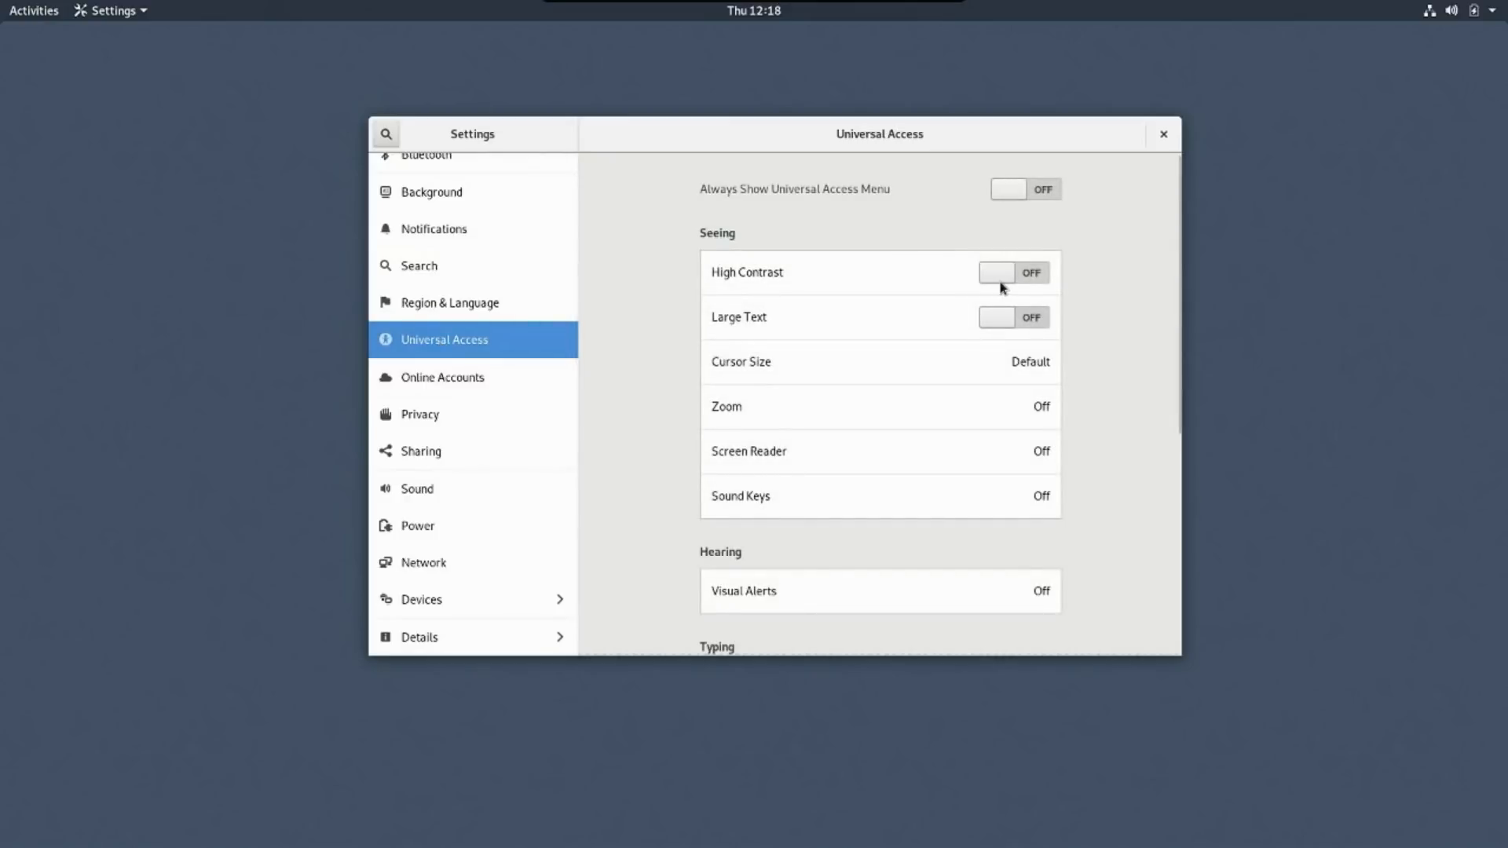
Toggle High Contrast on and back off, then move to the About page
left_click(1012, 278)
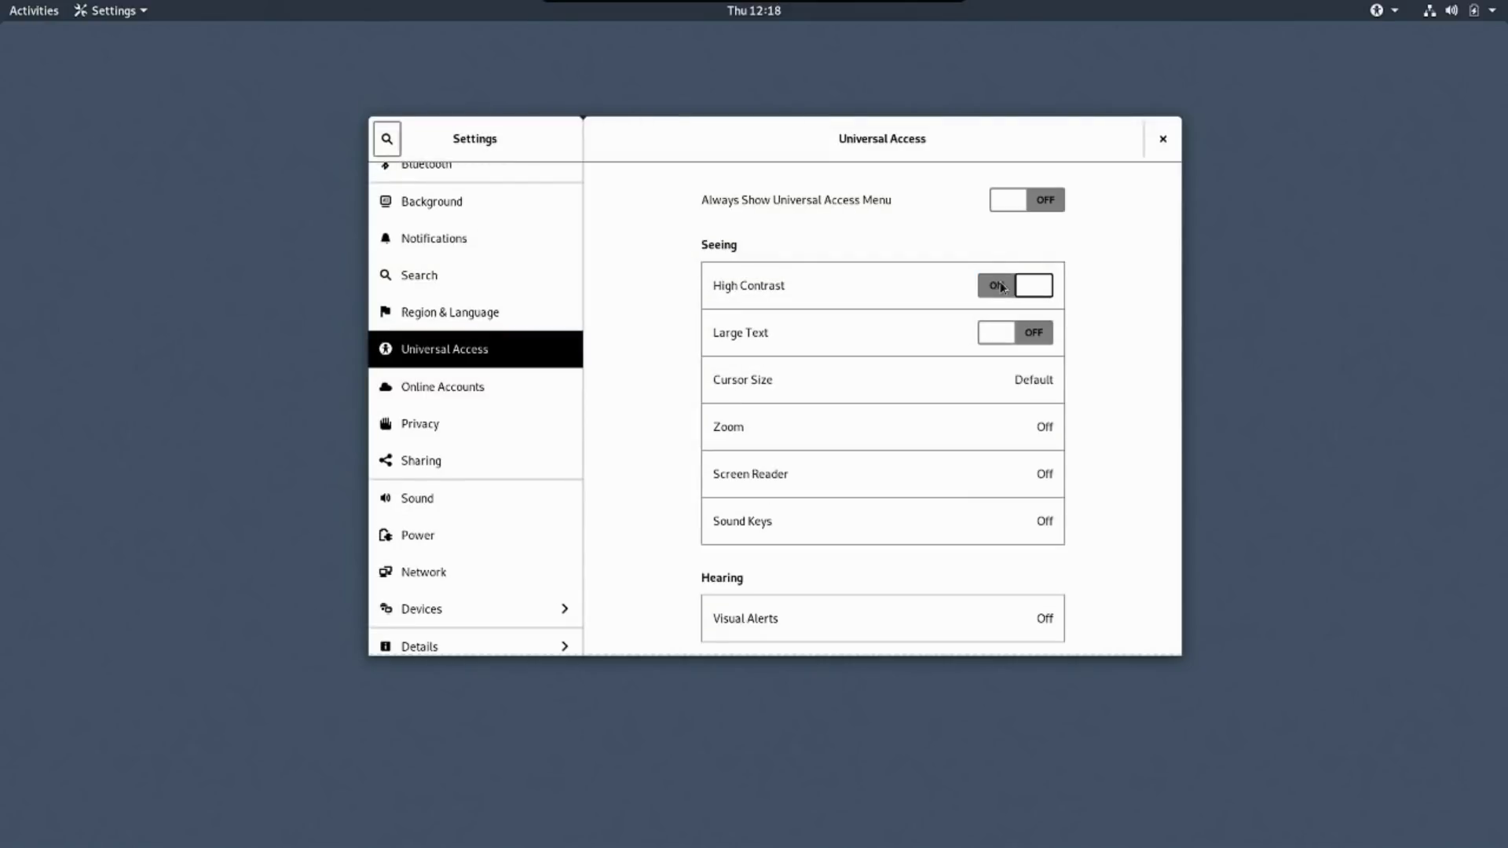
left_click(1013, 286)
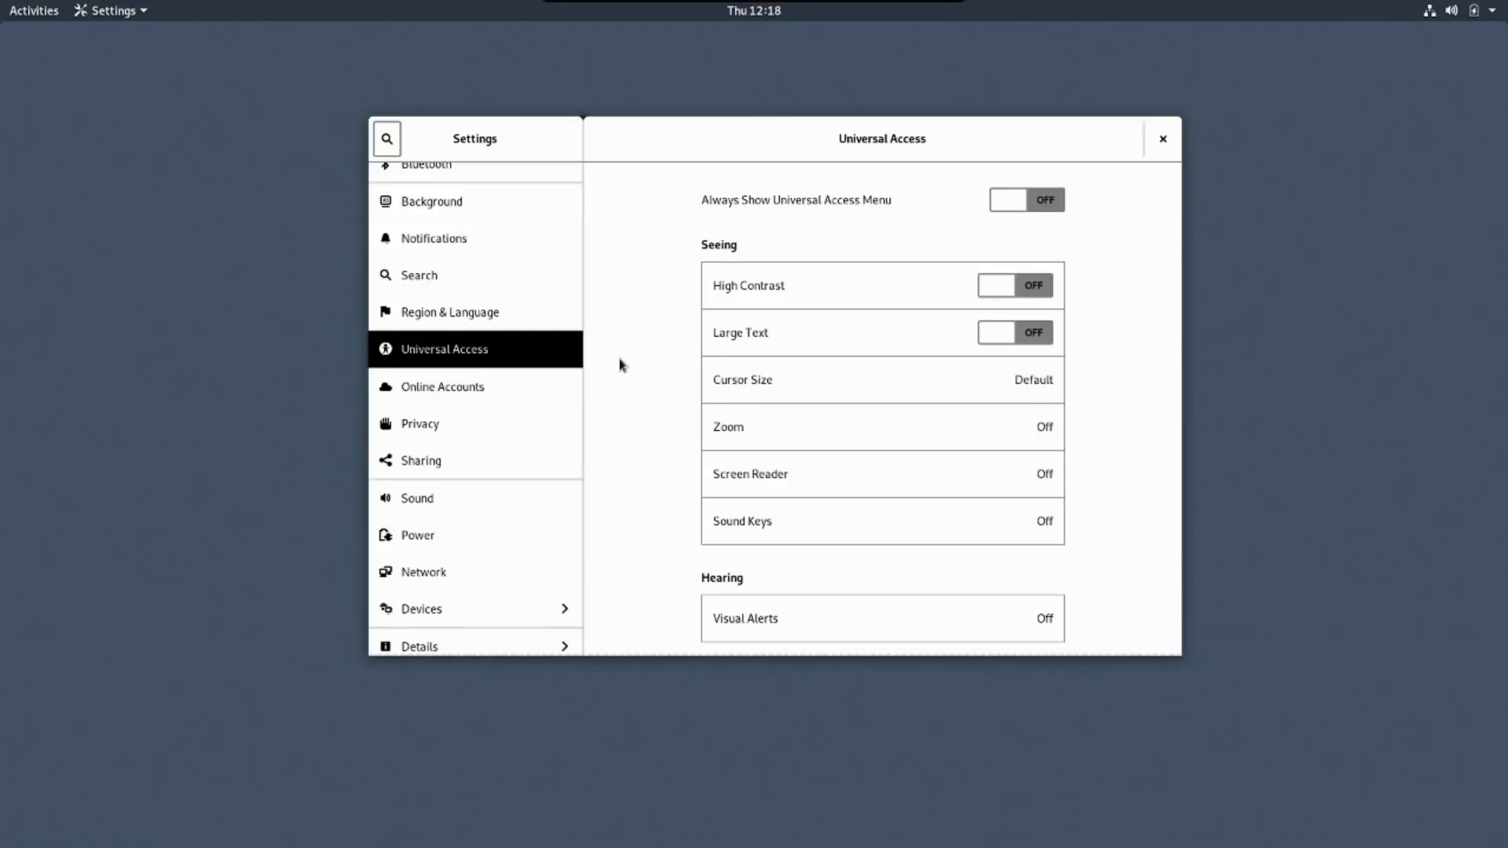
scroll("down", 3)
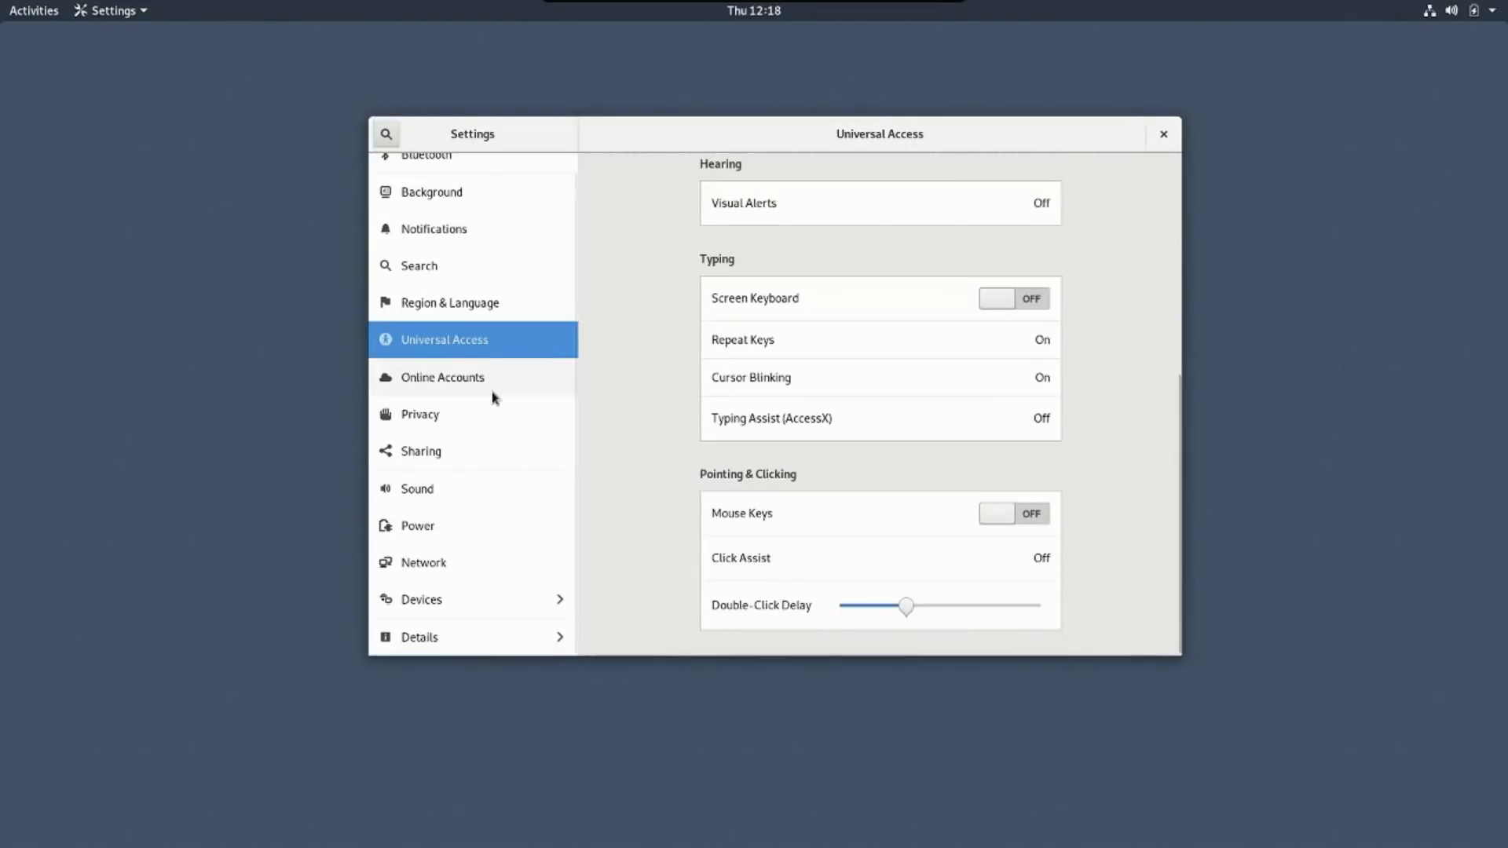
mouse_move(448, 640)
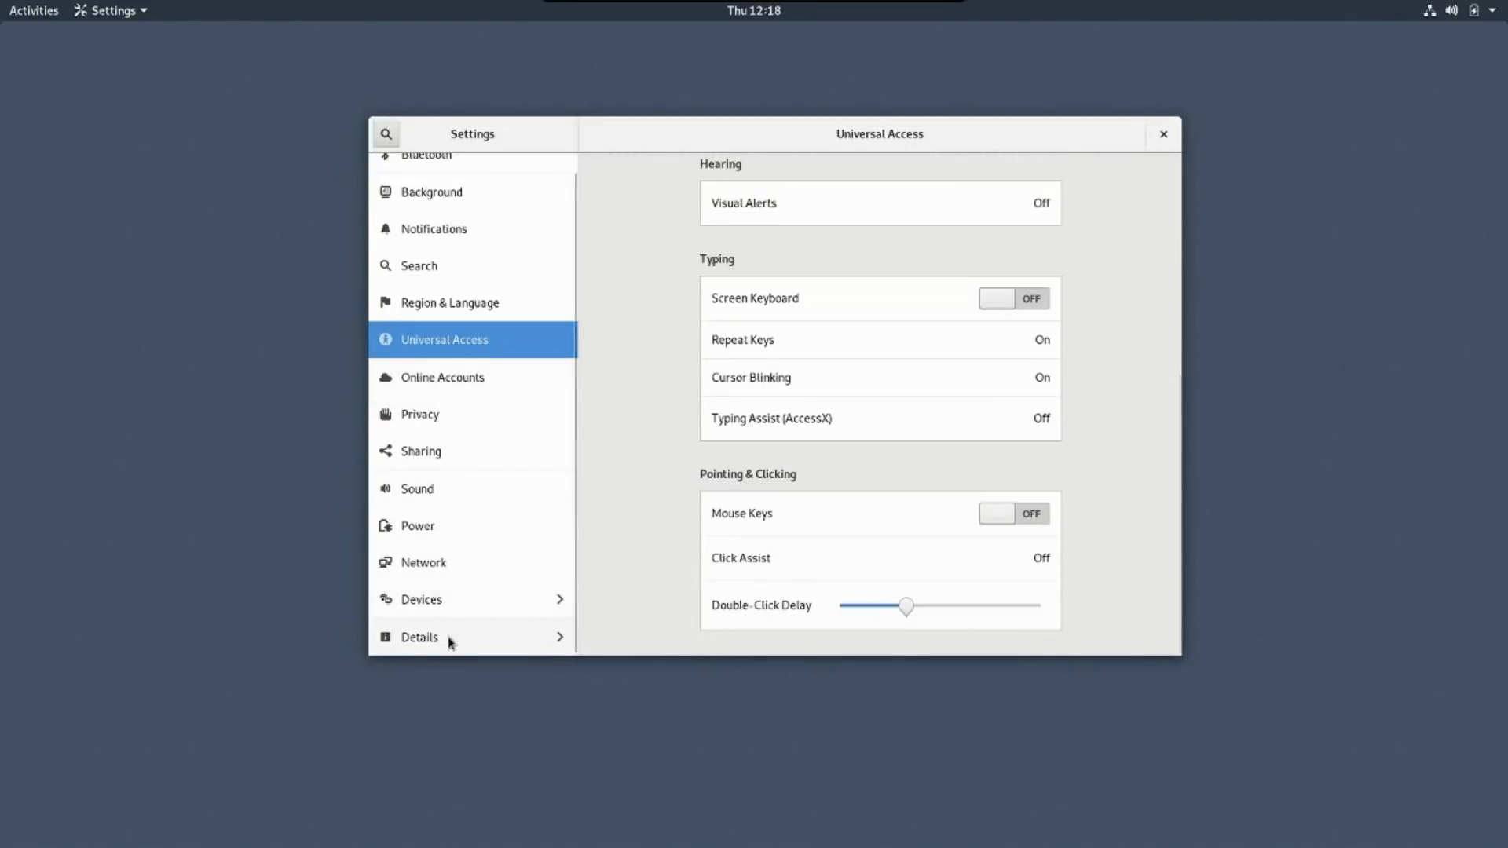
left_click(417, 636)
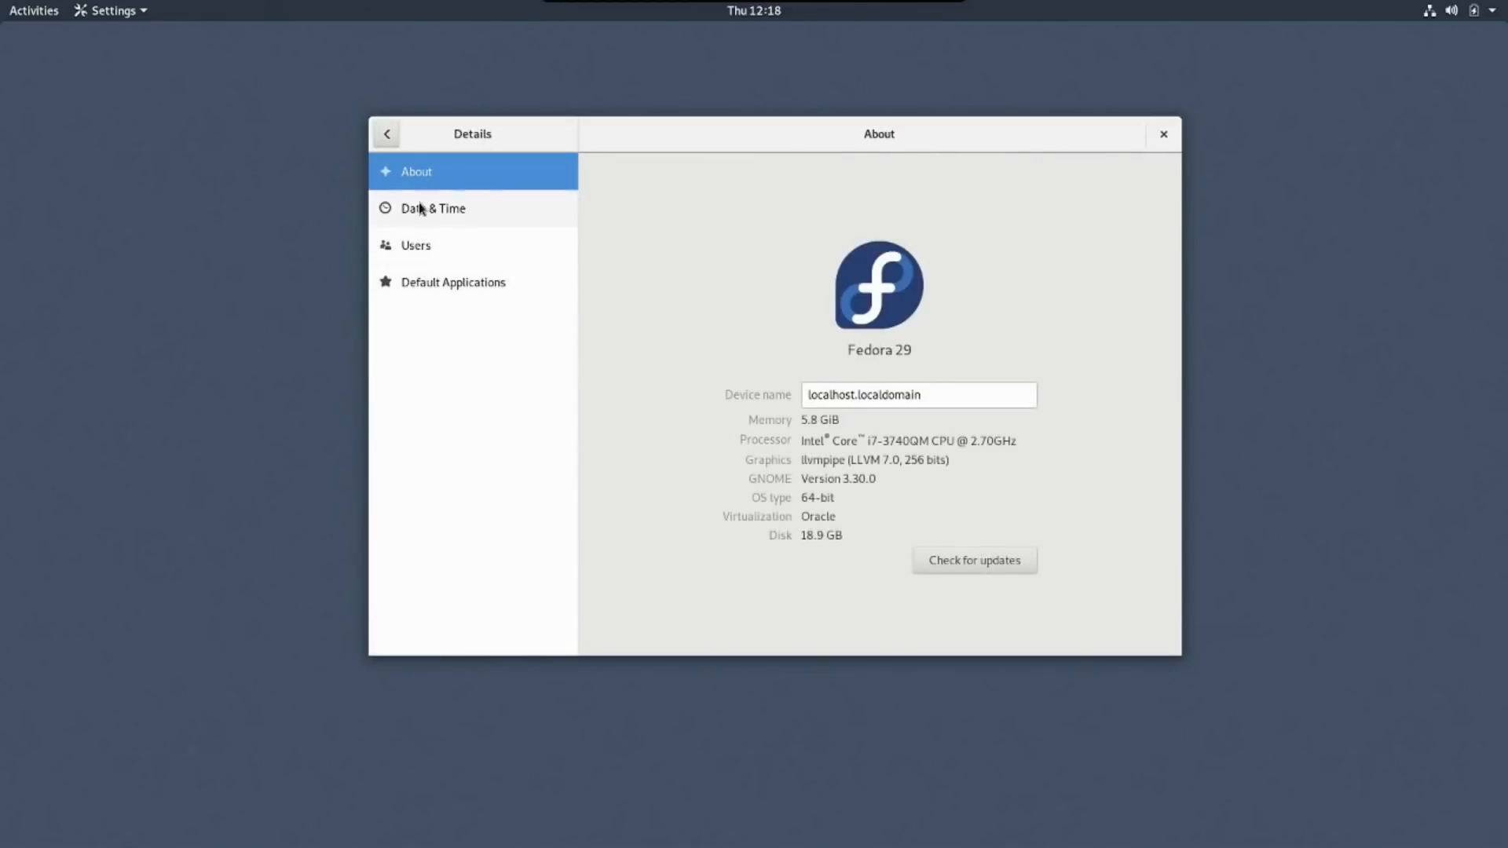
View Users and Default Applications details, then return to the main settings list
left_click(415, 245)
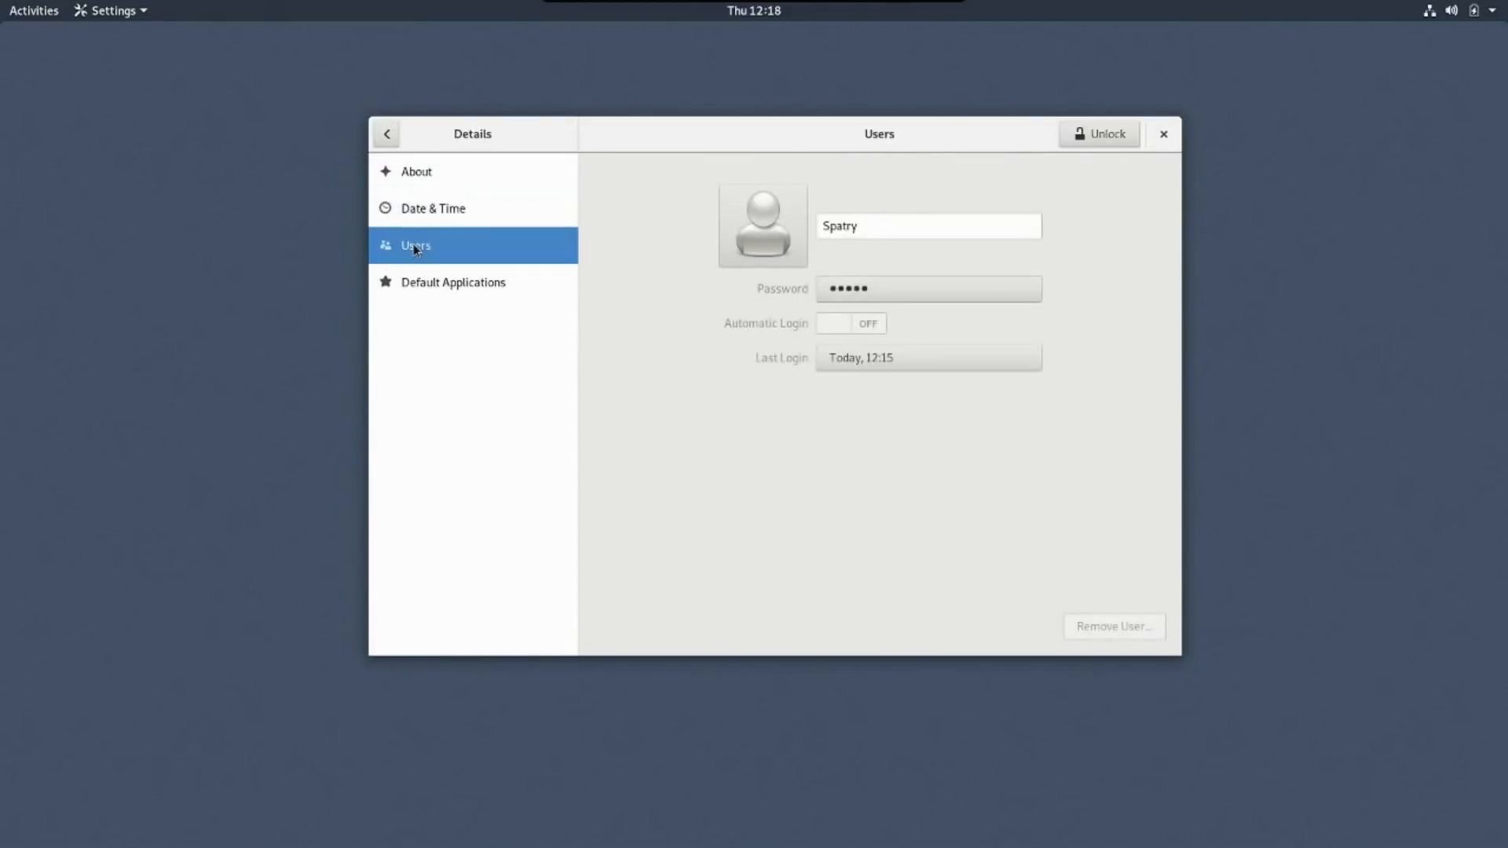
left_click(452, 281)
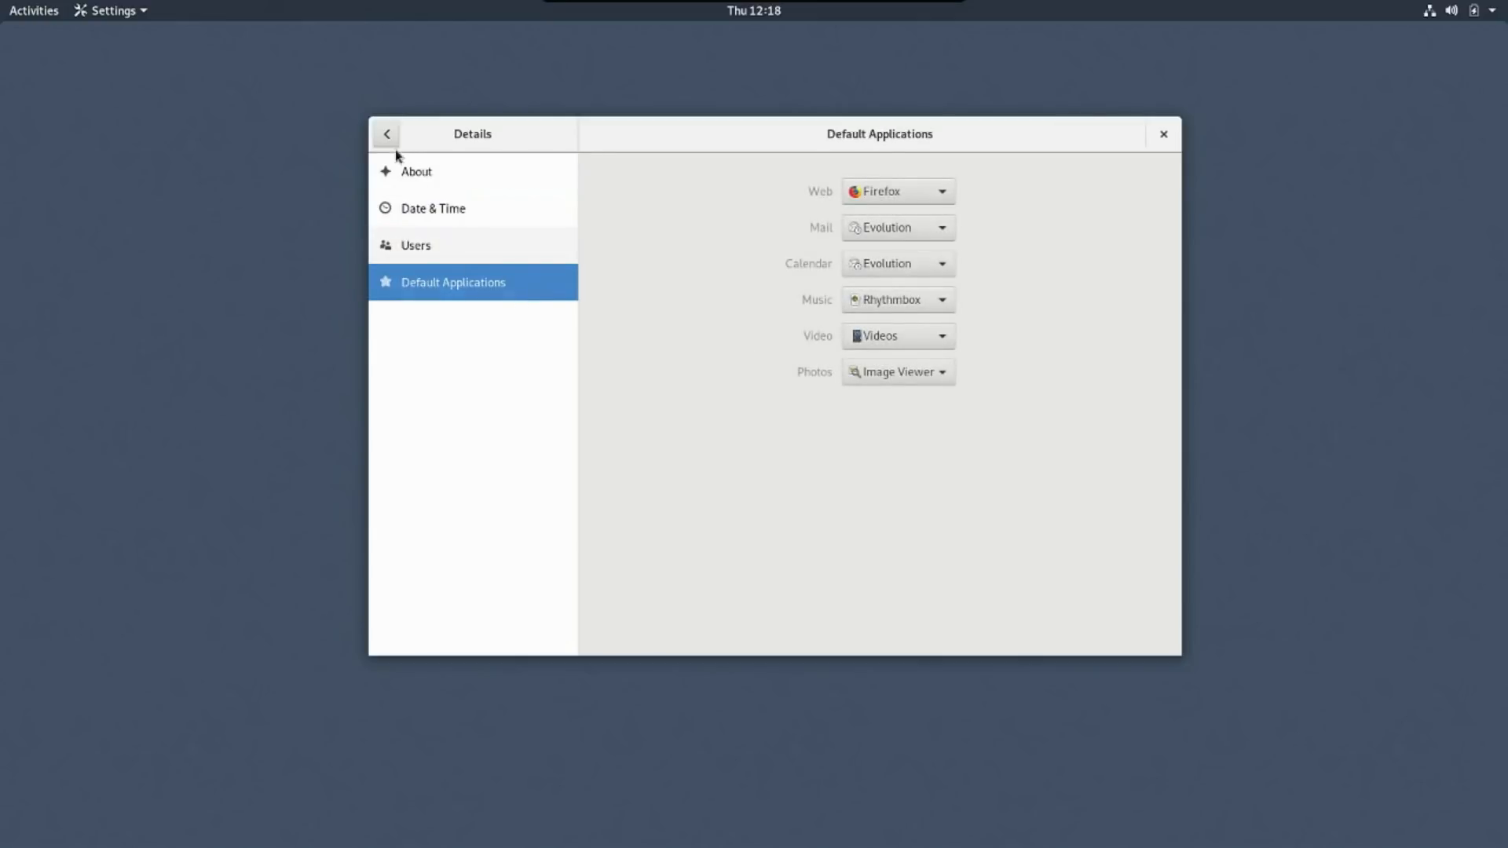
left_click(386, 133)
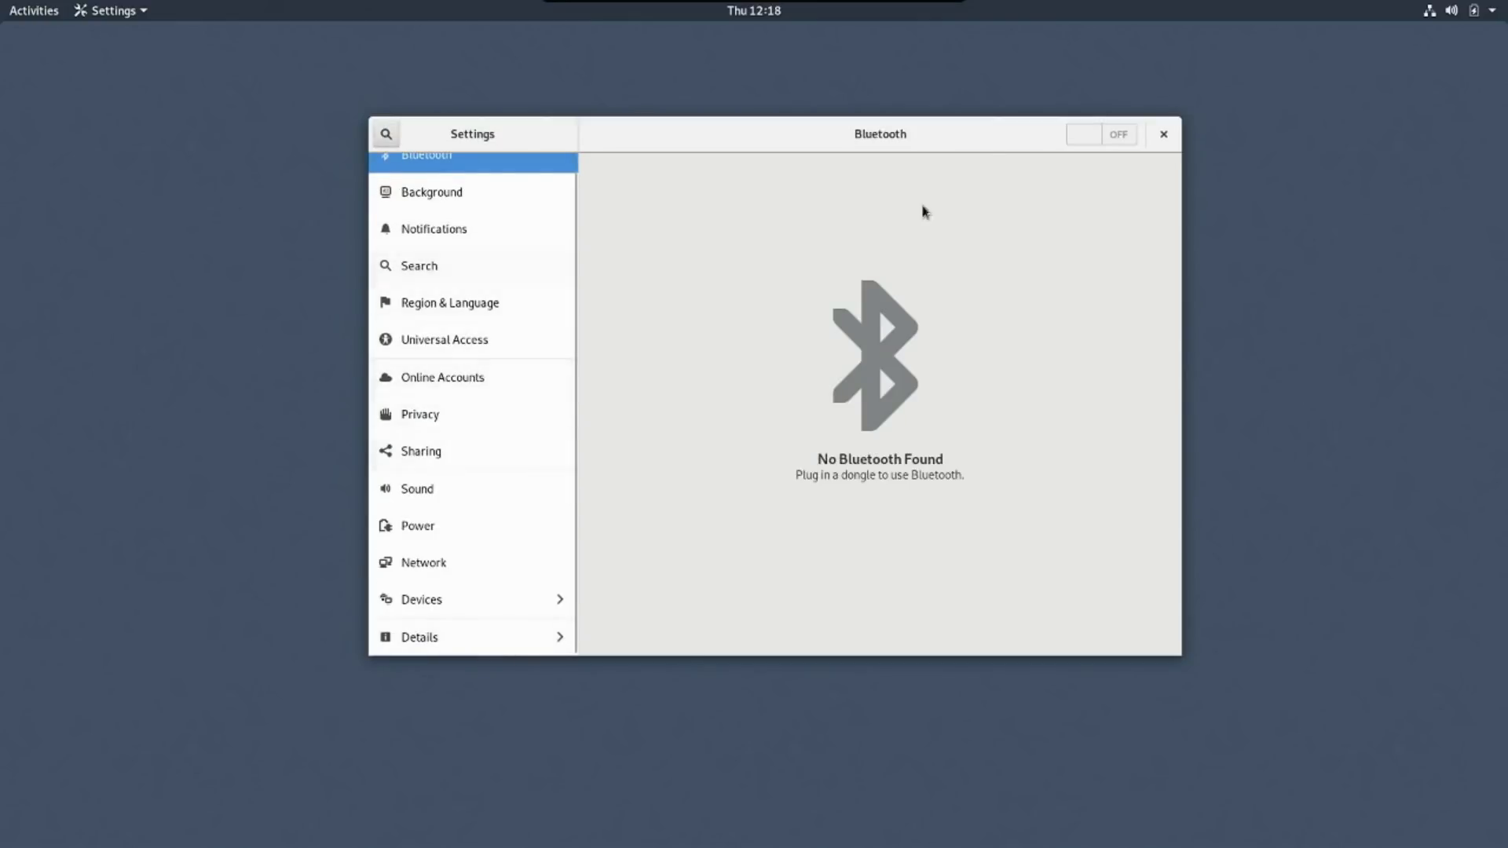
mouse_move(1174, 135)
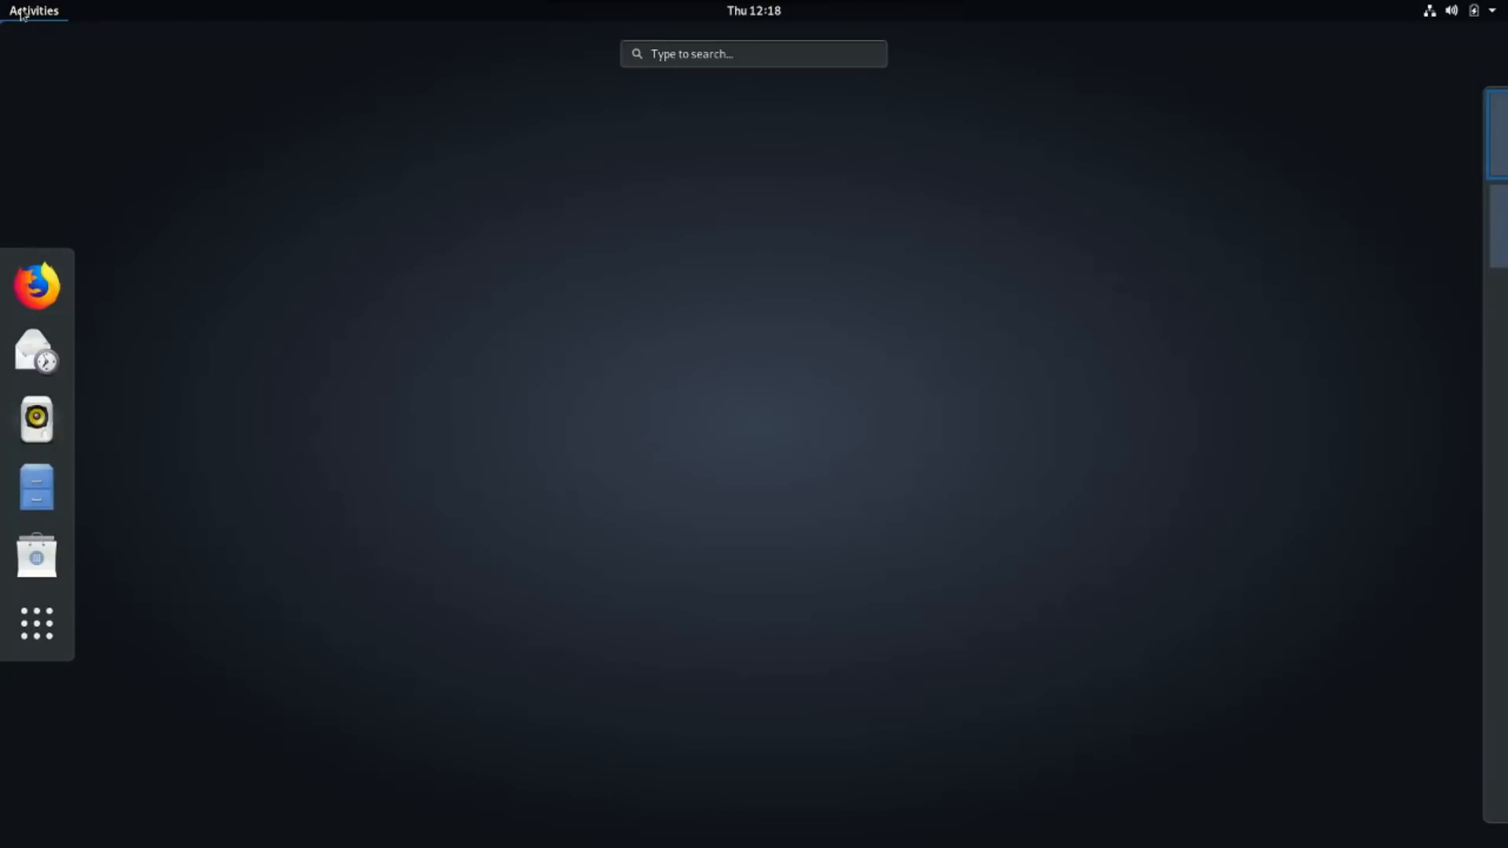
mouse_move(362, 454)
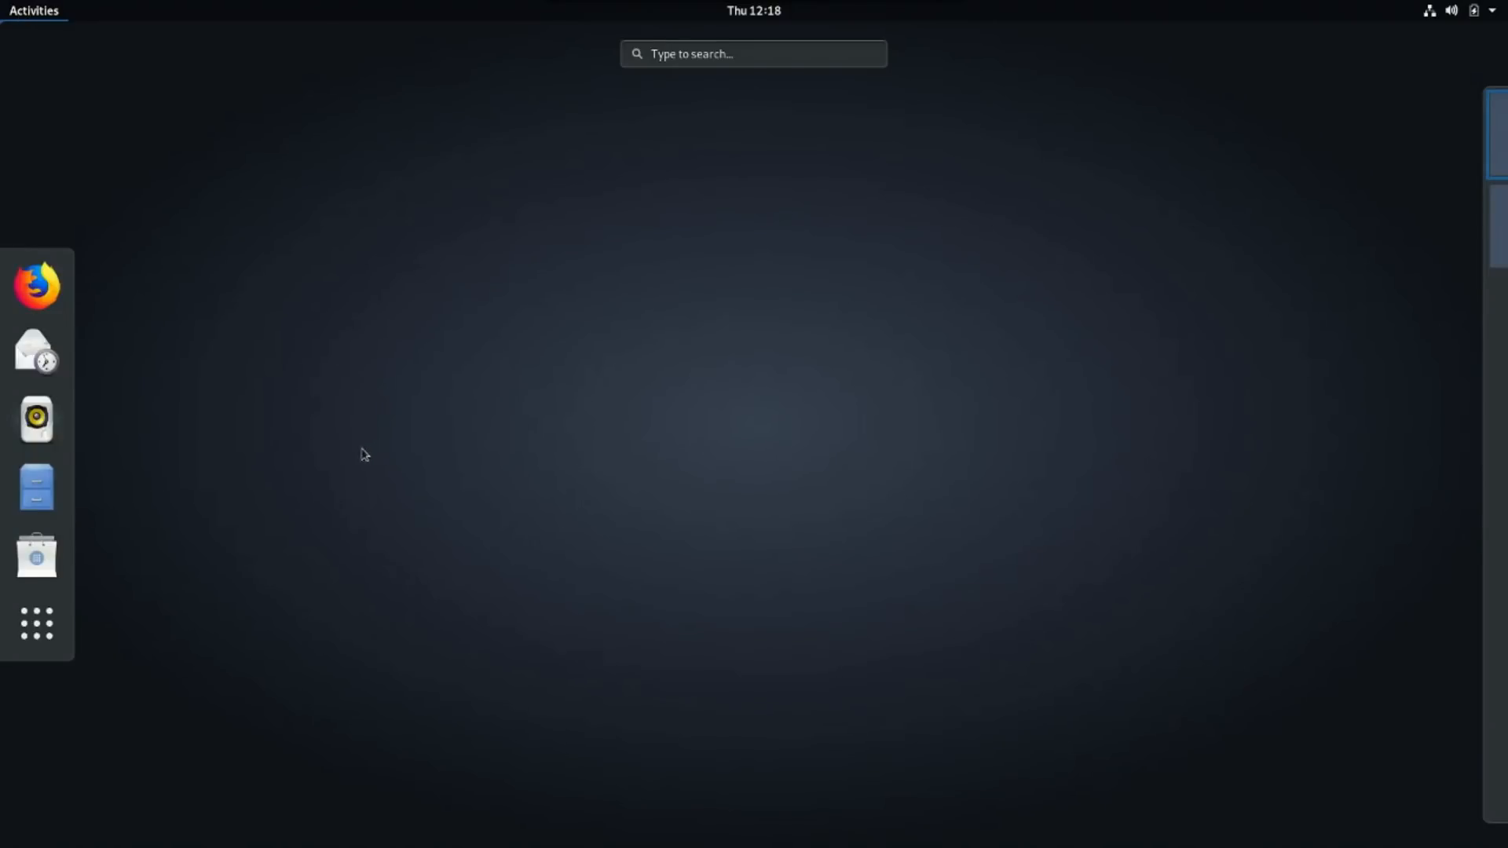
mouse_move(148, 248)
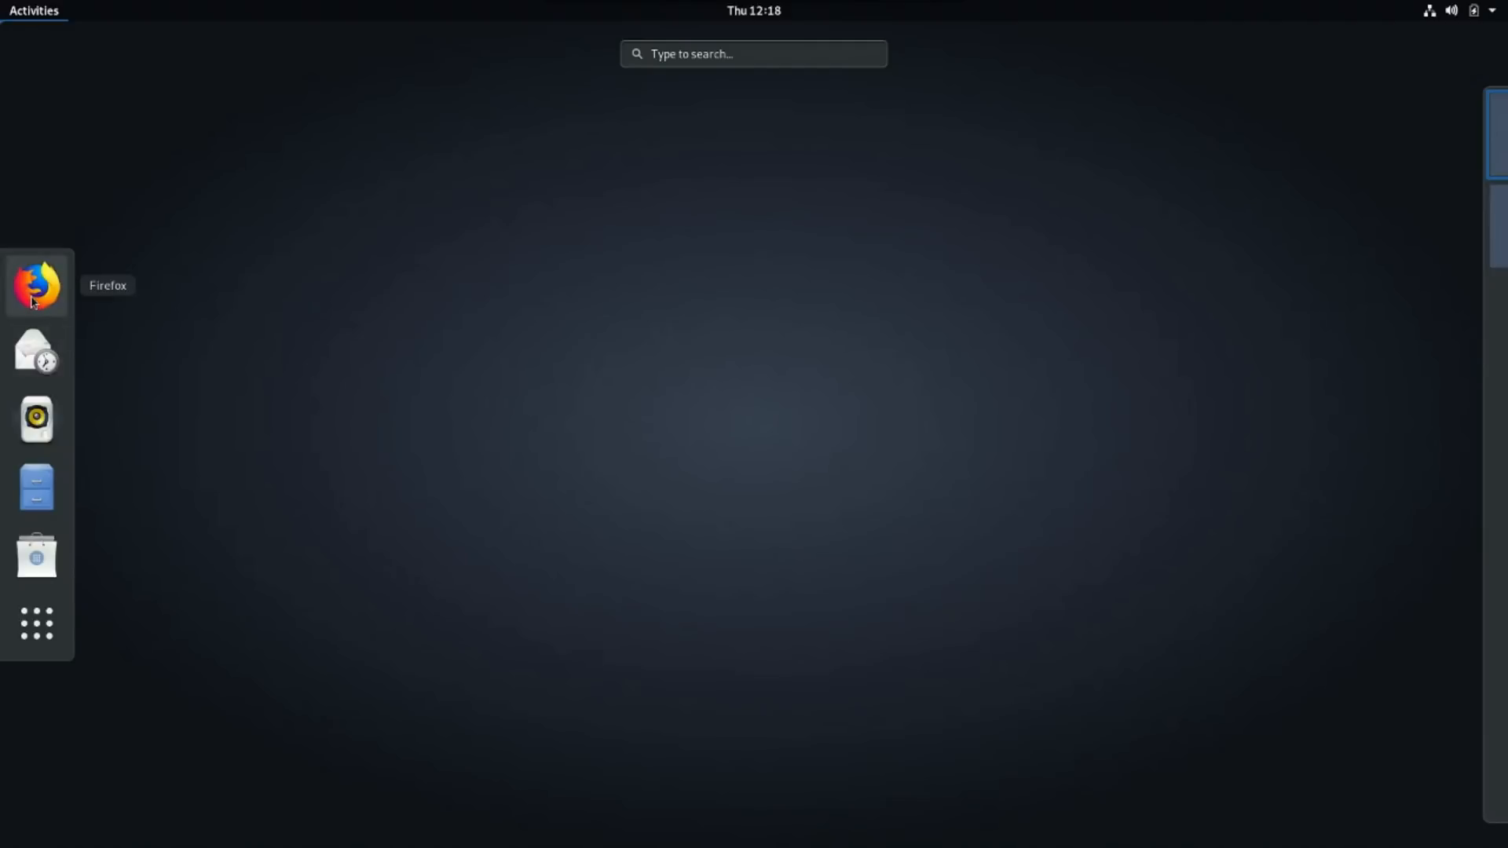
mouse_move(36, 352)
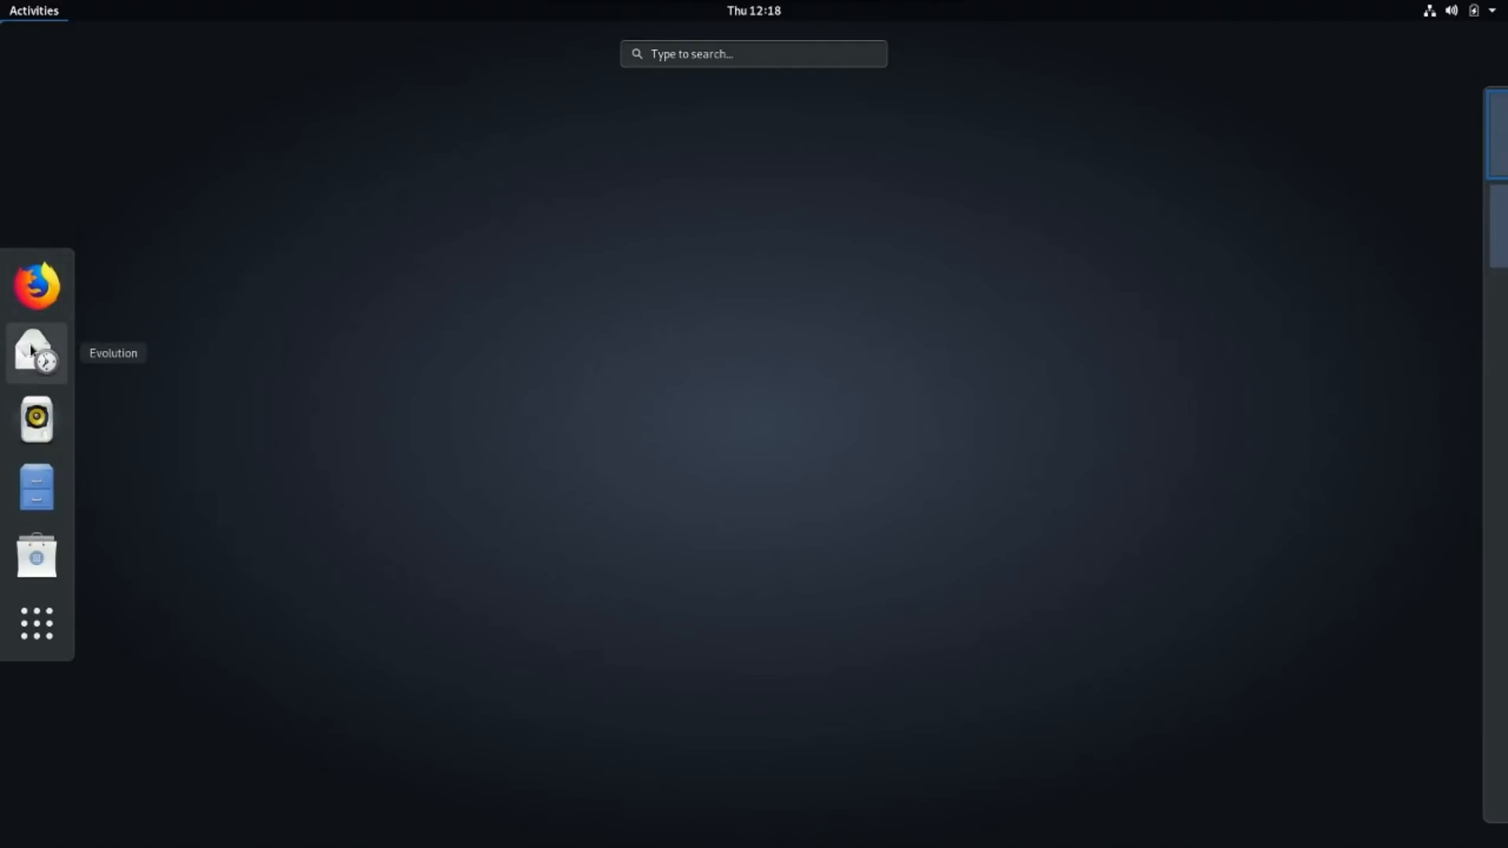
mouse_move(36, 421)
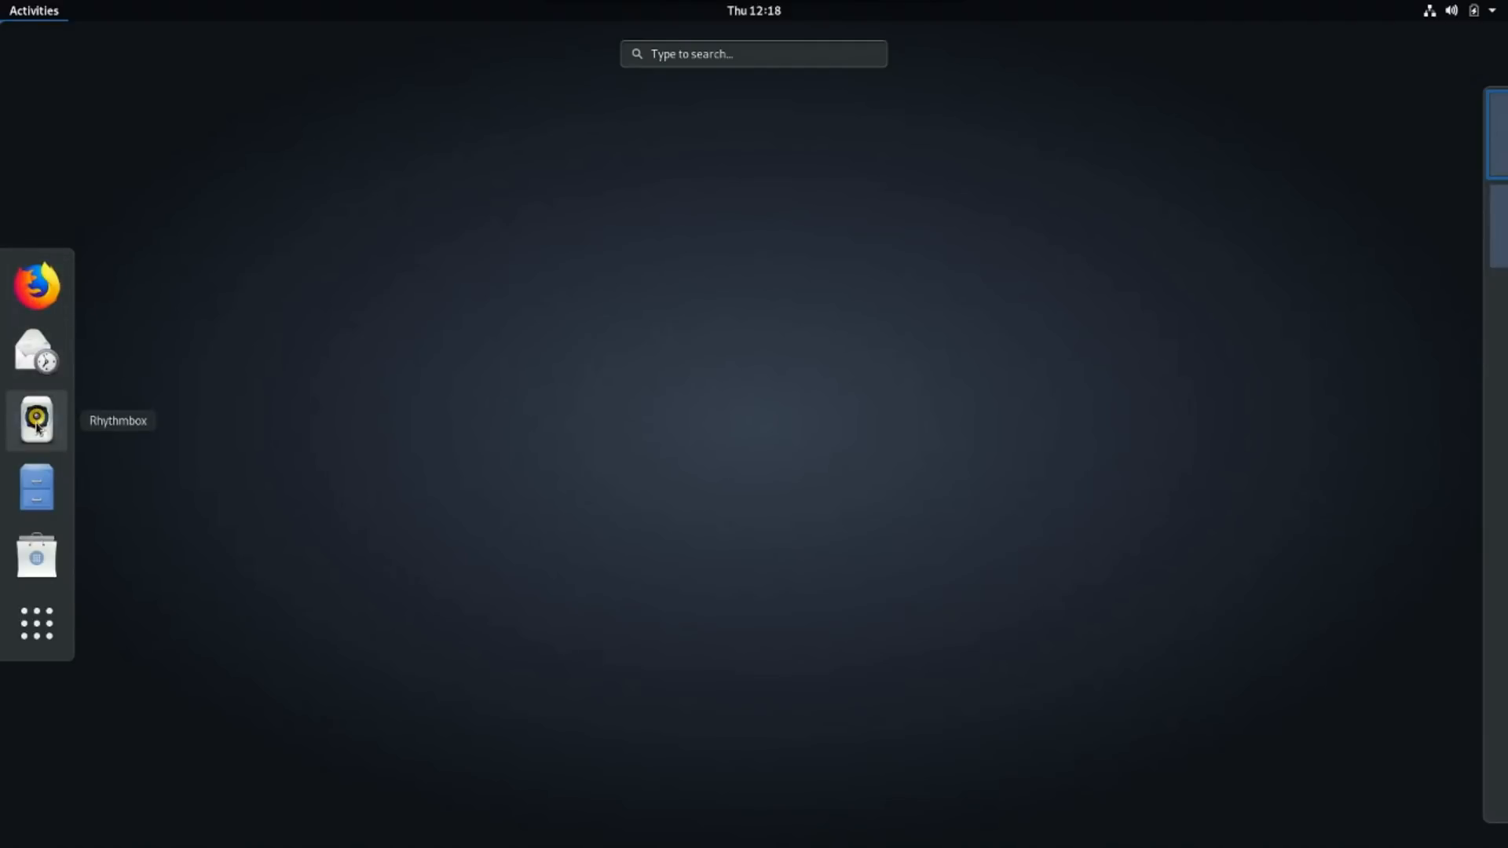
mouse_move(36, 487)
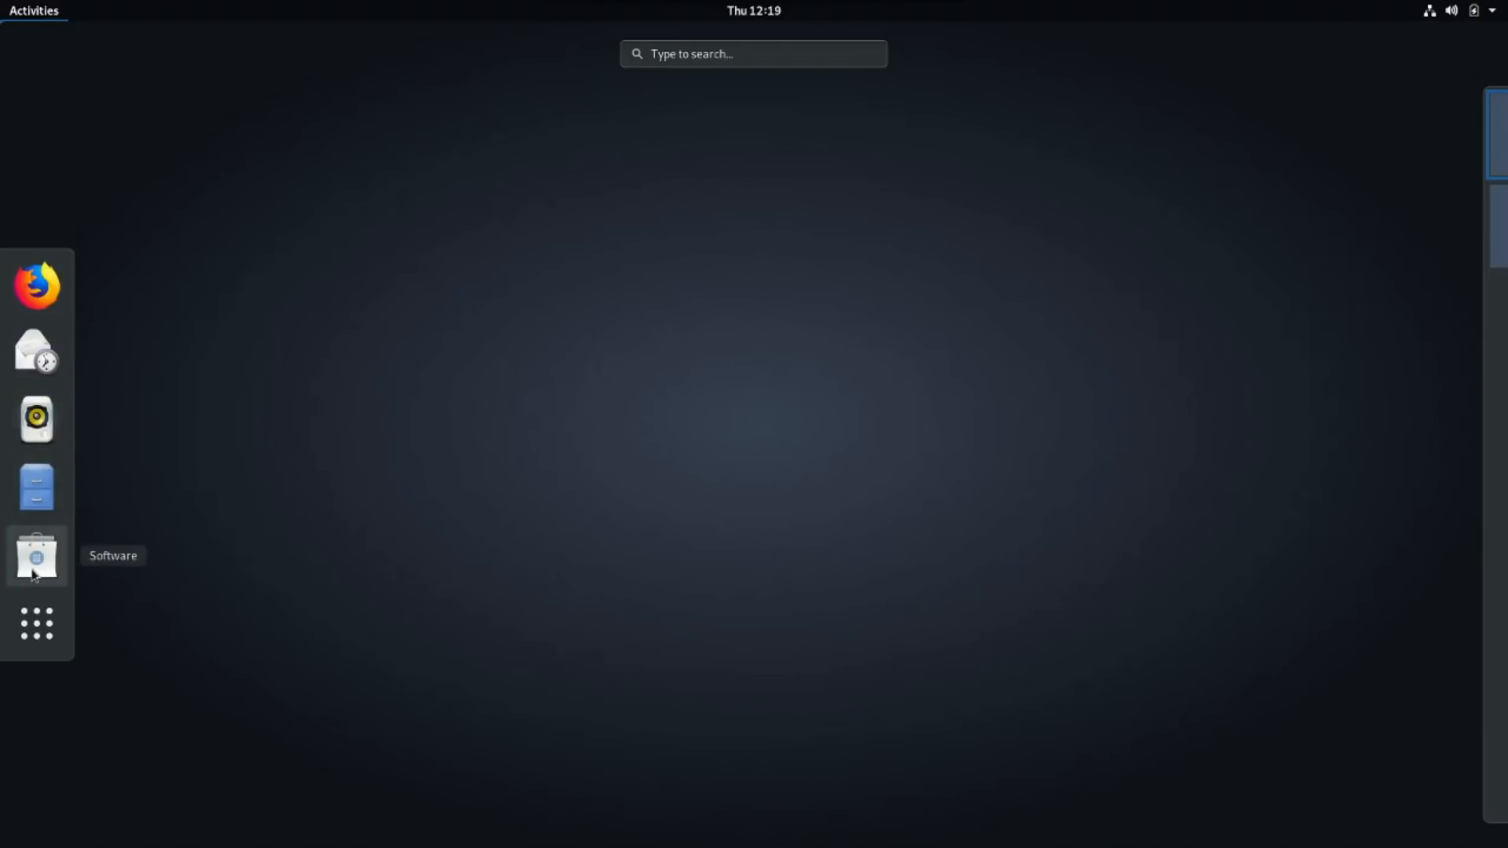
Launch GNOME Software from the Activities dash
left_click(37, 556)
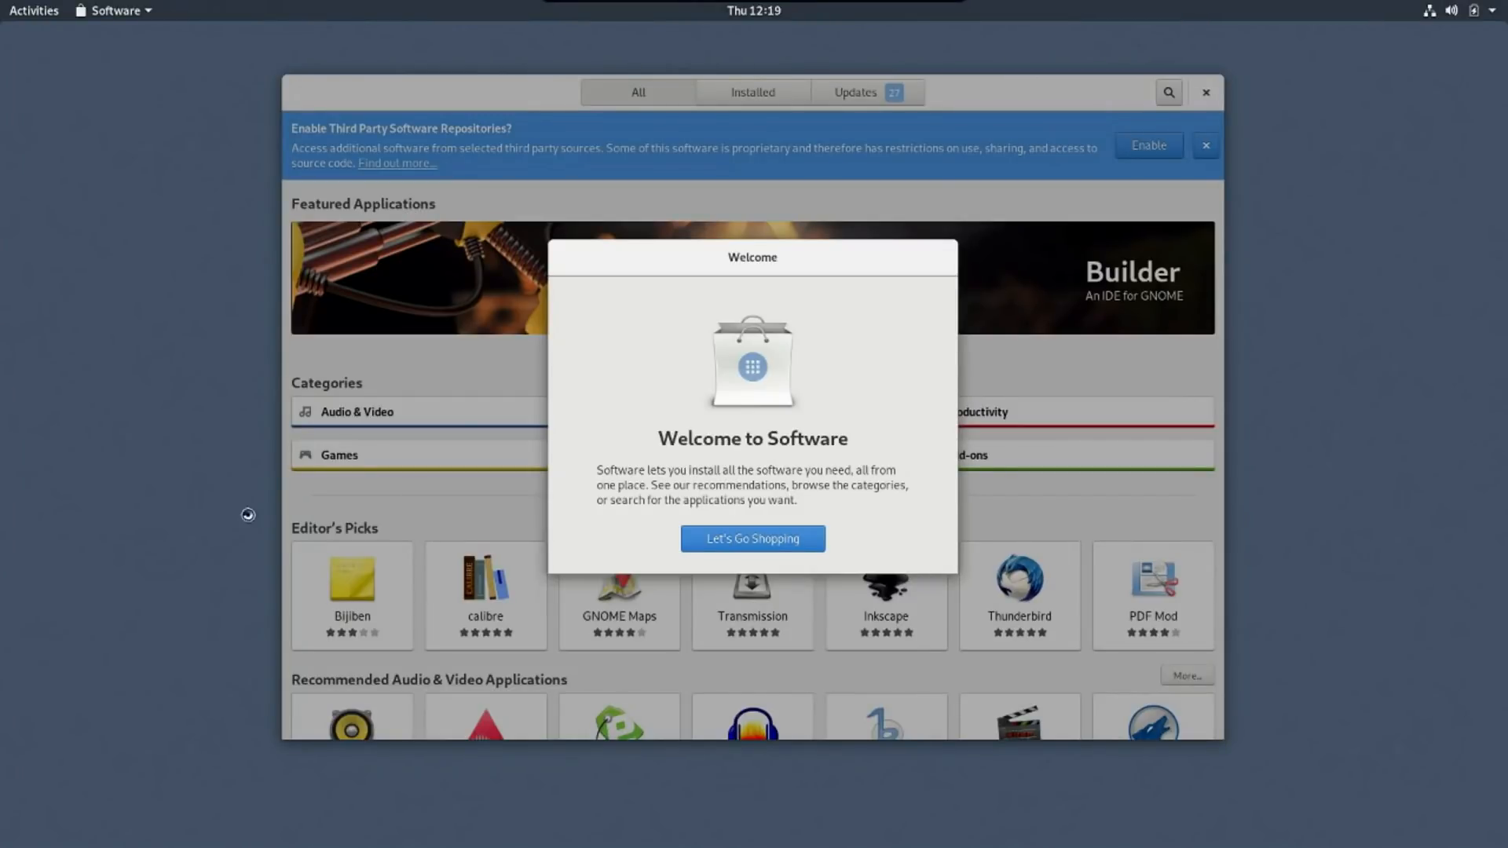
Dismiss the Welcome dialog via Let's Go Shopping and enable third-party repositories from the banner
left_click(753, 539)
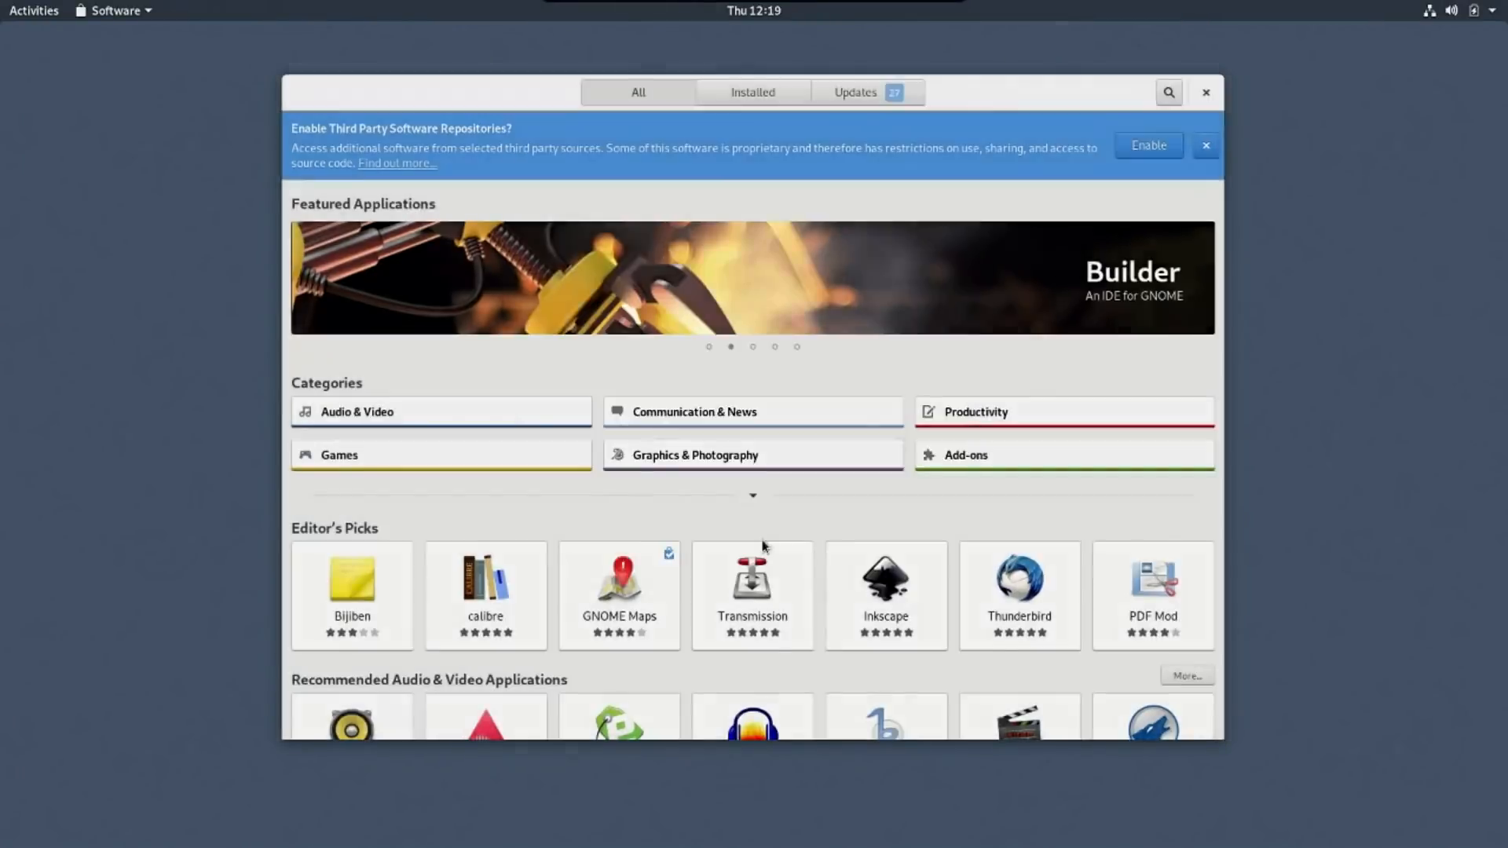
mouse_move(885, 413)
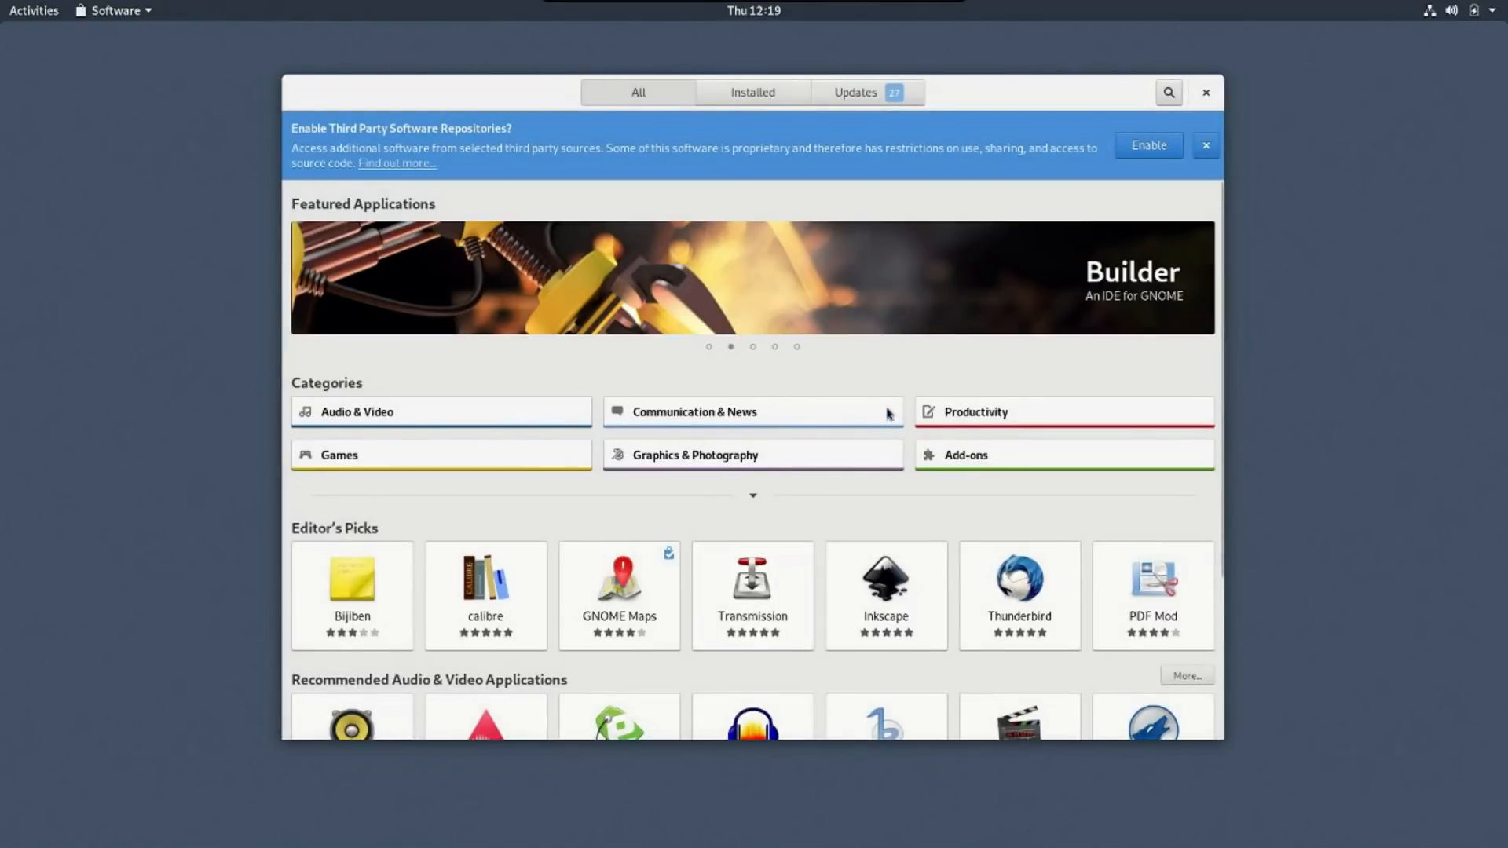
mouse_move(875, 224)
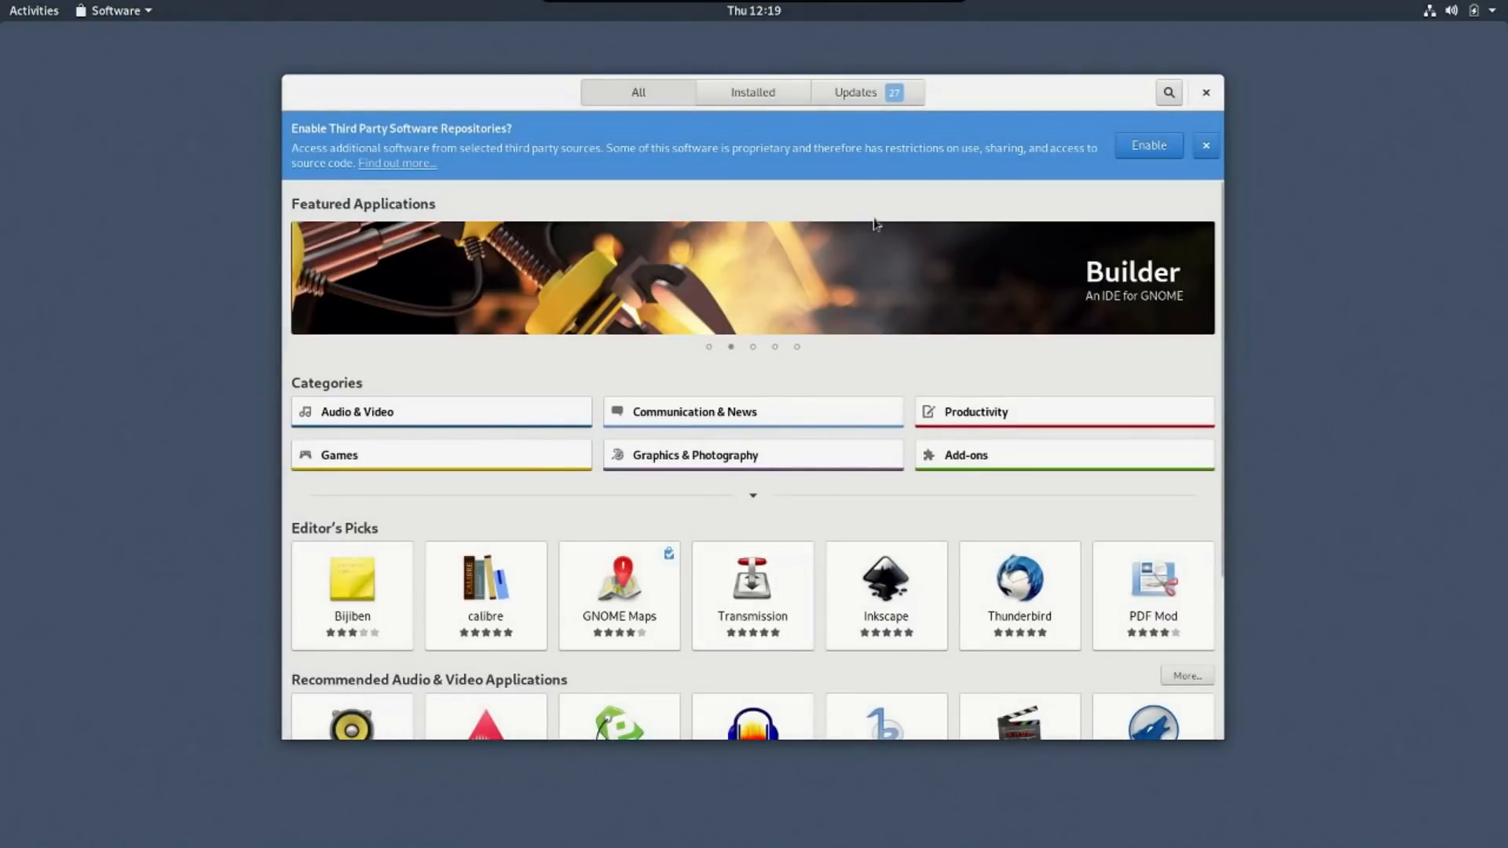
mouse_move(868, 212)
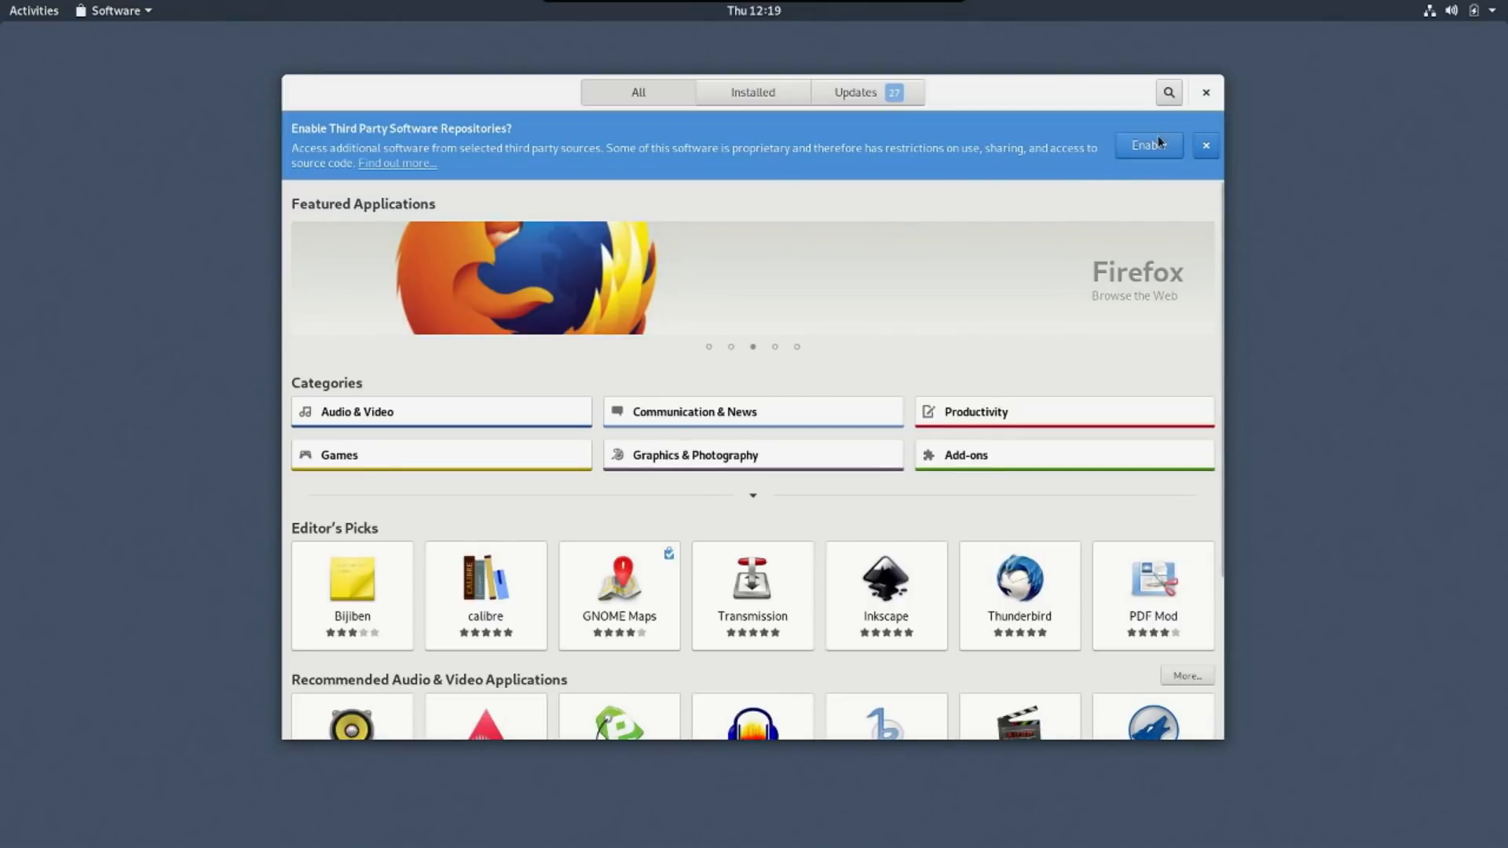
mouse_move(425, 150)
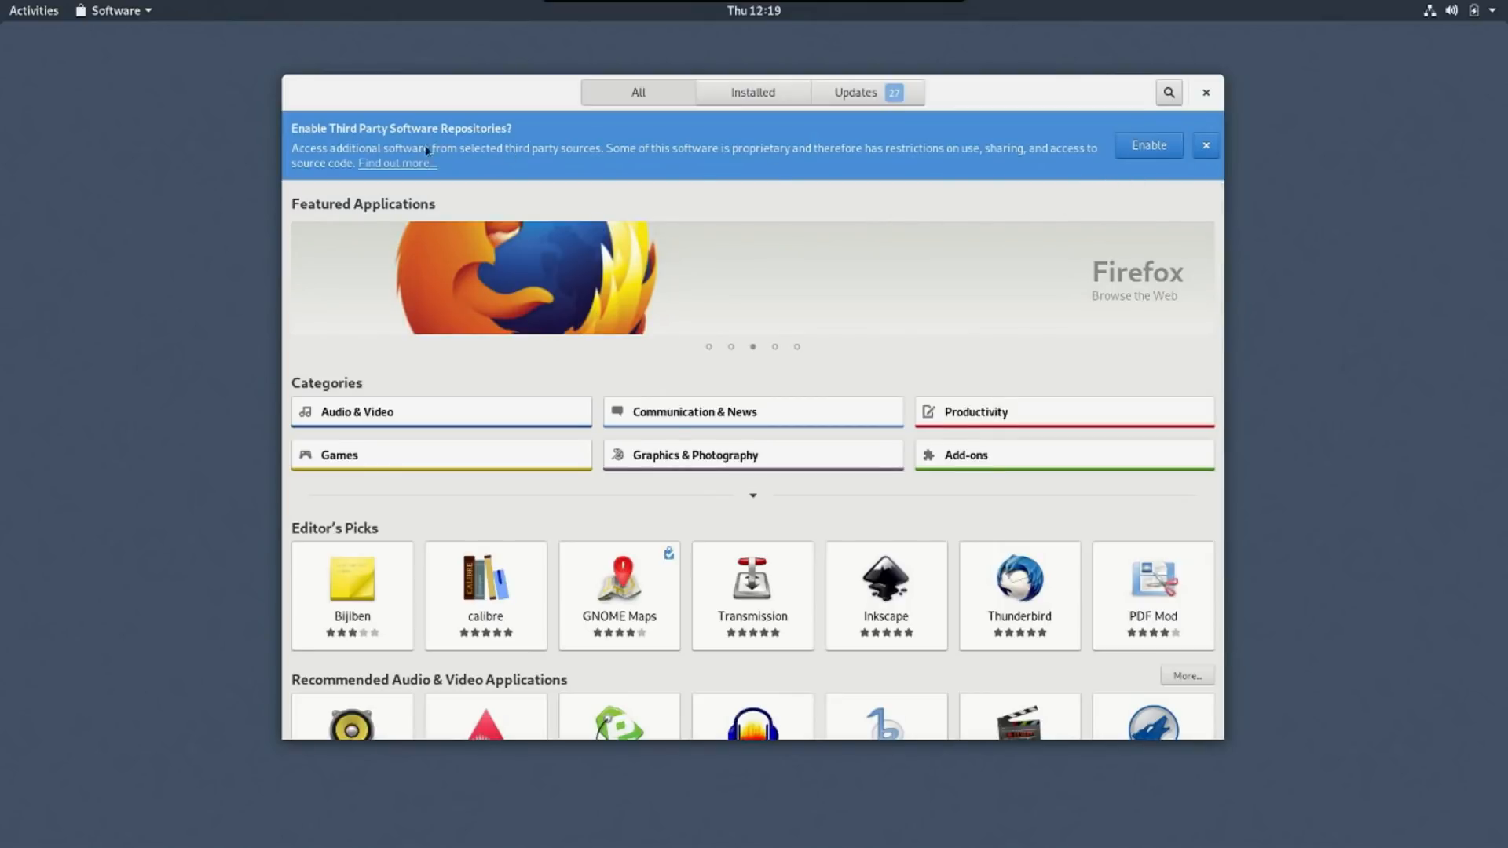
left_click(1204, 145)
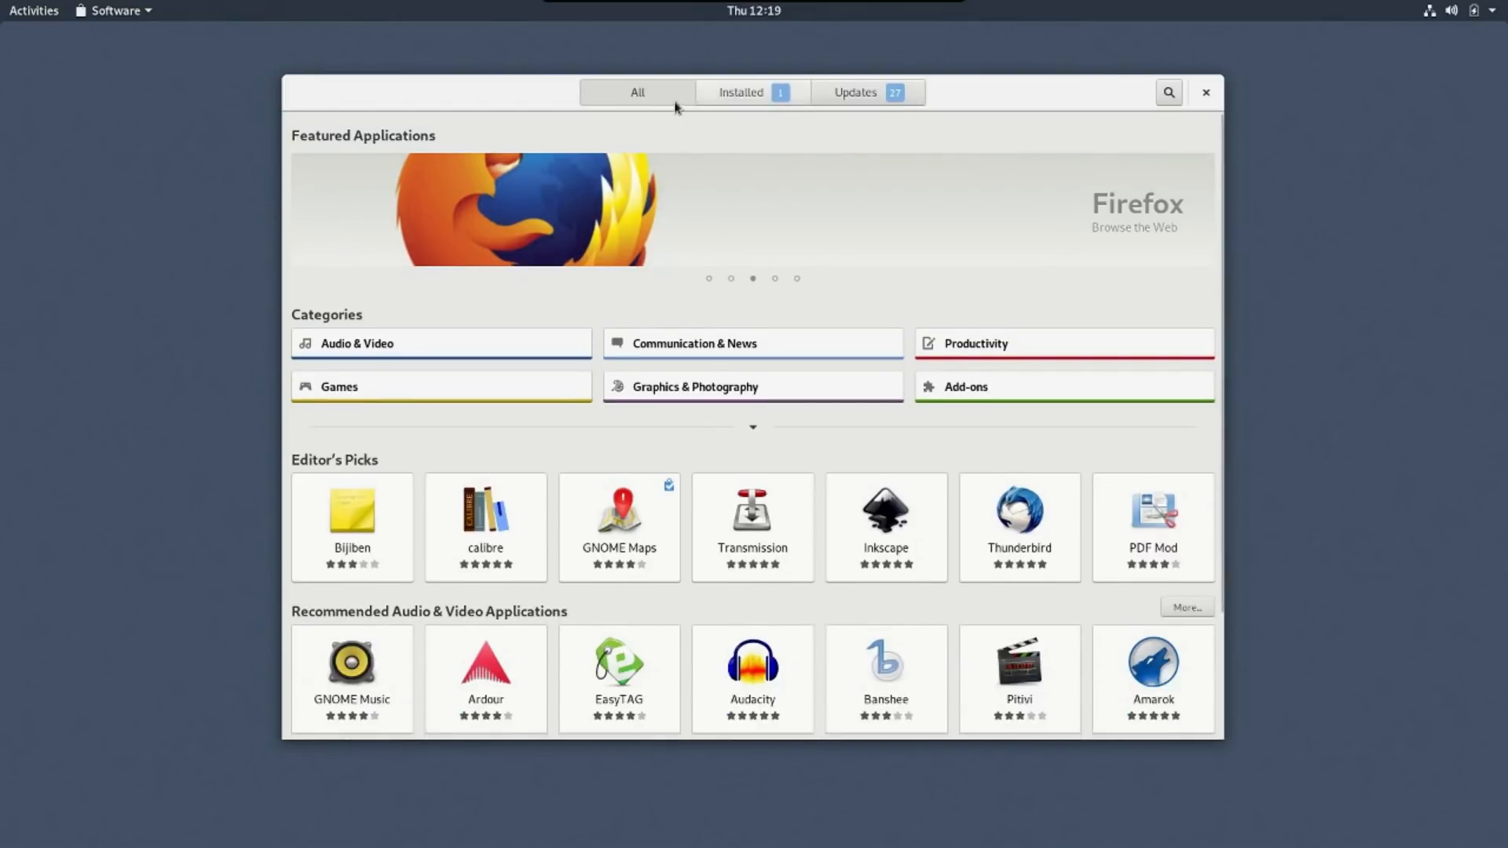
Browse the Installed applications list in GNOME Software
left_click(740, 92)
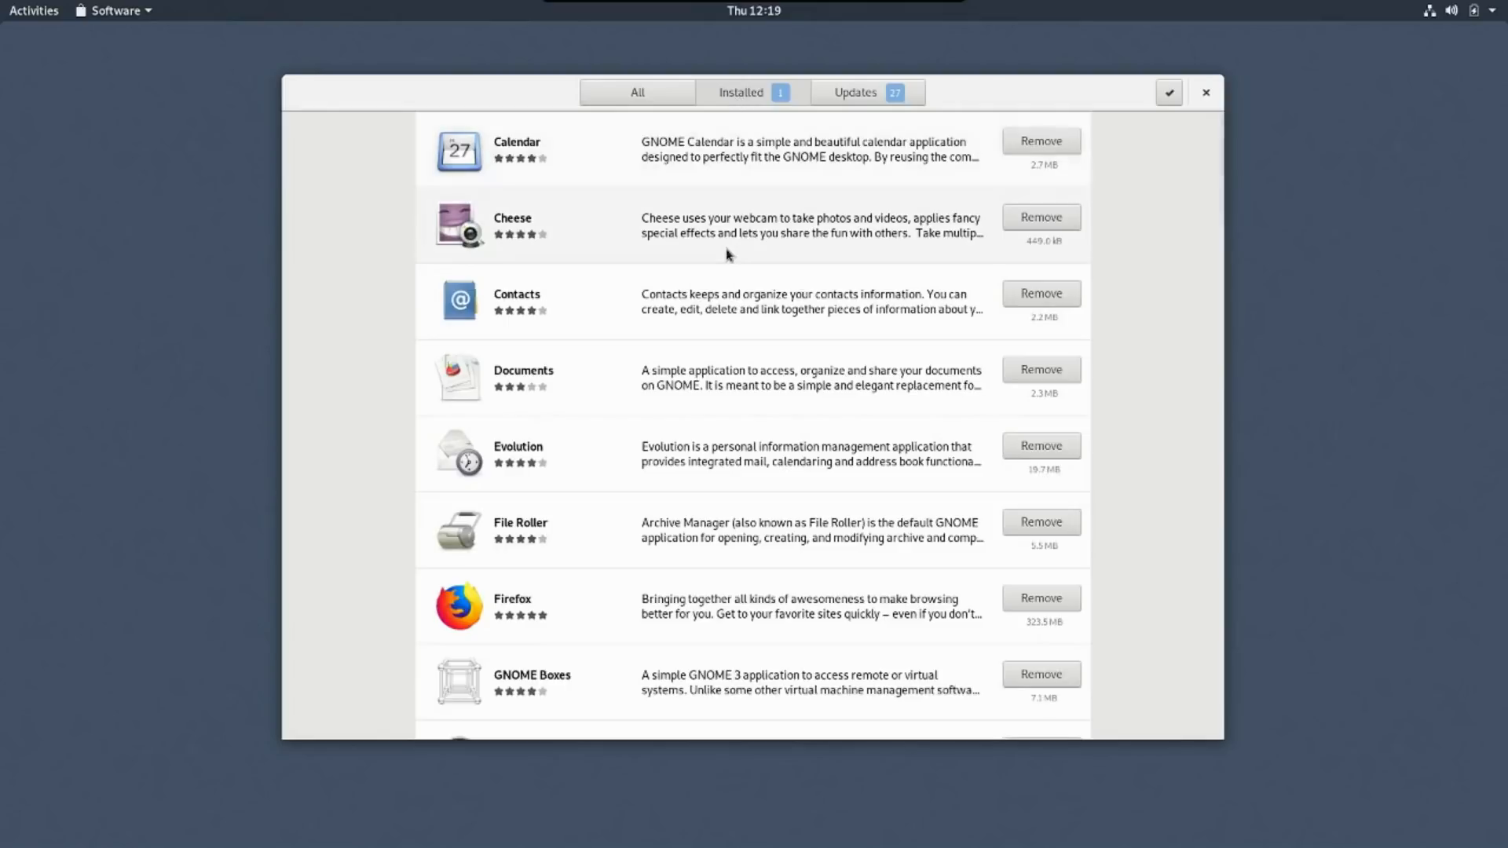
scroll("down", 3)
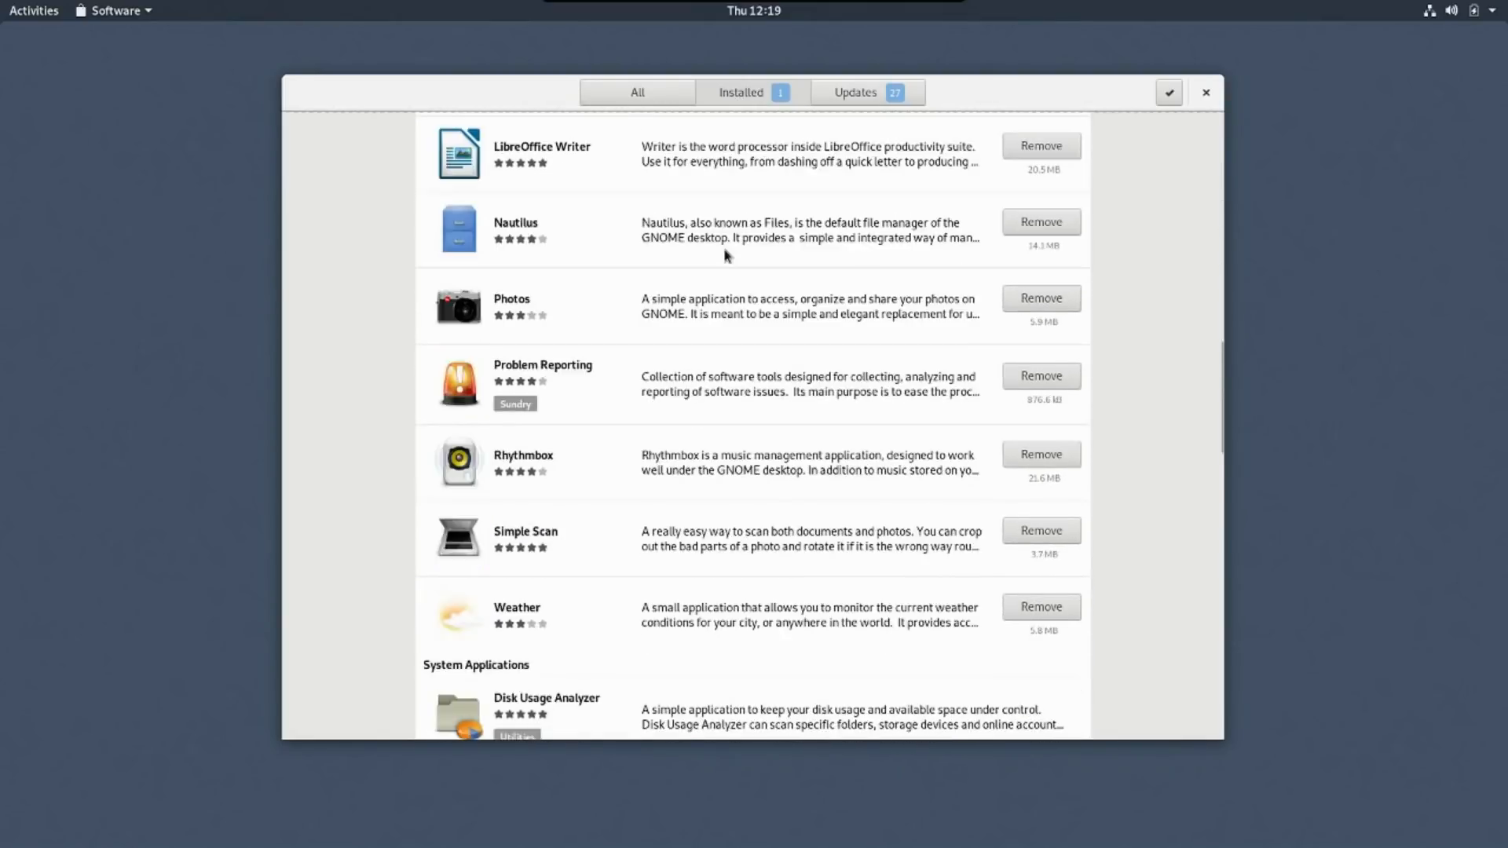
scroll("down", 3)
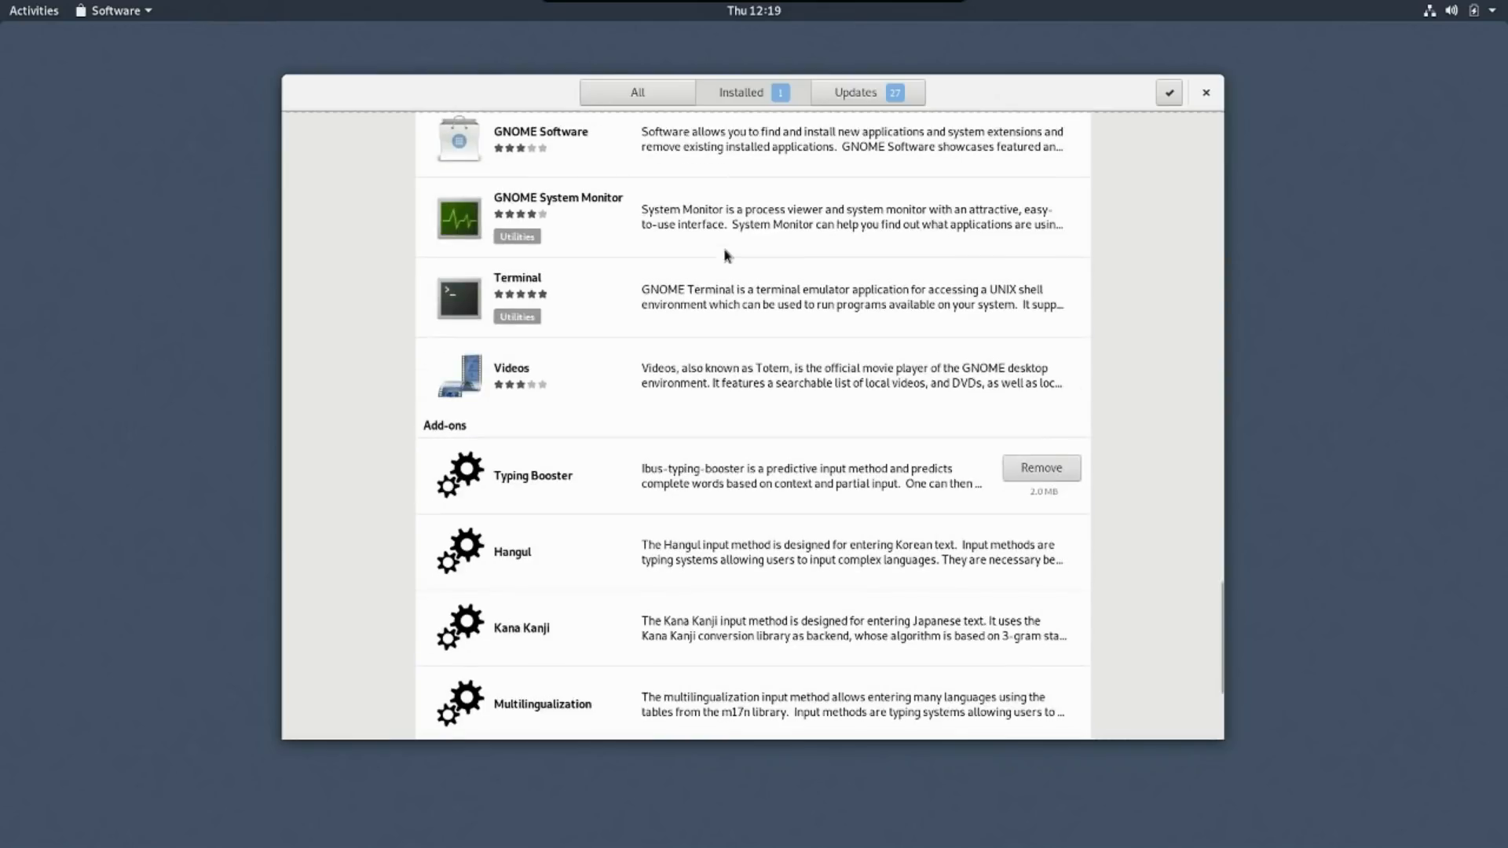
scroll("up", 3)
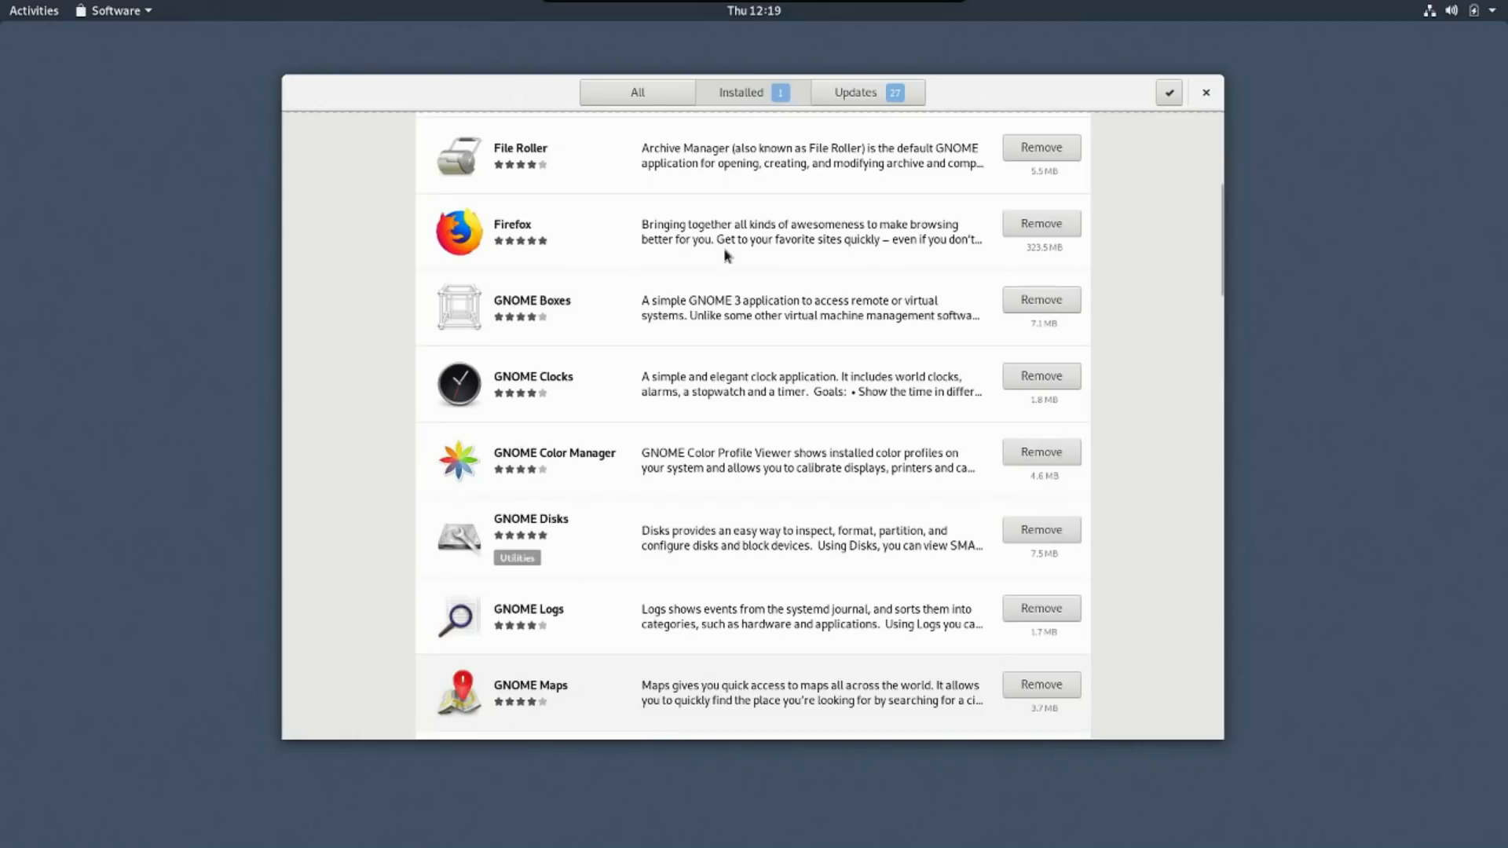
scroll("up", 3)
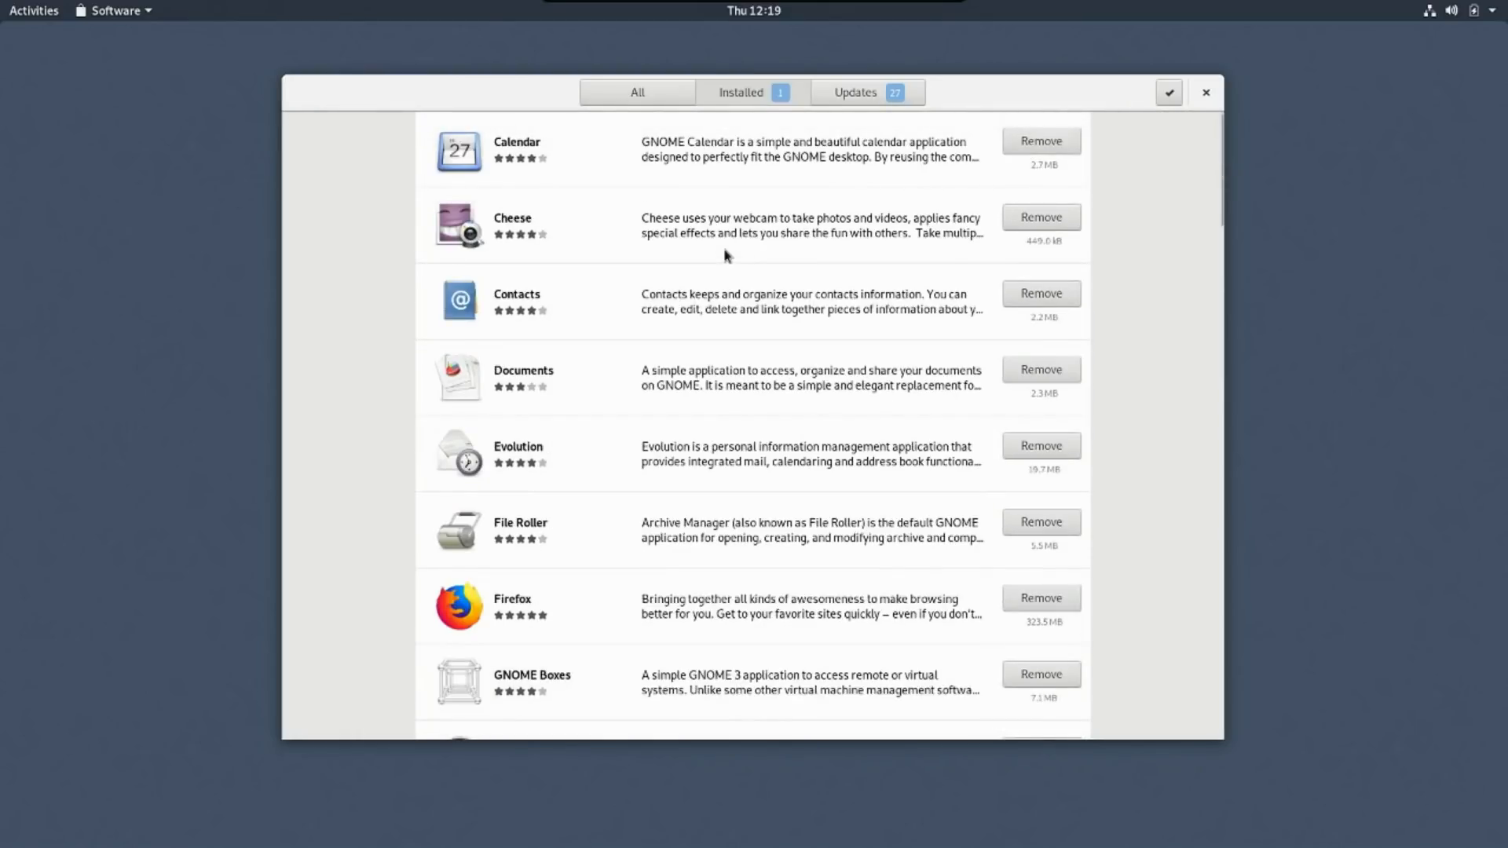
mouse_move(779, 151)
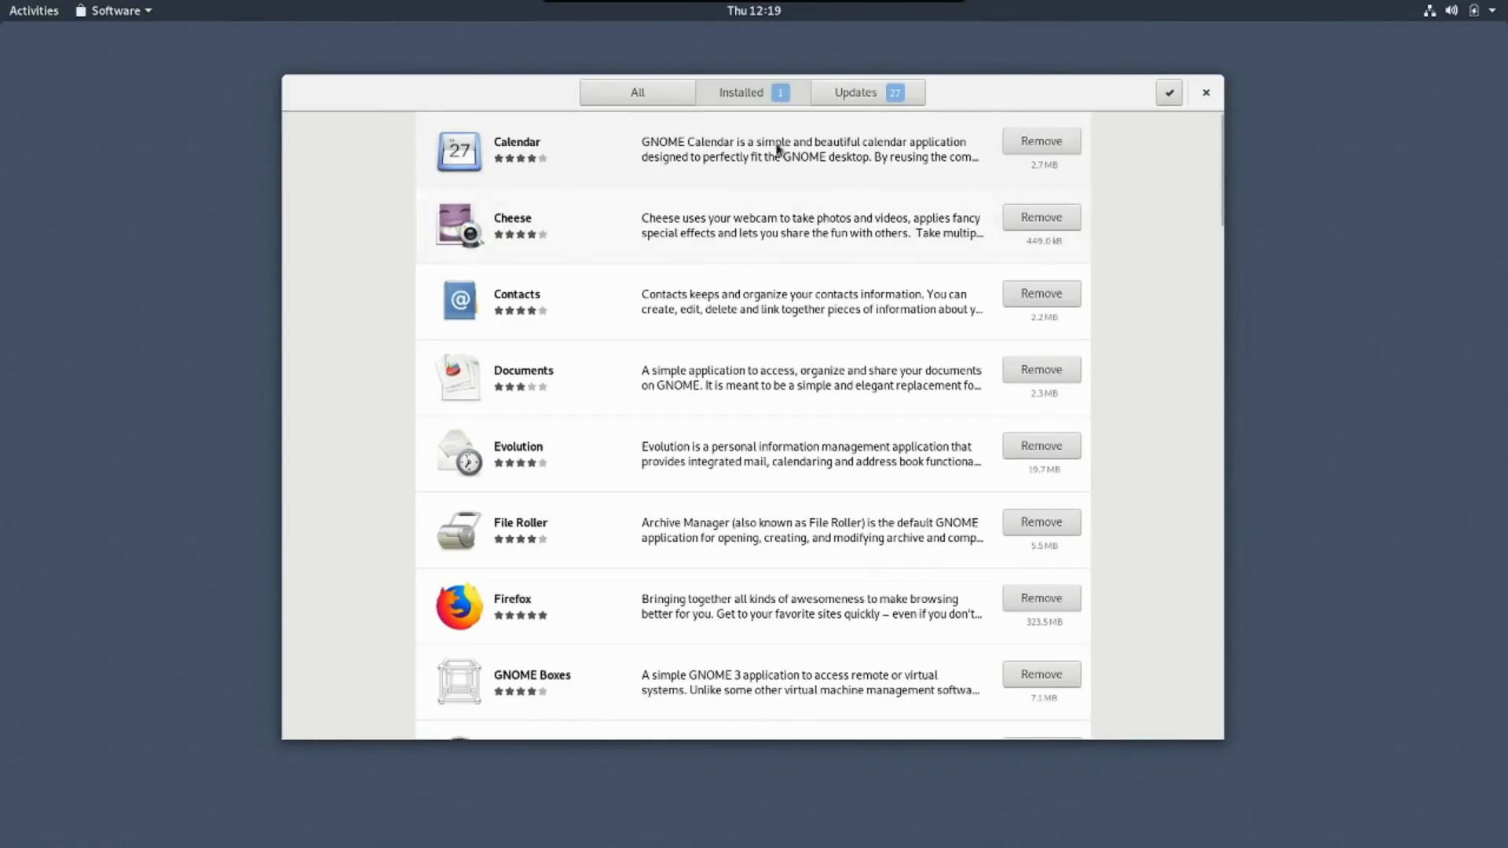
Start an Updates check, then return to the Activities overview
left_click(863, 92)
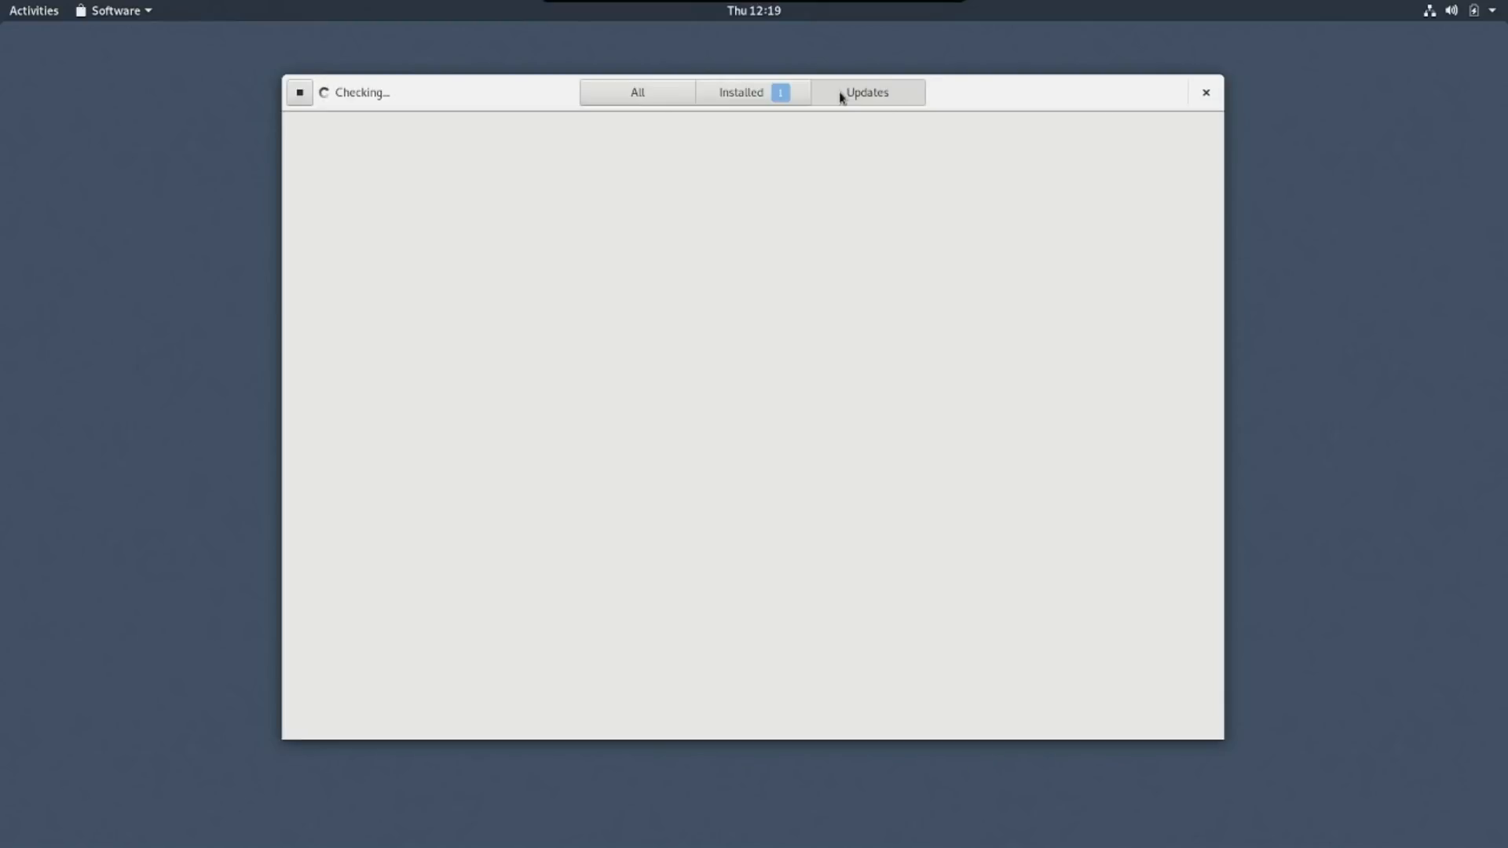
mouse_move(419, 114)
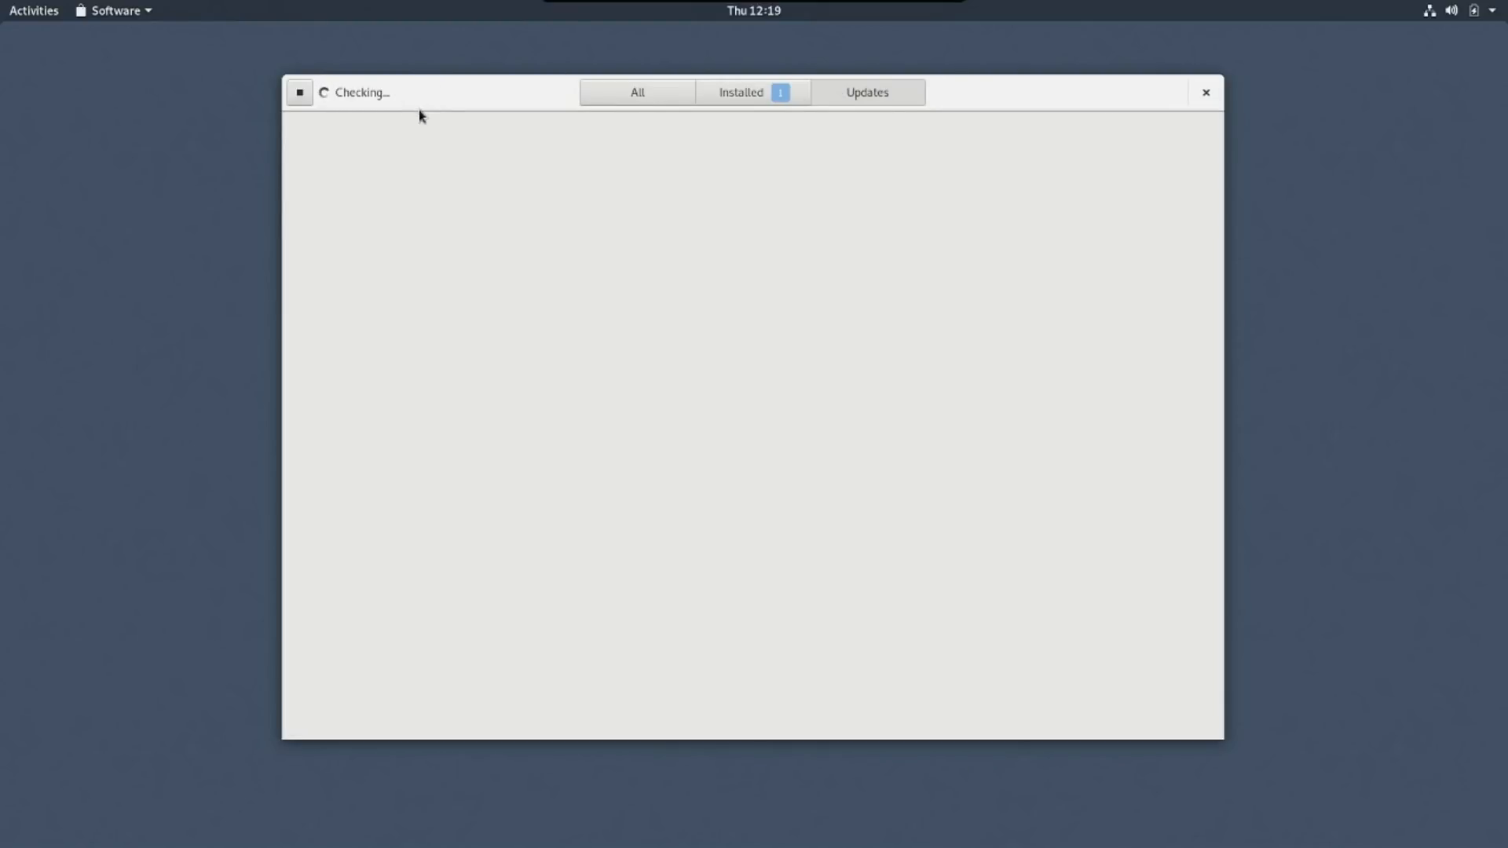
mouse_move(485, 362)
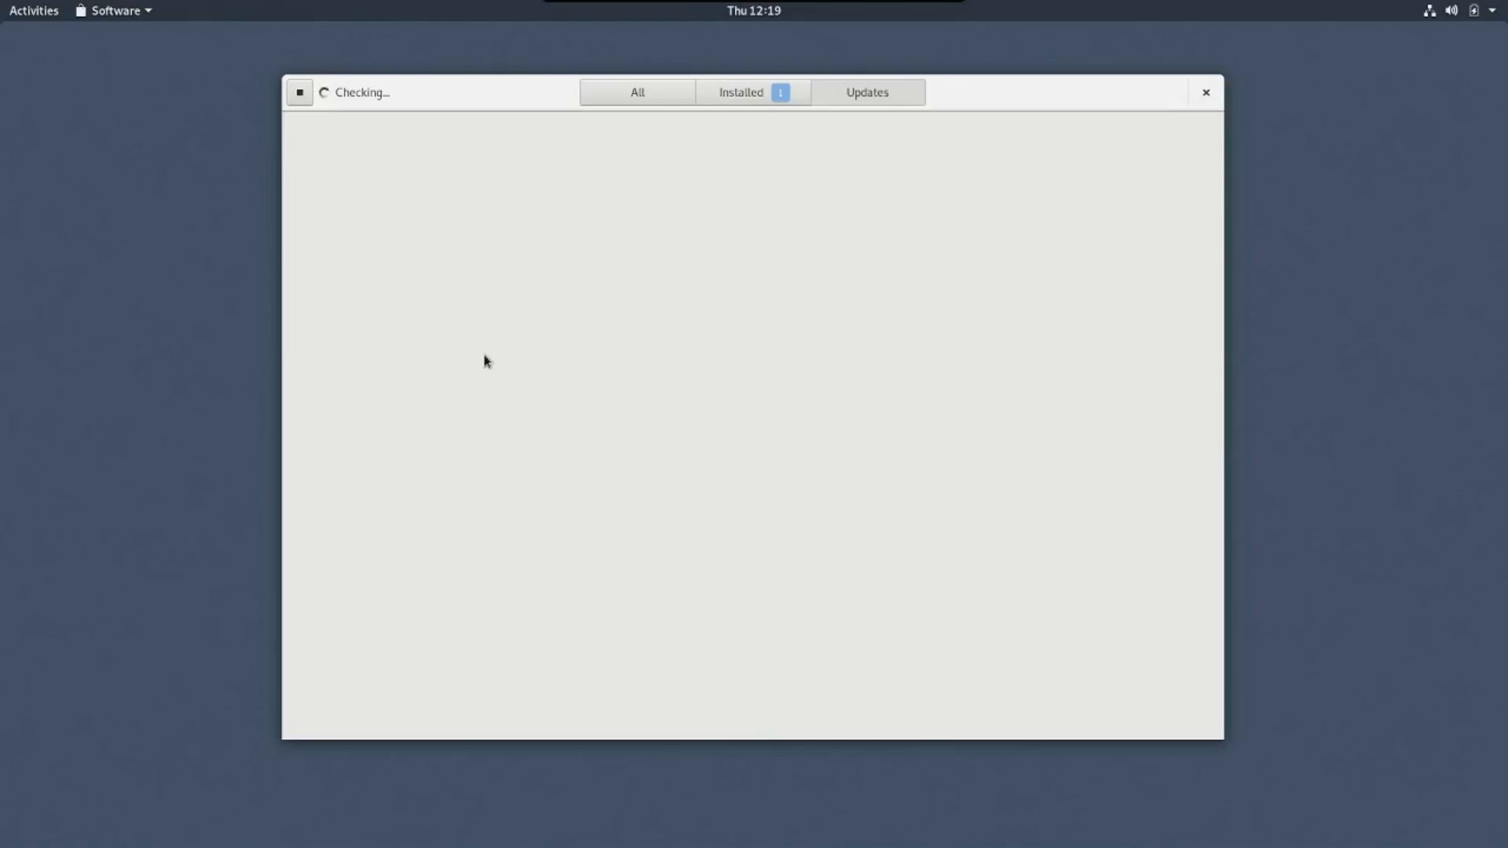
mouse_move(490, 357)
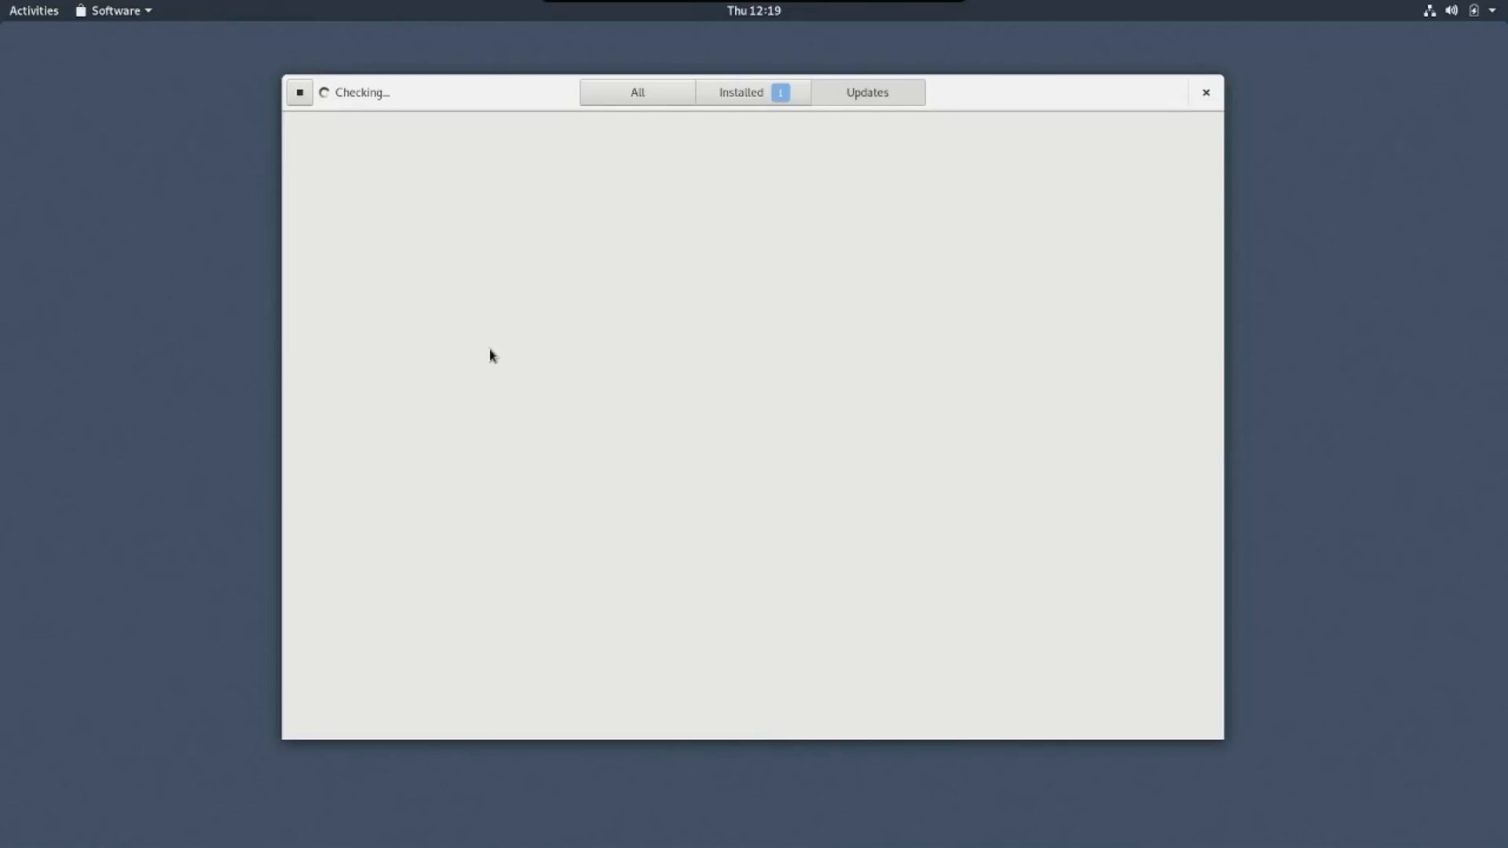
mouse_move(853, 388)
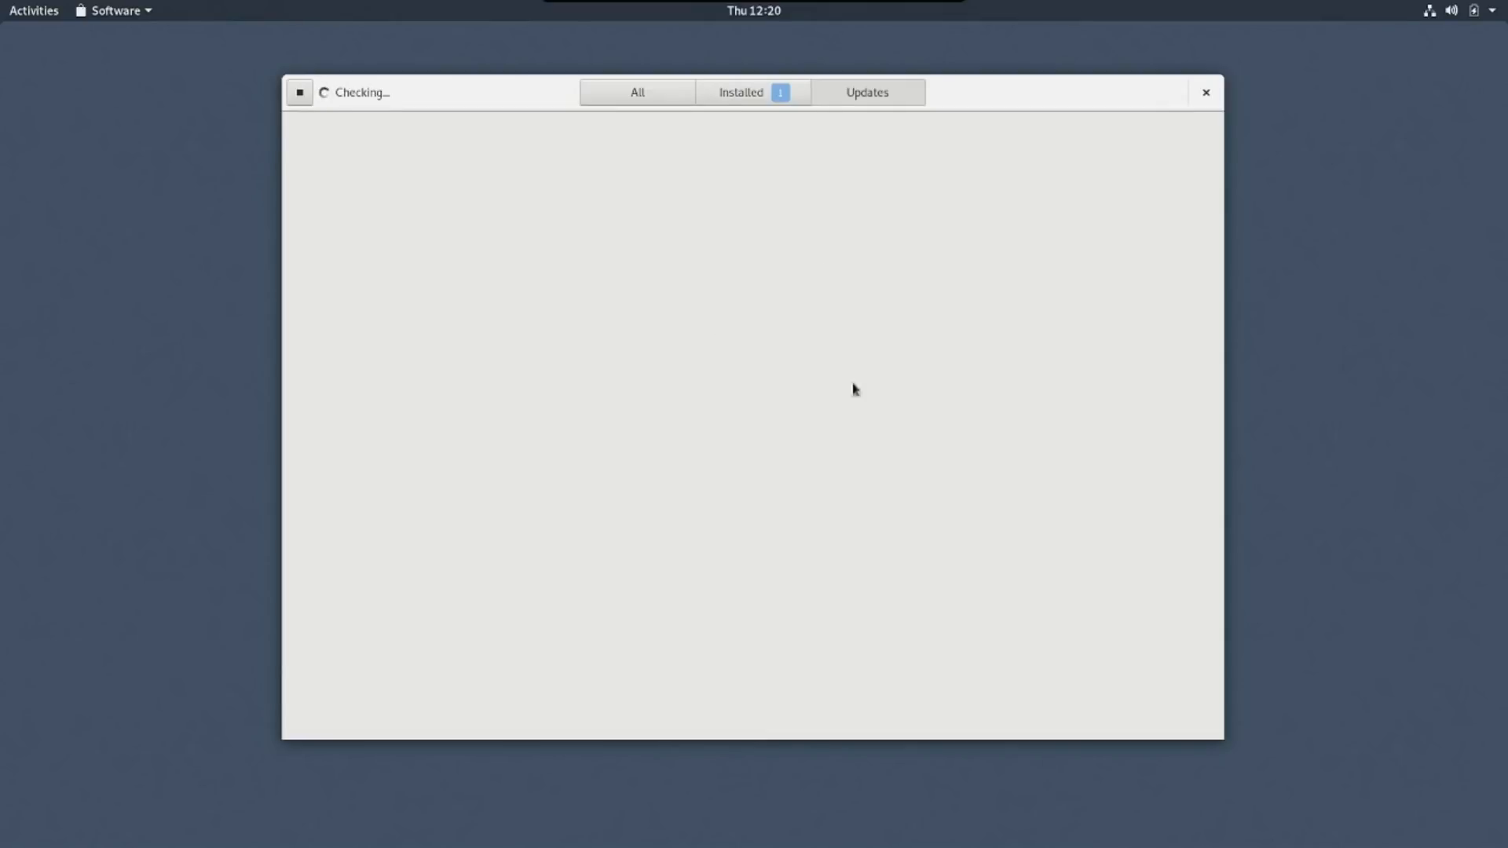
mouse_move(748, 352)
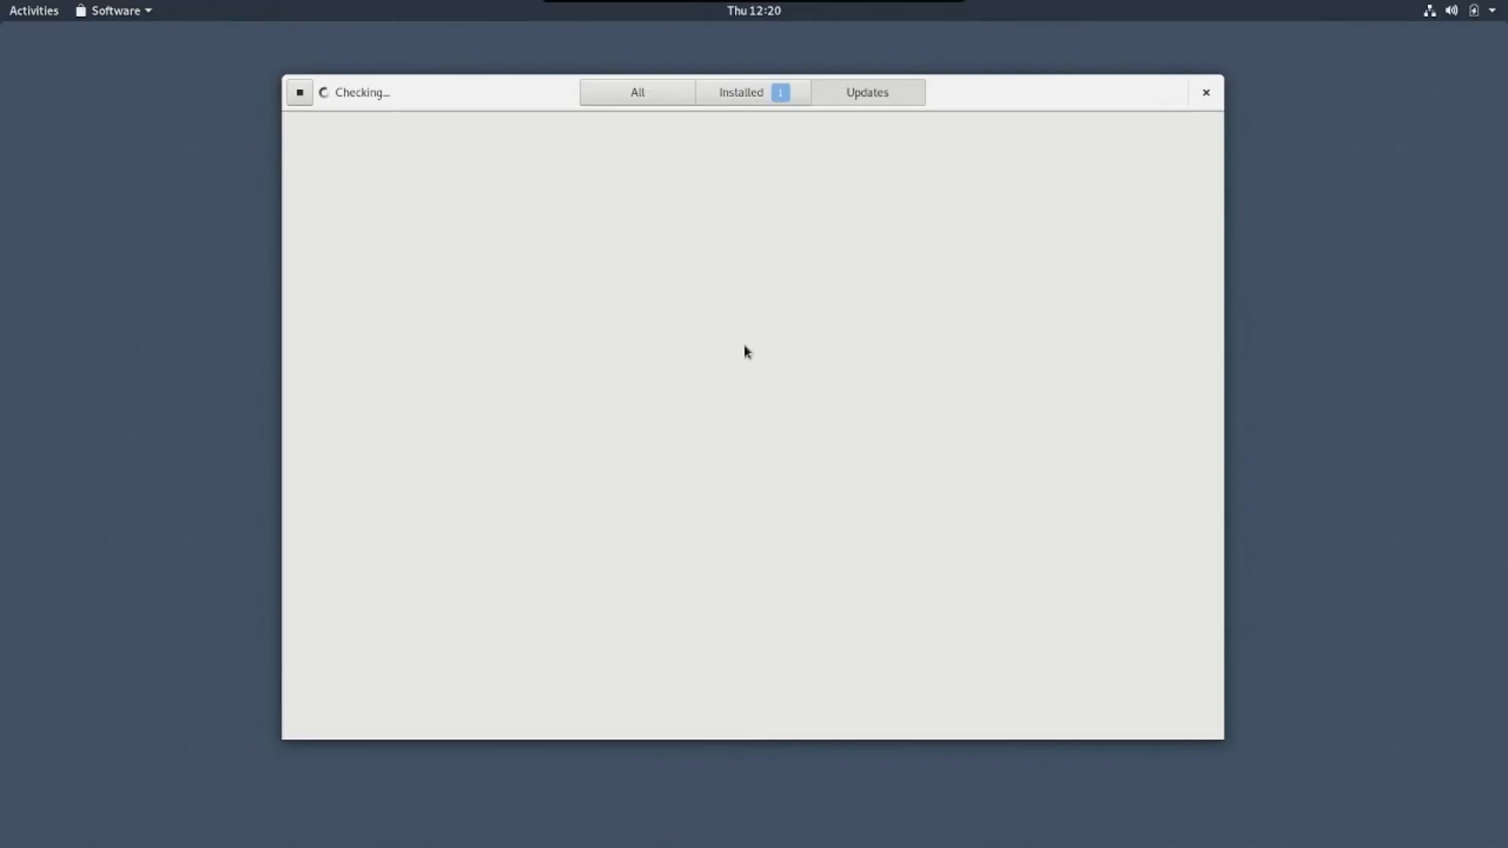
mouse_move(7, 11)
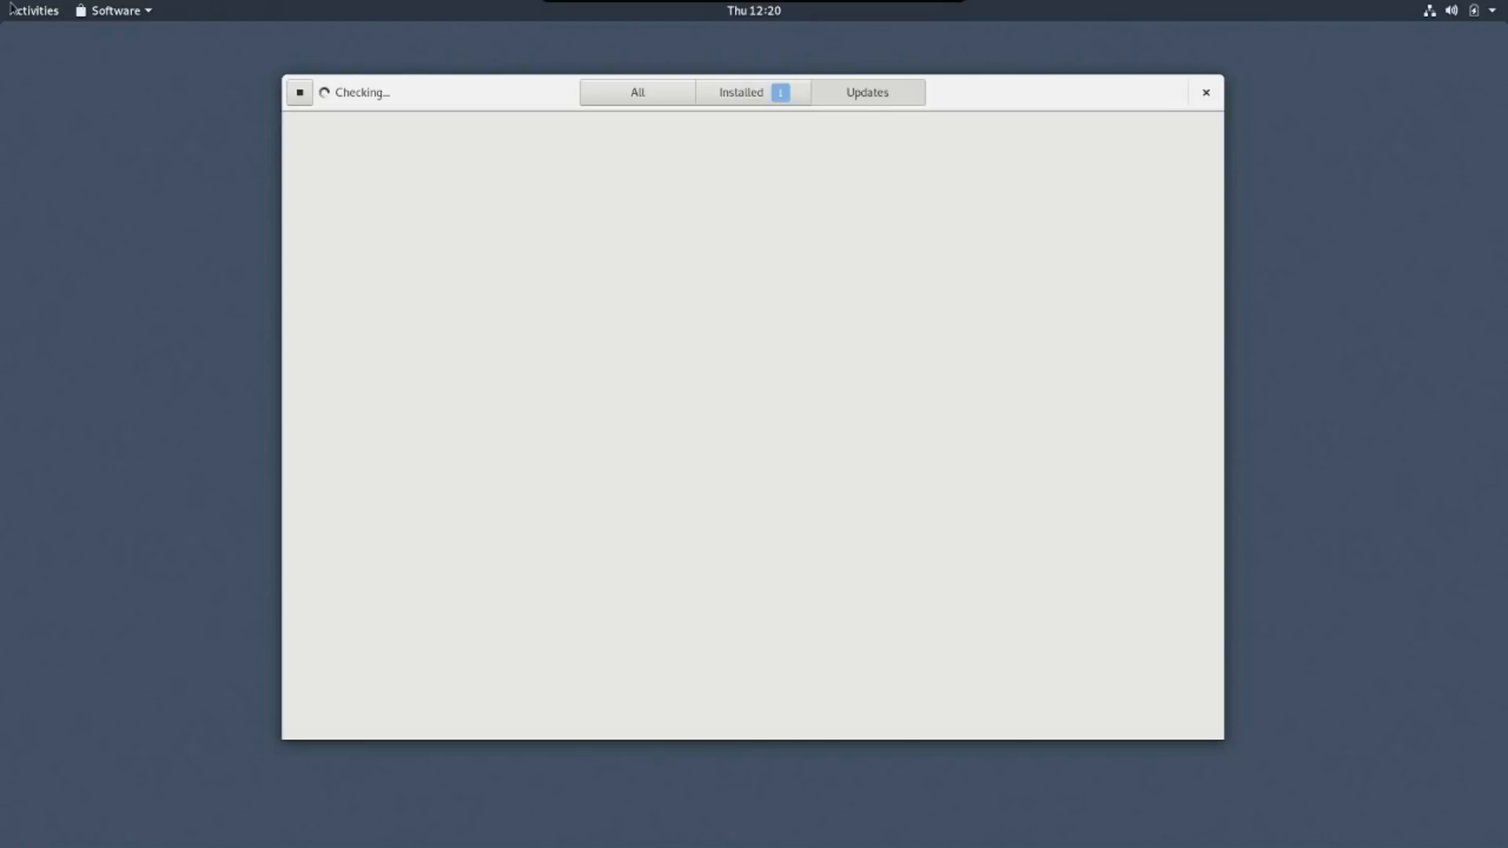
left_click(33, 9)
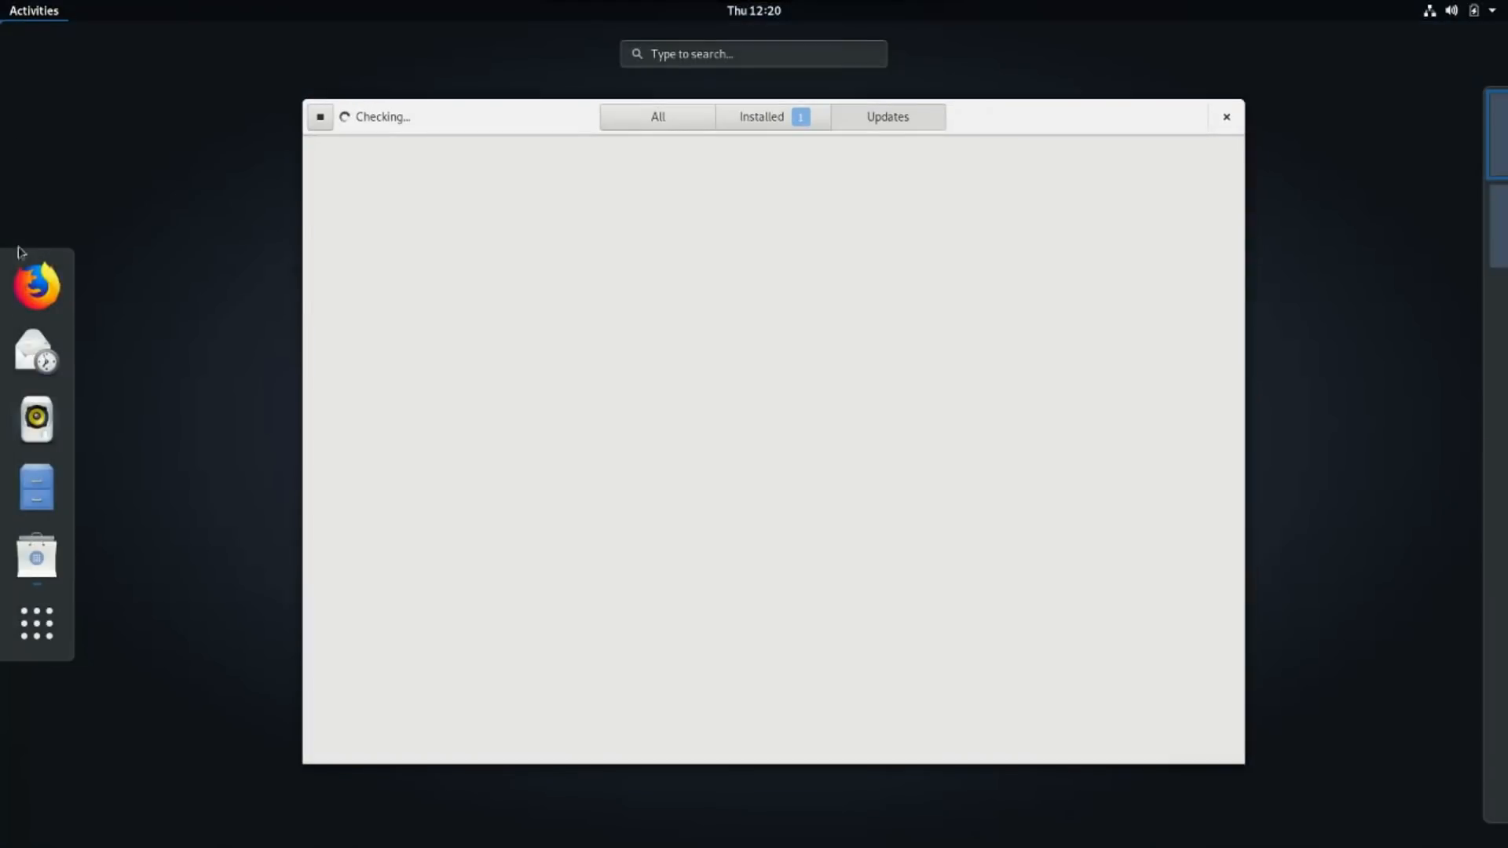
mouse_move(36, 623)
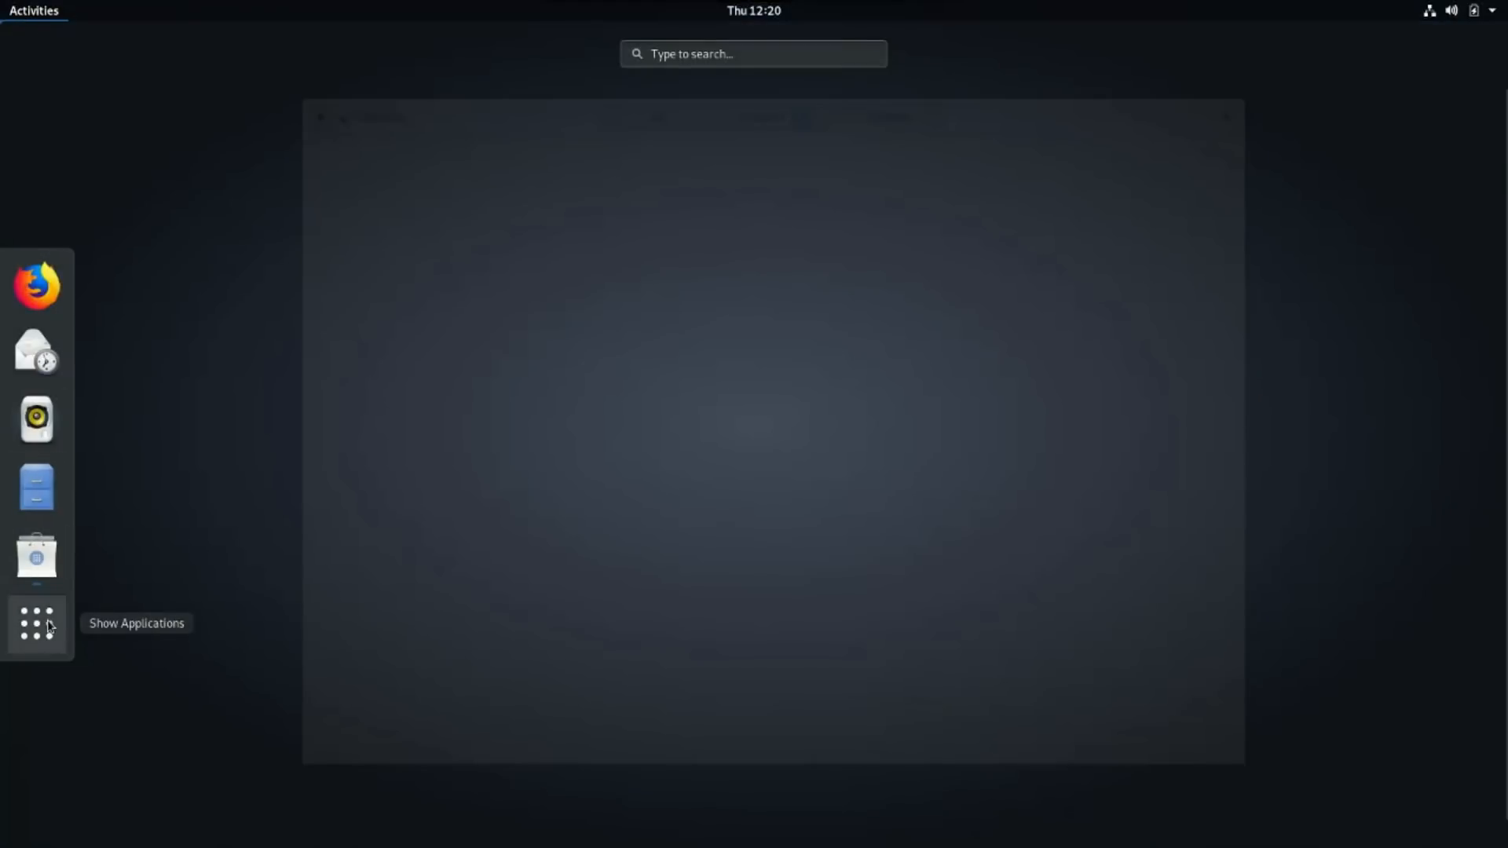
Show the full applications grid and scroll through the installed apps
left_click(36, 623)
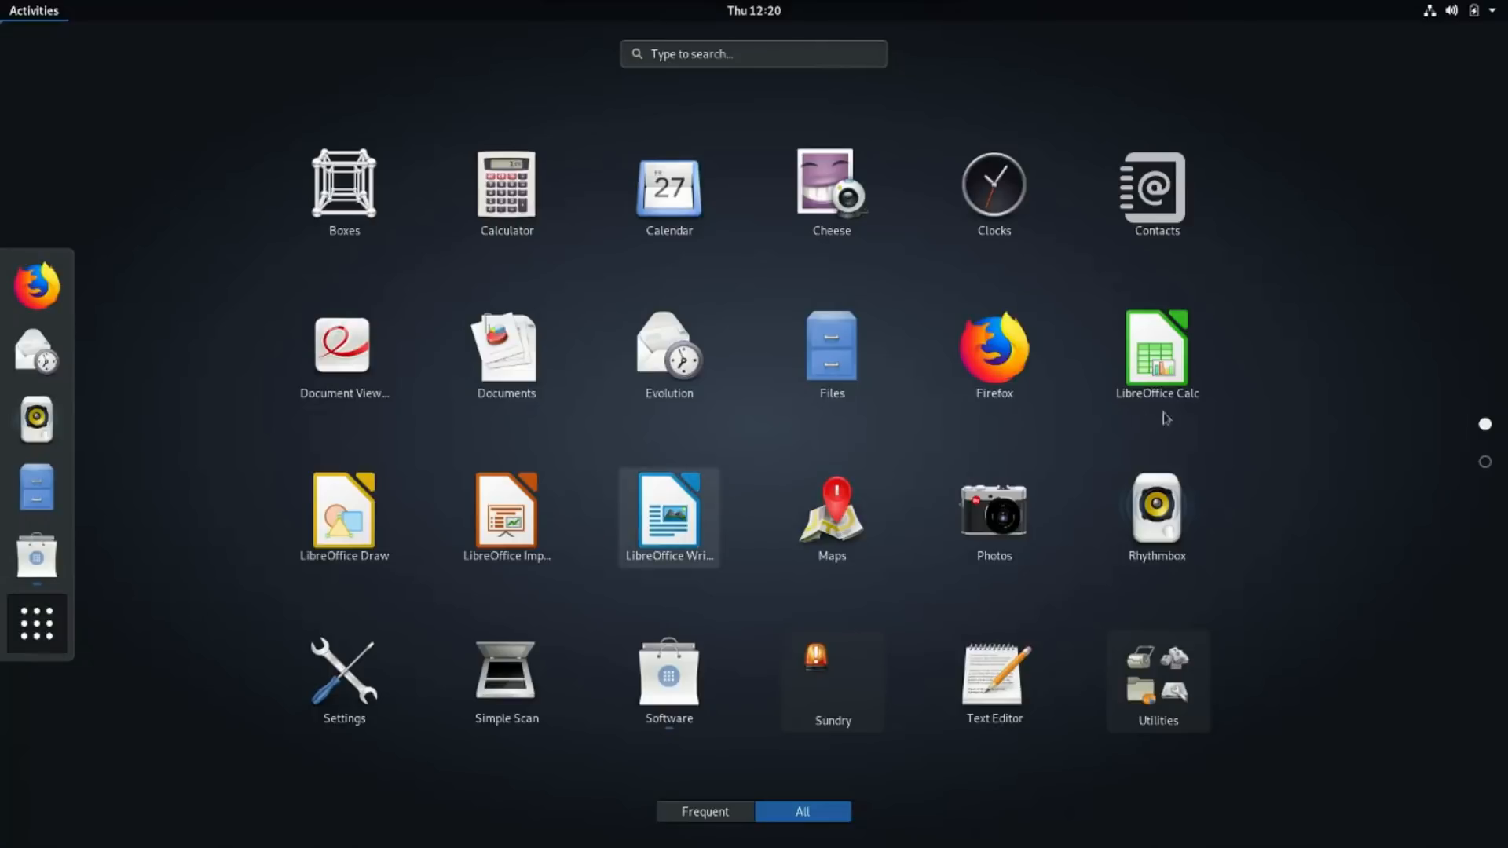
mouse_move(1369, 327)
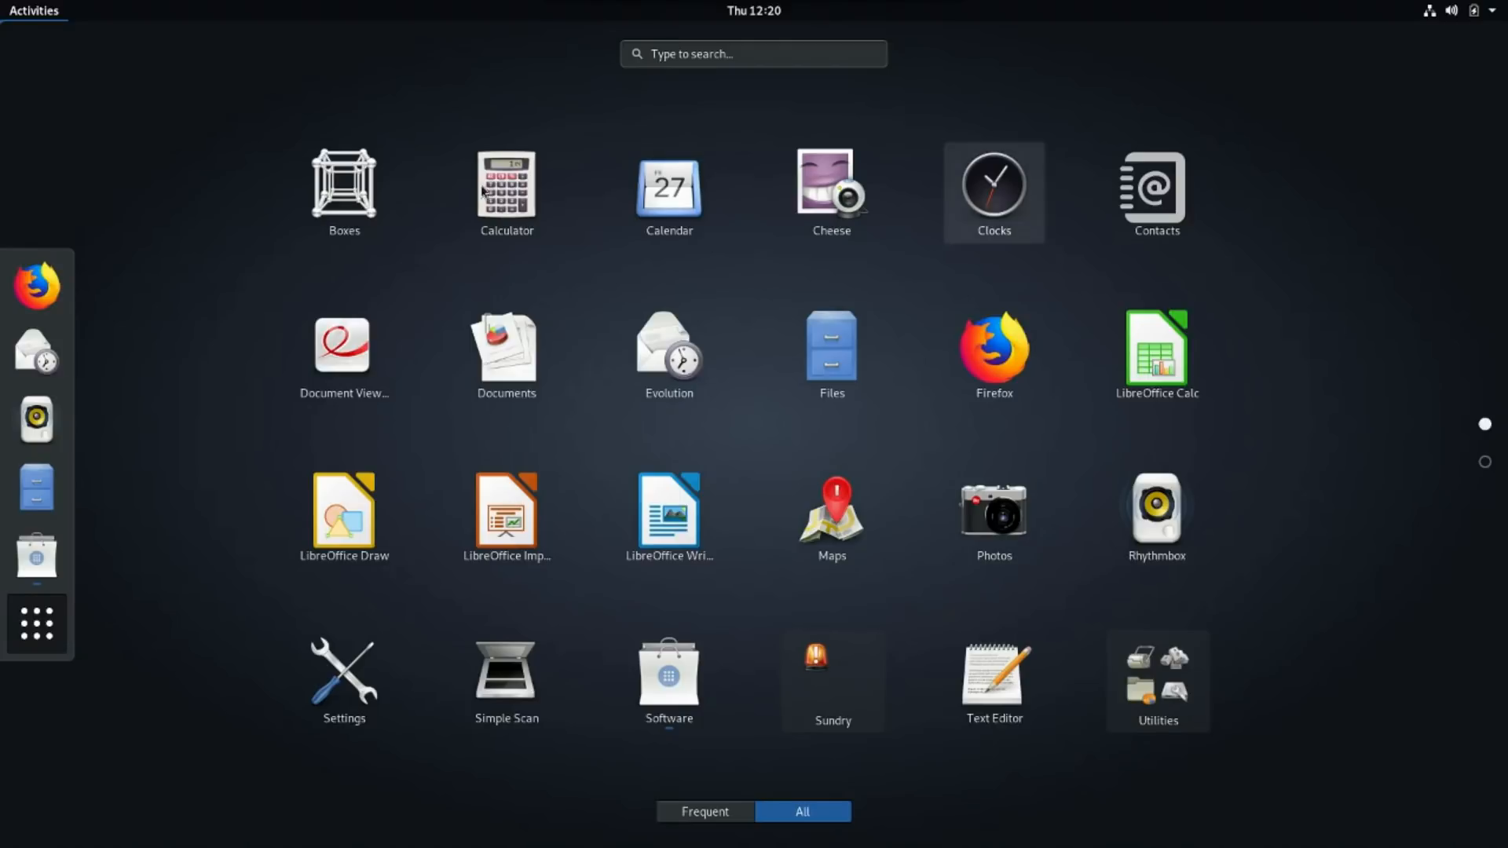
mouse_move(344, 190)
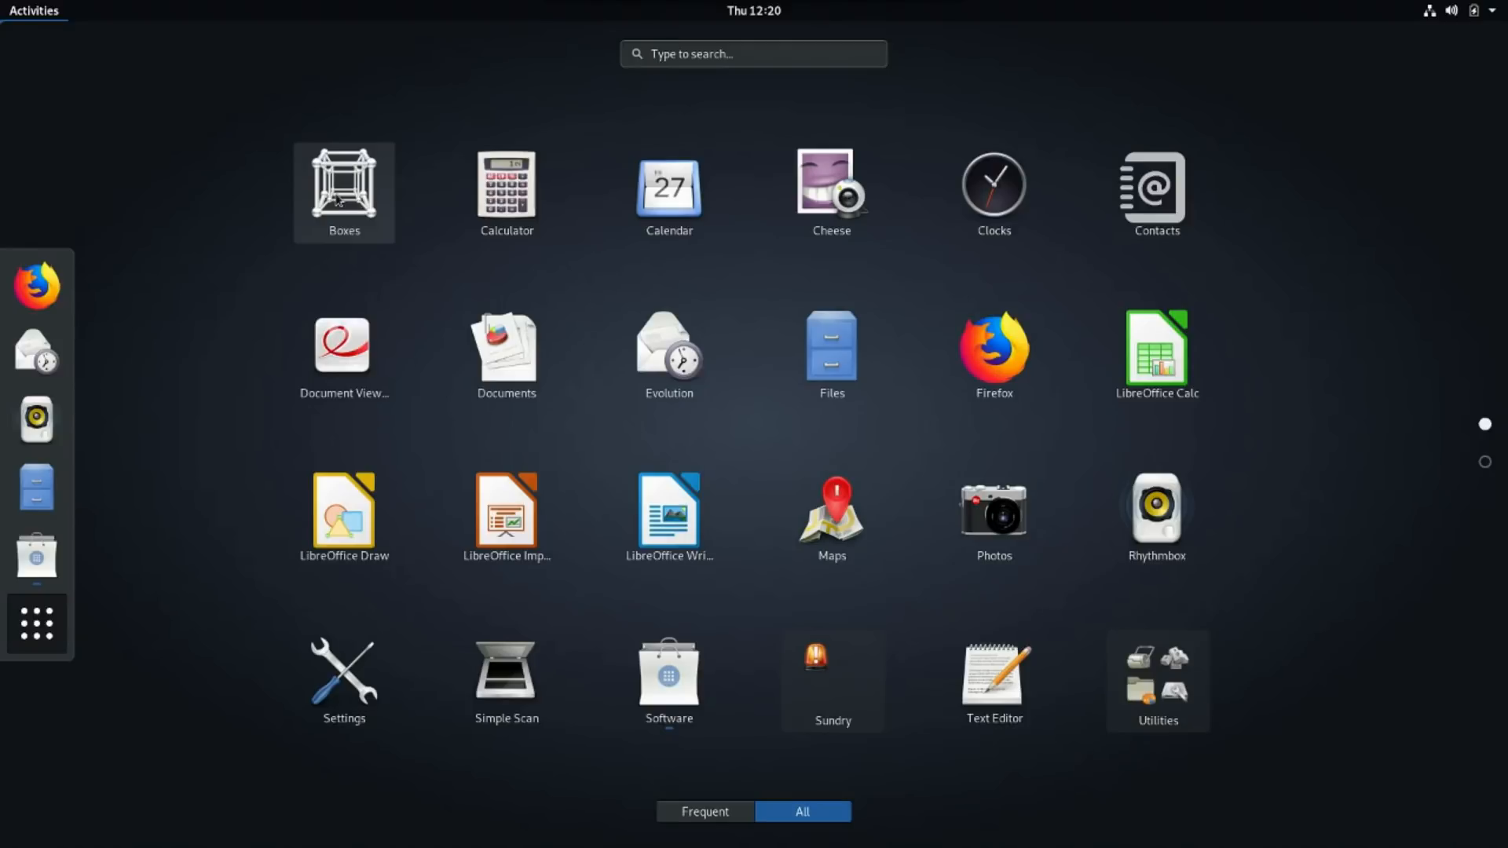
mouse_move(370, 209)
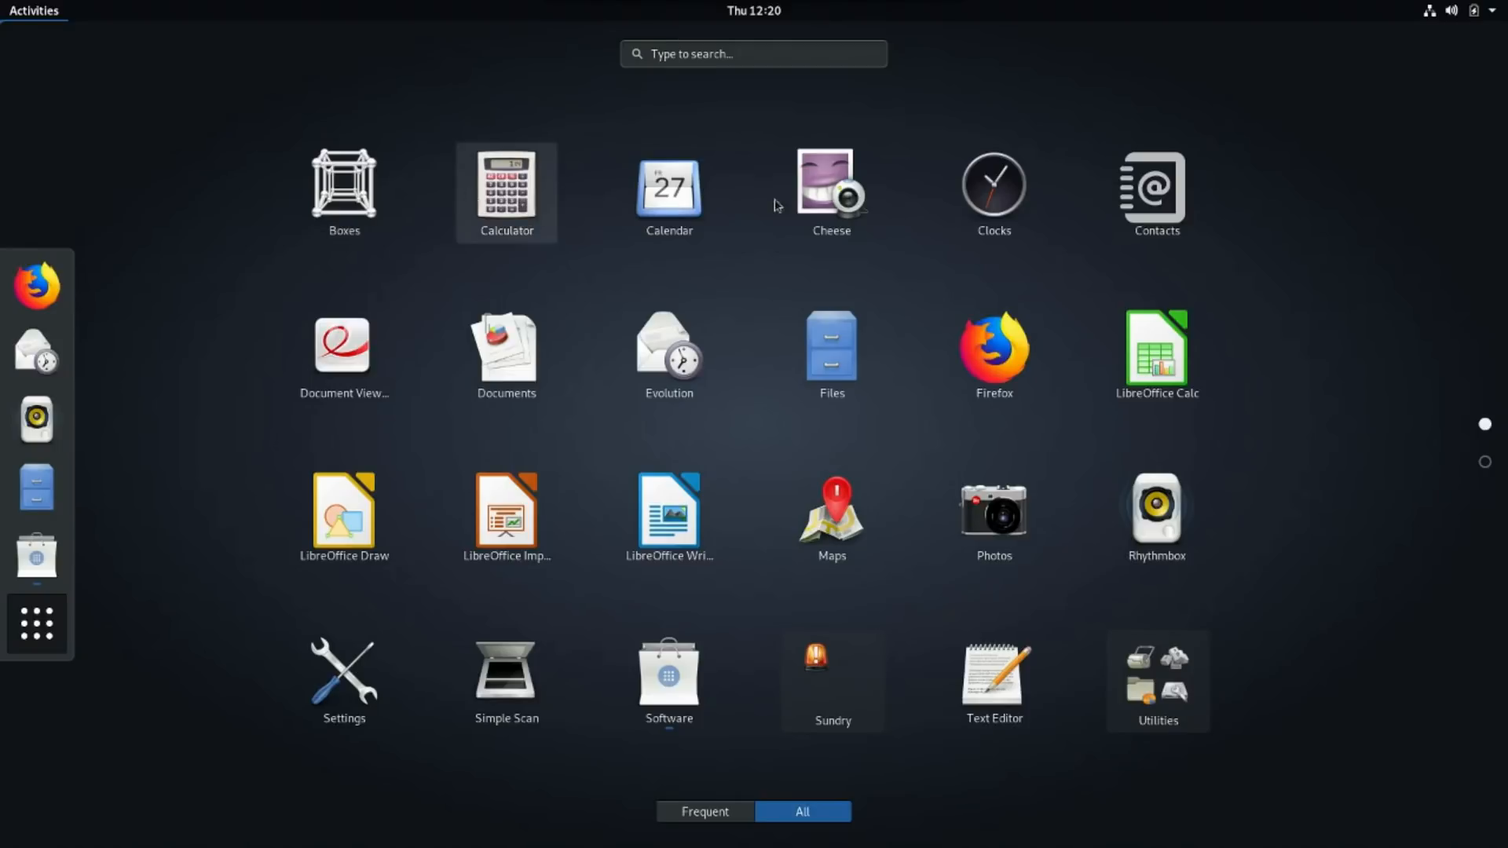
mouse_move(830, 192)
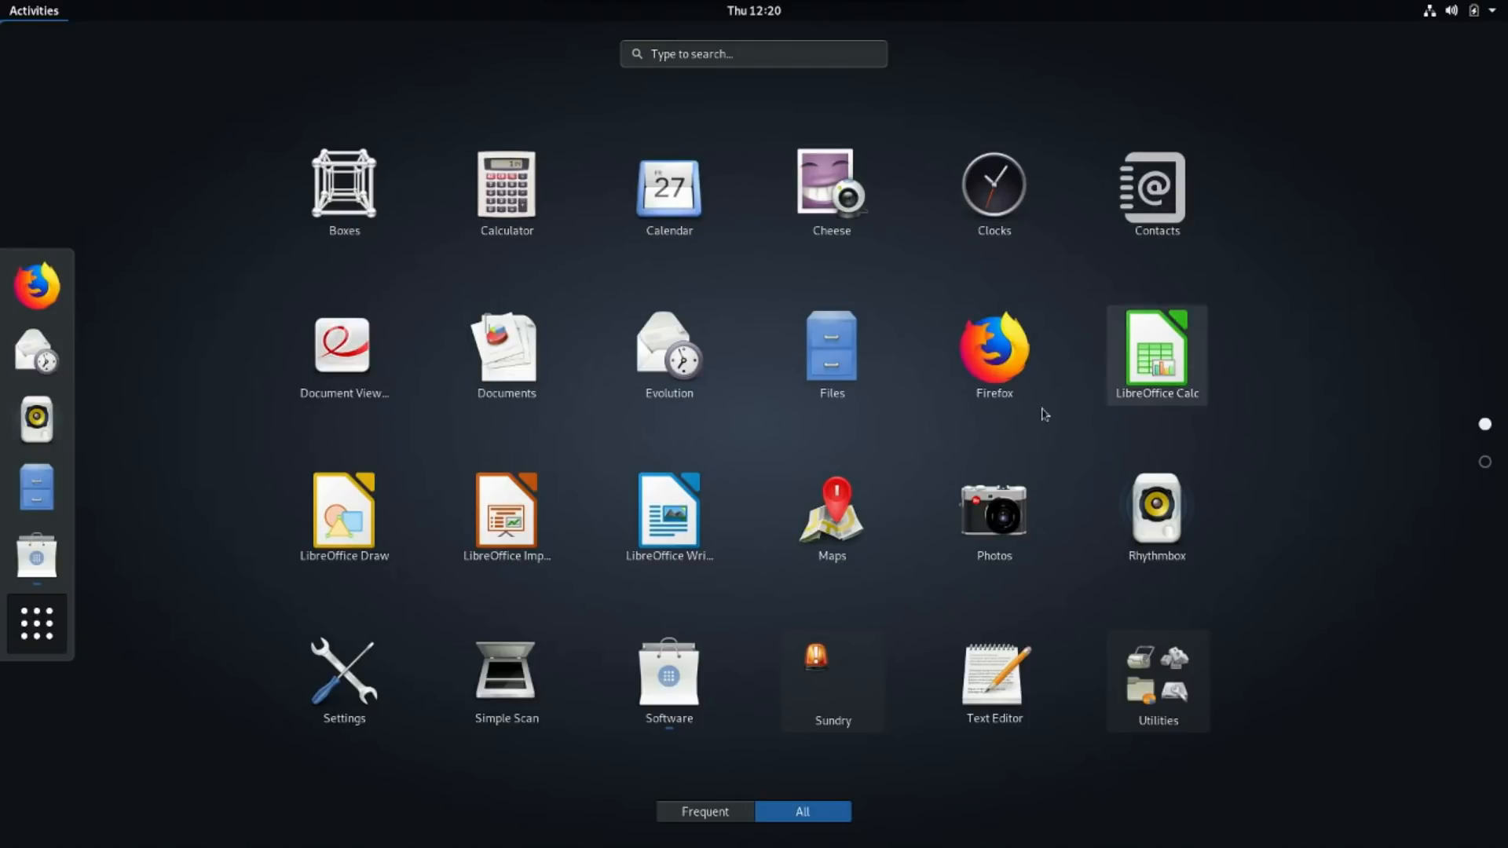
mouse_move(843, 383)
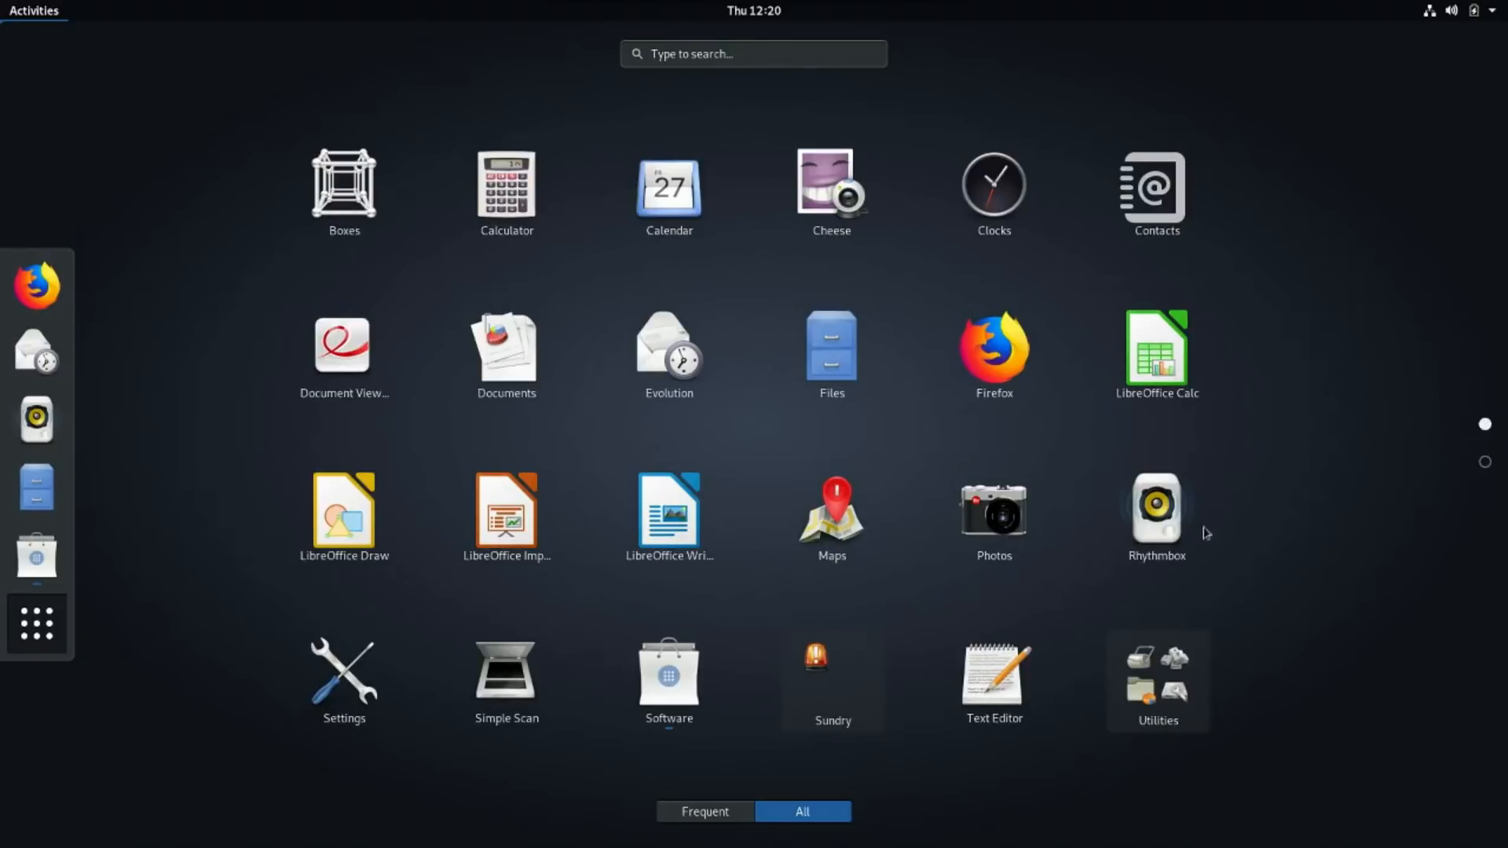
mouse_move(1089, 407)
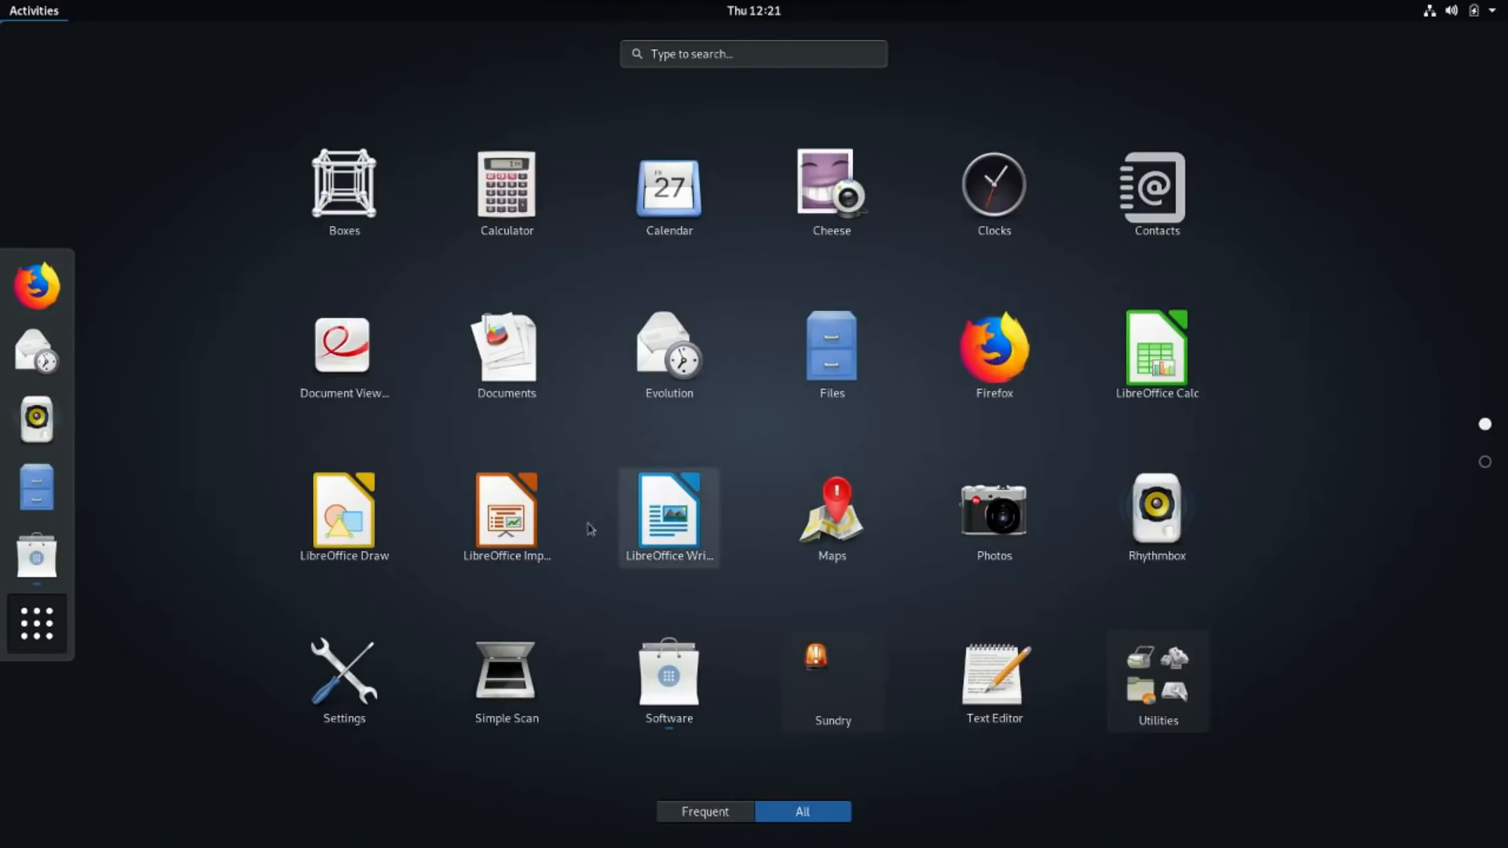
mouse_move(776, 665)
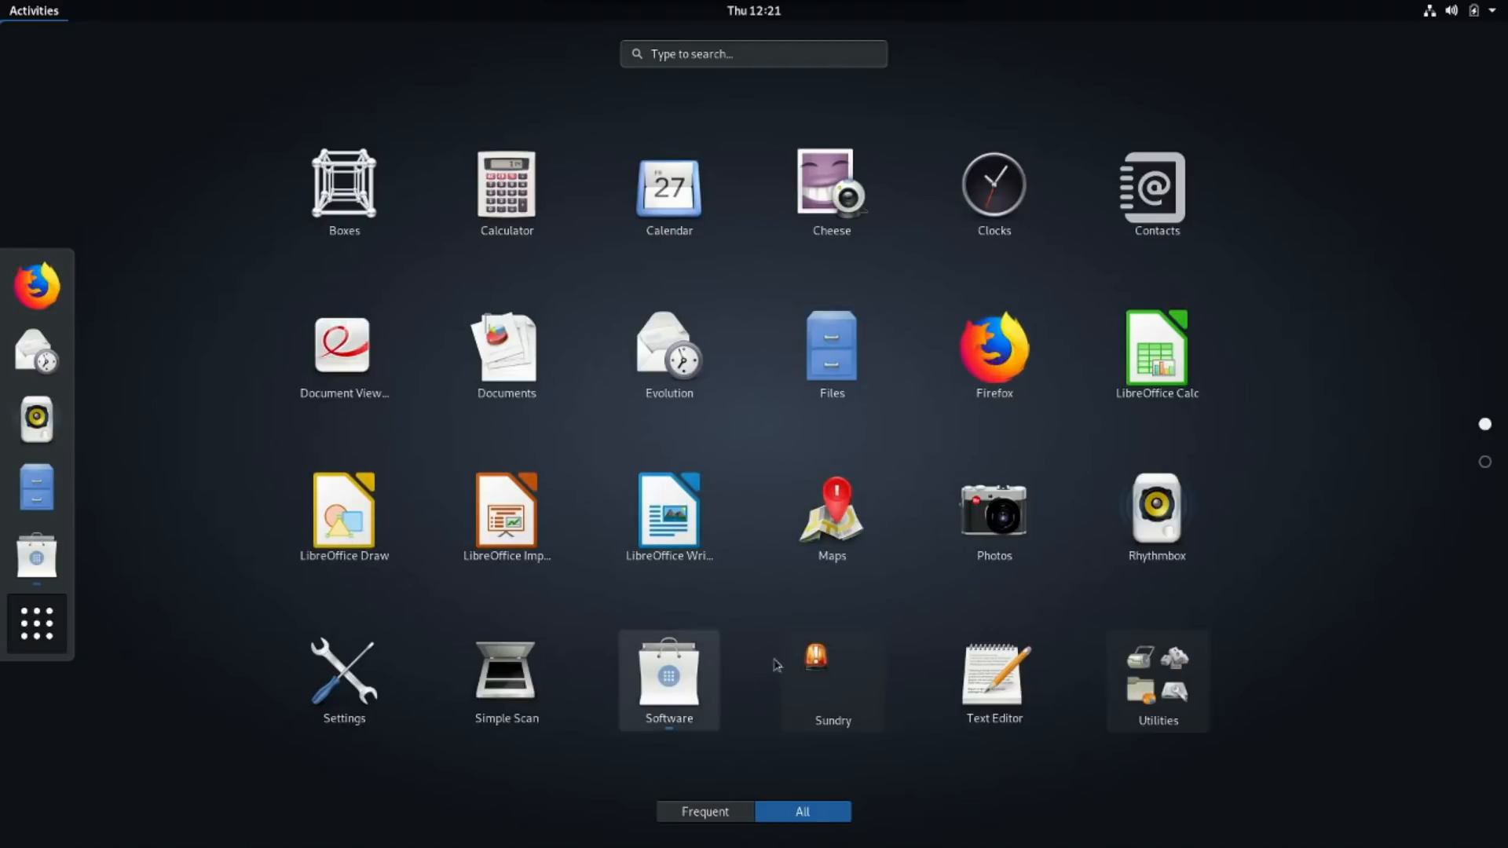
scroll("down", 3)
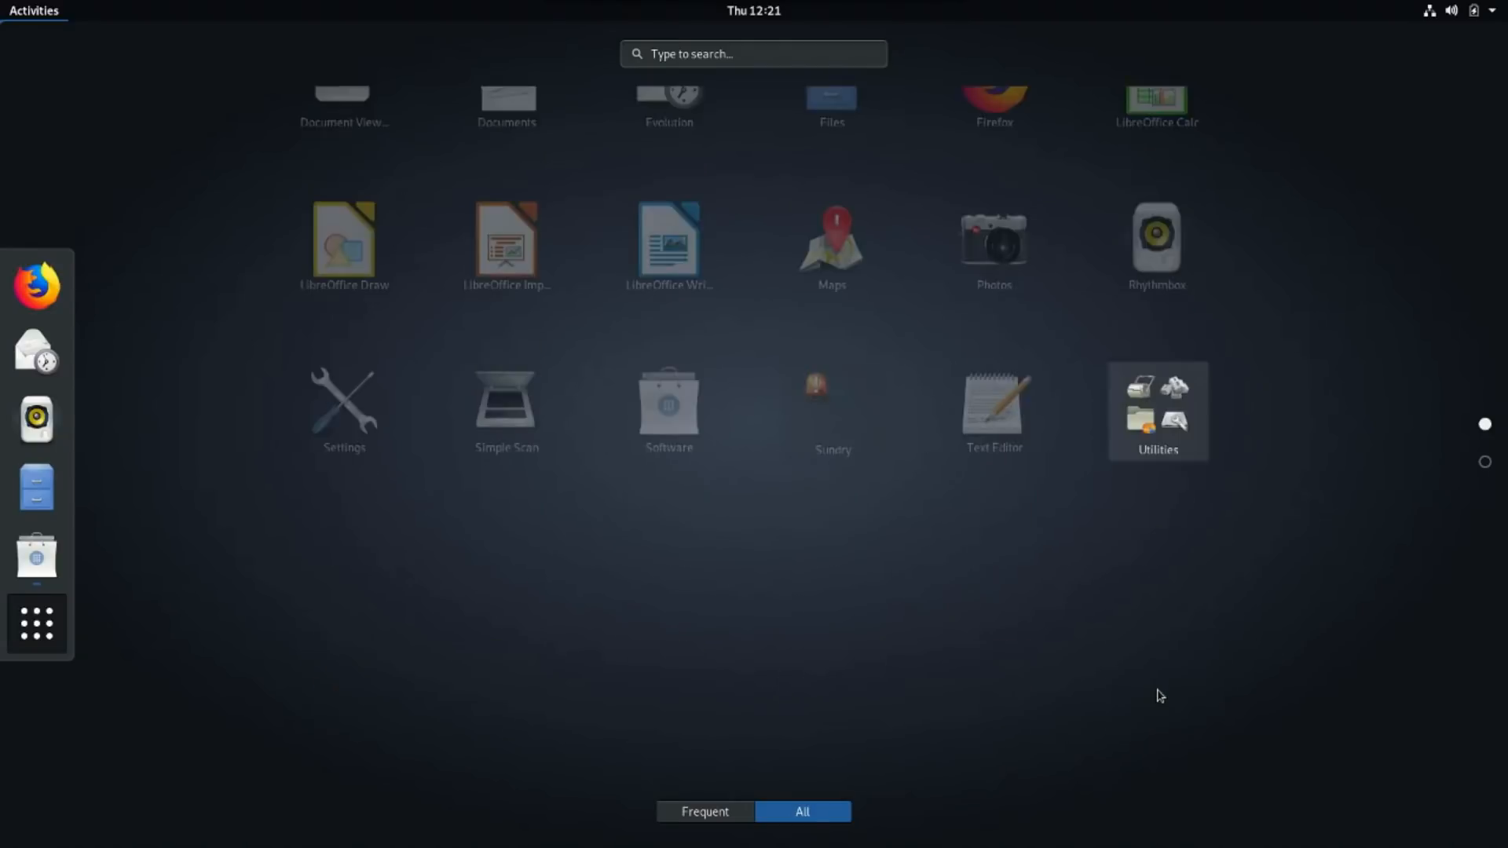
View the Utilities folder's apps, then close the grid back to the empty overview
left_click(1158, 410)
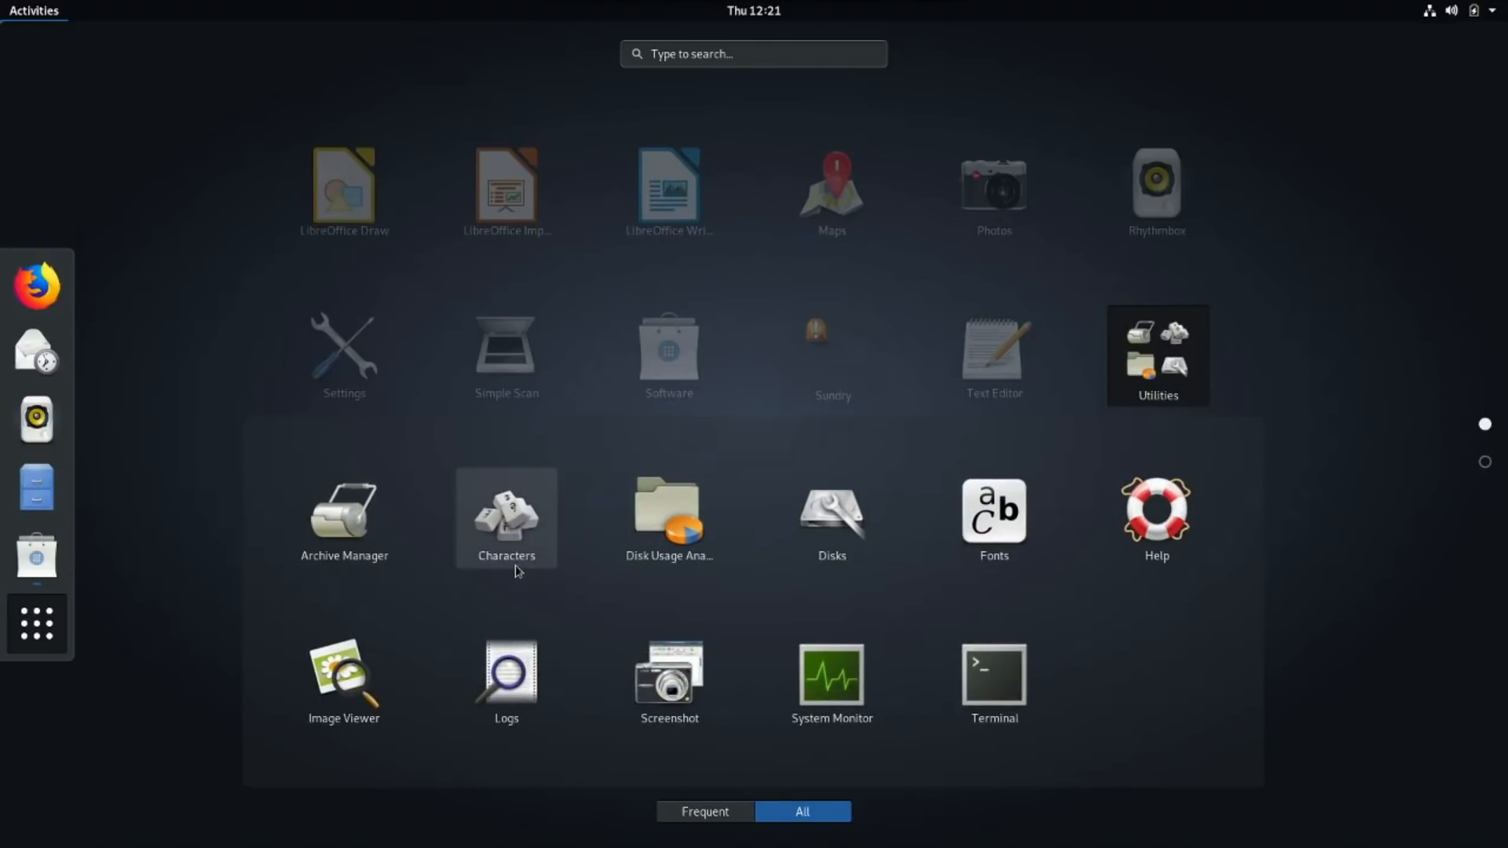
mouse_move(992, 517)
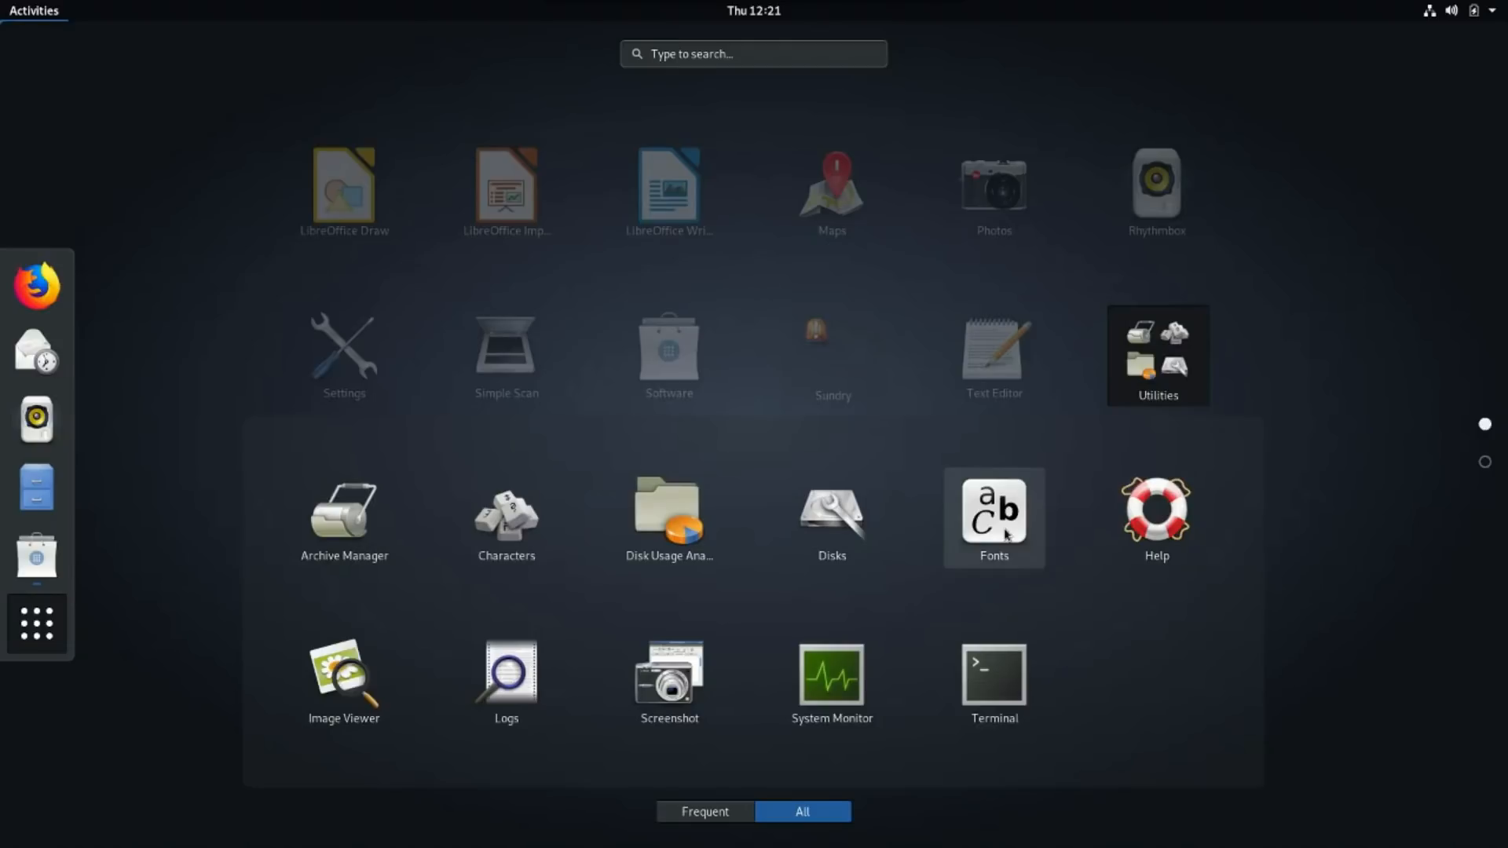
mouse_move(830, 679)
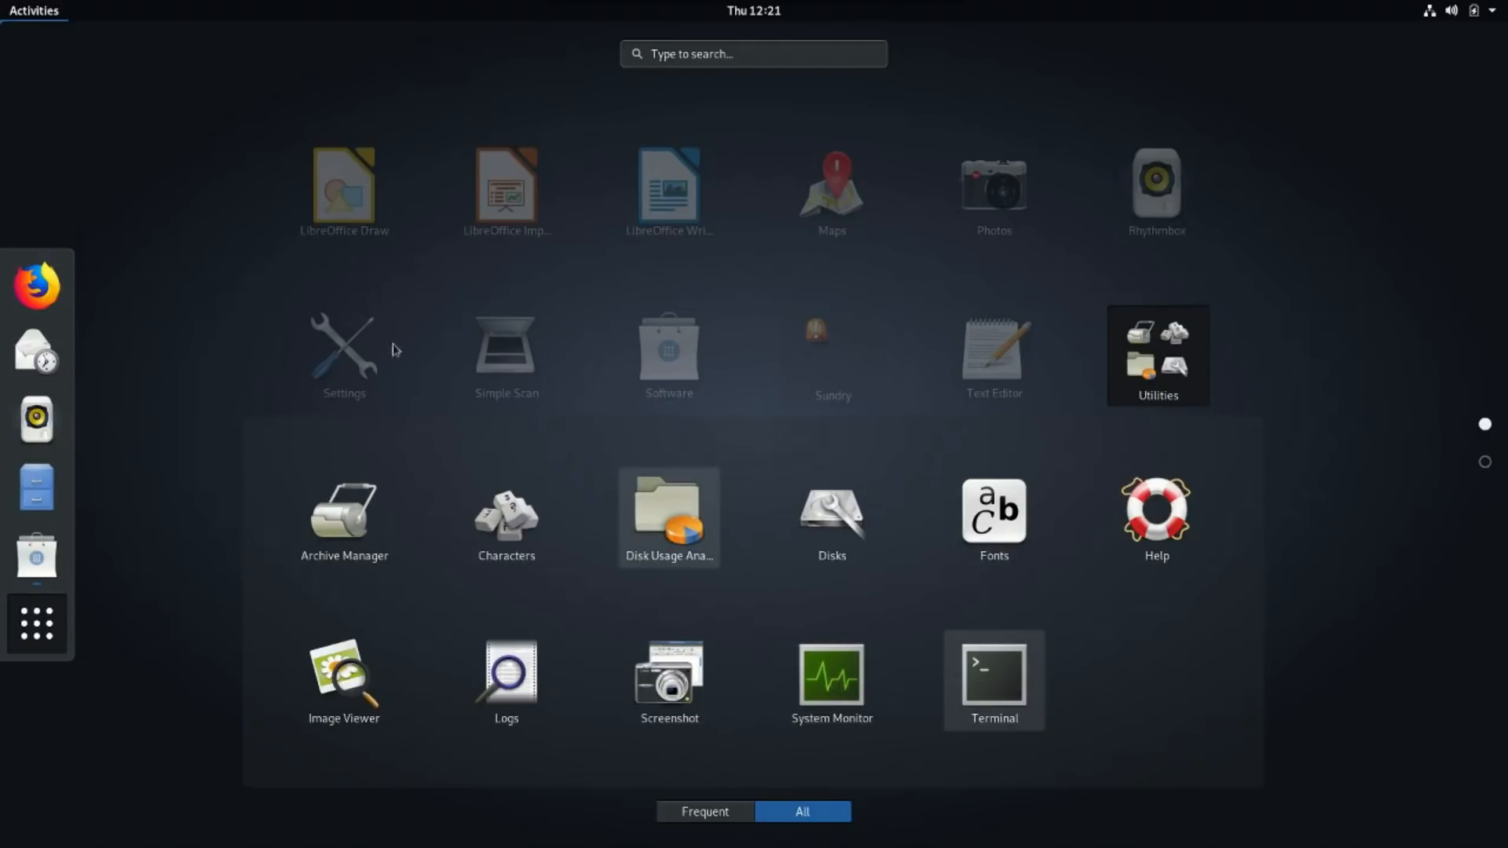
left_click(33, 11)
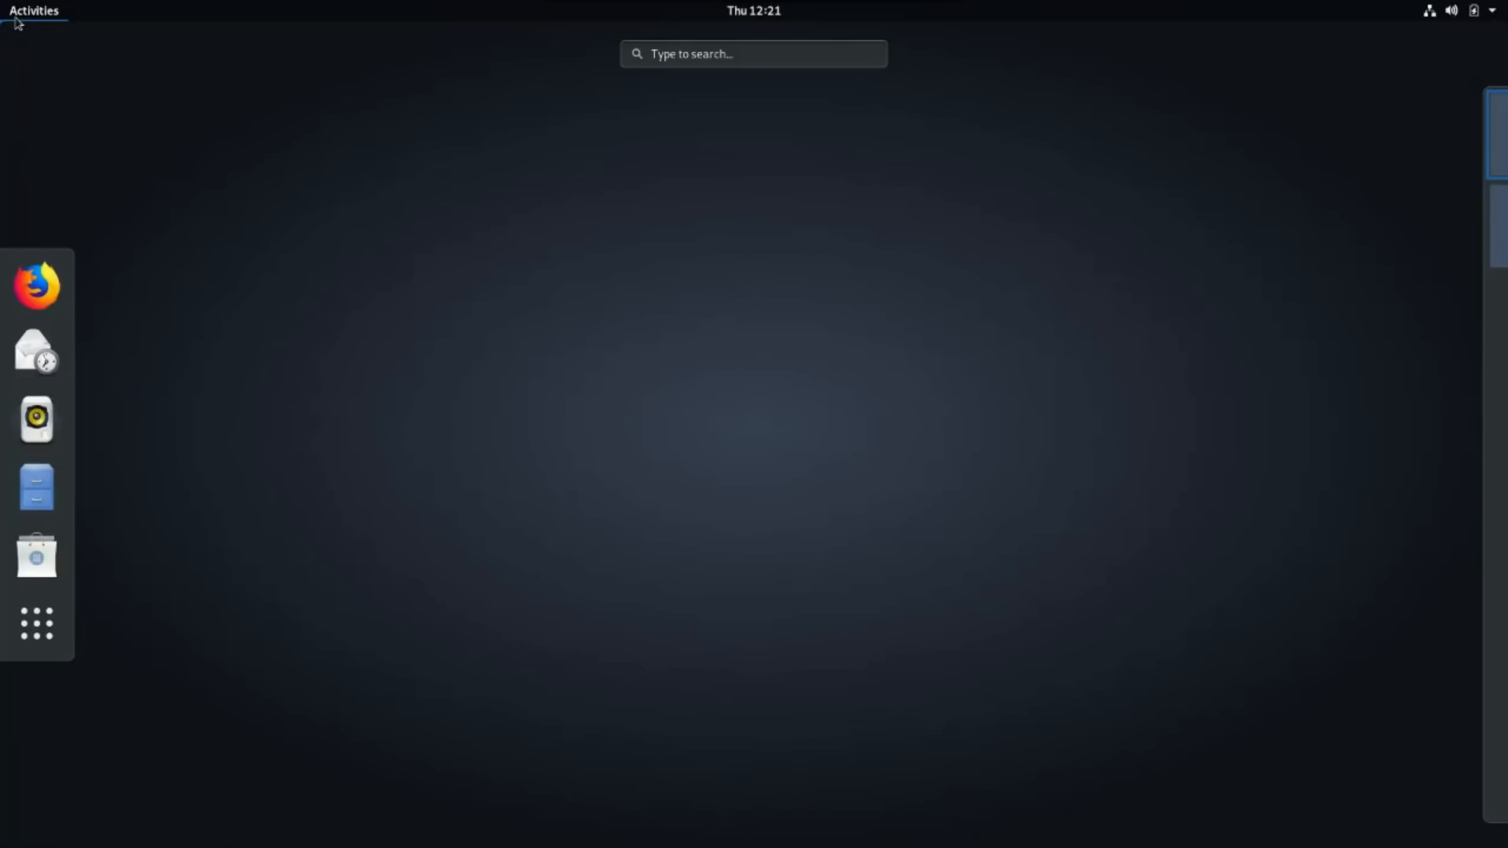
mouse_move(360, 63)
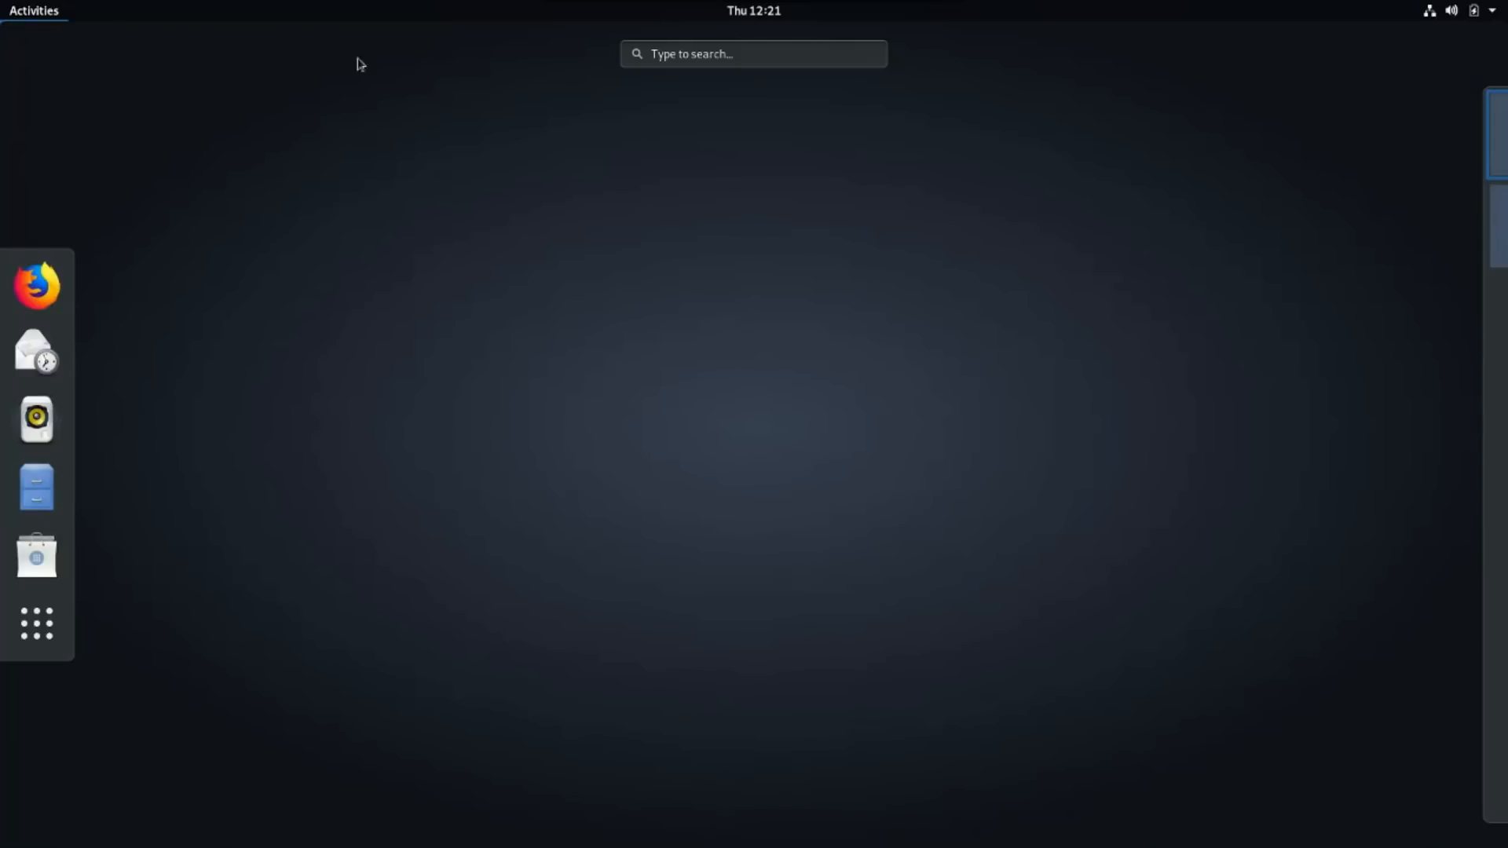
Search the overview for 'te', then 'audacity', listing Audacious and Audacity as installable software
left_click(752, 53)
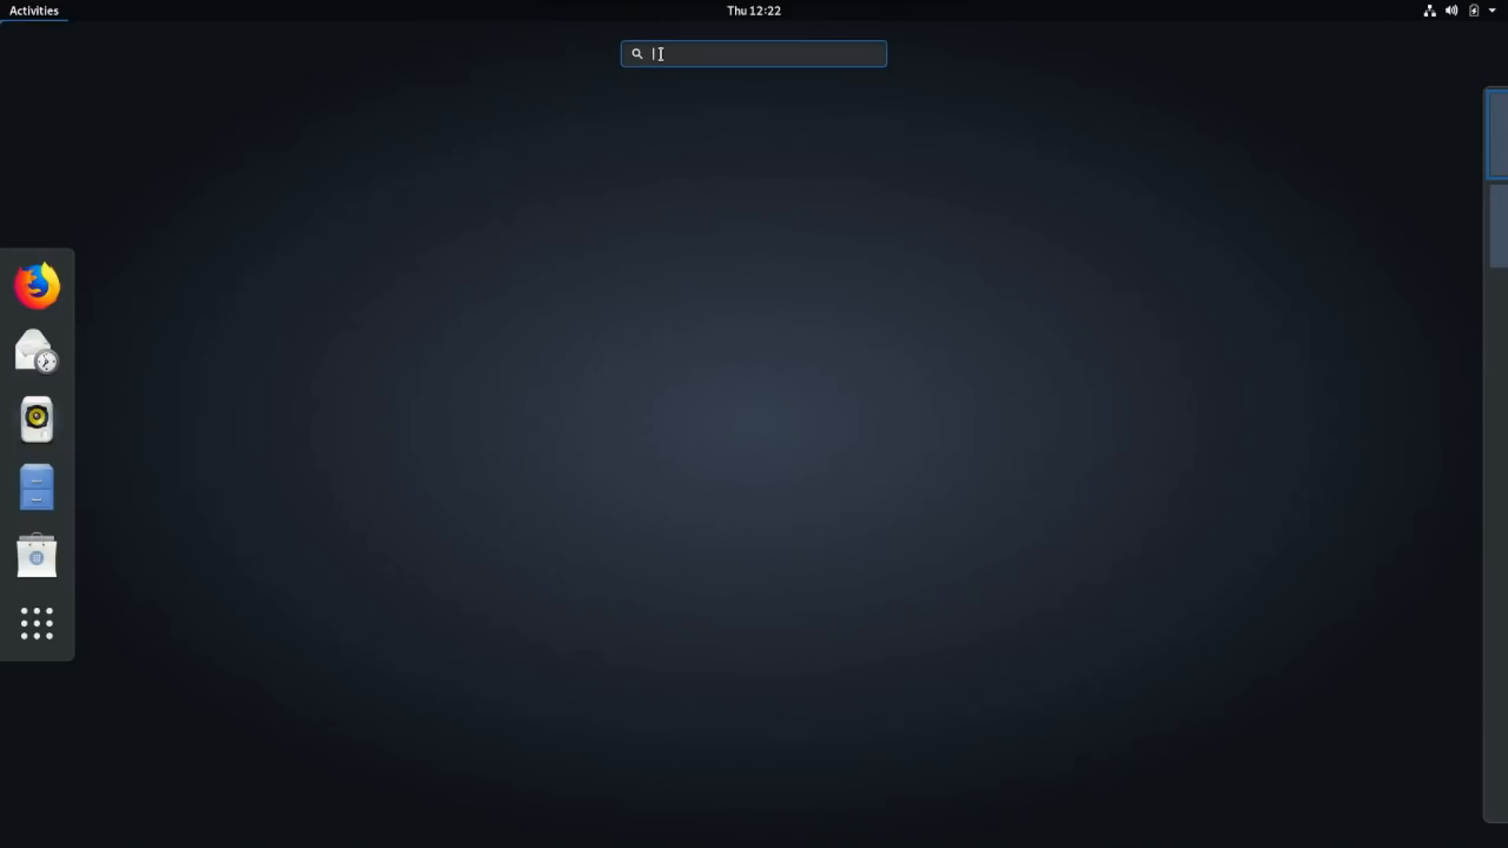
type("t")
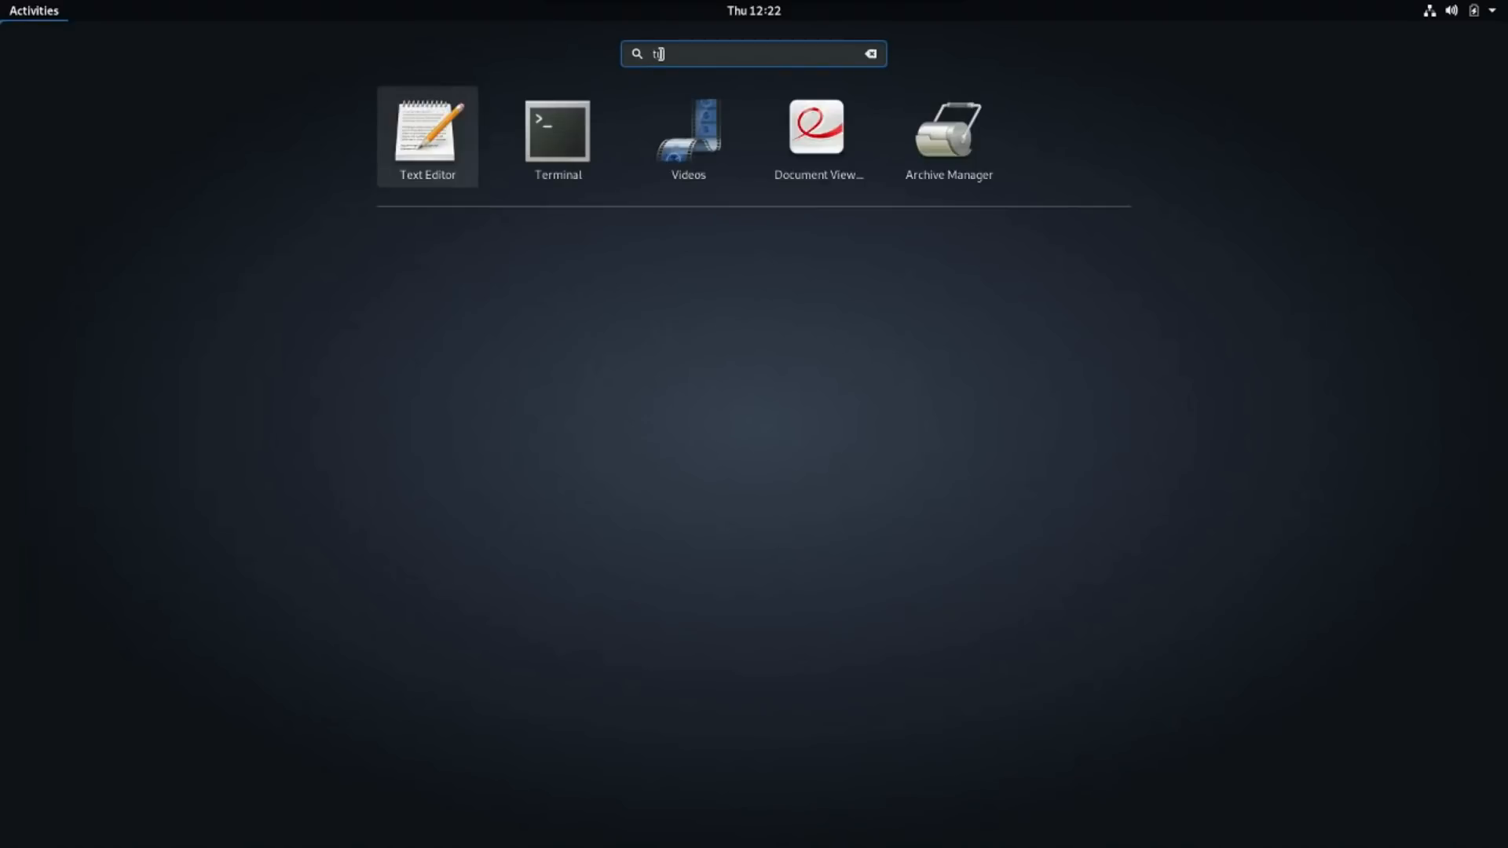
type("e")
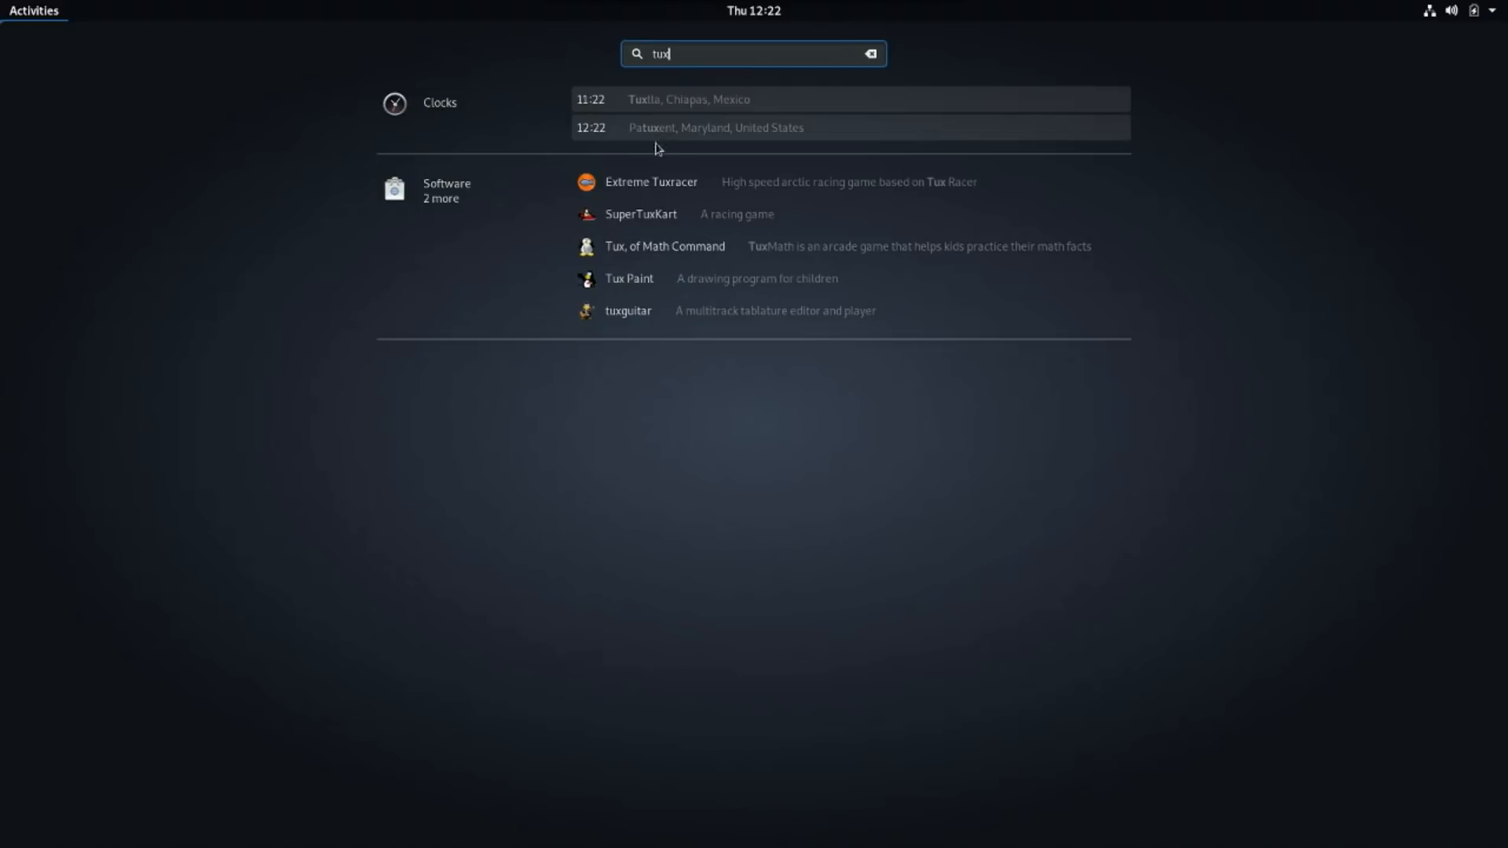
mouse_move(646, 196)
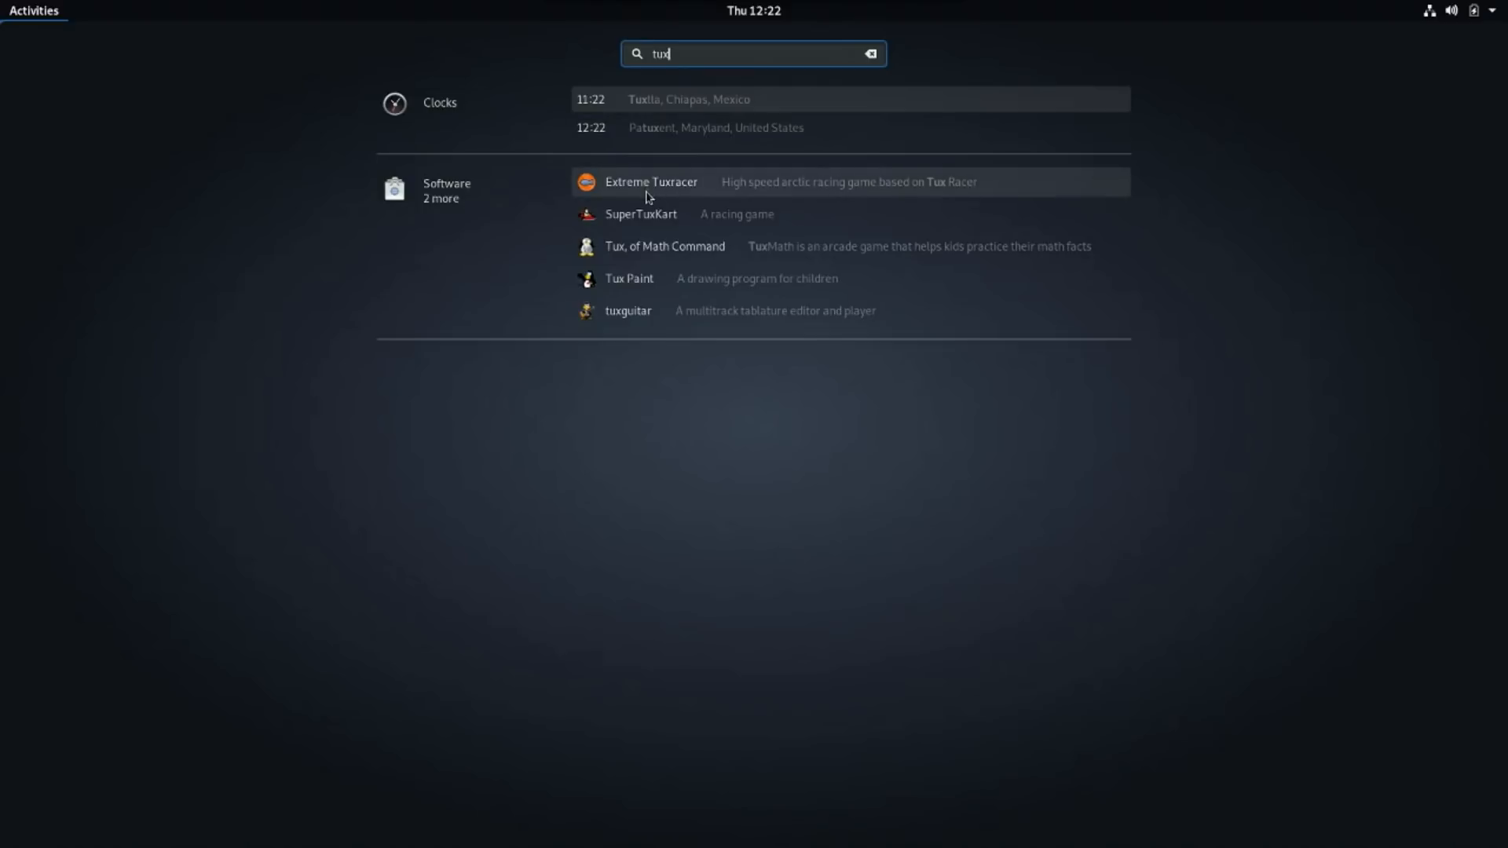
mouse_move(653, 188)
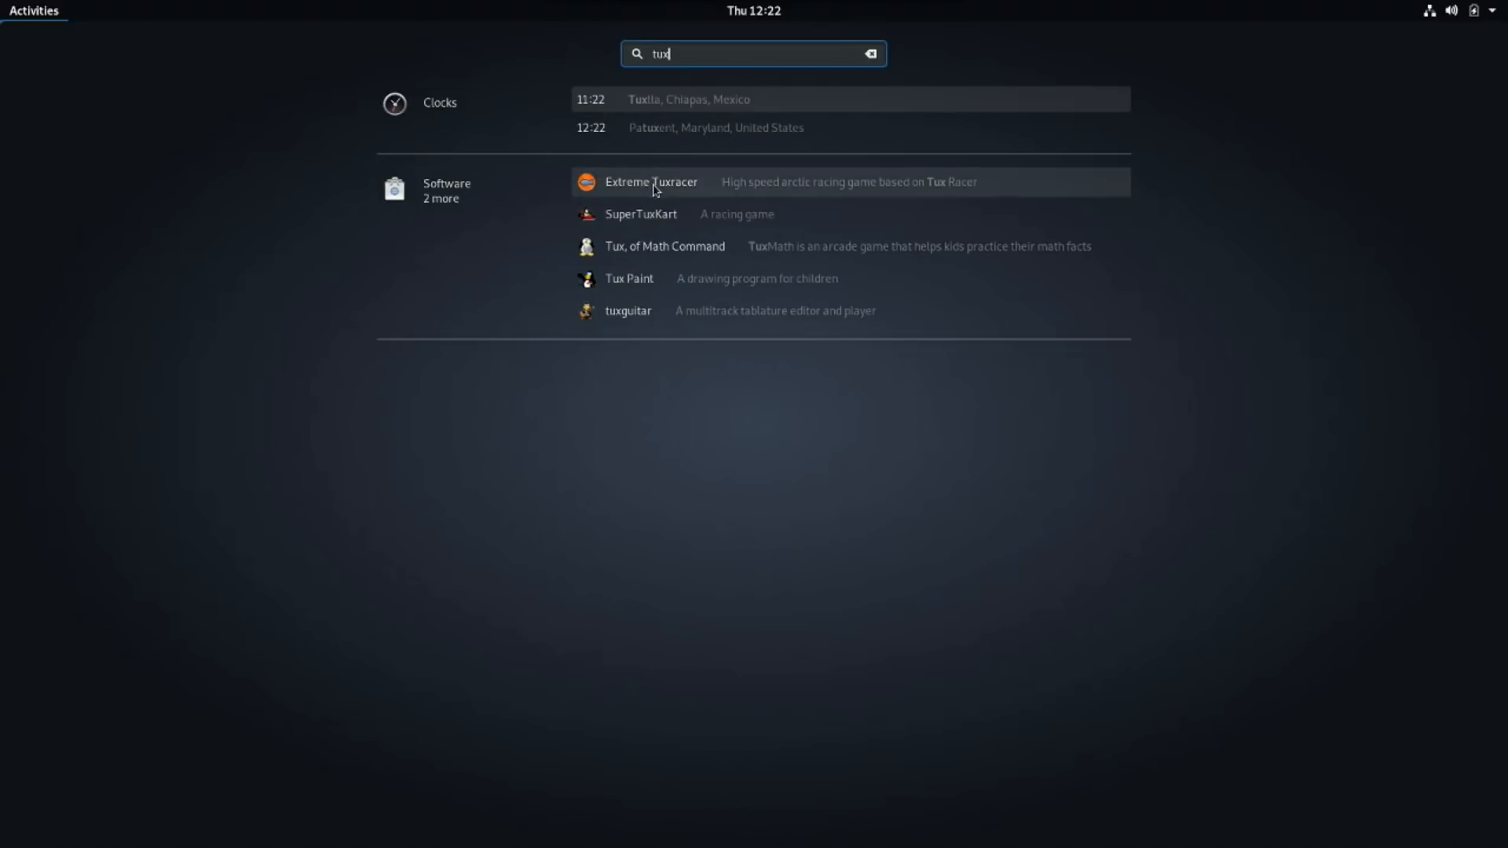
mouse_move(659, 230)
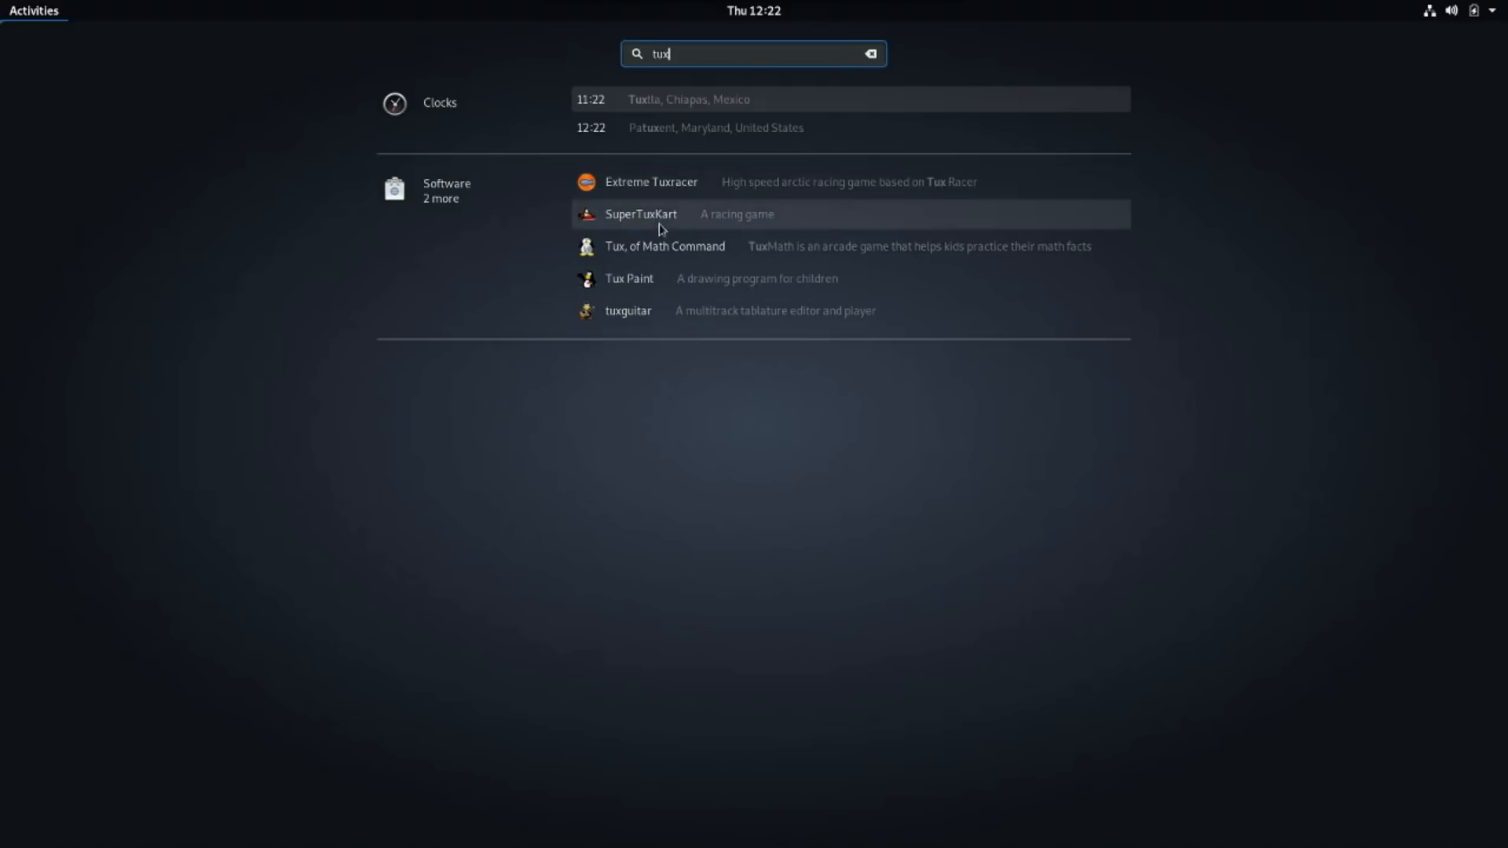
mouse_move(680, 100)
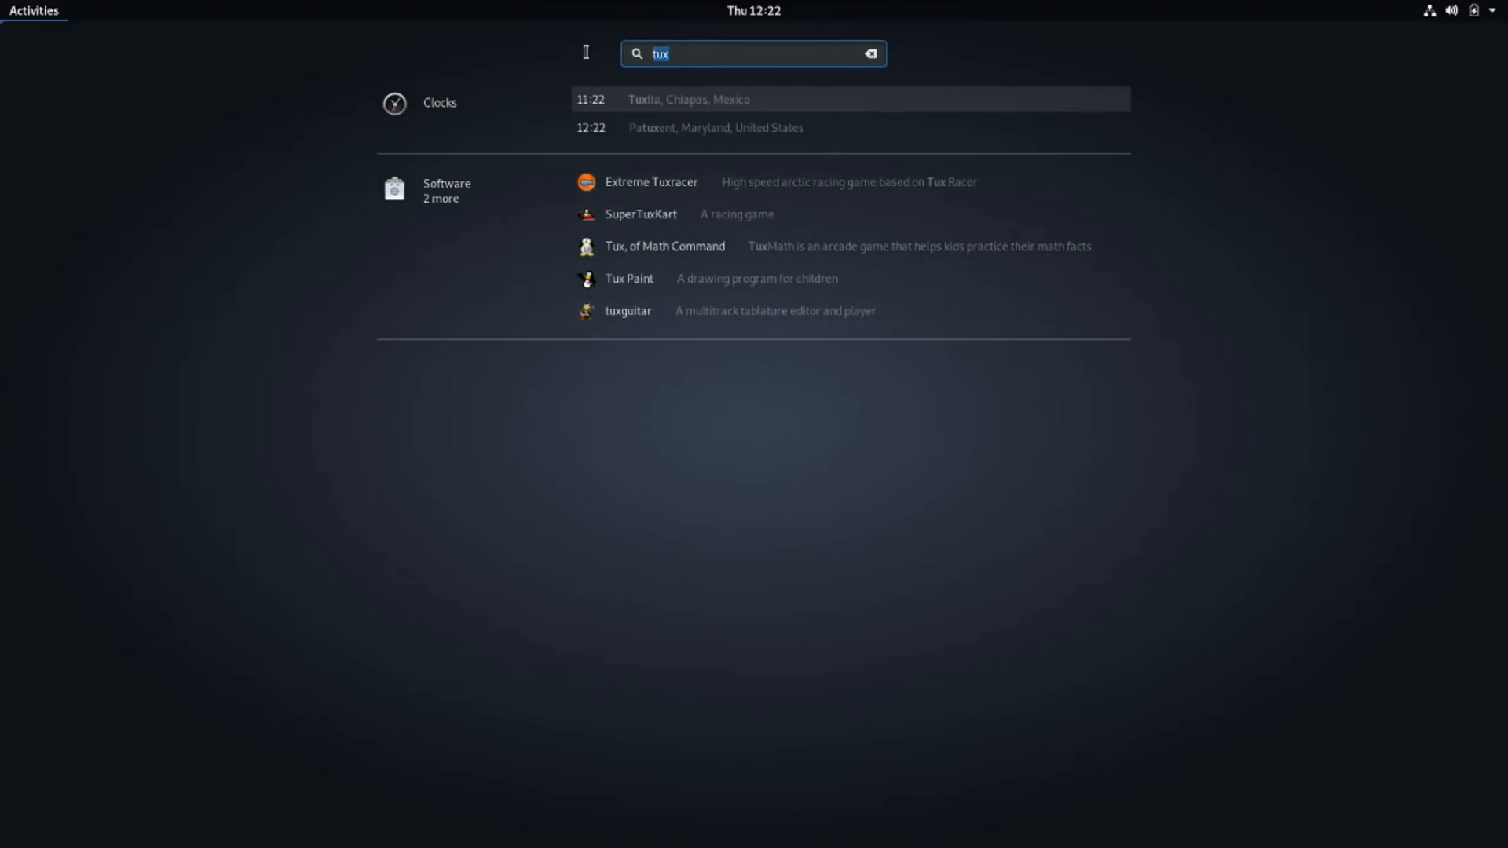
type("audacity")
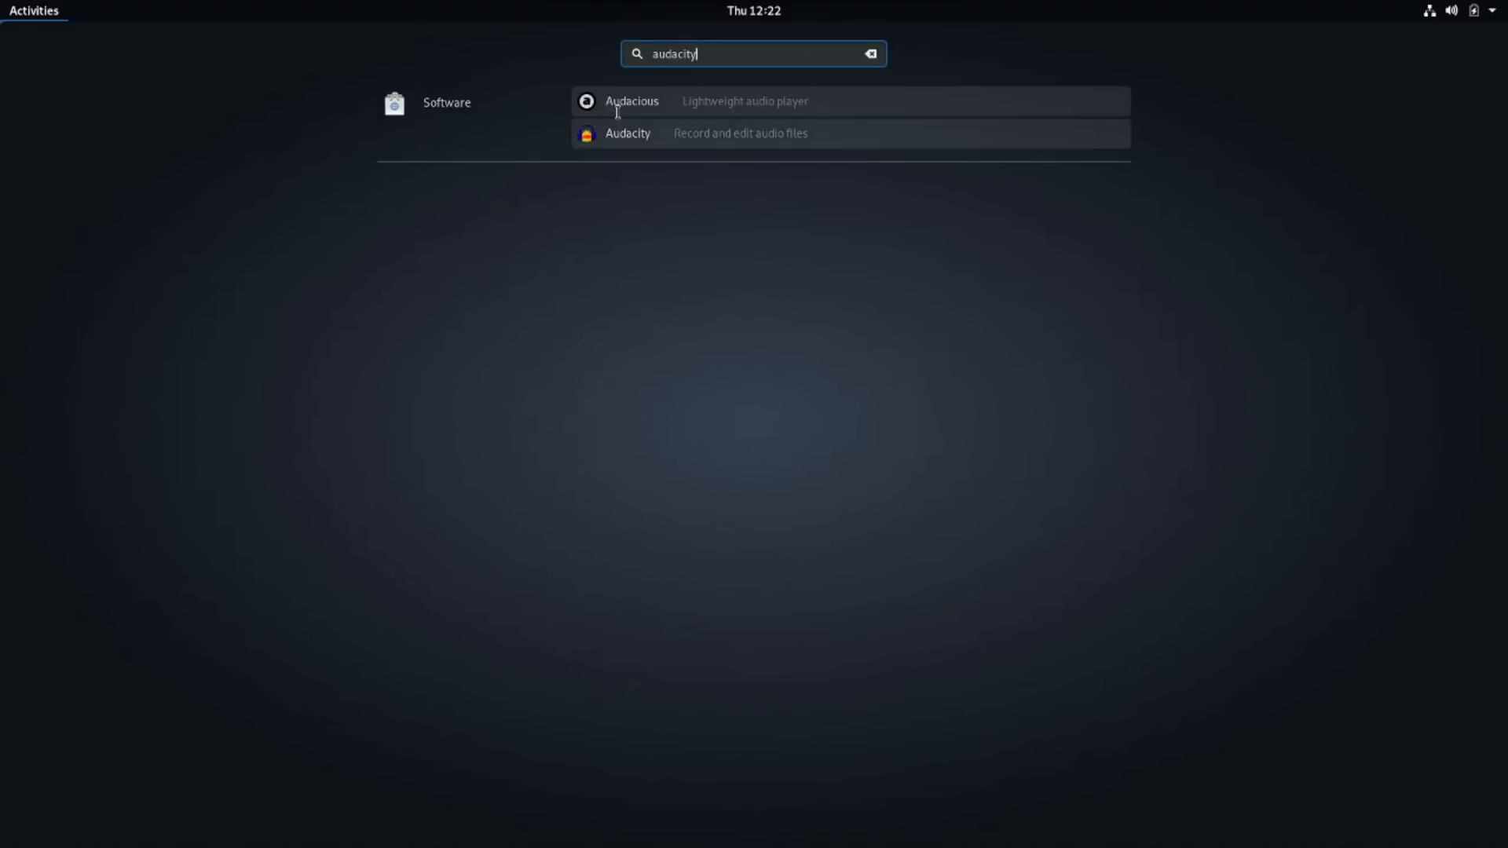
mouse_move(630, 132)
type("t")
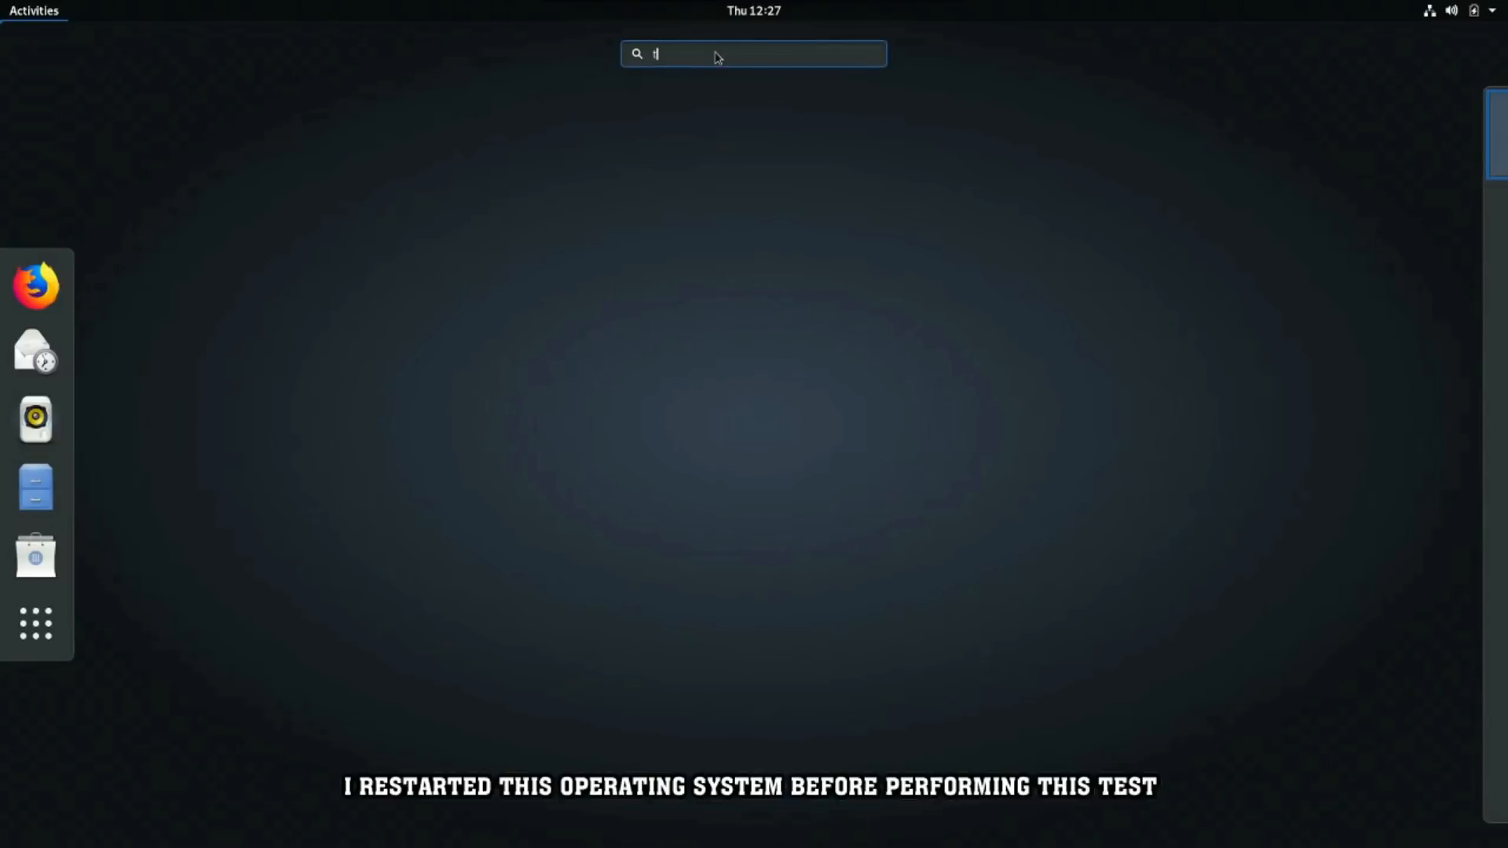
Launch Terminal from a 'term' search and run free -m, showing 954 of 5930 MB used
type("erm")
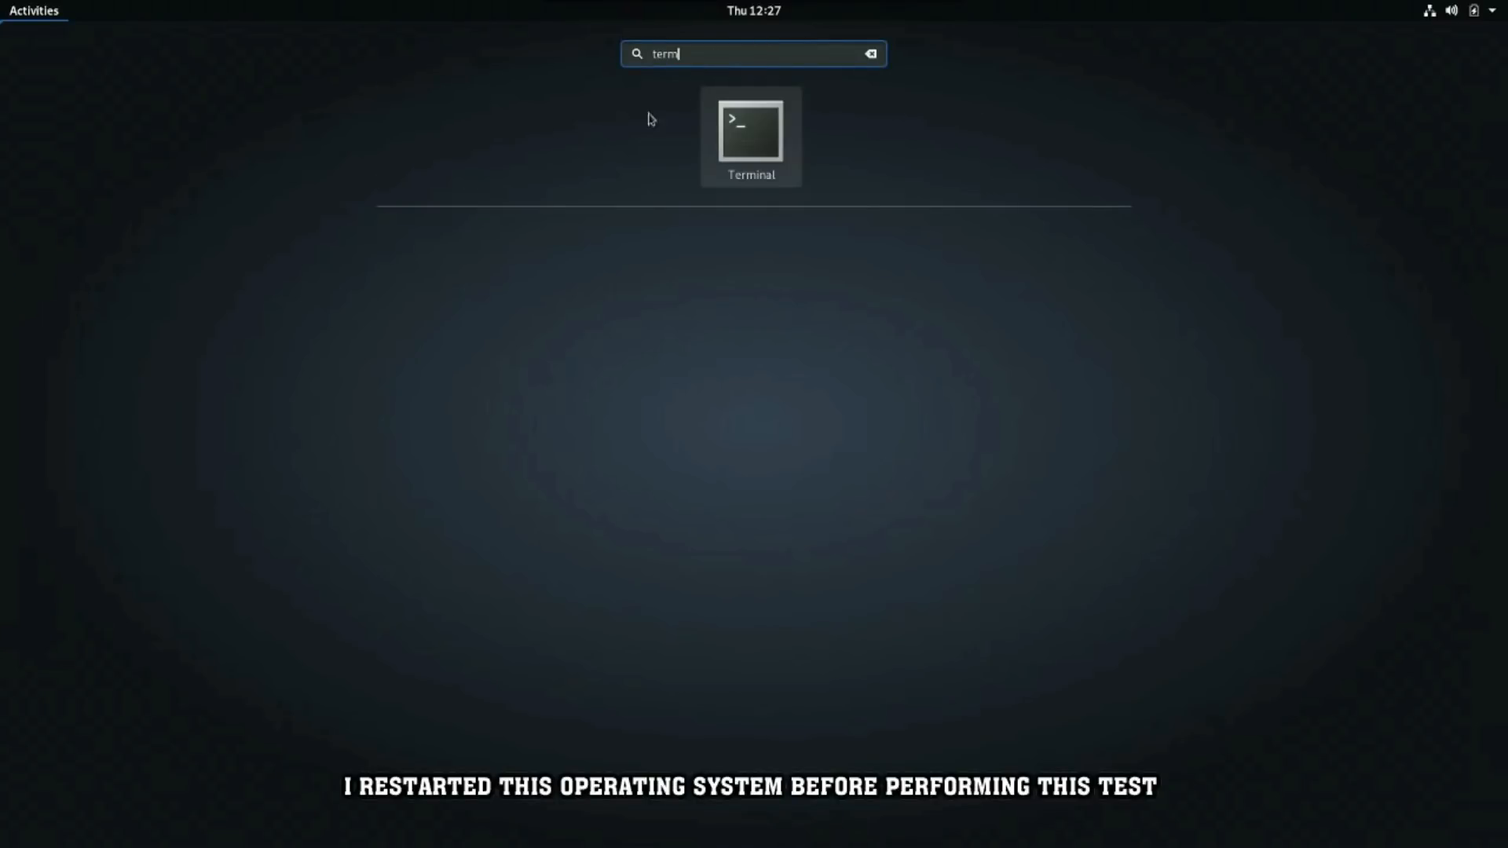
left_click(751, 130)
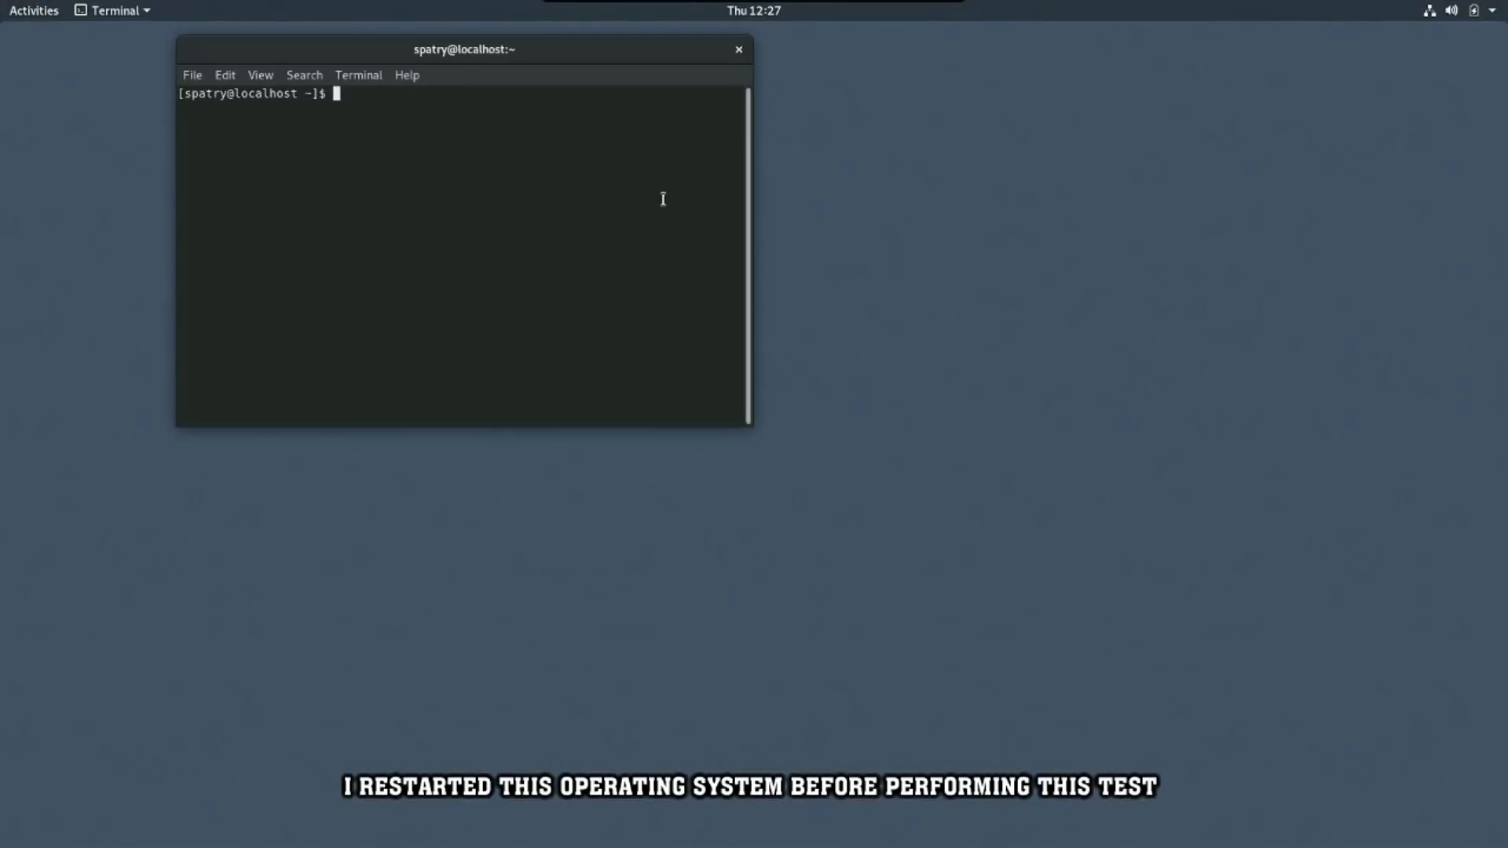
type("free")
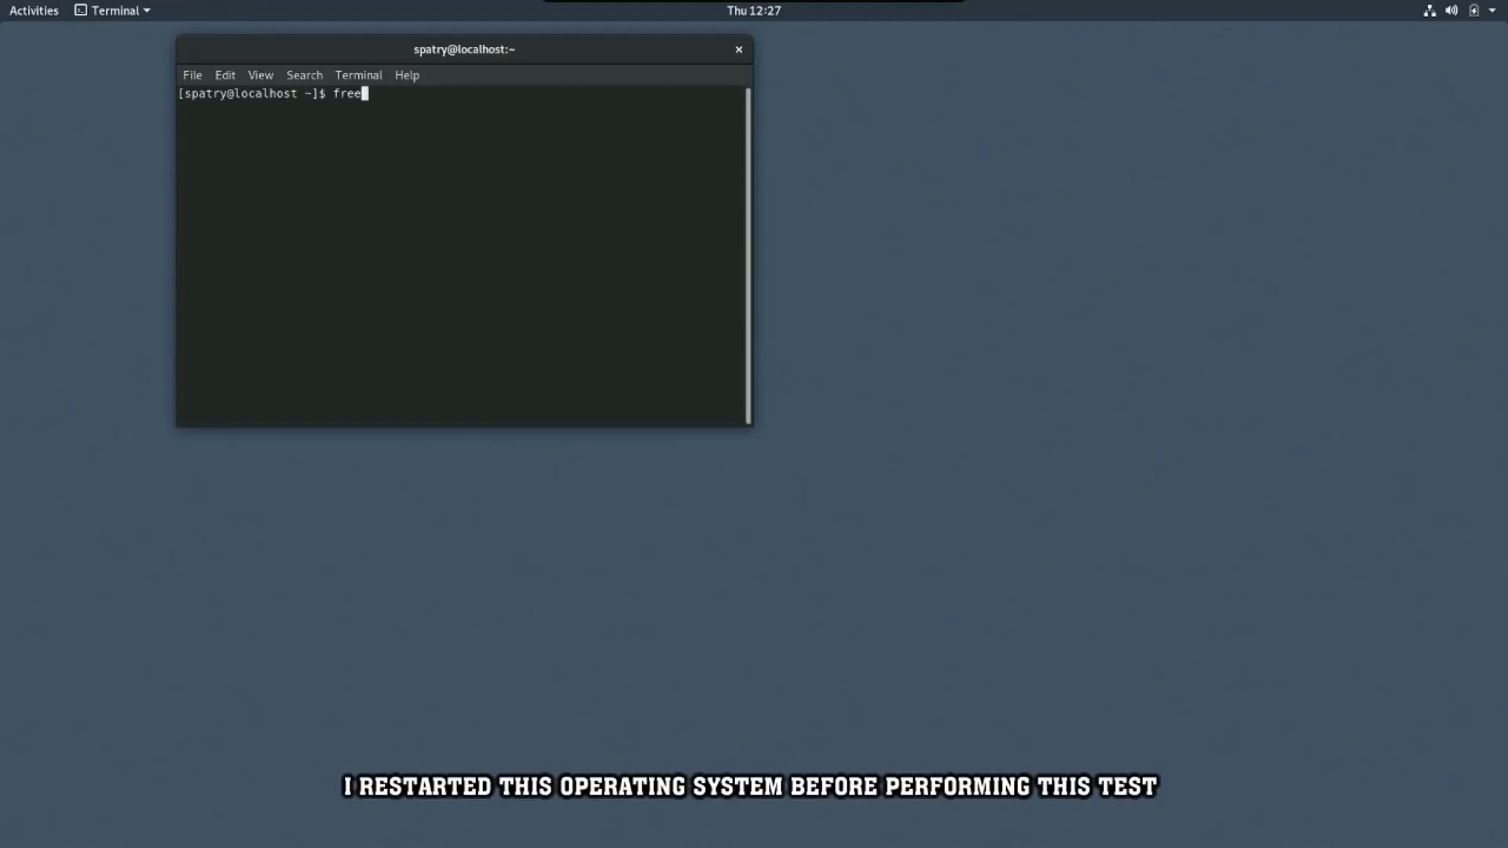
key("Return")
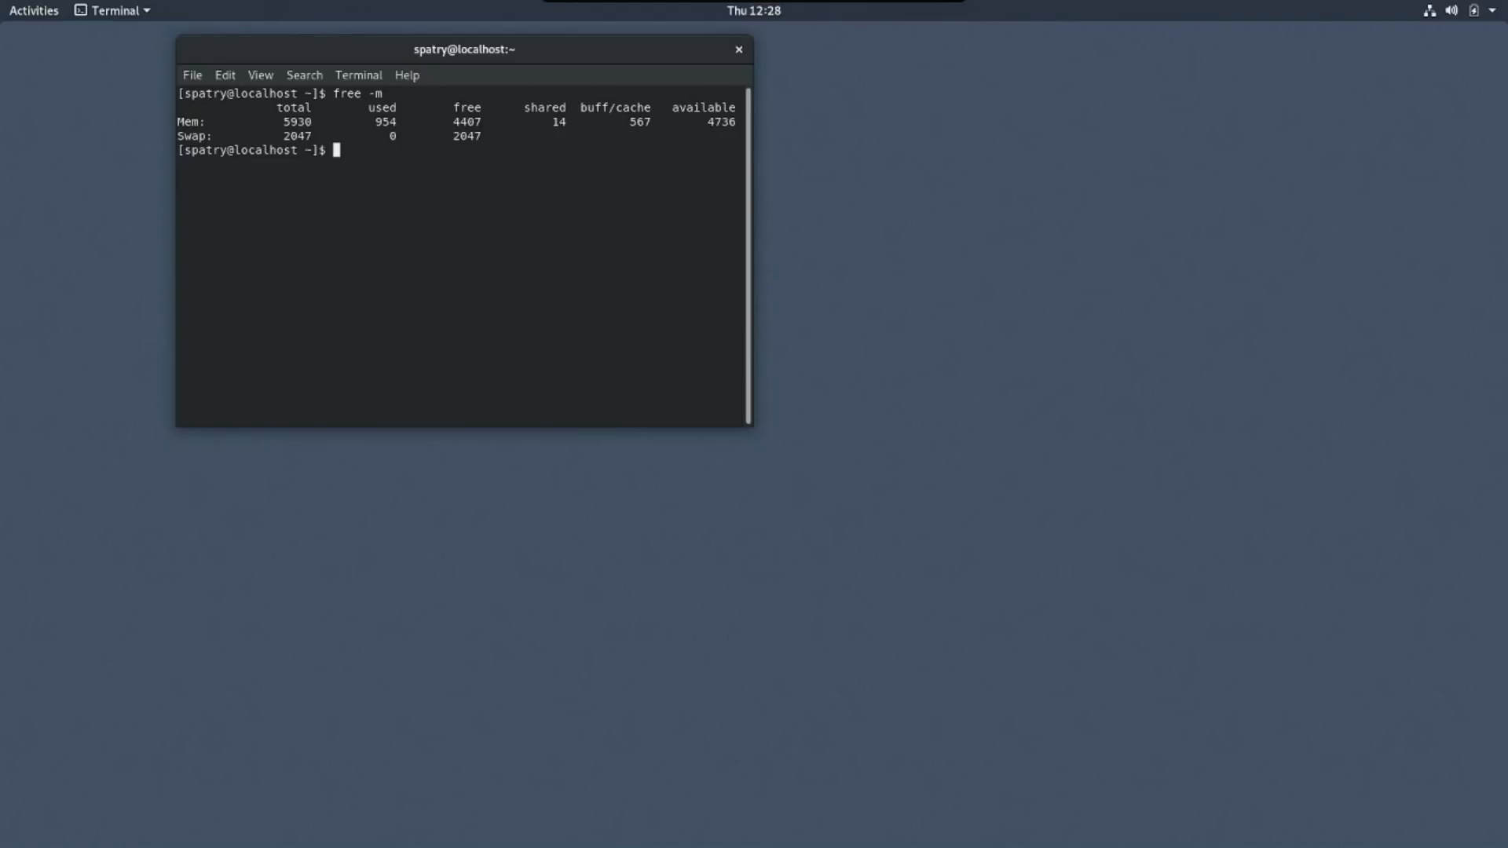
mouse_move(1174, 143)
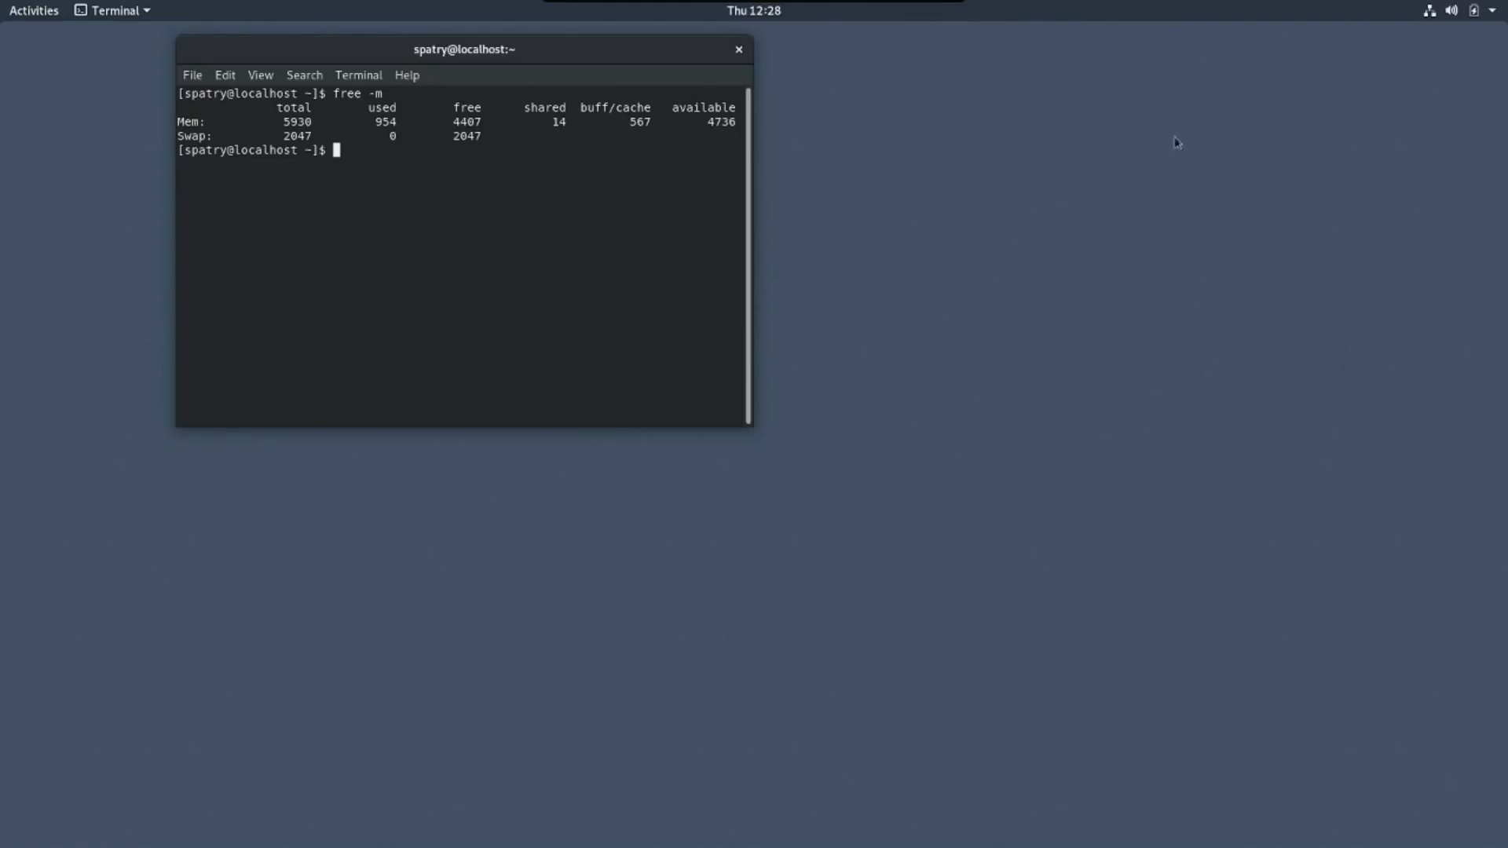
mouse_move(1495, 17)
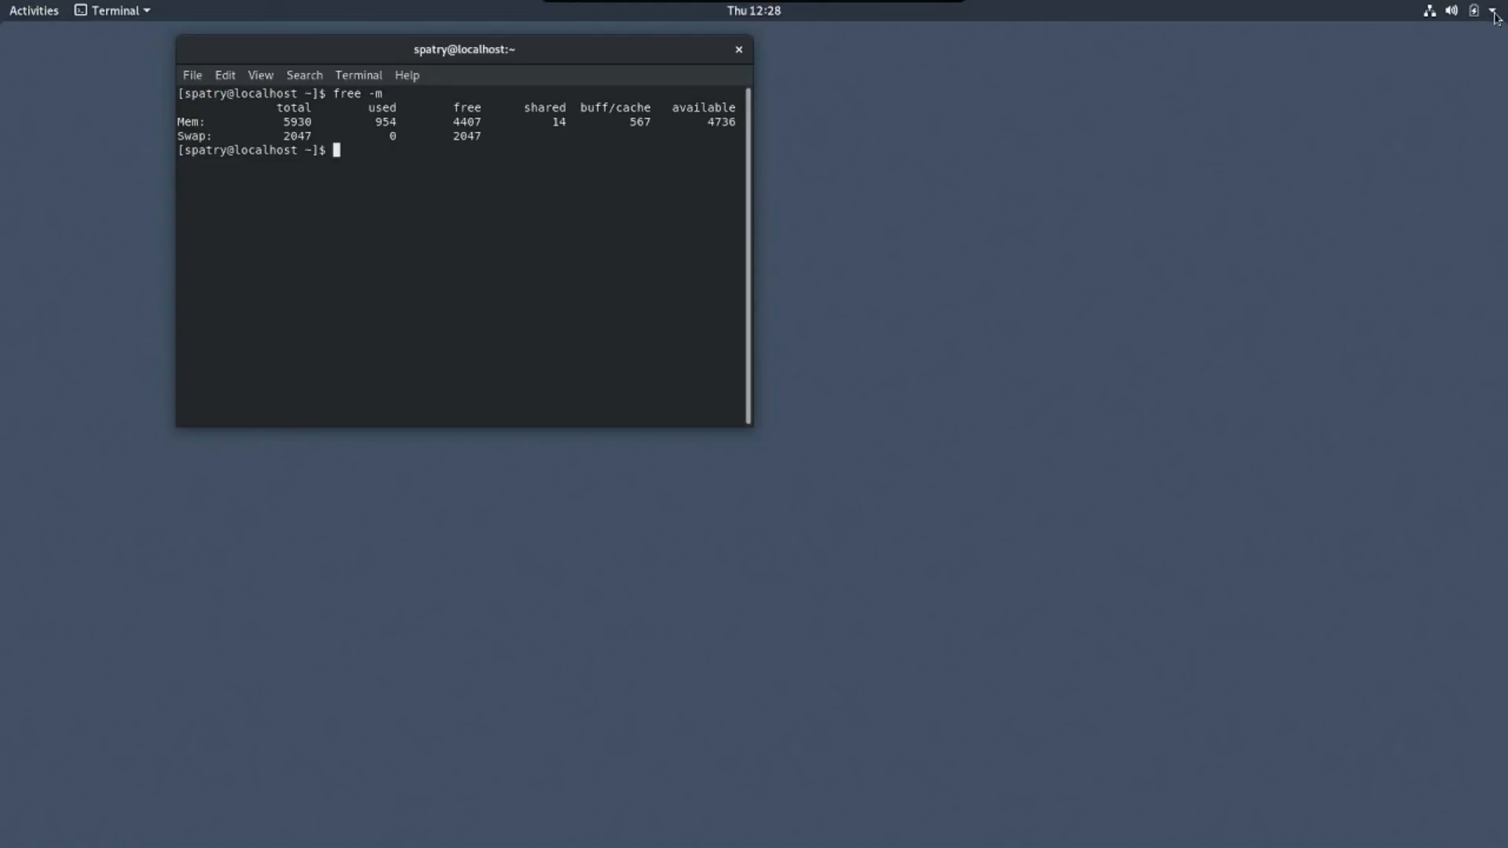
Launch Settings from the top-right system menu, then return to the Activities overview
left_click(1488, 11)
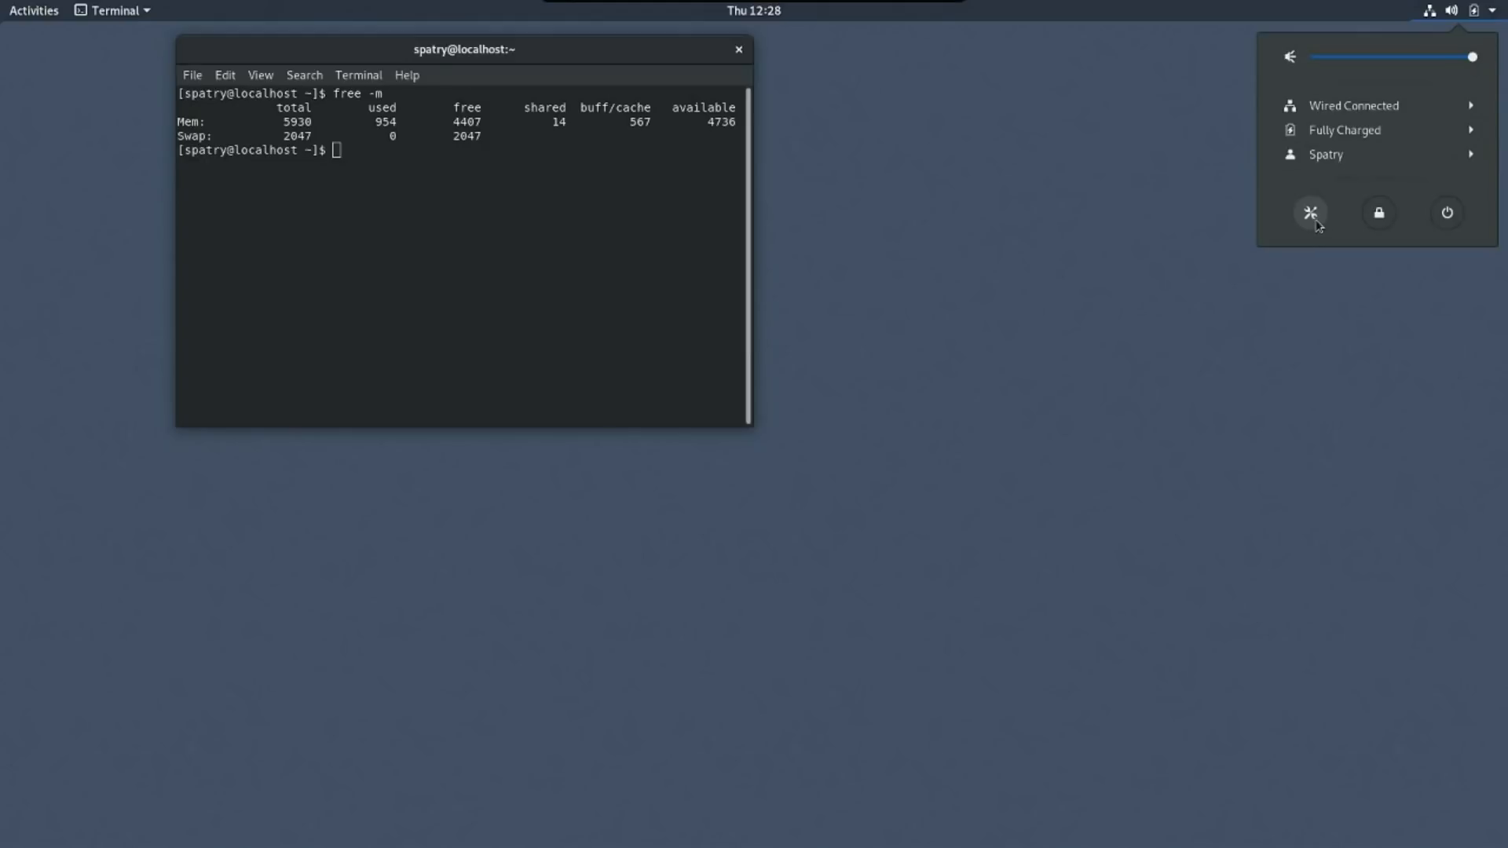
left_click(1309, 212)
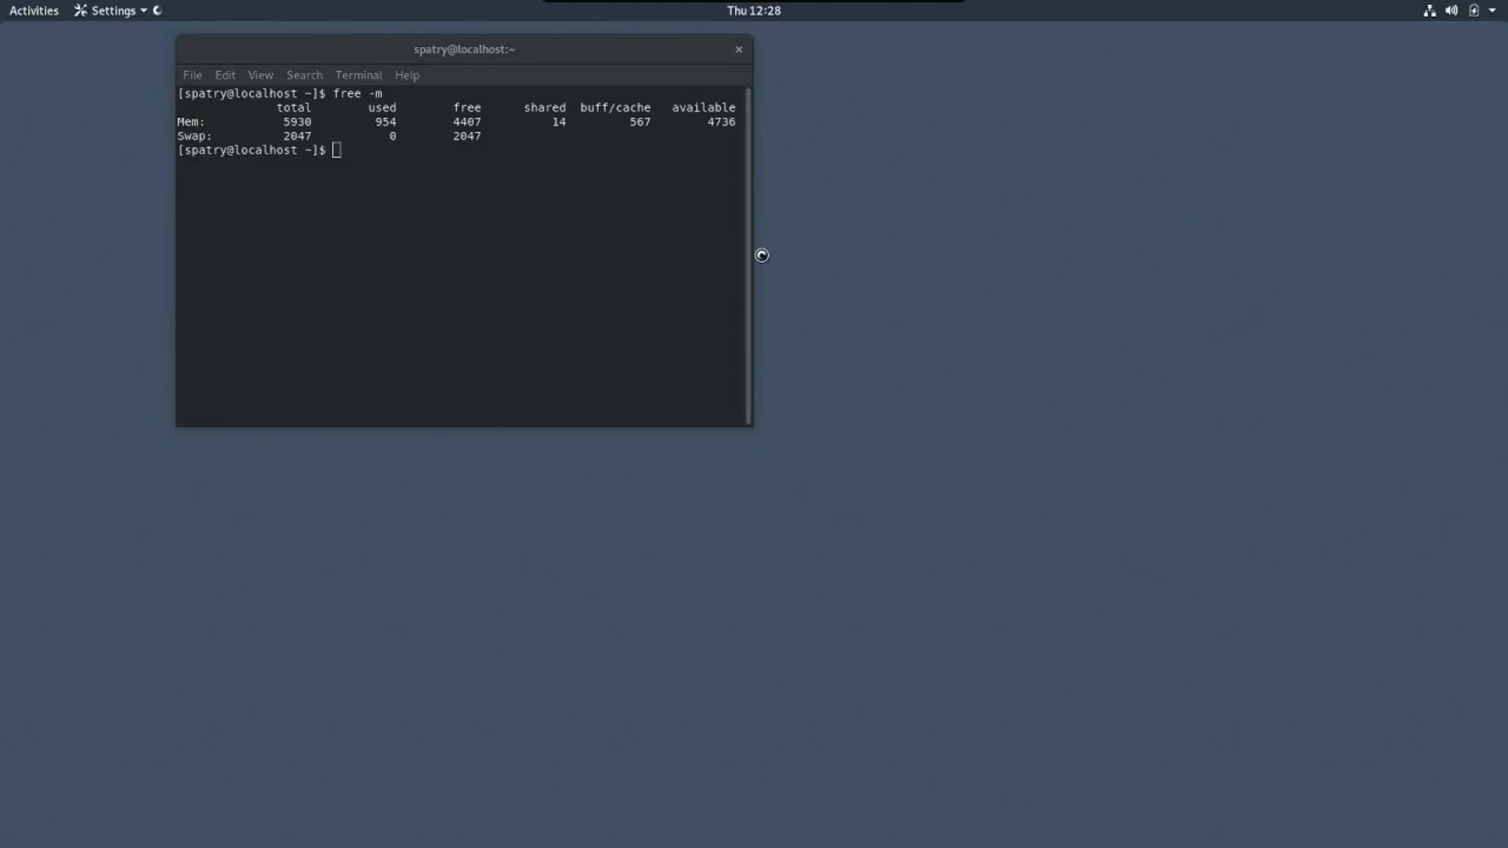
left_click(33, 11)
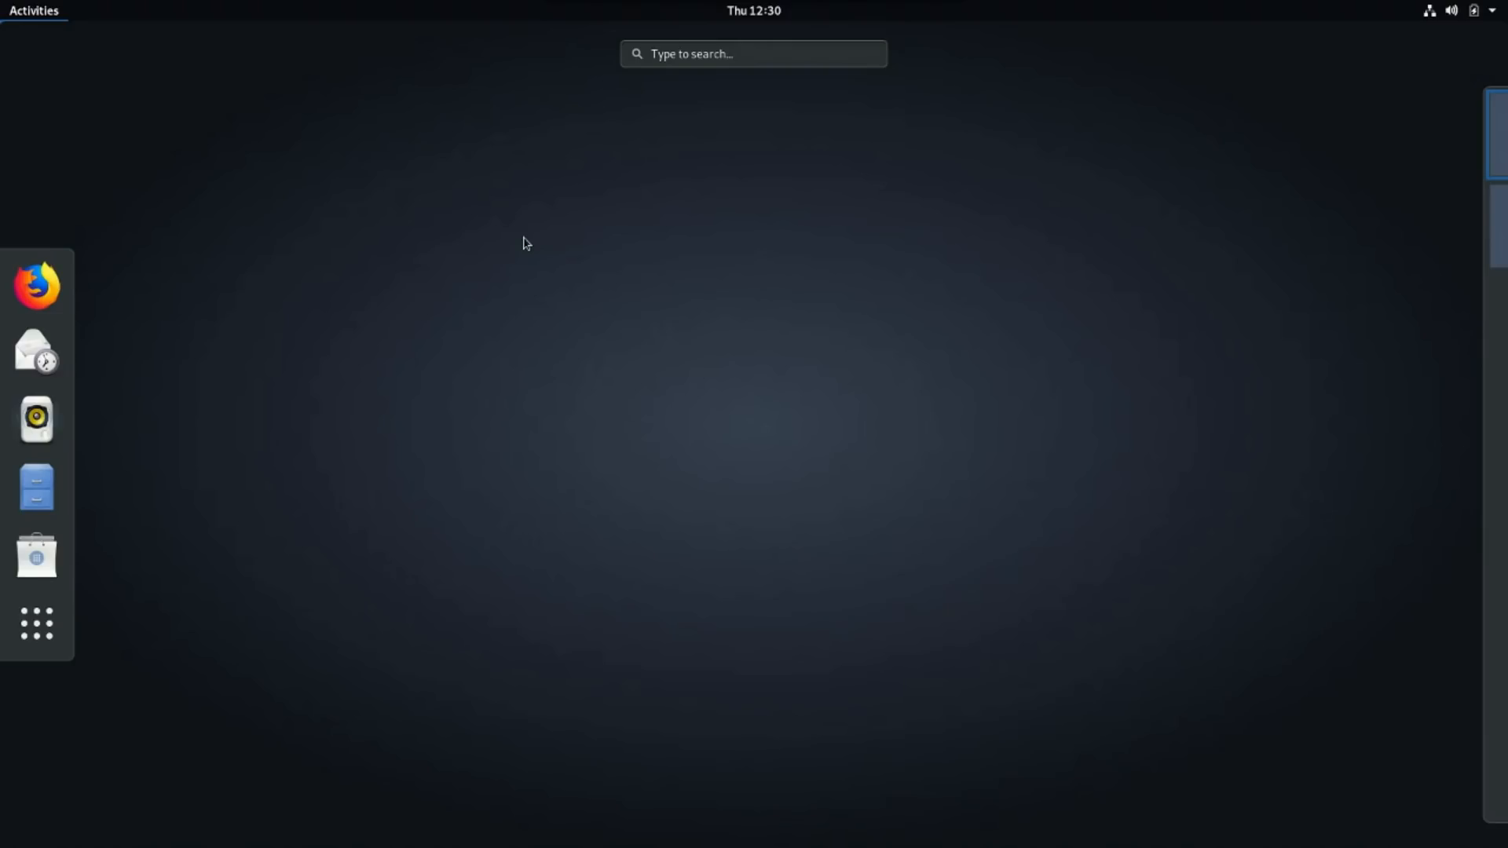